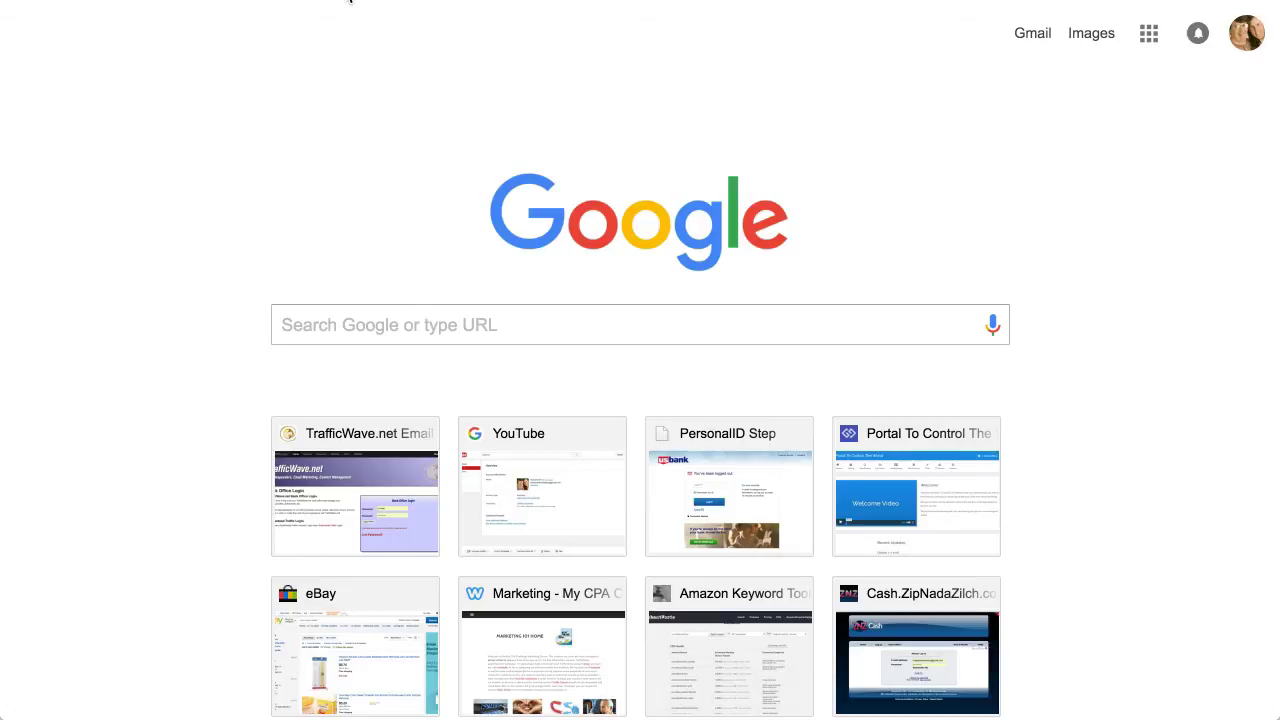
- Reopen the 'how to remove spyware from mac' Google search from Chrome's history
{"action": "left_click", "coordinate": [640, 324]}
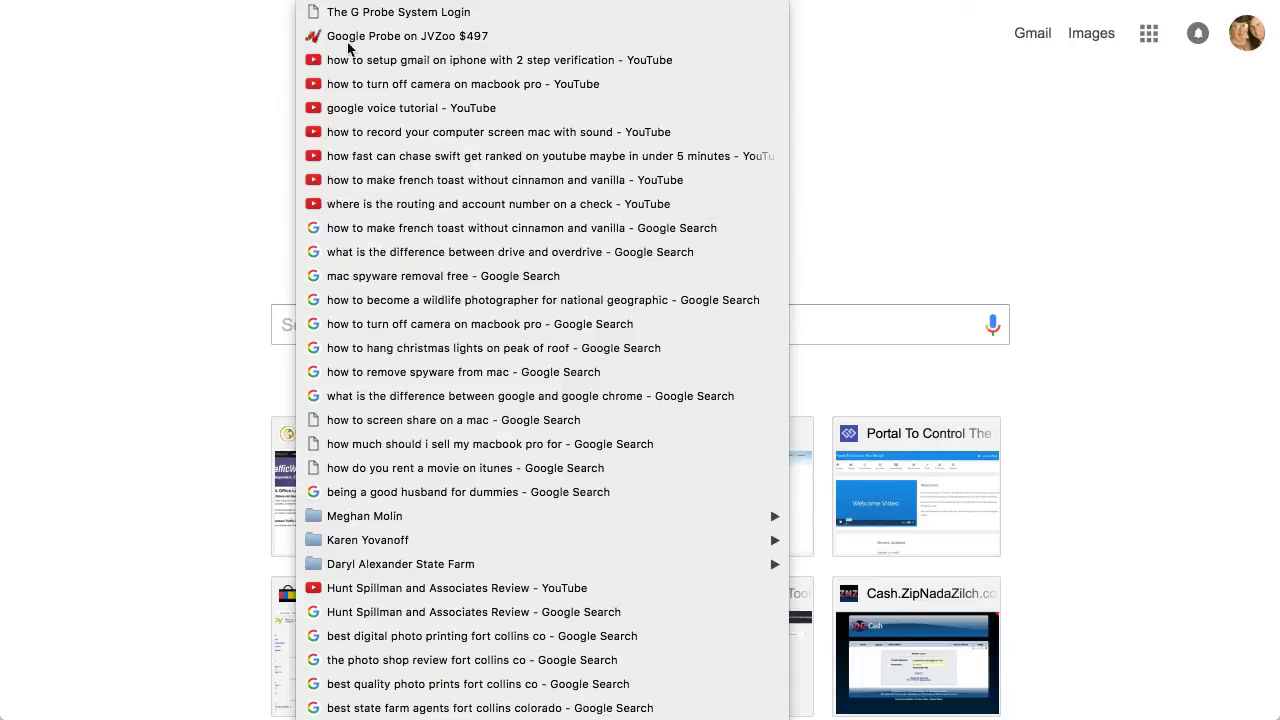
{"action": "mouse_move", "coordinate": [388, 371]}
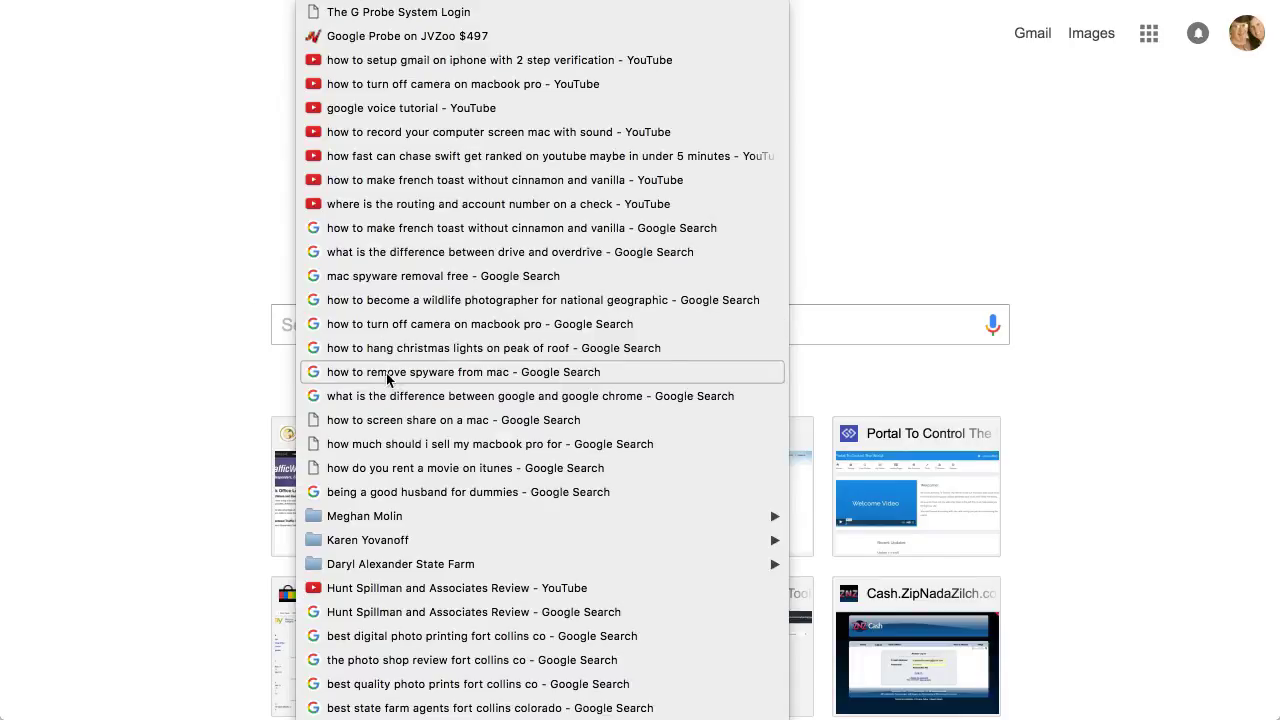
{"action": "left_click", "coordinate": [461, 371]}
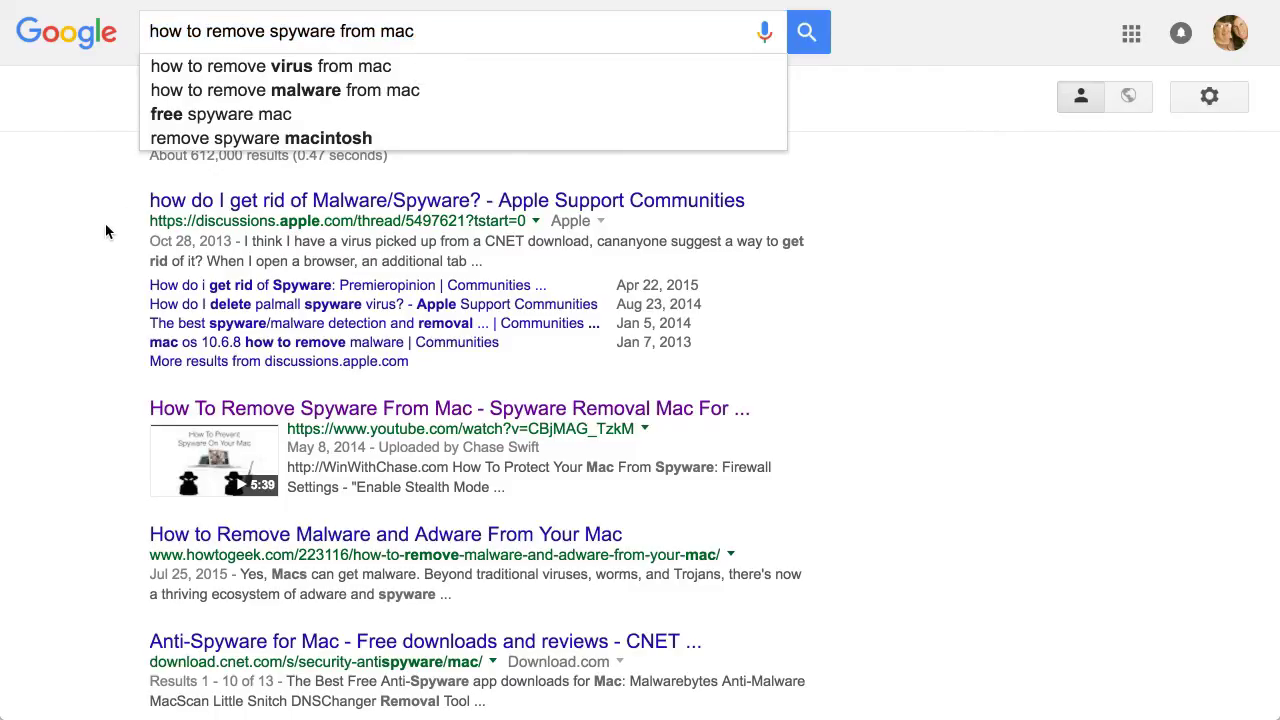
{"action": "left_click", "coordinate": [808, 31]}
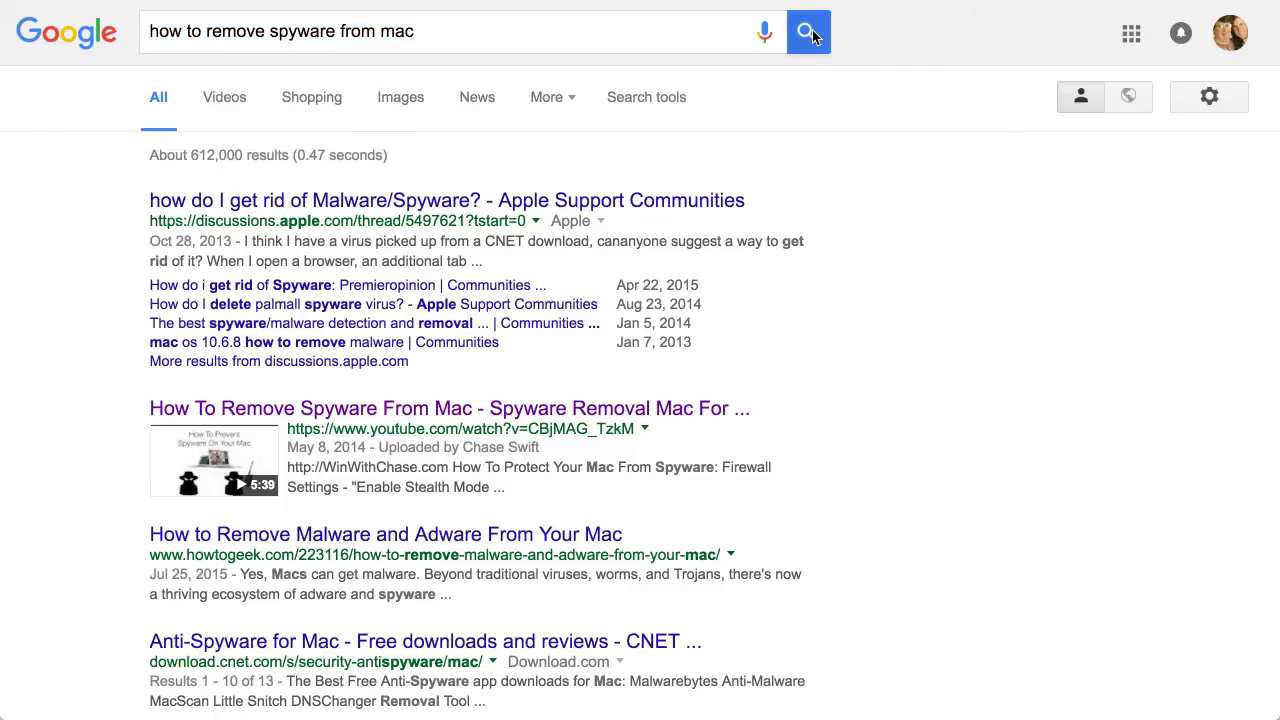
{"action": "mouse_move", "coordinate": [410, 307]}
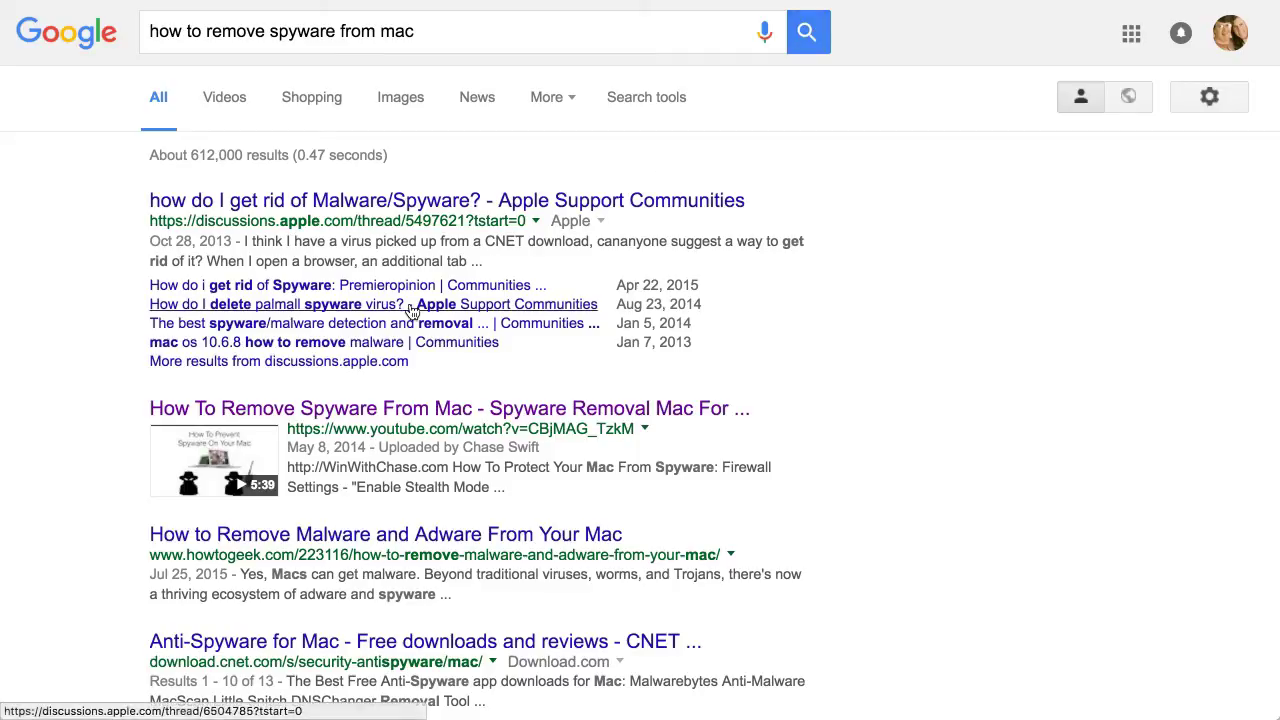
{"action": "mouse_move", "coordinate": [163, 420]}
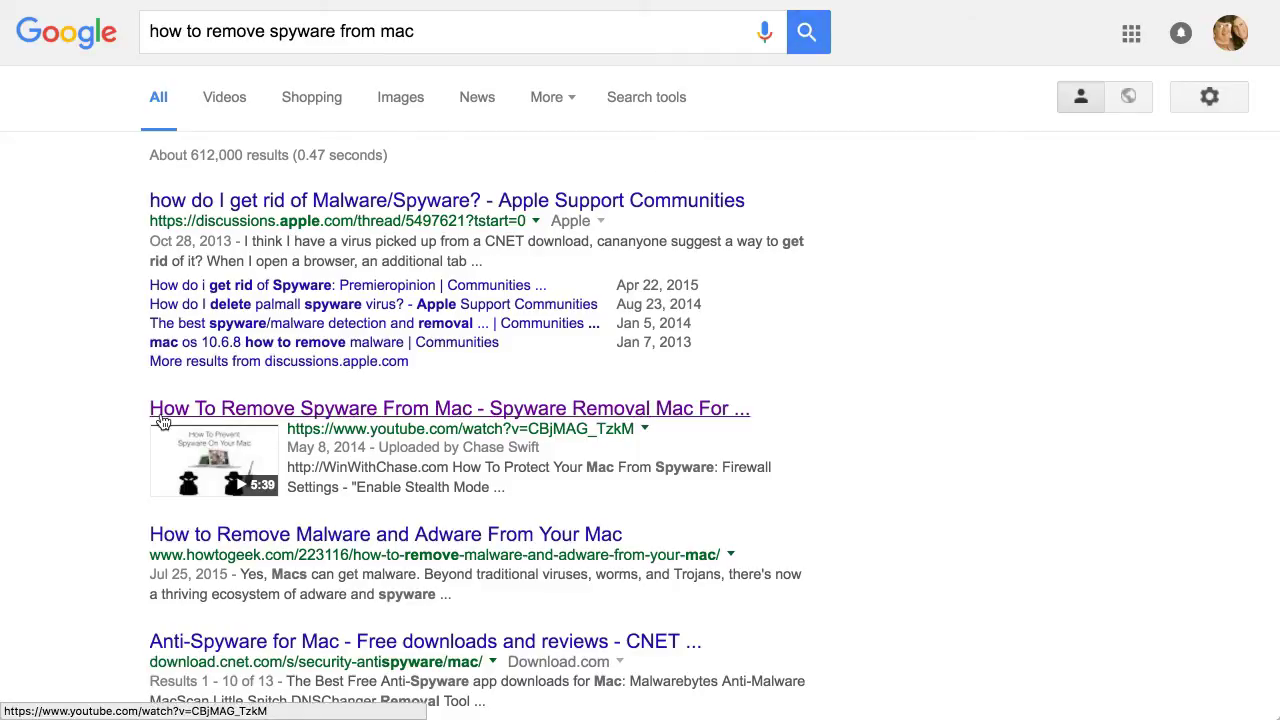
{"action": "mouse_move", "coordinate": [411, 443]}
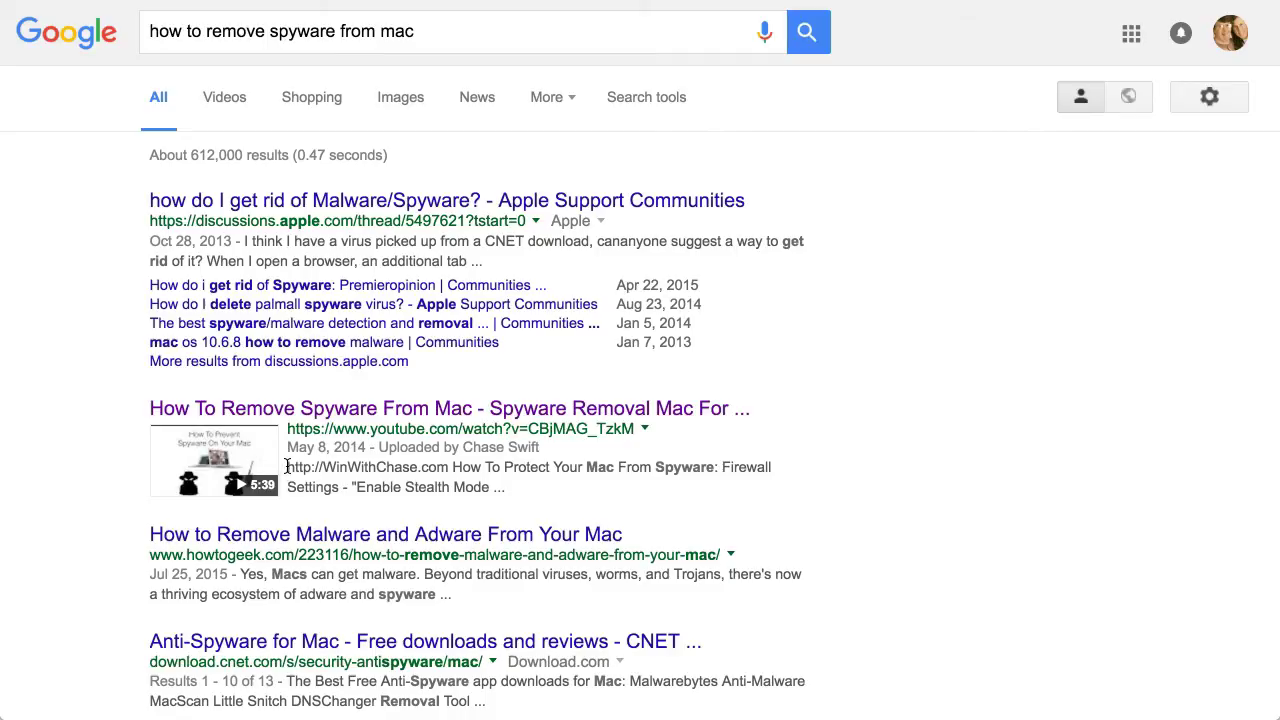
{"action": "double_click", "coordinate": [340, 467]}
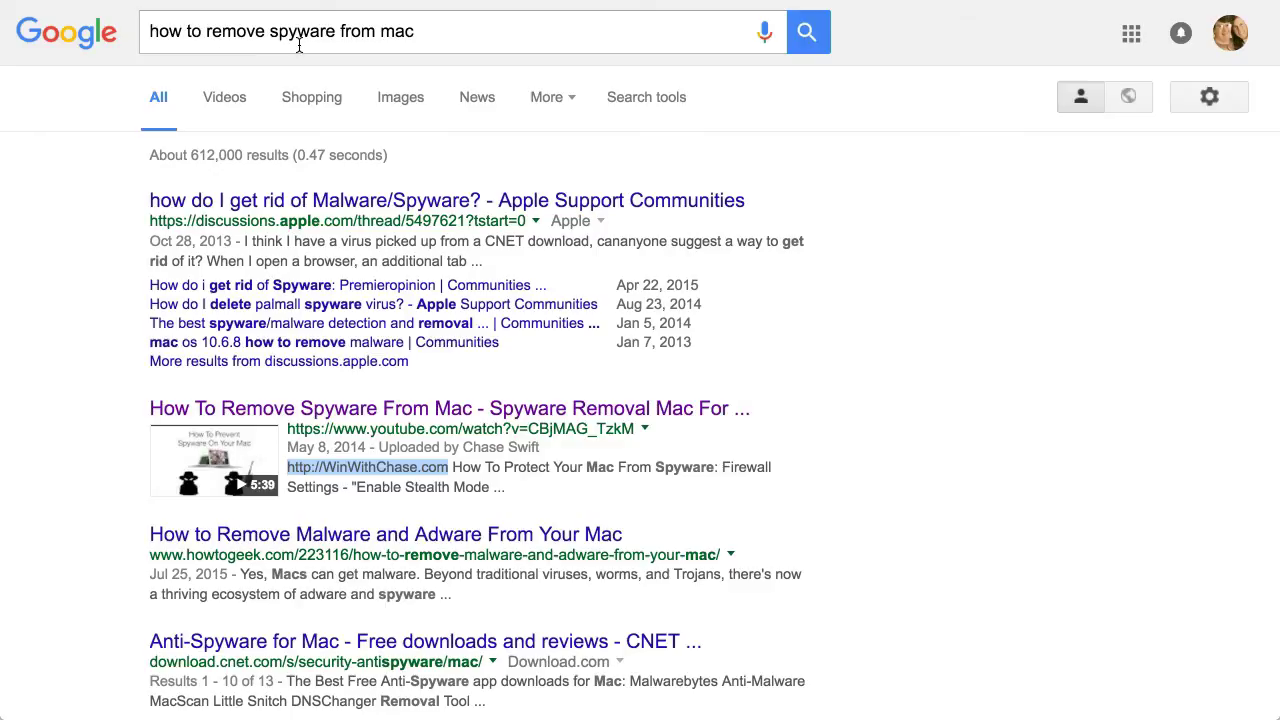
{"action": "mouse_move", "coordinate": [340, 237]}
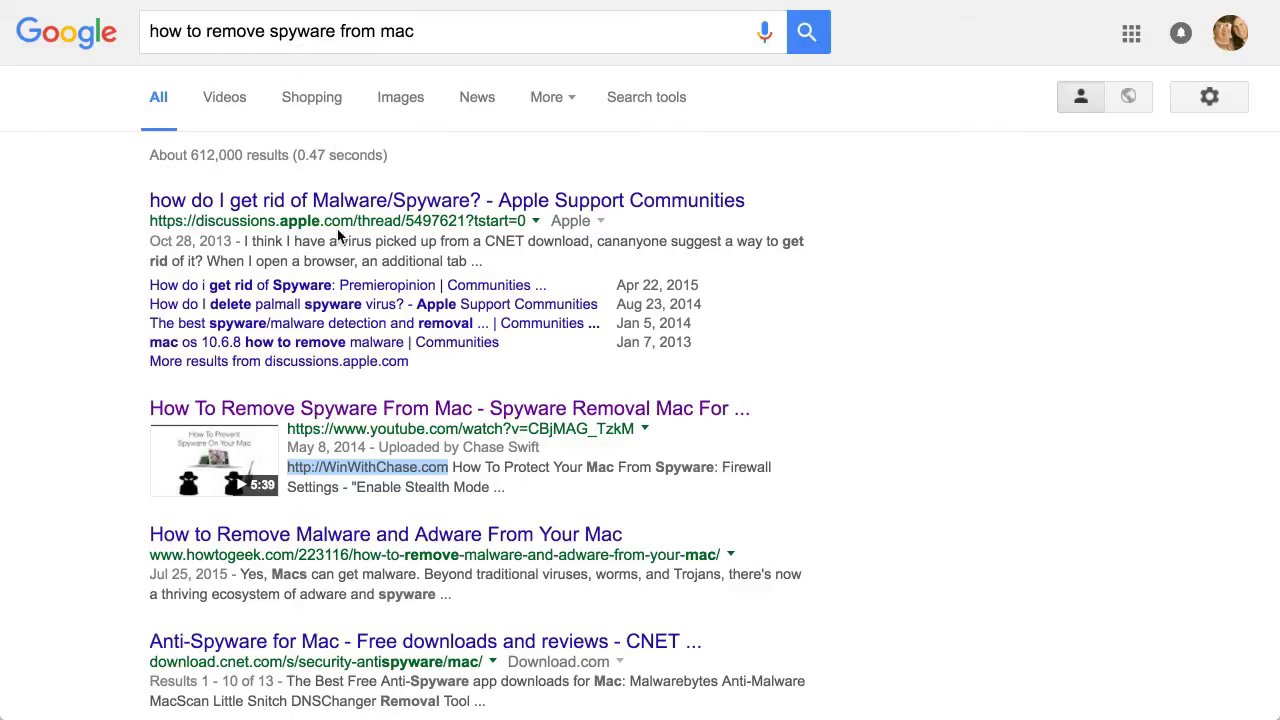
{"action": "mouse_move", "coordinate": [362, 256]}
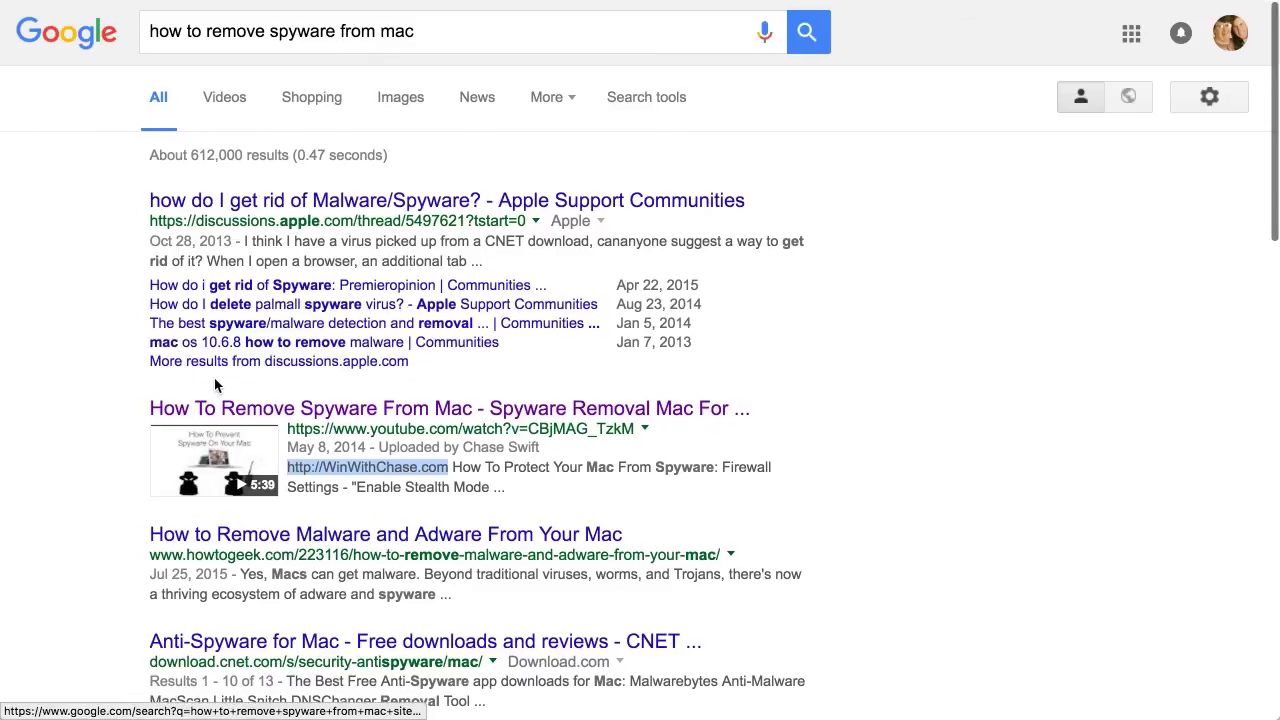
{"action": "left_click_drag", "start_coordinate": [150, 408], "coordinate": [505, 487]}
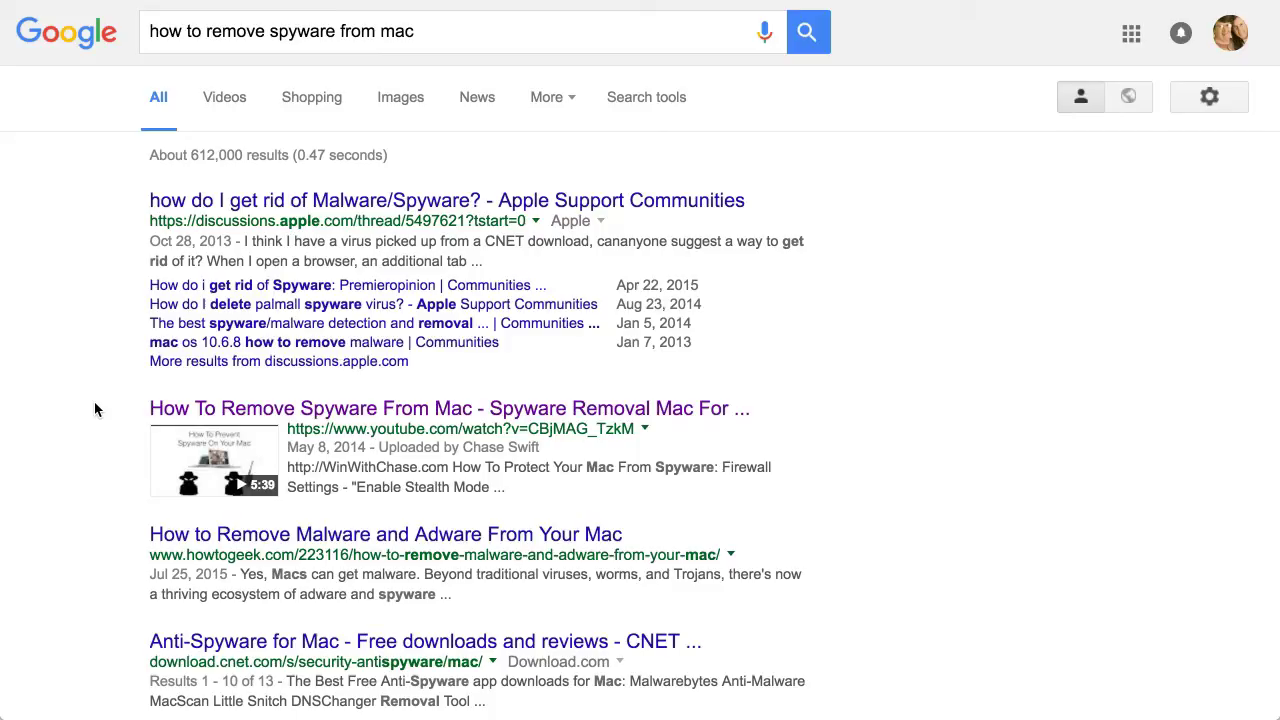
{"action": "mouse_move", "coordinate": [394, 415]}
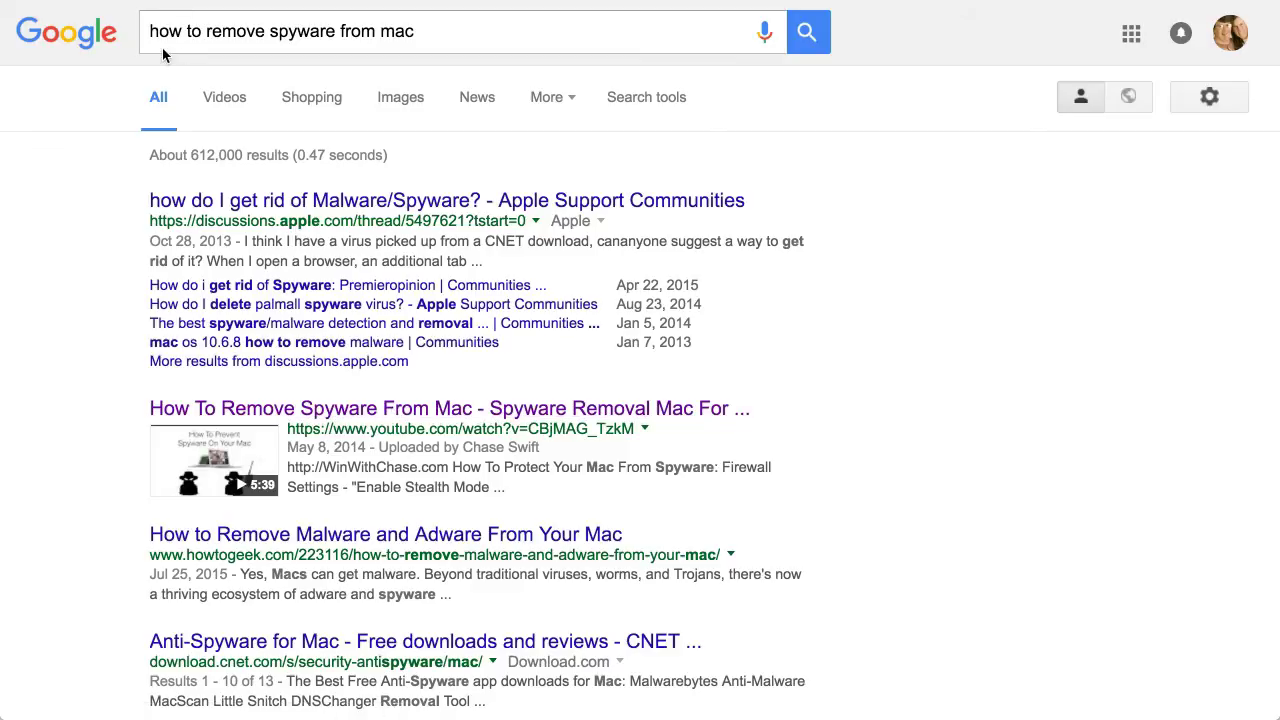
{"action": "mouse_move", "coordinate": [170, 52]}
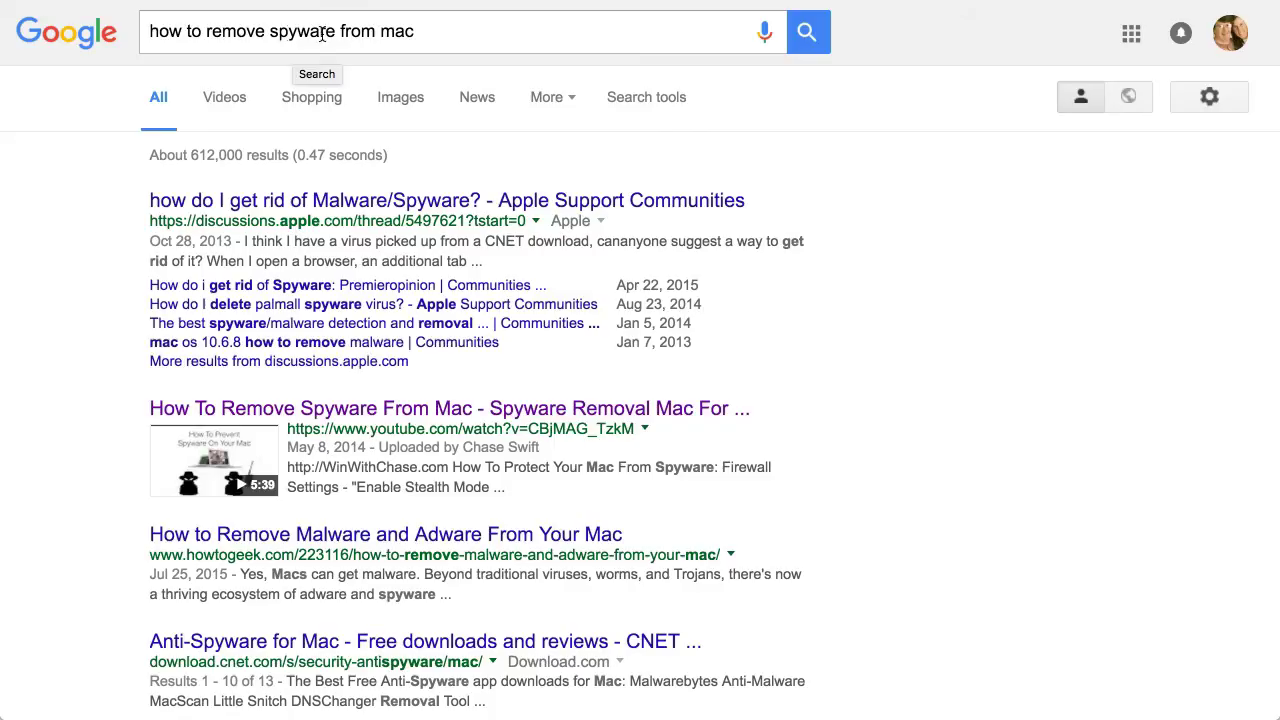
{"action": "mouse_move", "coordinate": [325, 428]}
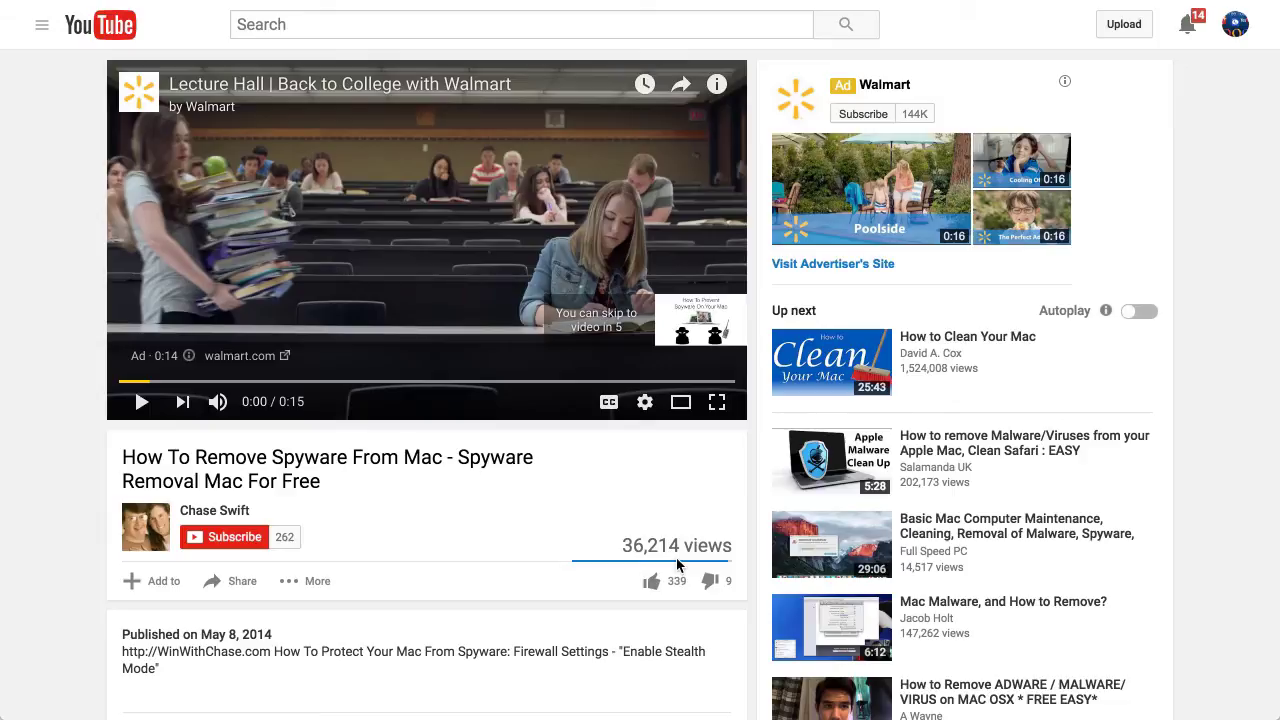
{"action": "mouse_move", "coordinate": [563, 543]}
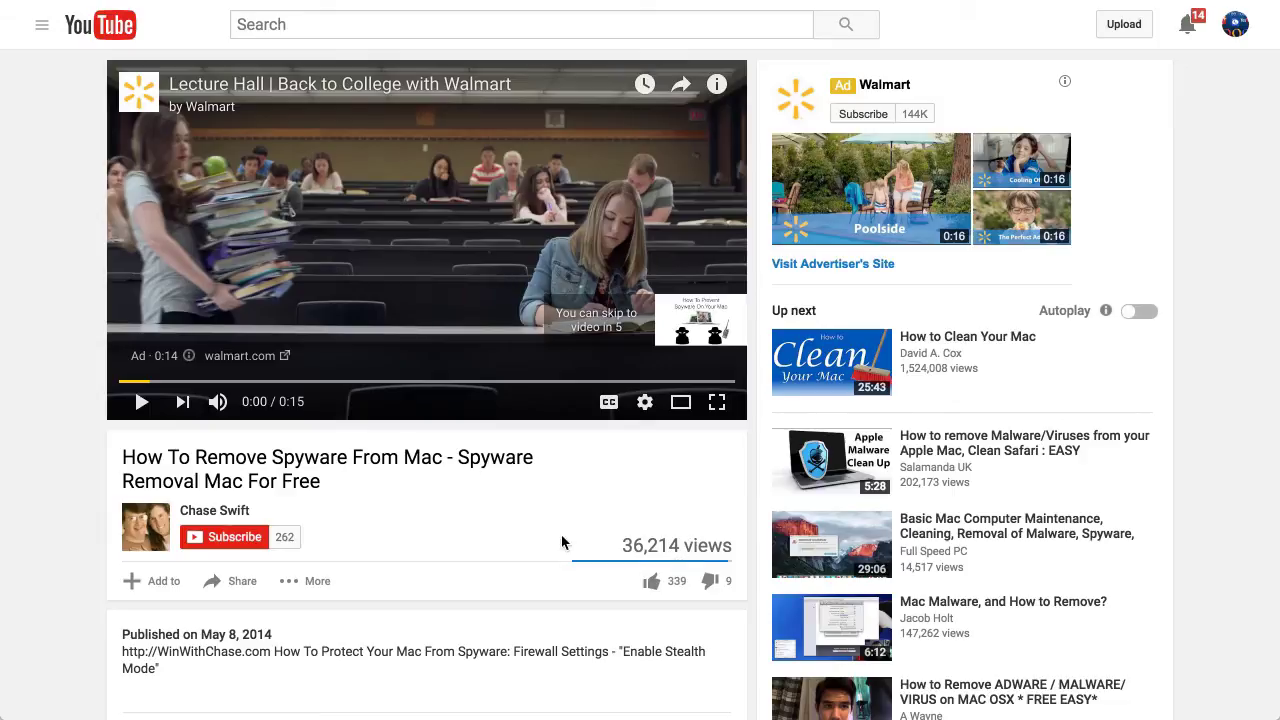
{"action": "mouse_move", "coordinate": [500, 539]}
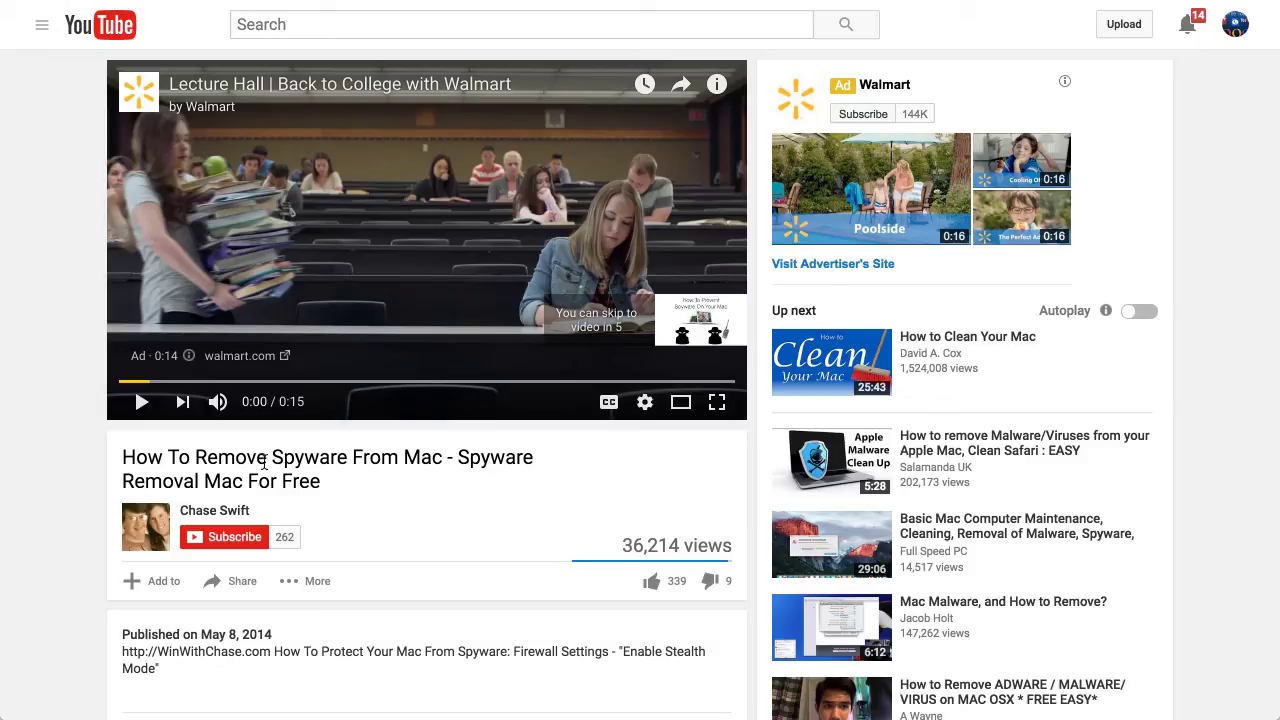
{"action": "mouse_move", "coordinate": [424, 468]}
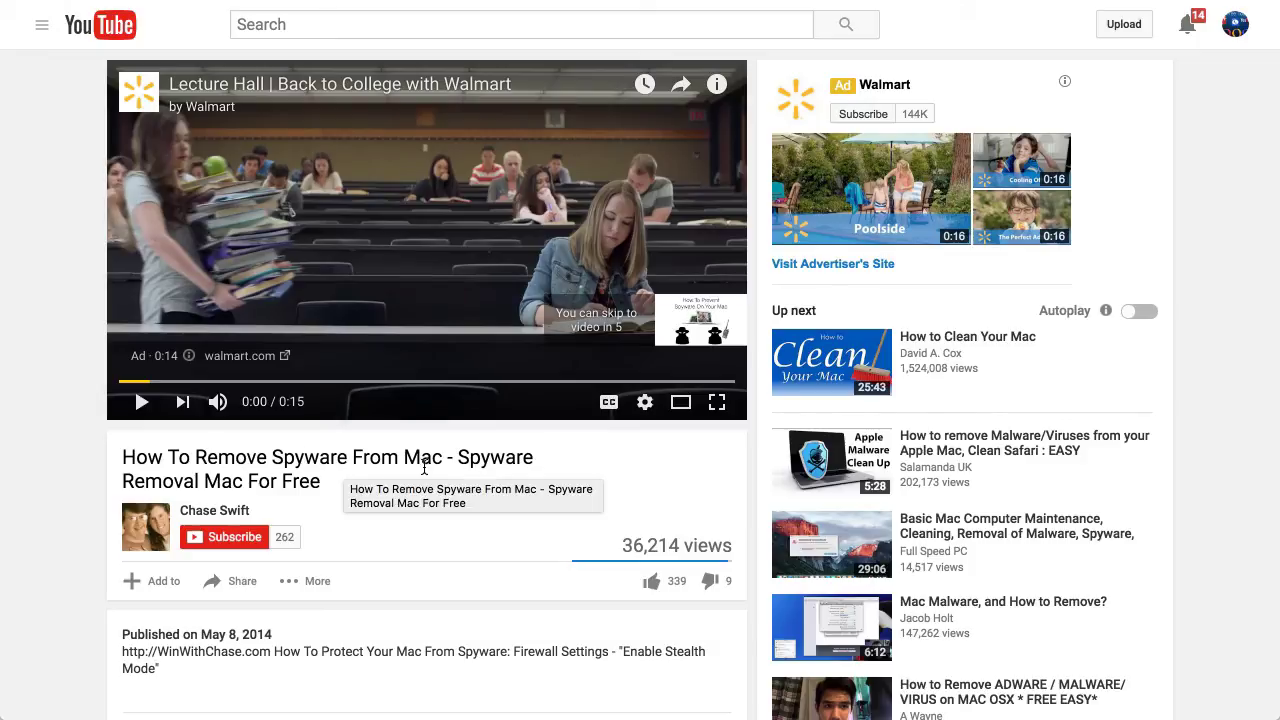
- Open the 'How To Remove Spyware From Mac - Spyware Removal Mac For Free' YouTube video and scroll down
{"action": "left_click", "coordinate": [195, 651]}
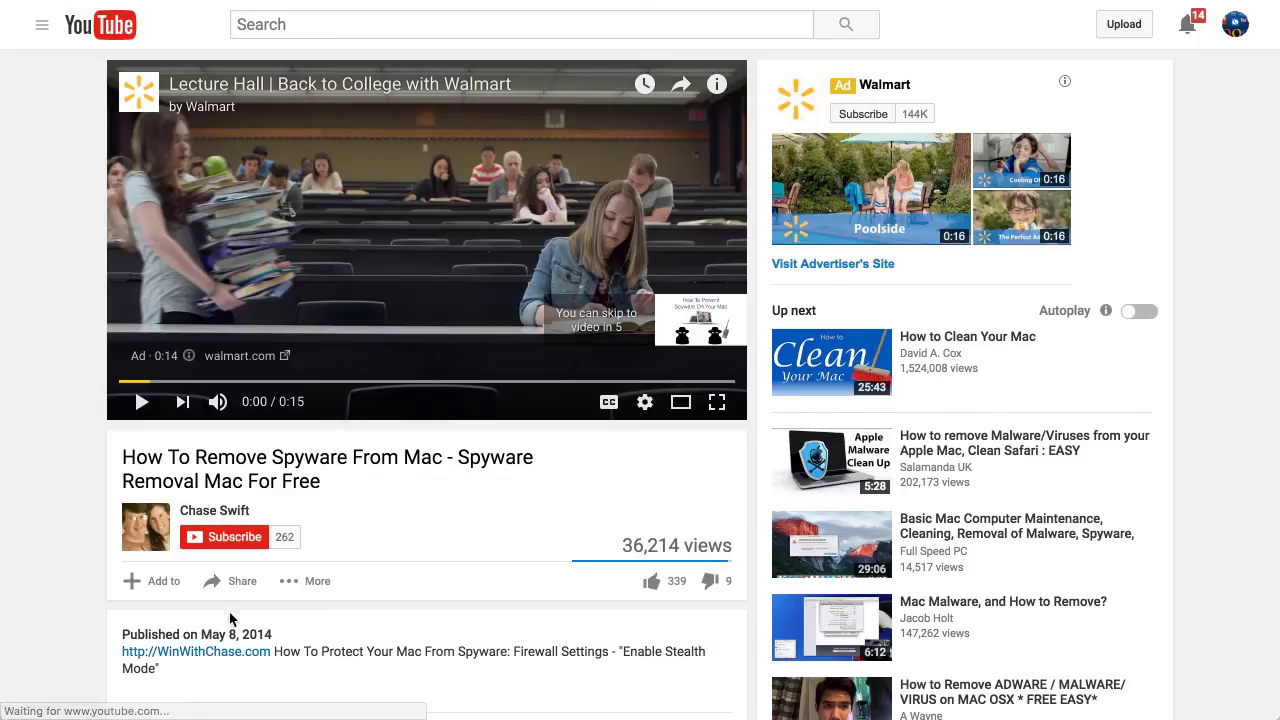
{"action": "scroll", "scroll_direction": "down", "scroll_amount": 3}
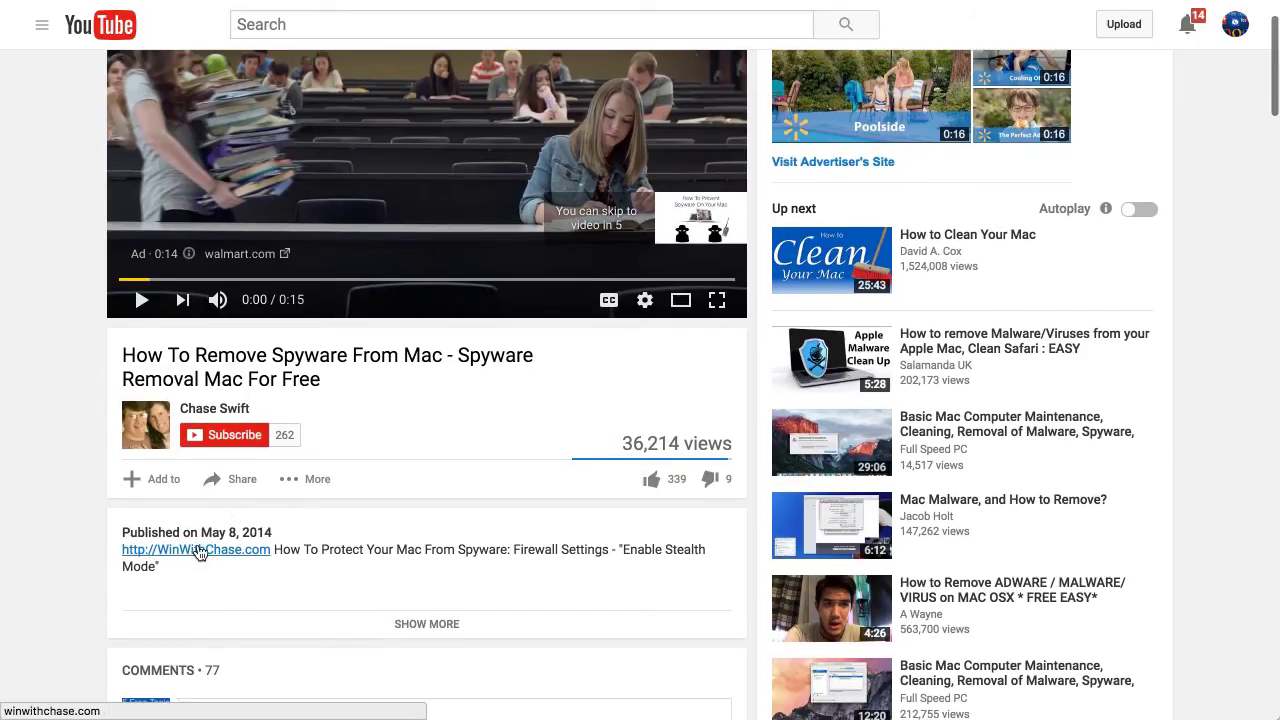
{"action": "mouse_move", "coordinate": [371, 155]}
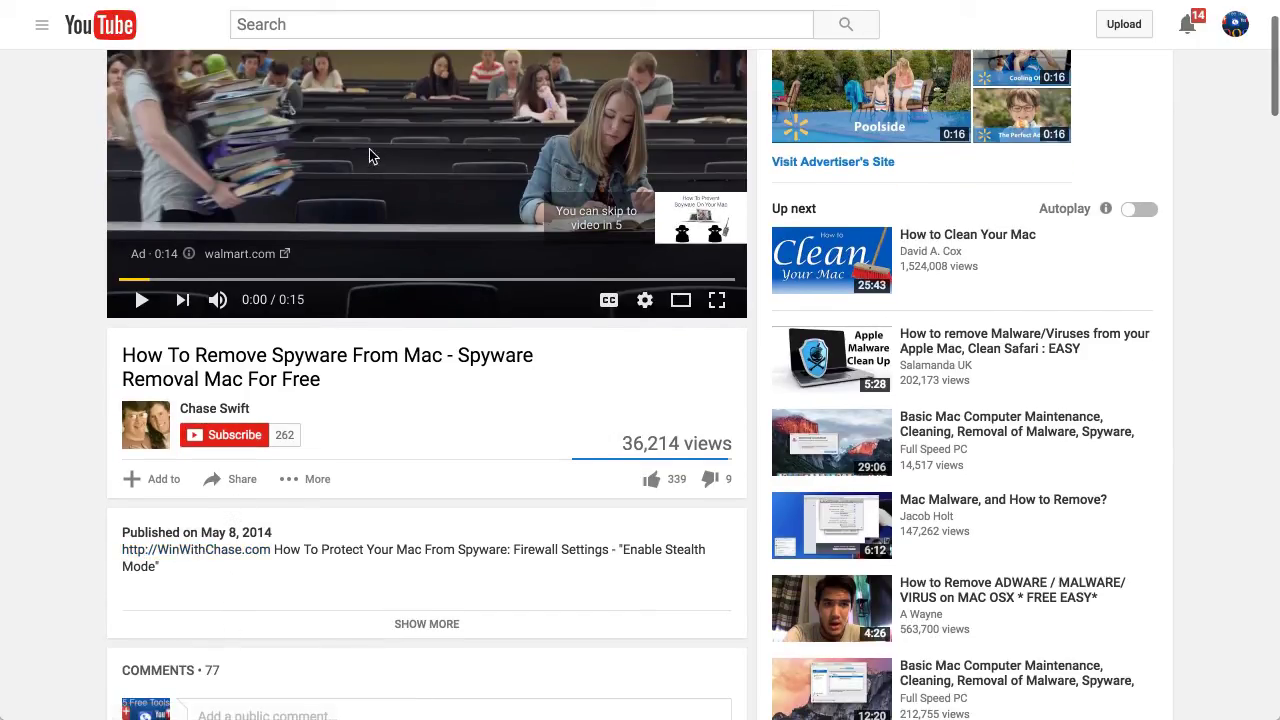
{"action": "scroll", "scroll_direction": "down", "scroll_amount": 3}
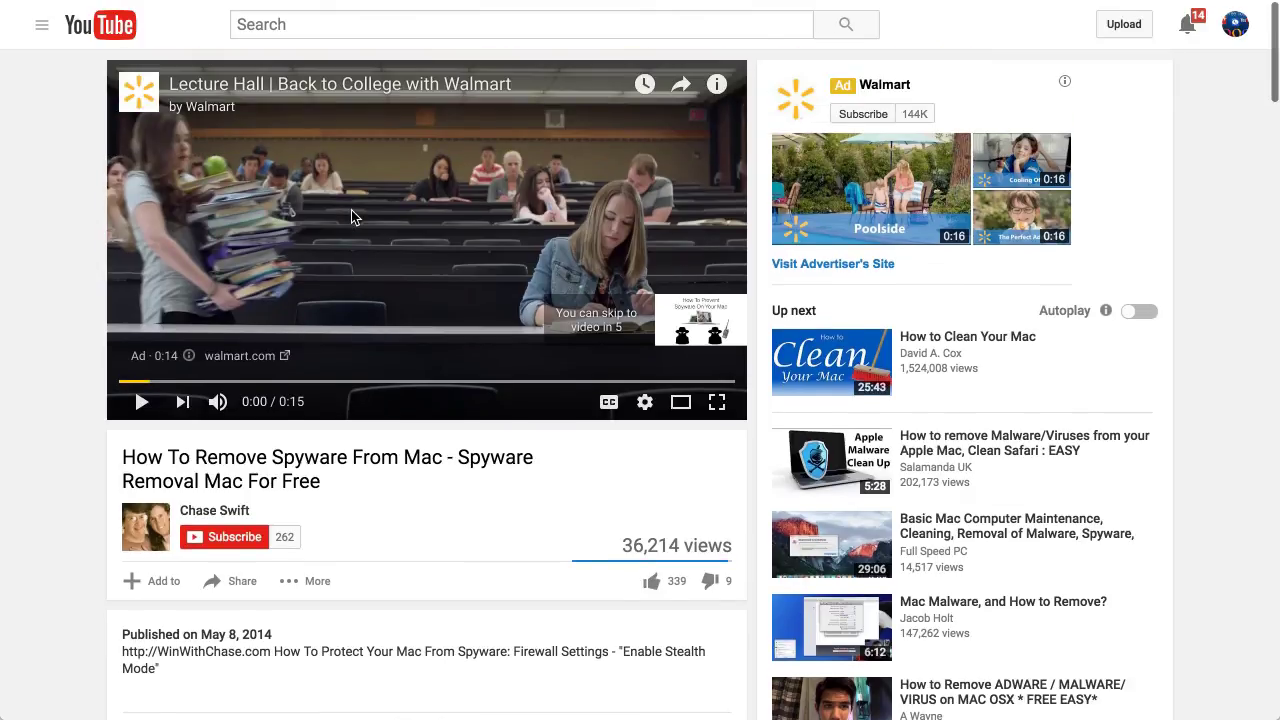
- Expand the video's description with SHOW MORE and scroll through its keyword phrases and links
{"action": "scroll", "scroll_direction": "down", "scroll_amount": 3}
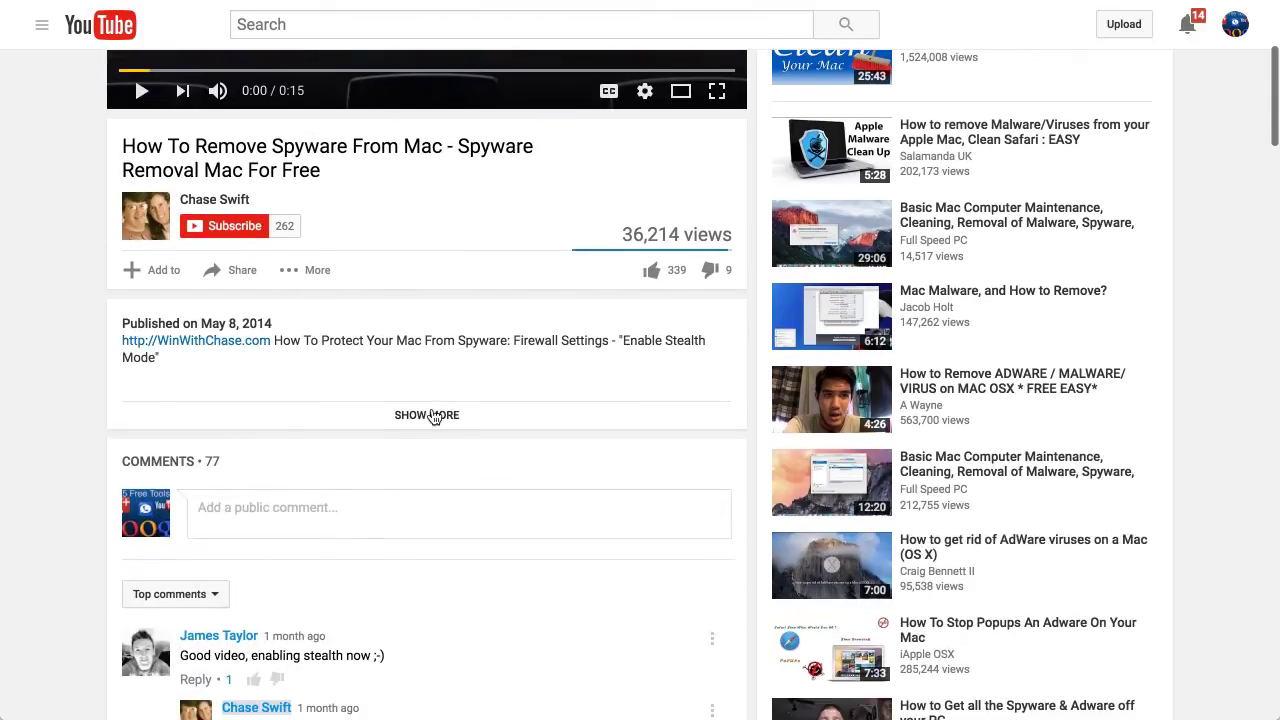
{"action": "left_click", "coordinate": [426, 415]}
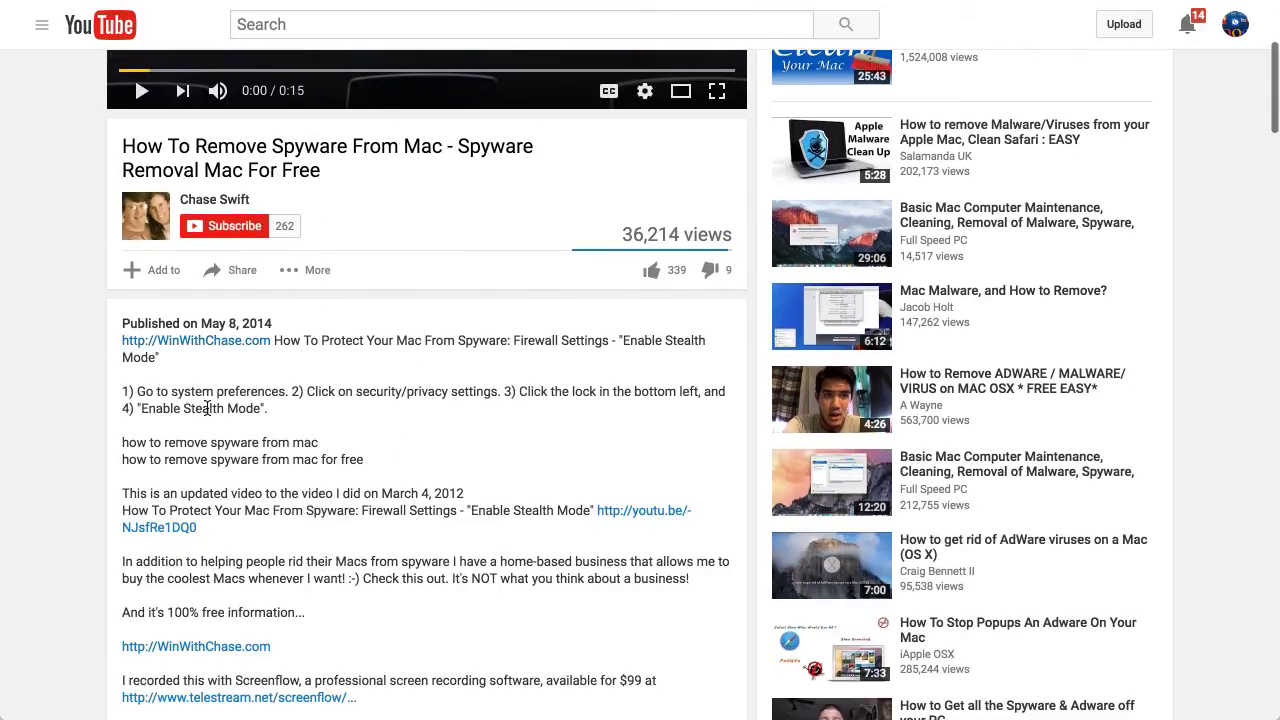
{"action": "mouse_move", "coordinate": [253, 434]}
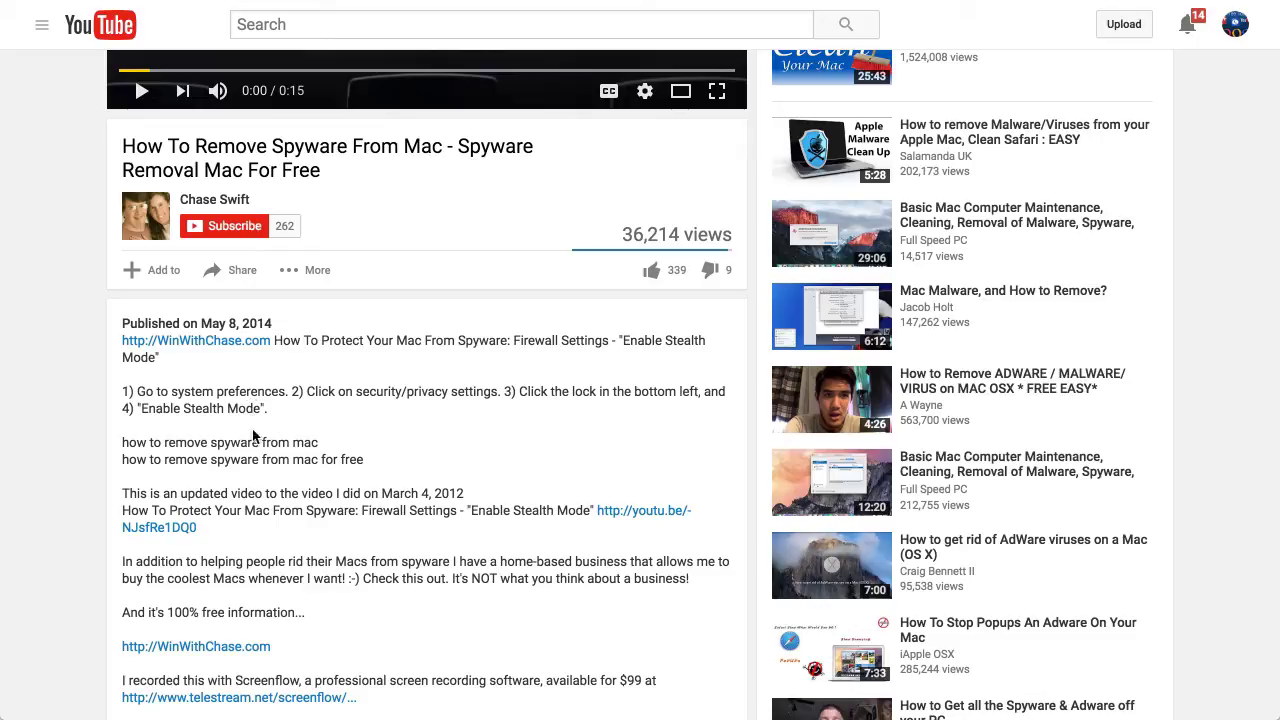
{"action": "mouse_move", "coordinate": [347, 530]}
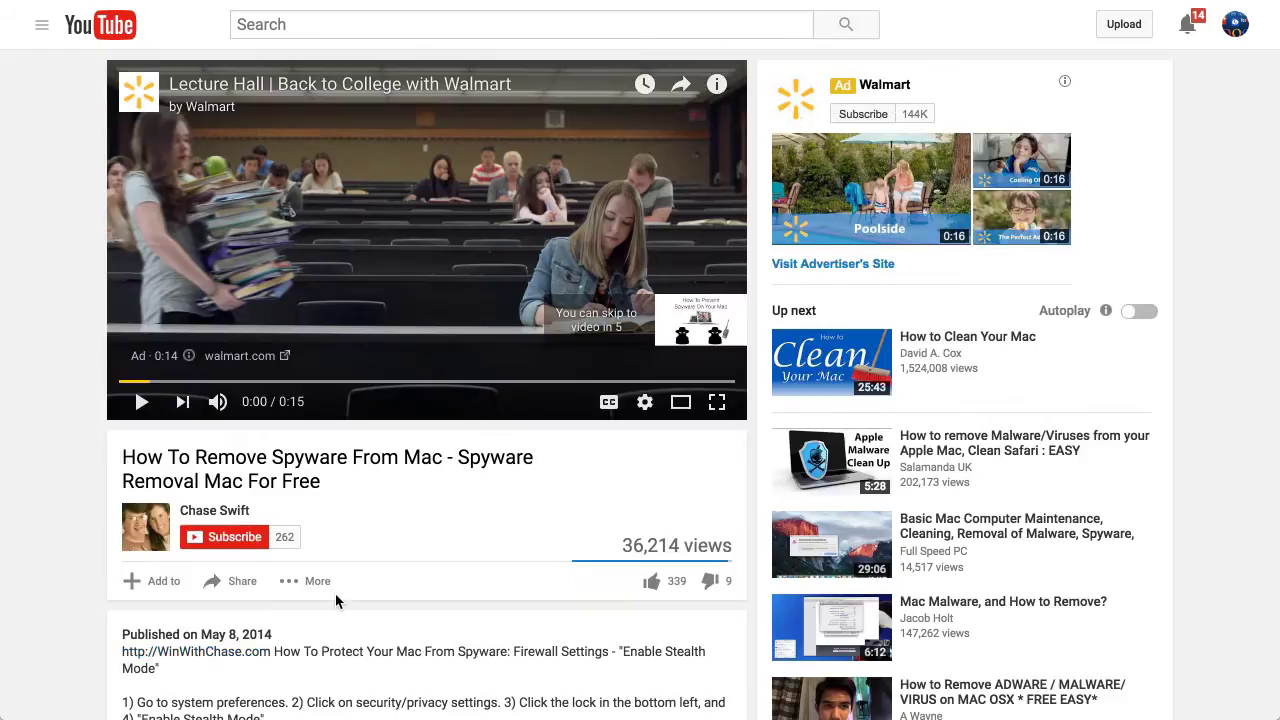
{"action": "mouse_move", "coordinate": [393, 270]}
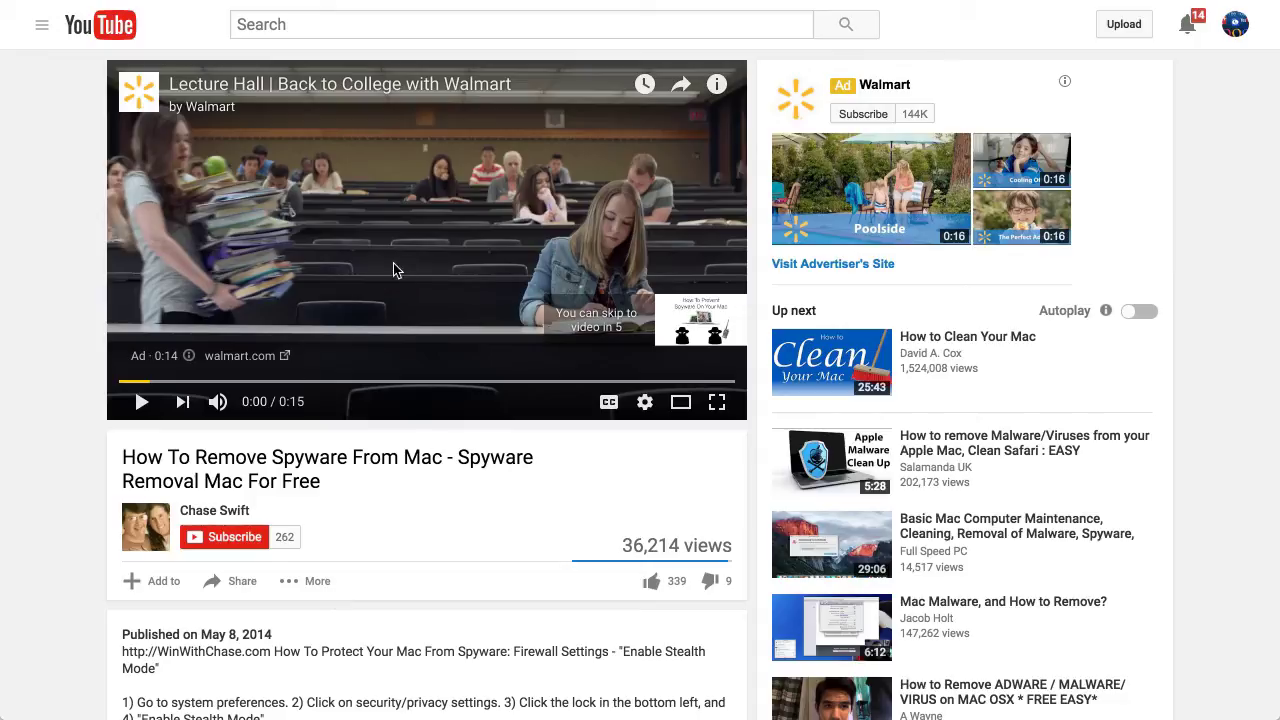
{"action": "scroll", "scroll_direction": "down", "scroll_amount": 3}
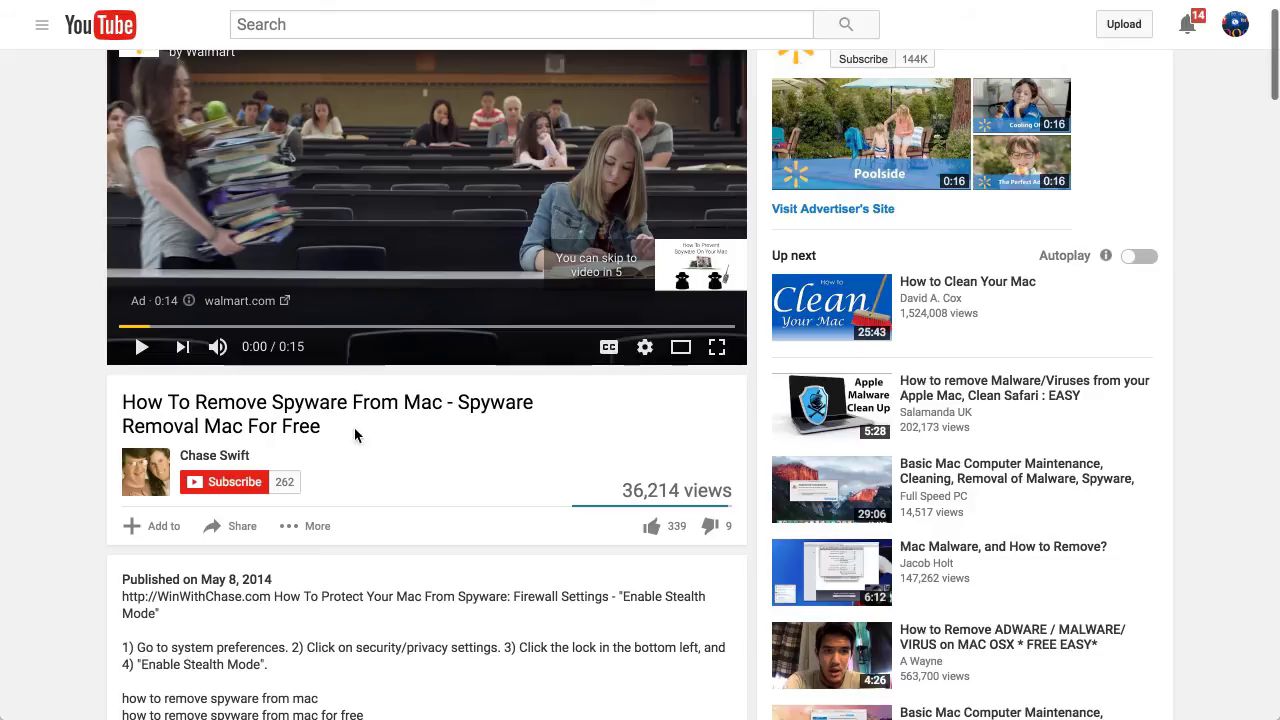
{"action": "scroll", "scroll_direction": "down", "scroll_amount": 3}
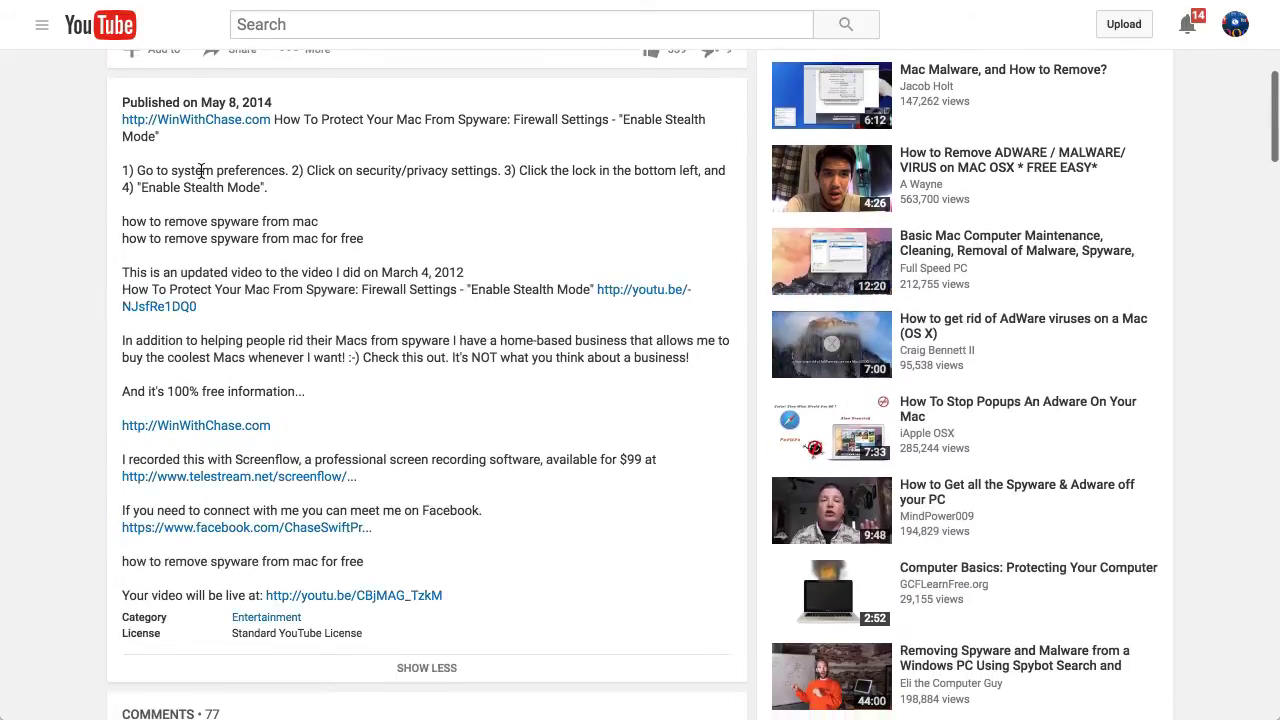
{"action": "mouse_move", "coordinate": [188, 119]}
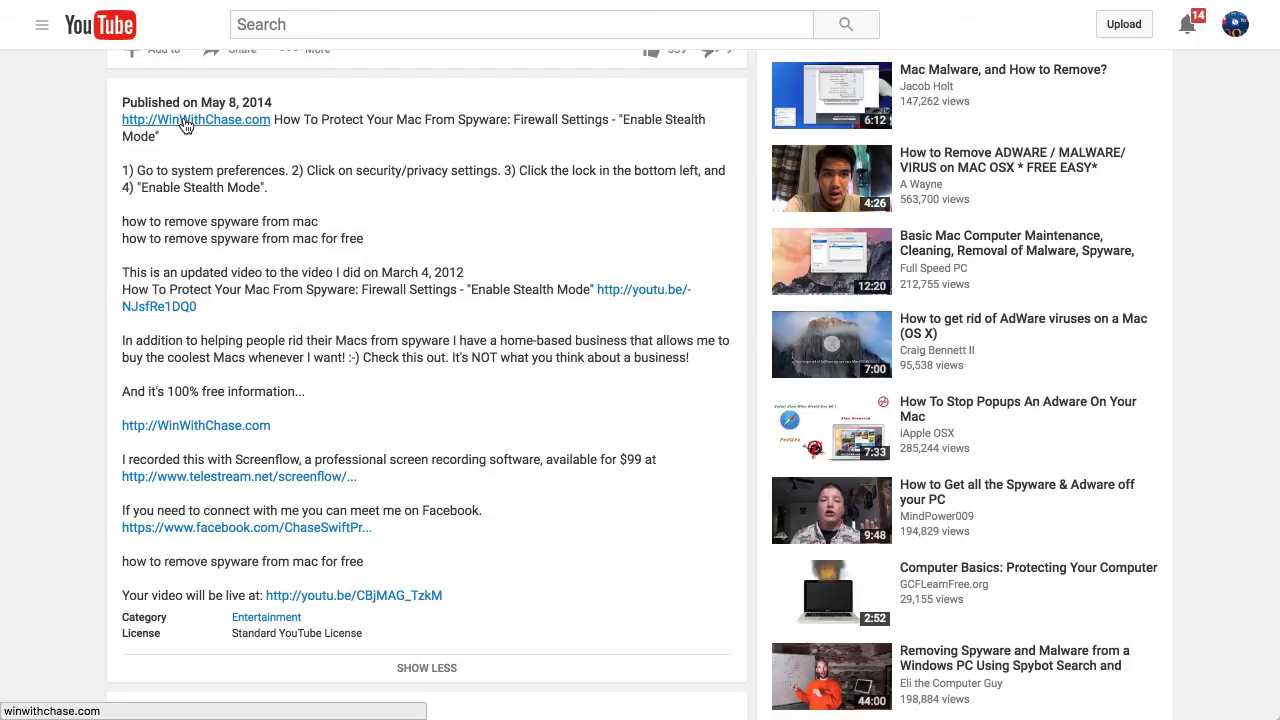
{"action": "mouse_move", "coordinate": [213, 213]}
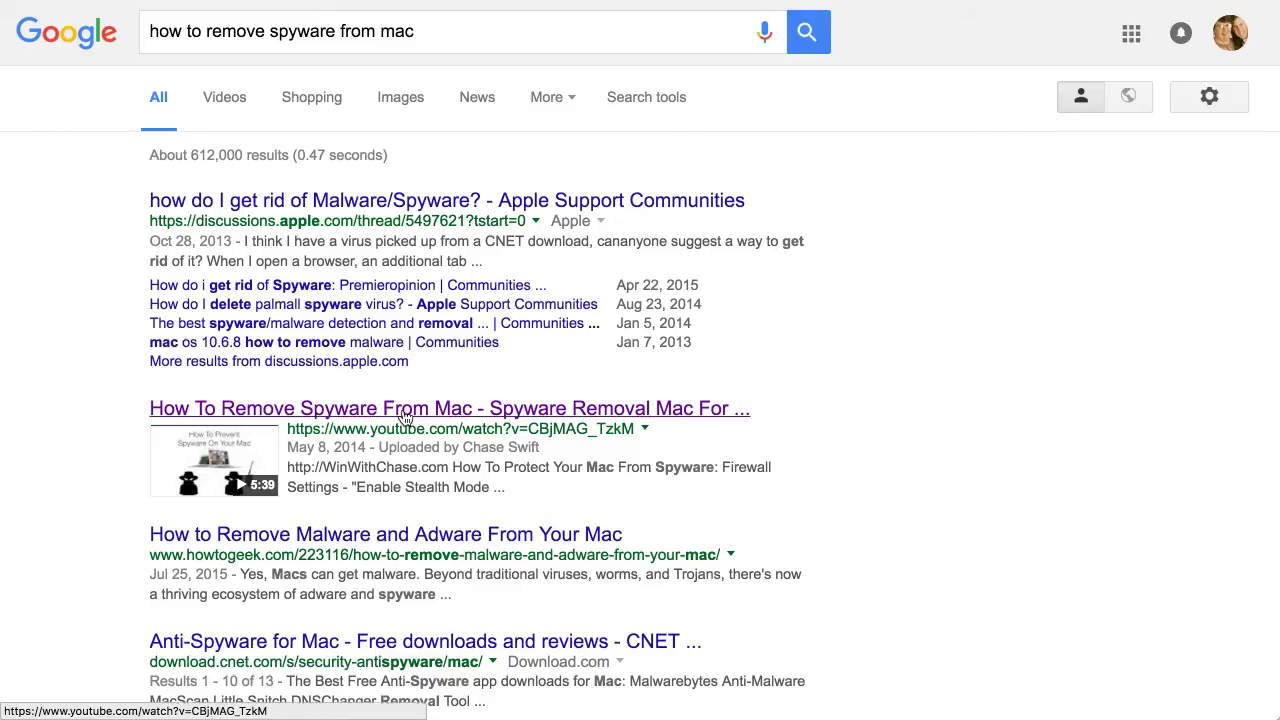
{"action": "scroll", "scroll_direction": "down", "scroll_amount": 3}
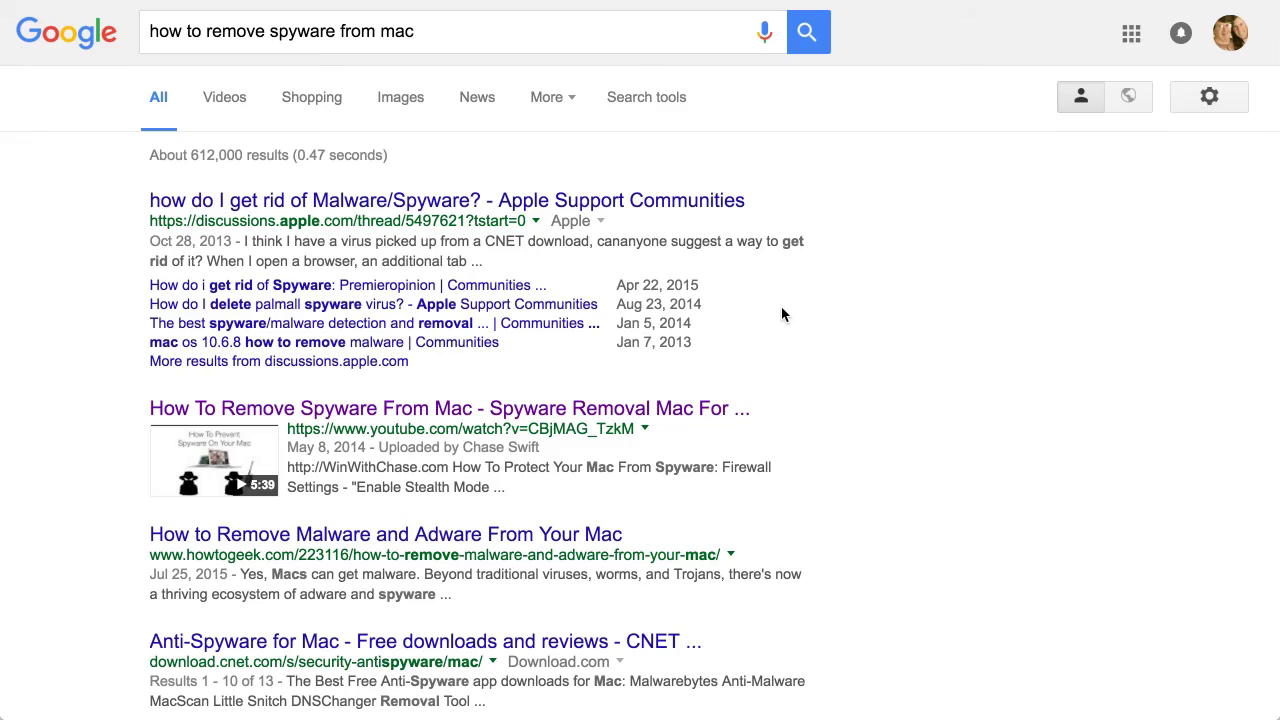
{"action": "scroll", "scroll_direction": "down", "scroll_amount": 3}
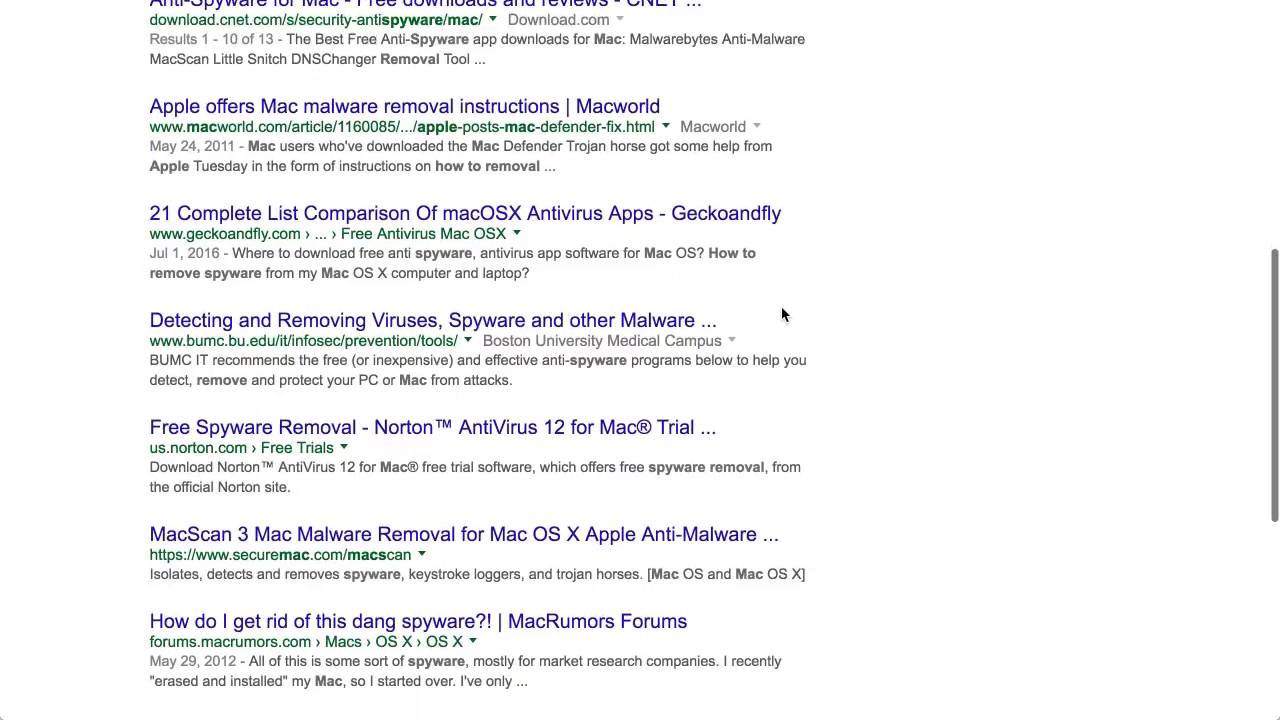
{"action": "scroll", "scroll_direction": "up", "scroll_amount": 3}
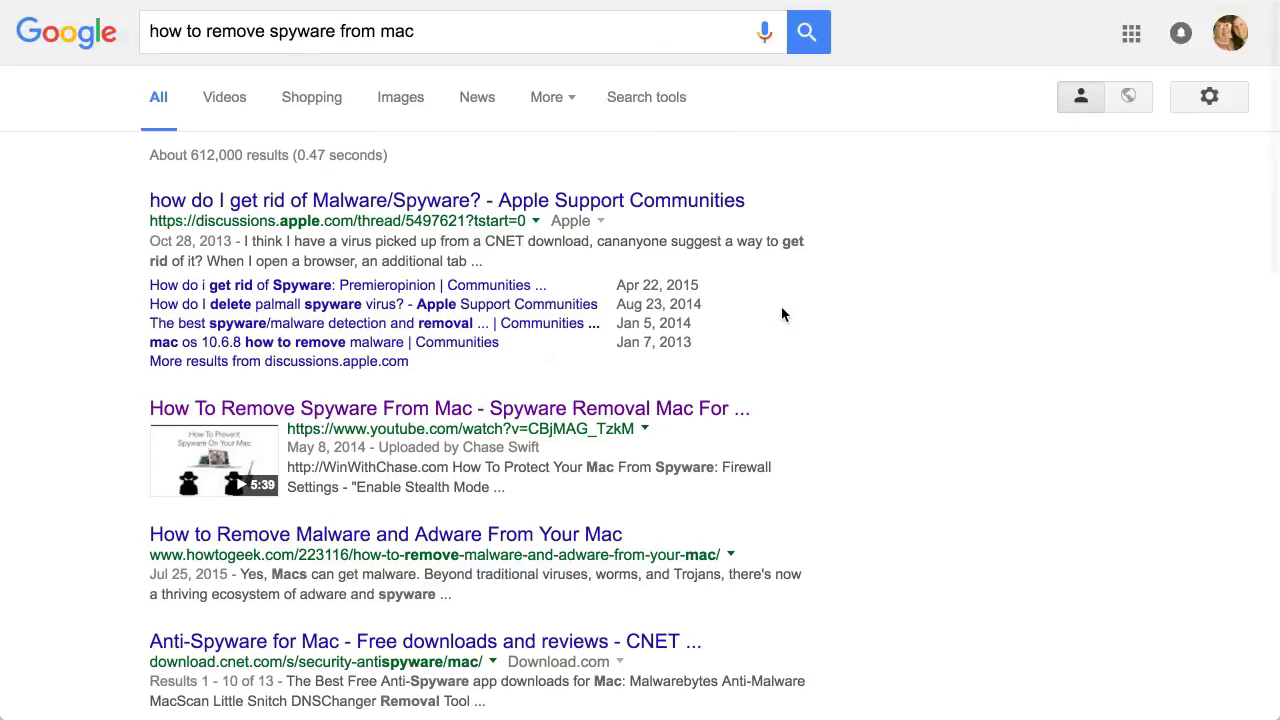
{"action": "mouse_move", "coordinate": [436, 265]}
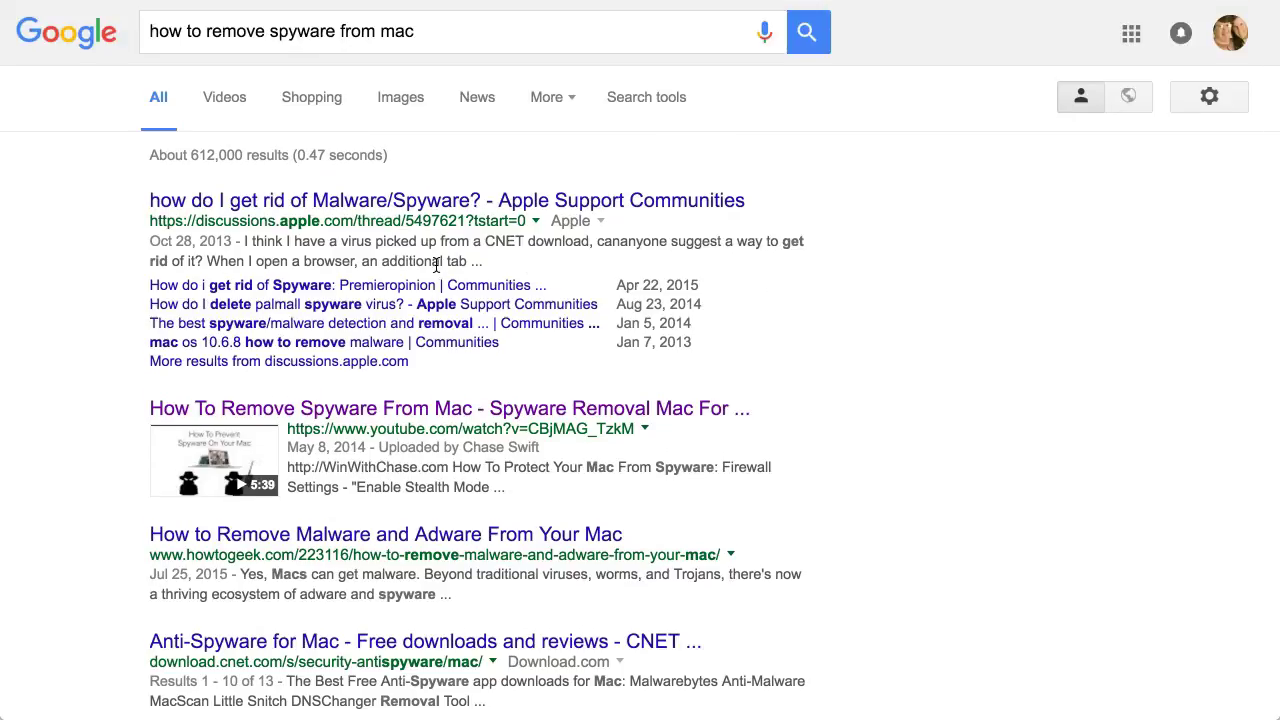
{"action": "mouse_move", "coordinate": [322, 448]}
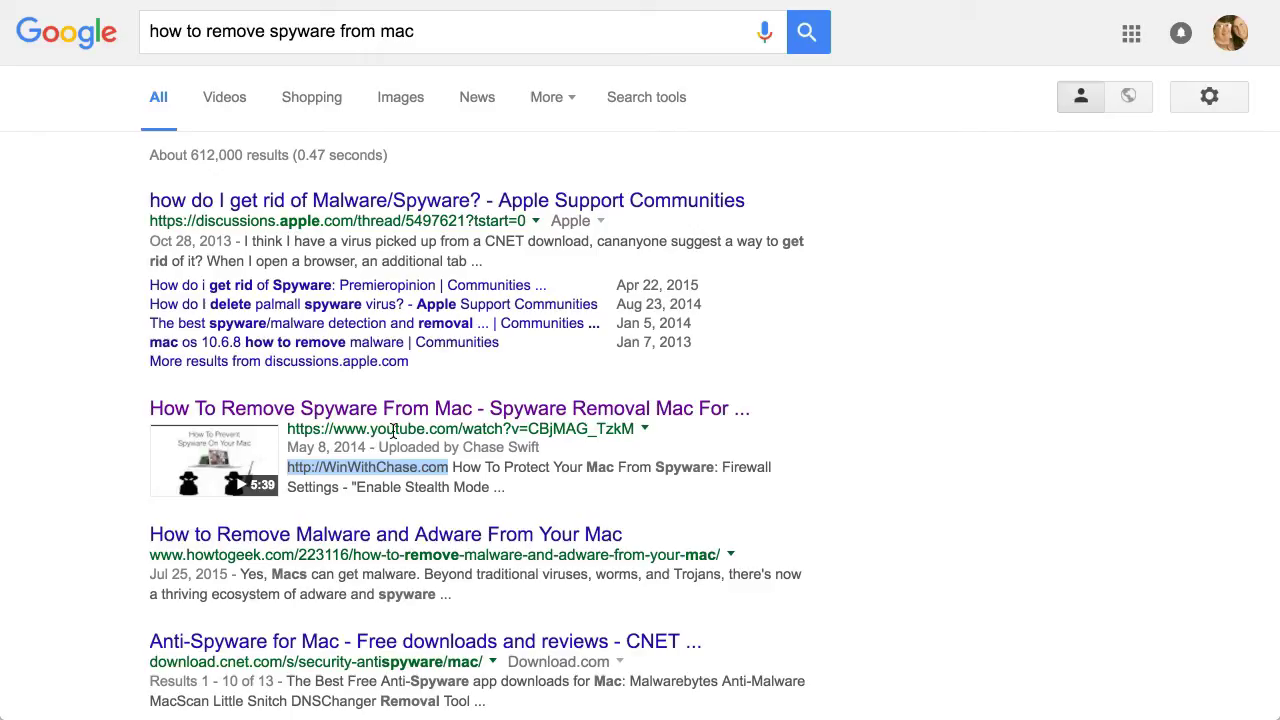
{"action": "mouse_move", "coordinate": [357, 408]}
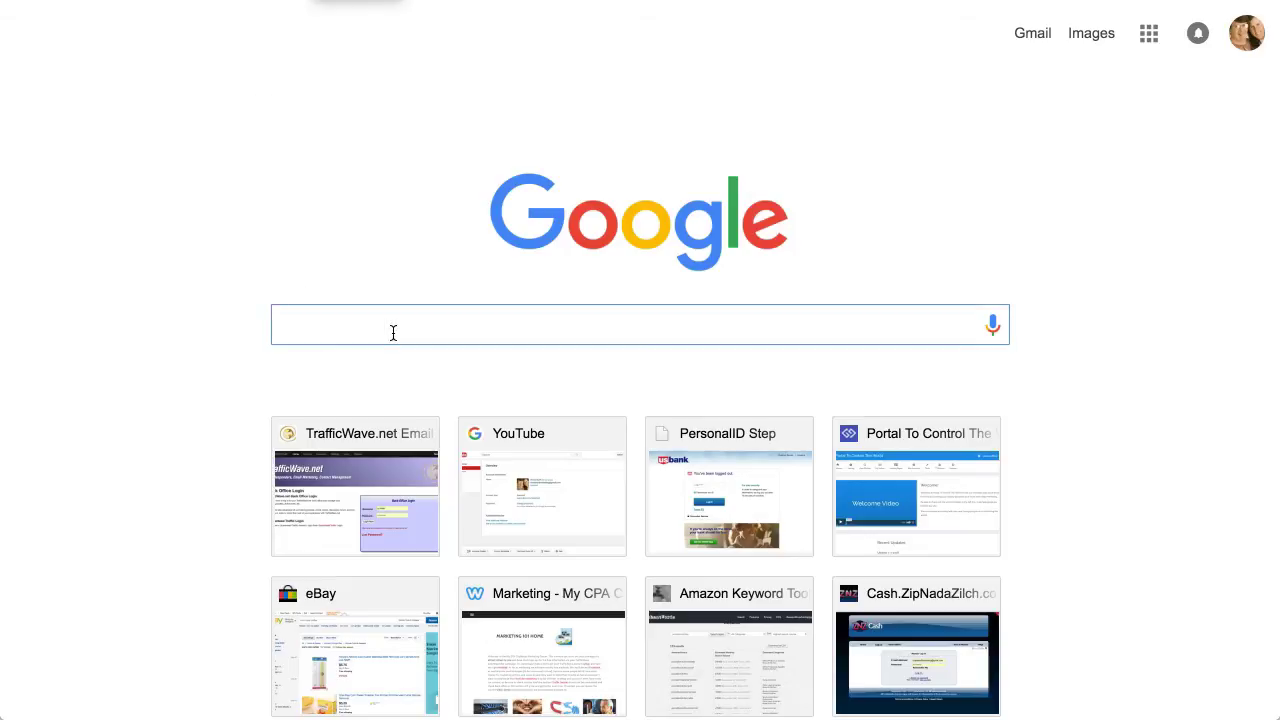
- Type 'banana' into Google search to see suggestions like bananas in pajamas song and costume
{"action": "left_click", "coordinate": [640, 324]}
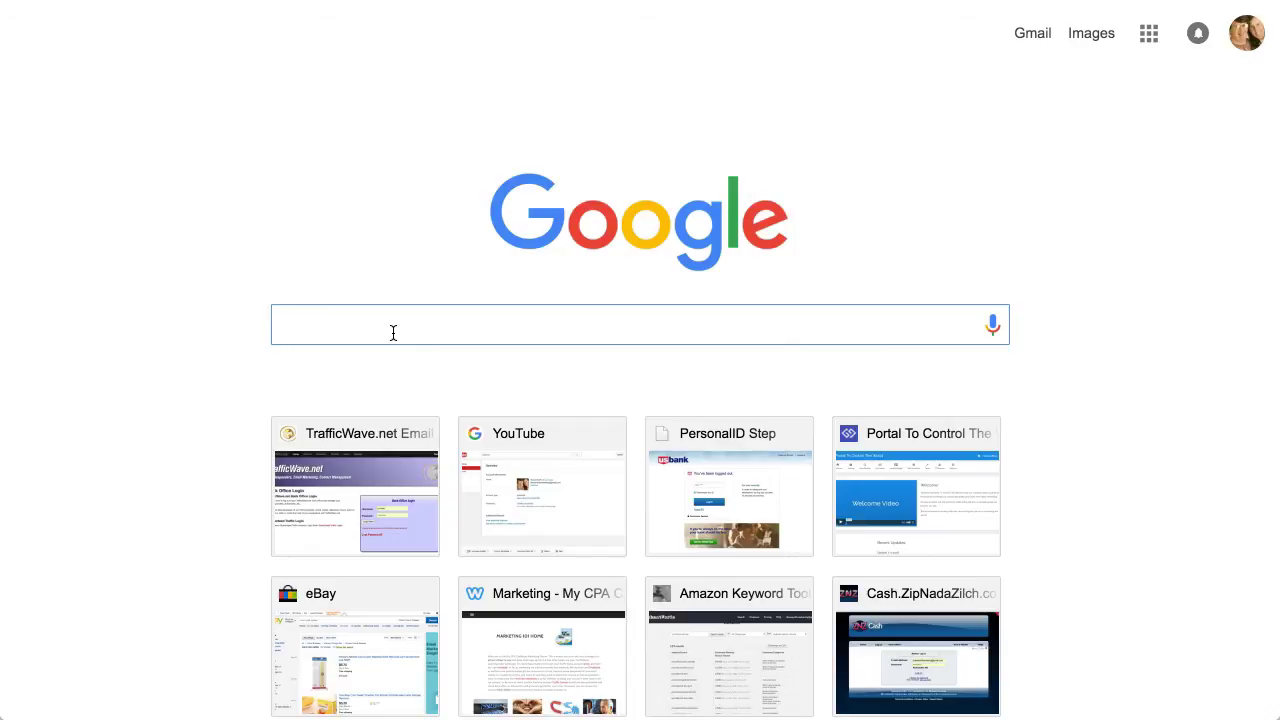
{"action": "left_click", "coordinate": [640, 324]}
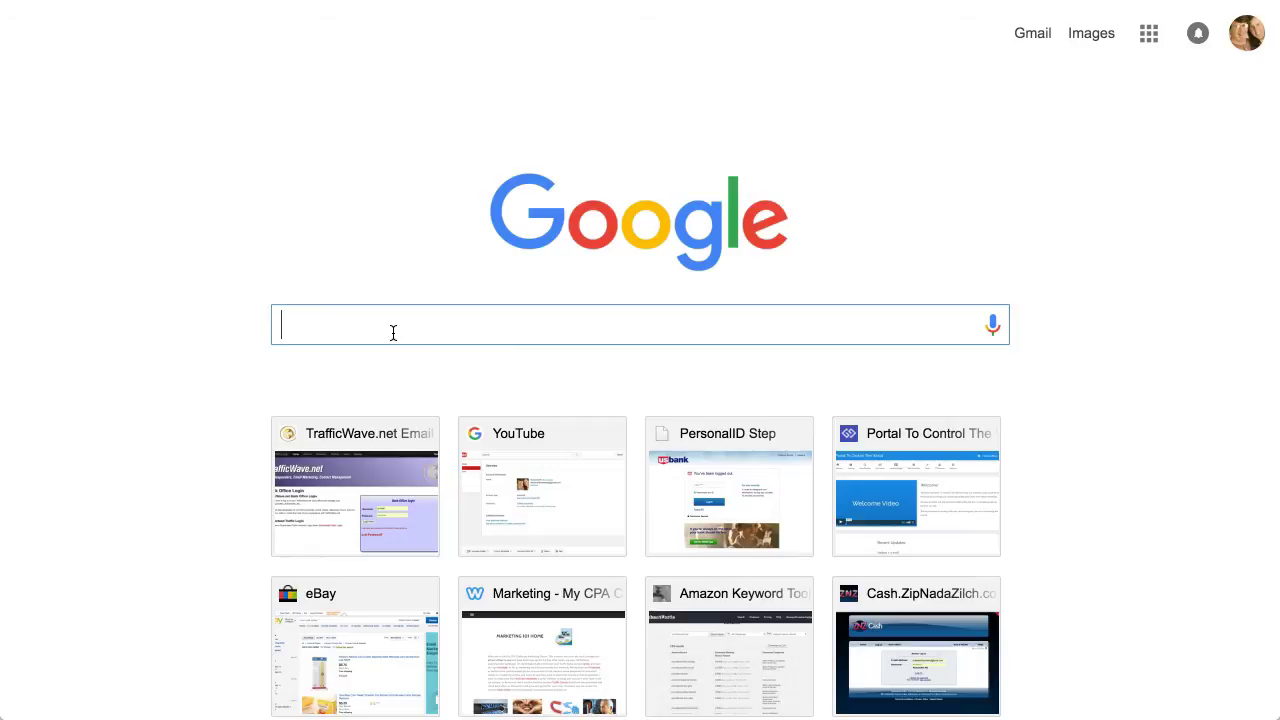
{"action": "type", "text": "banana"}
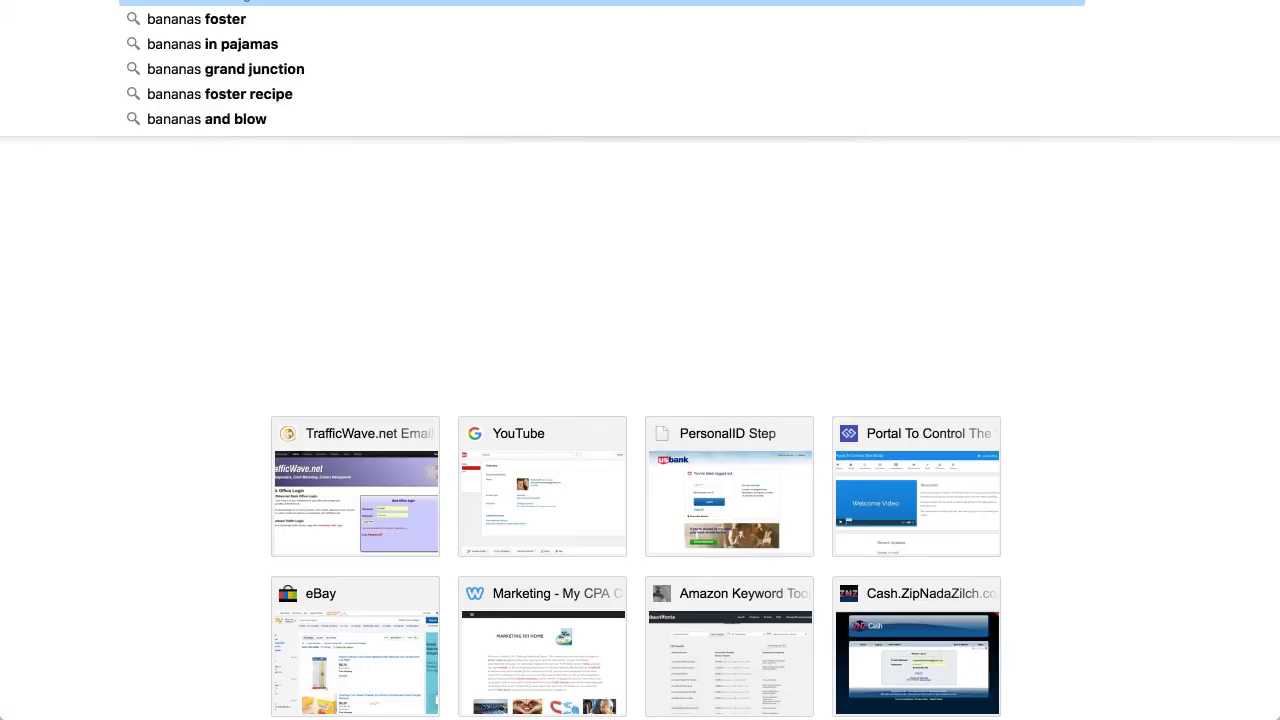
{"action": "mouse_move", "coordinate": [313, 44]}
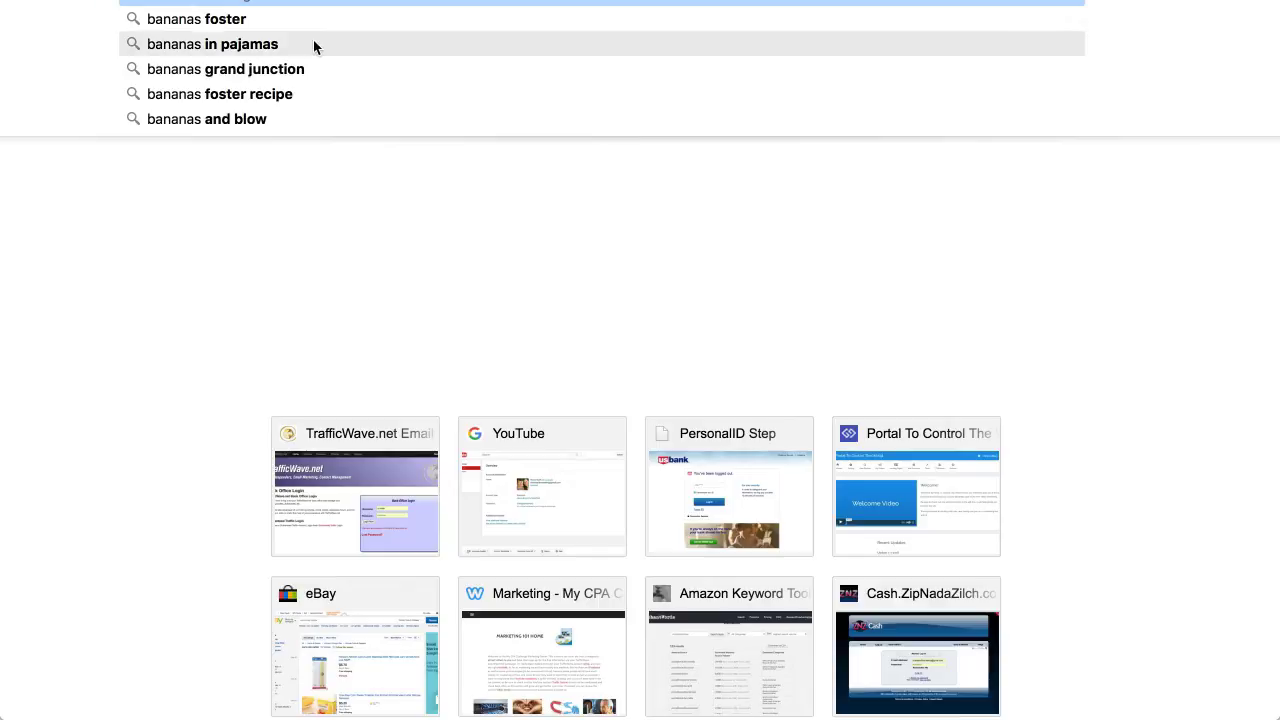
{"action": "mouse_move", "coordinate": [252, 69]}
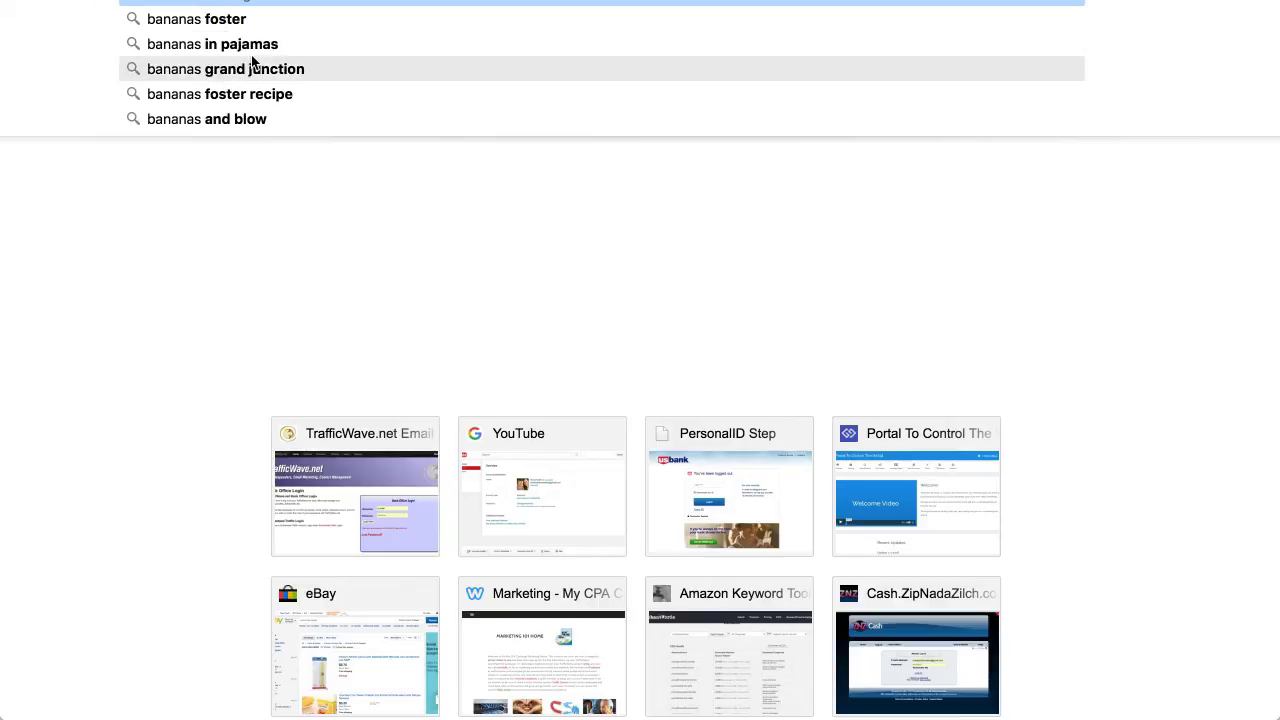
{"action": "mouse_move", "coordinate": [203, 73]}
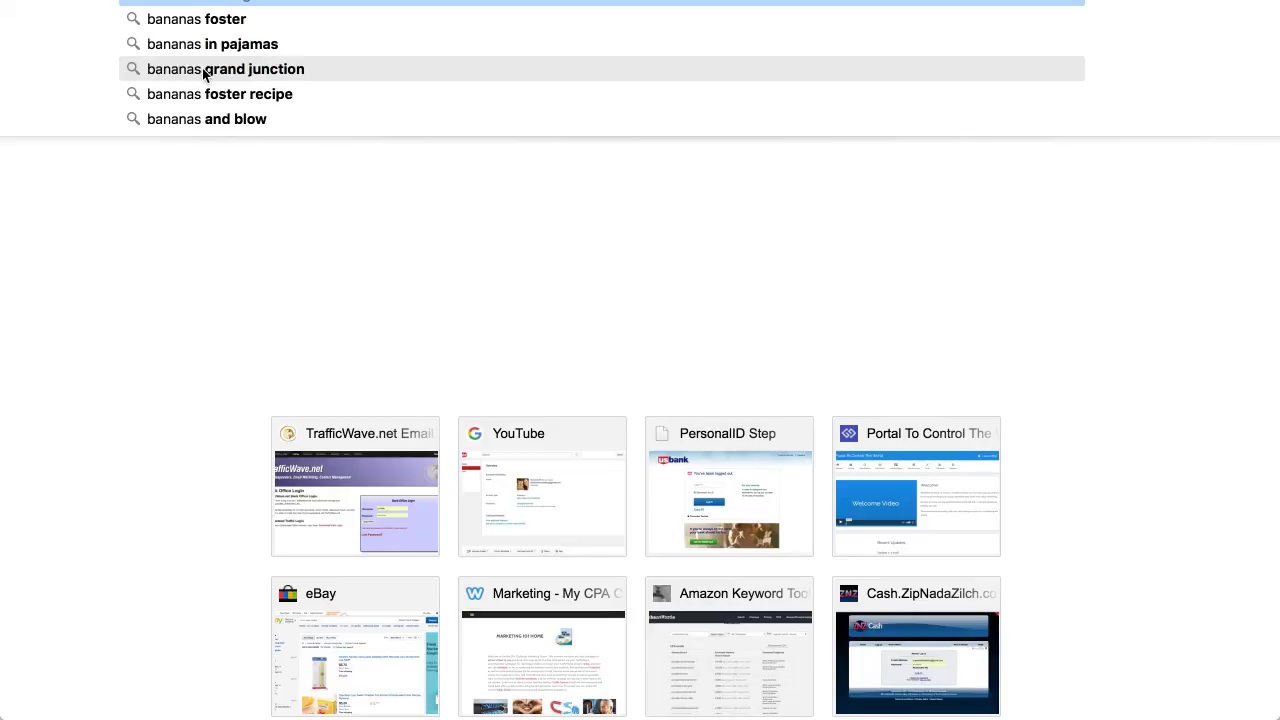
{"action": "mouse_move", "coordinate": [223, 78]}
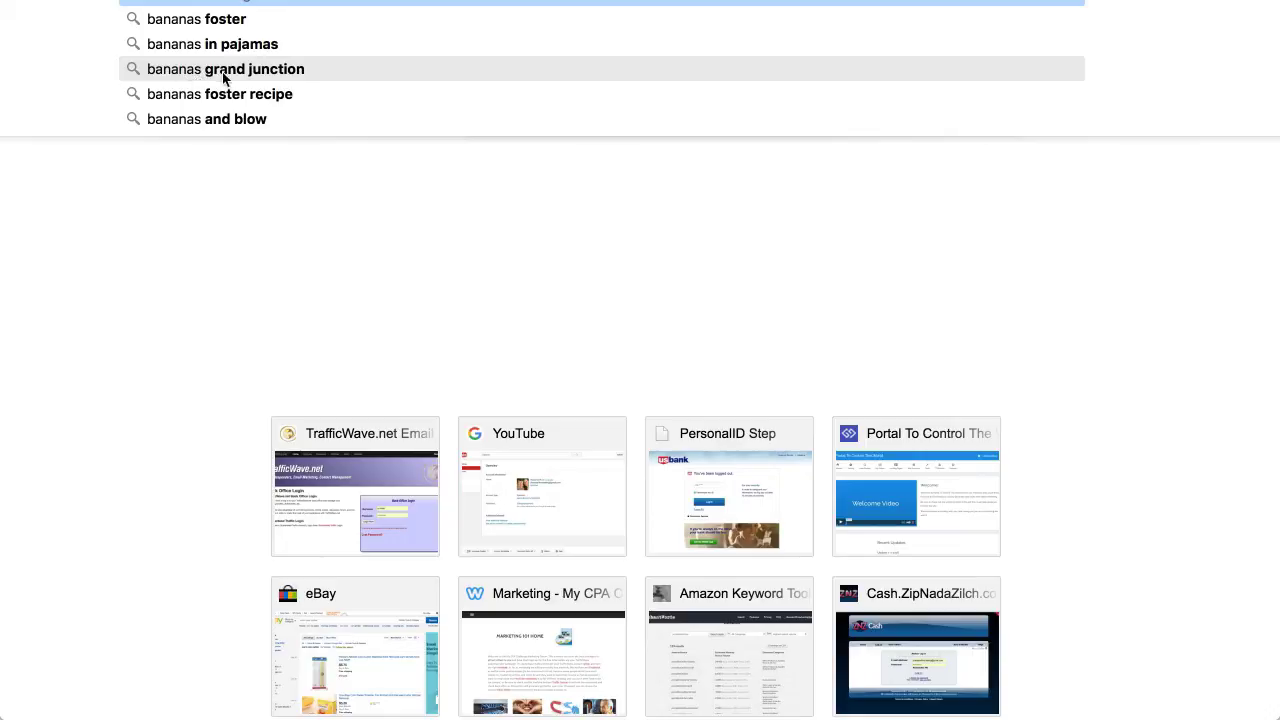
{"action": "mouse_move", "coordinate": [210, 33]}
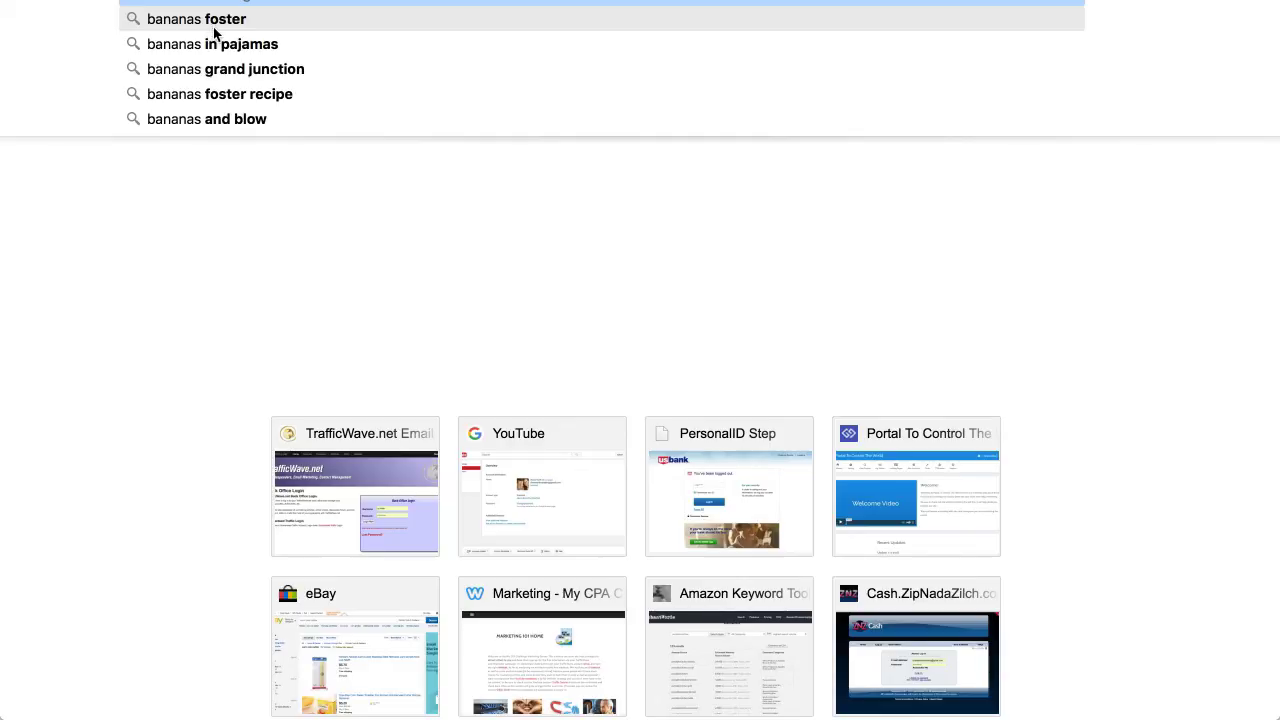
{"action": "mouse_move", "coordinate": [196, 18]}
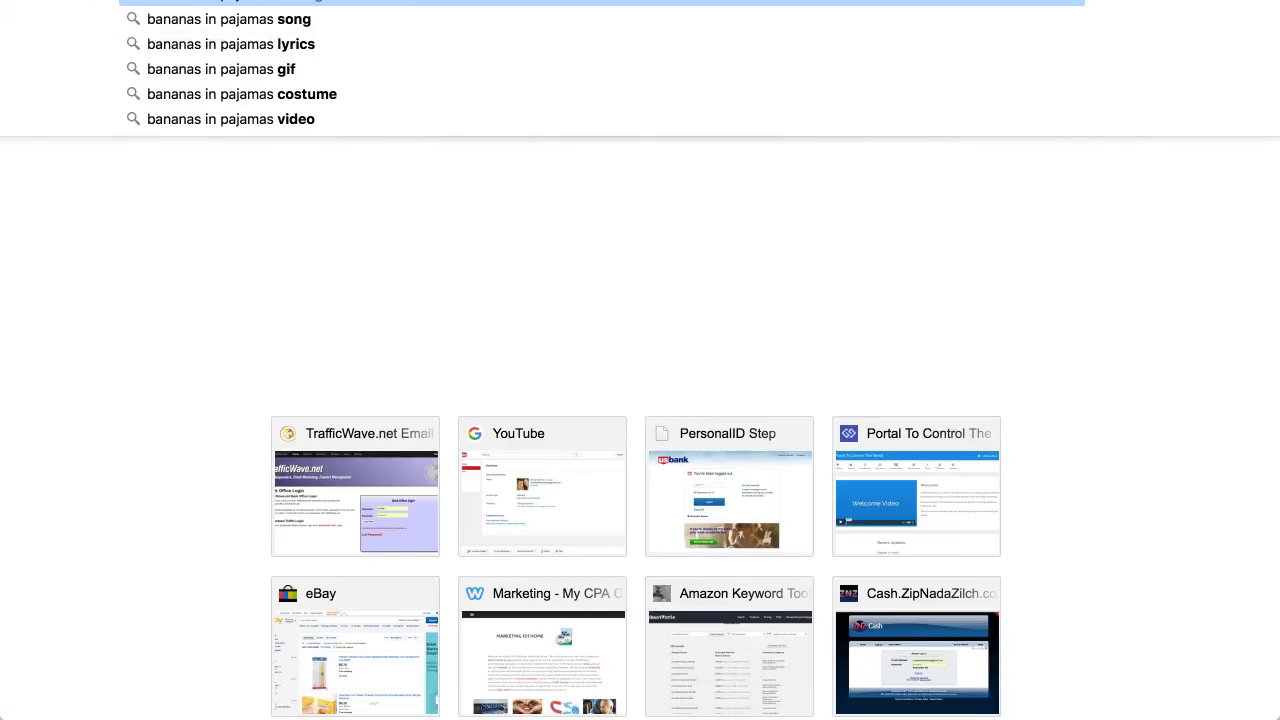
{"action": "mouse_move", "coordinate": [231, 43]}
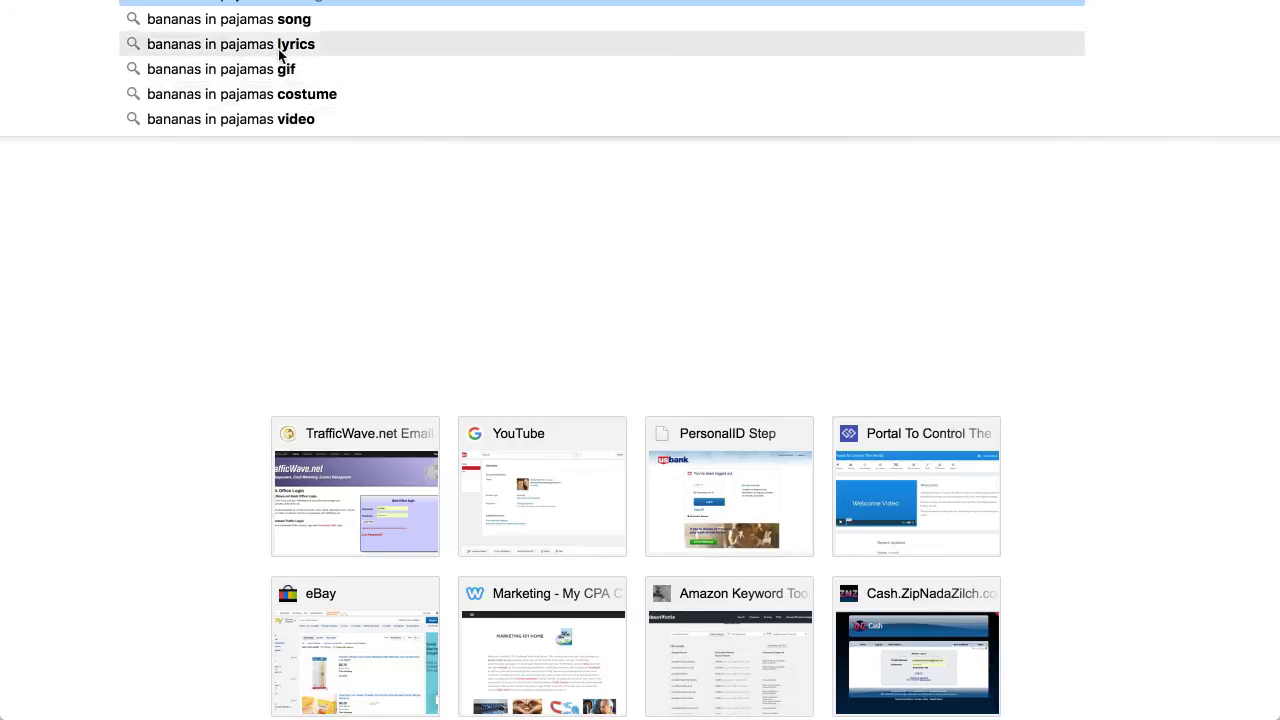
{"action": "mouse_move", "coordinate": [241, 94]}
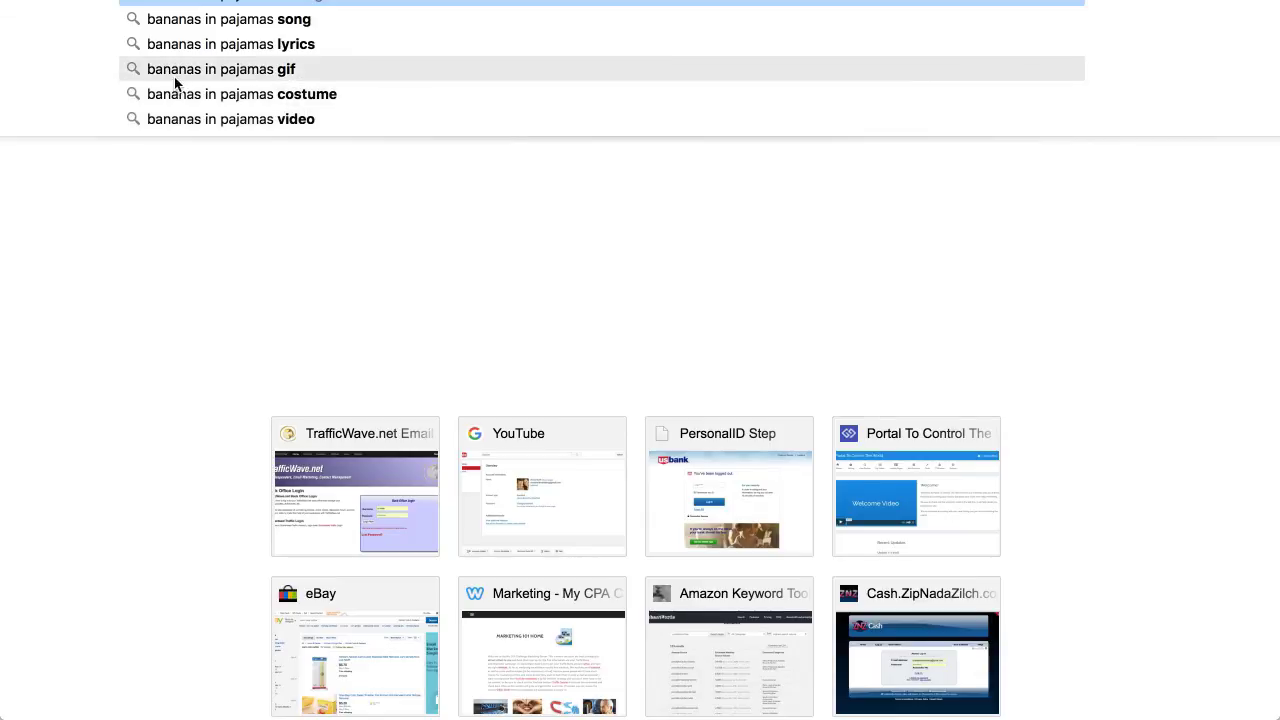
{"action": "mouse_move", "coordinate": [283, 94]}
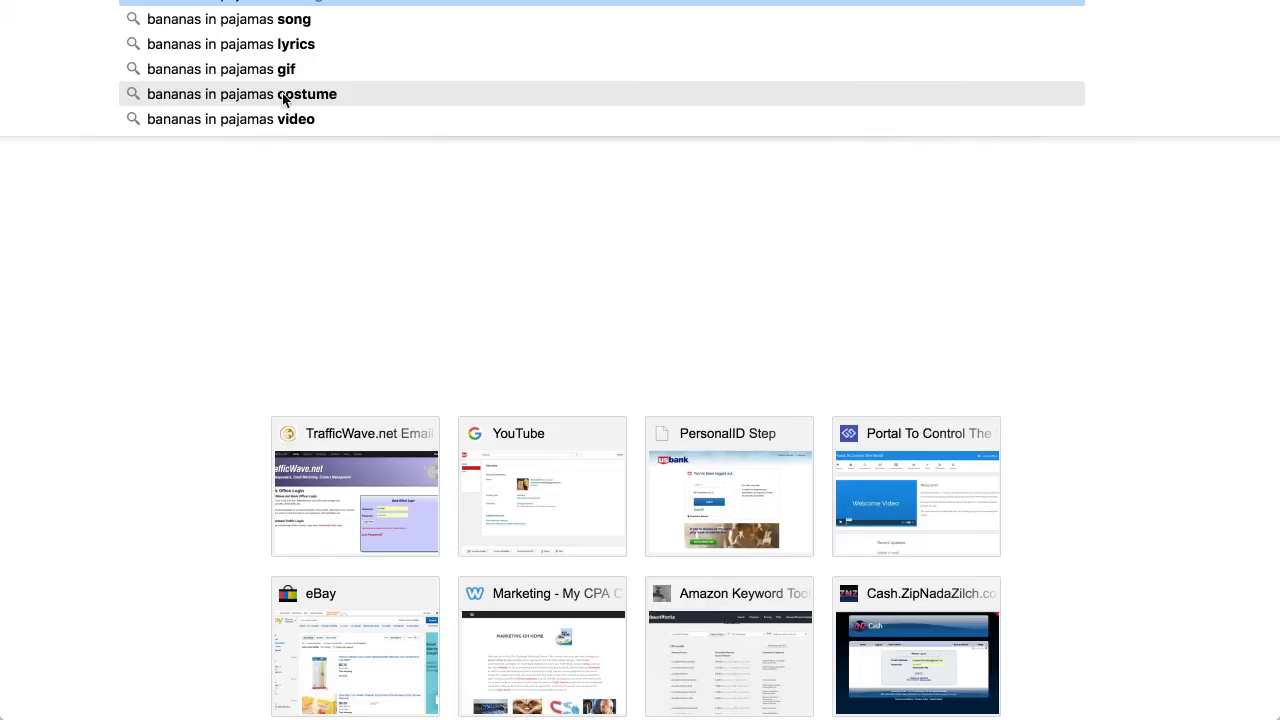
{"action": "mouse_move", "coordinate": [193, 94]}
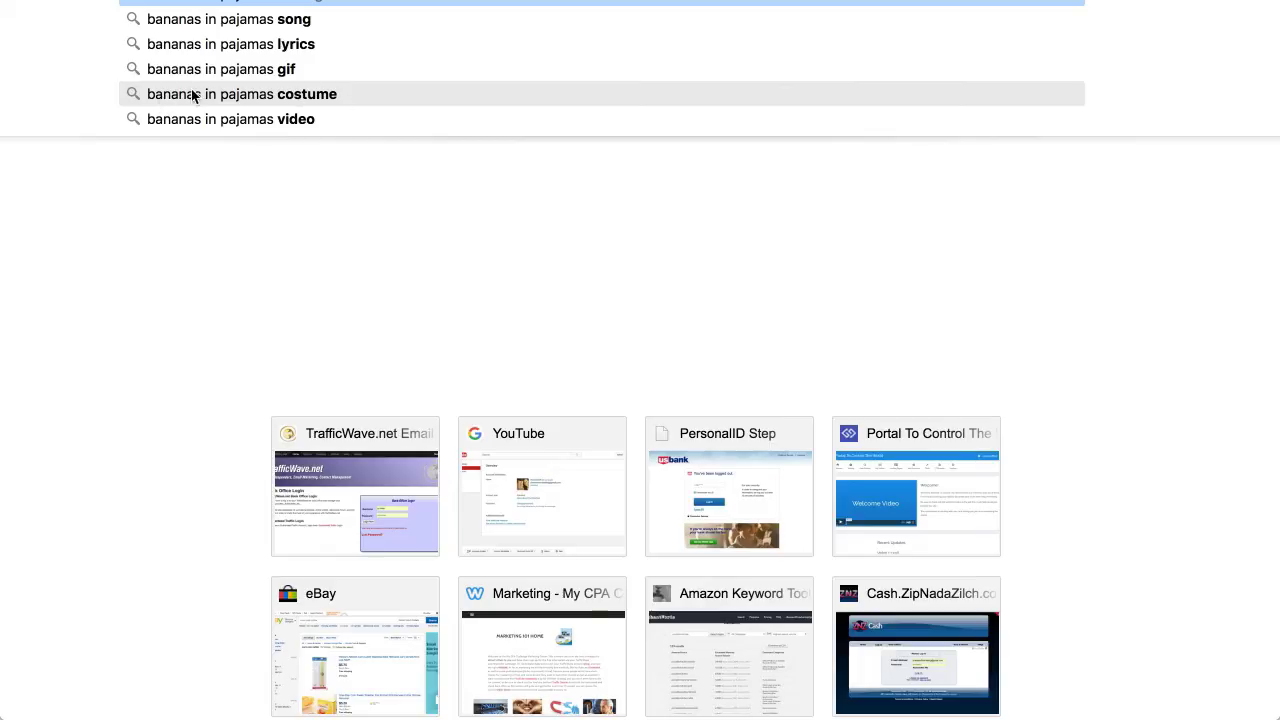
{"action": "mouse_move", "coordinate": [333, 94]}
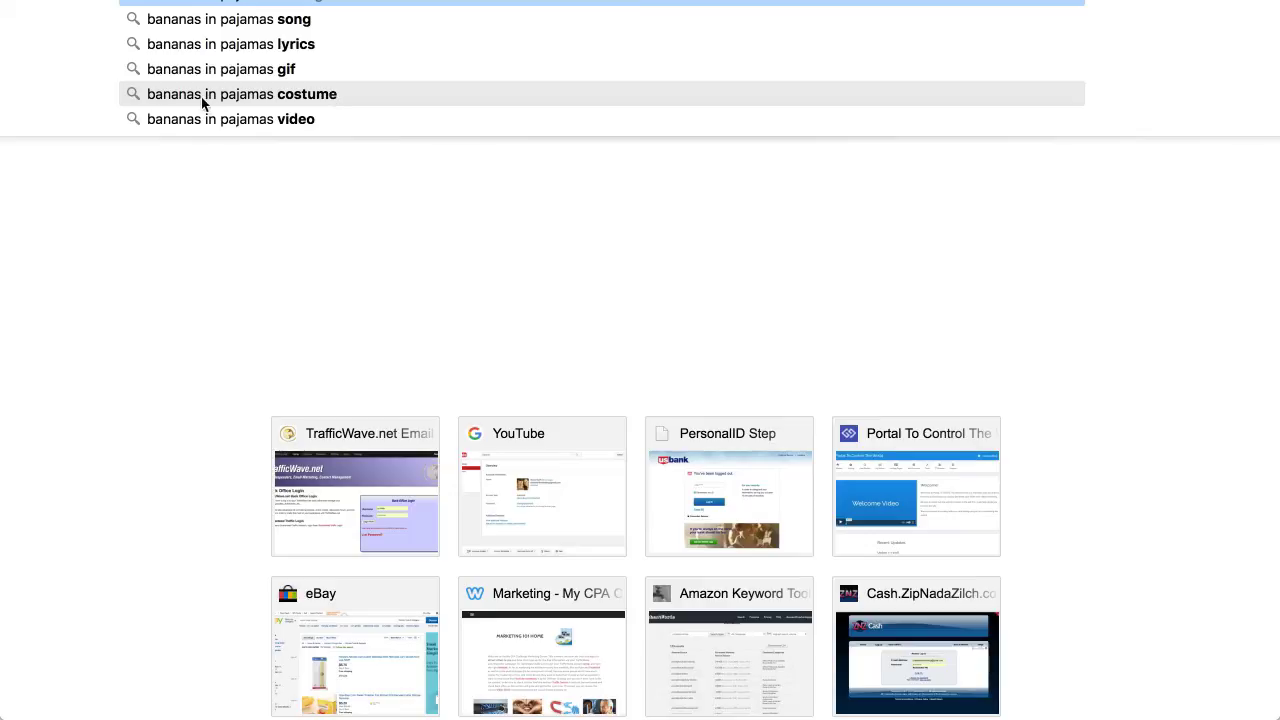
{"action": "mouse_move", "coordinate": [213, 100]}
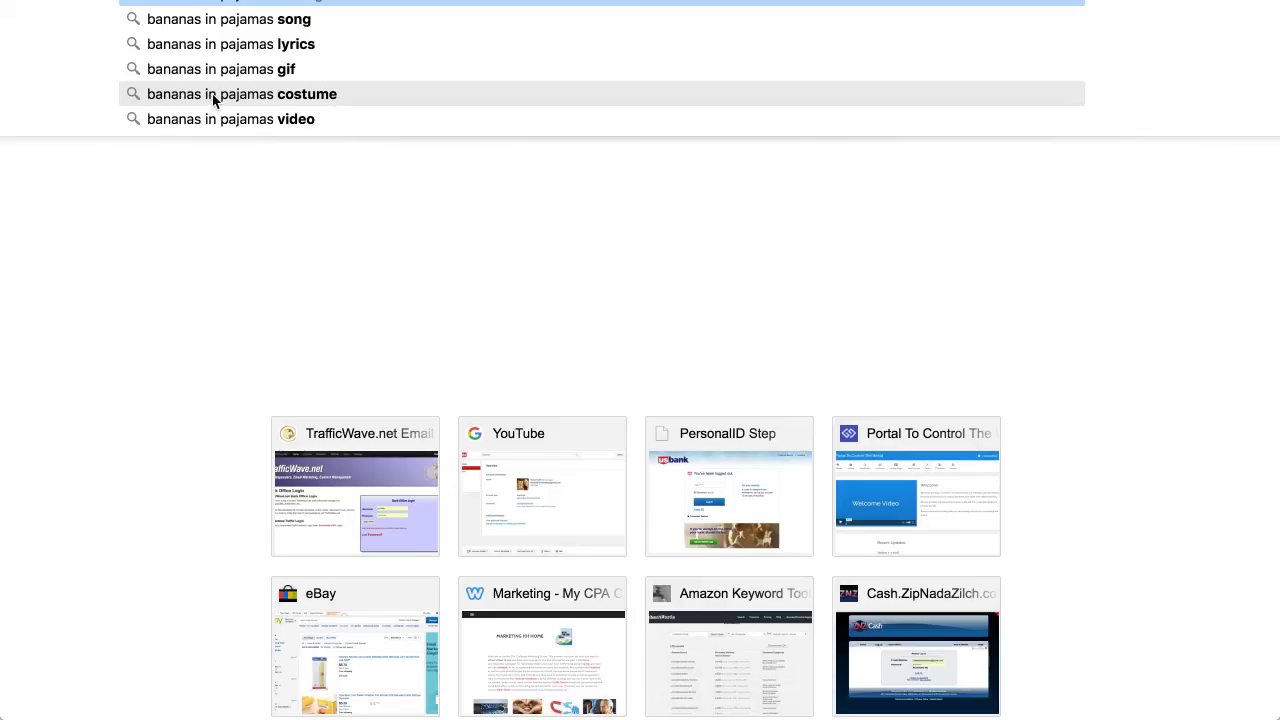
{"action": "mouse_move", "coordinate": [308, 104]}
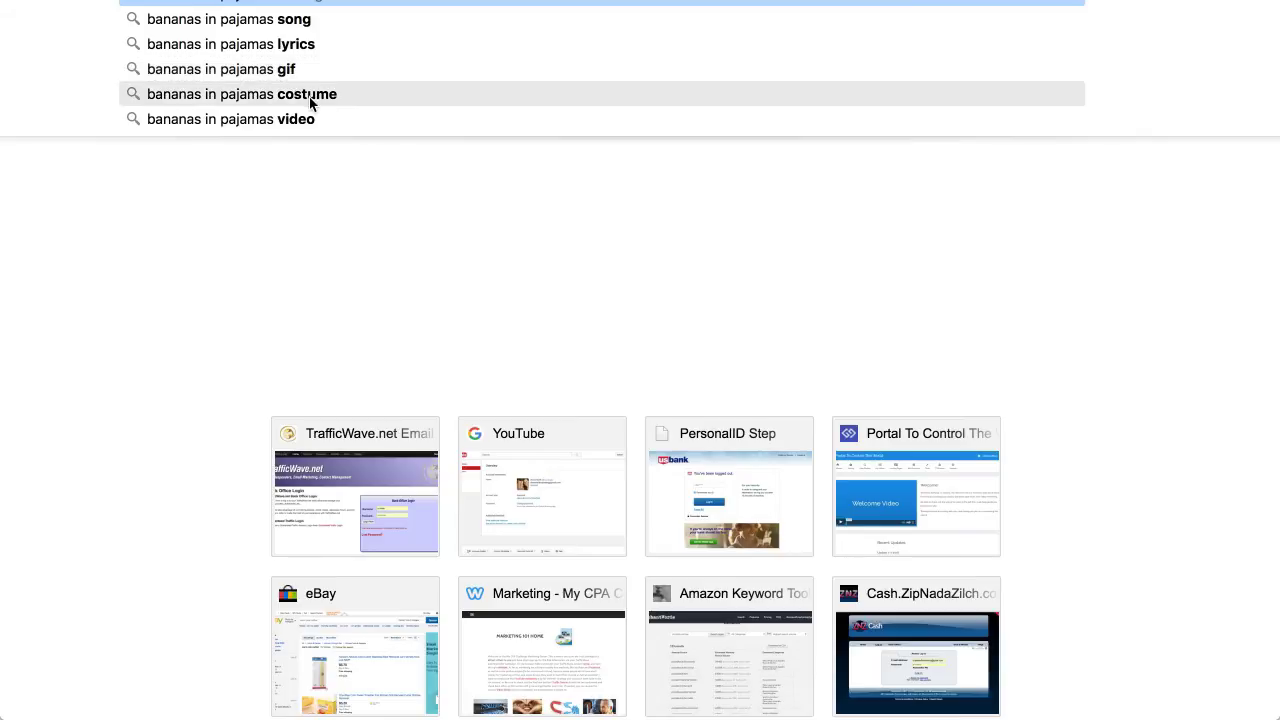
- Search 'bananas in pajamas costume', then extend the query with 'f' toward 'for adults'
{"action": "left_click", "coordinate": [270, 93]}
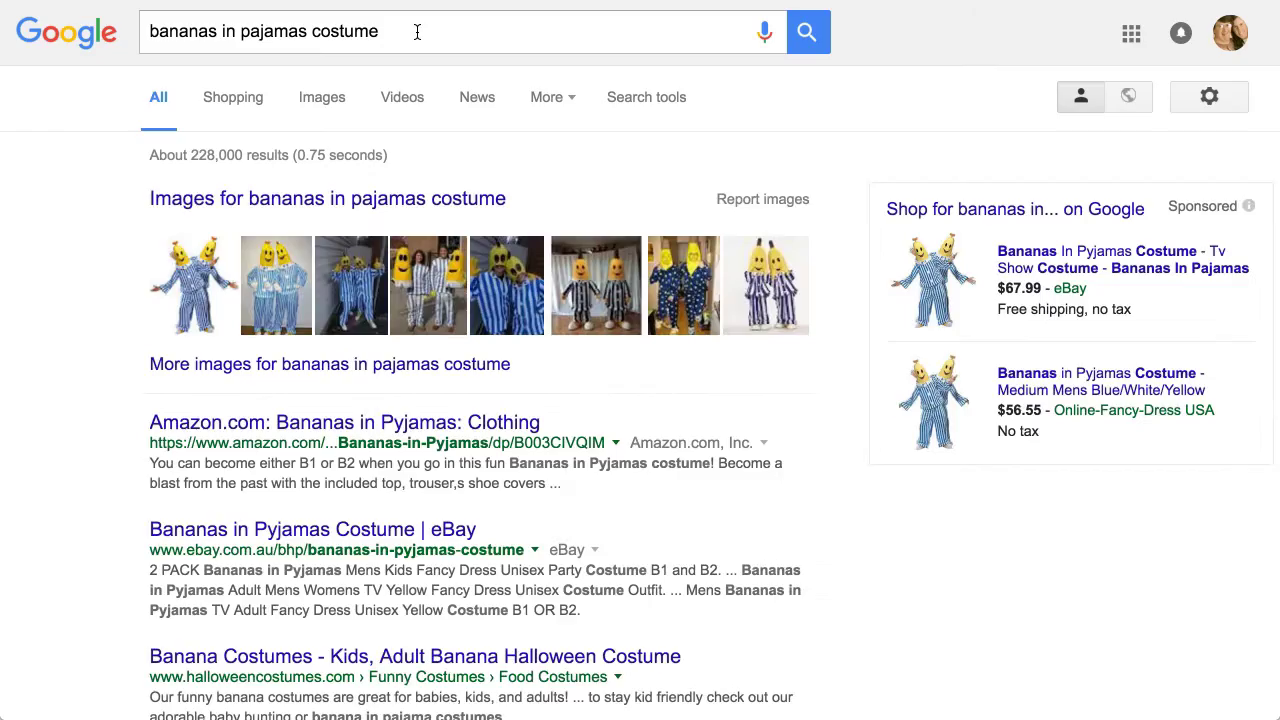
{"action": "left_click", "coordinate": [400, 31]}
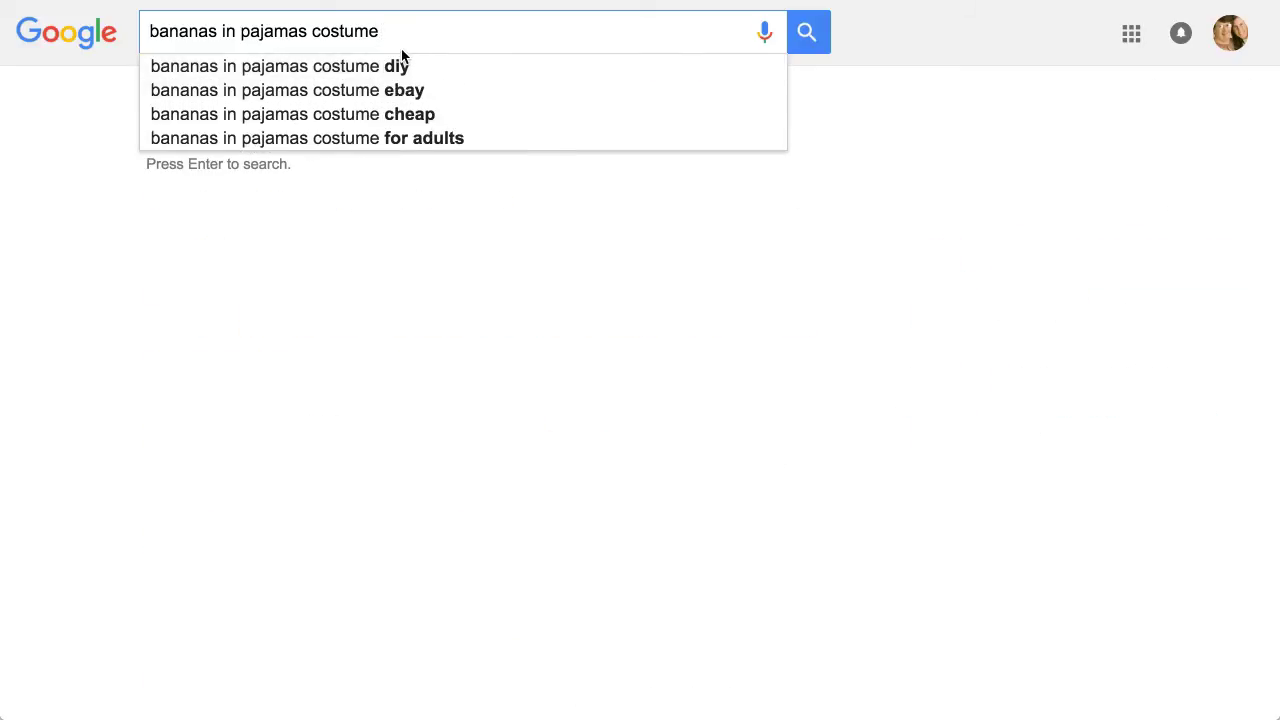
{"action": "type", "text": "f"}
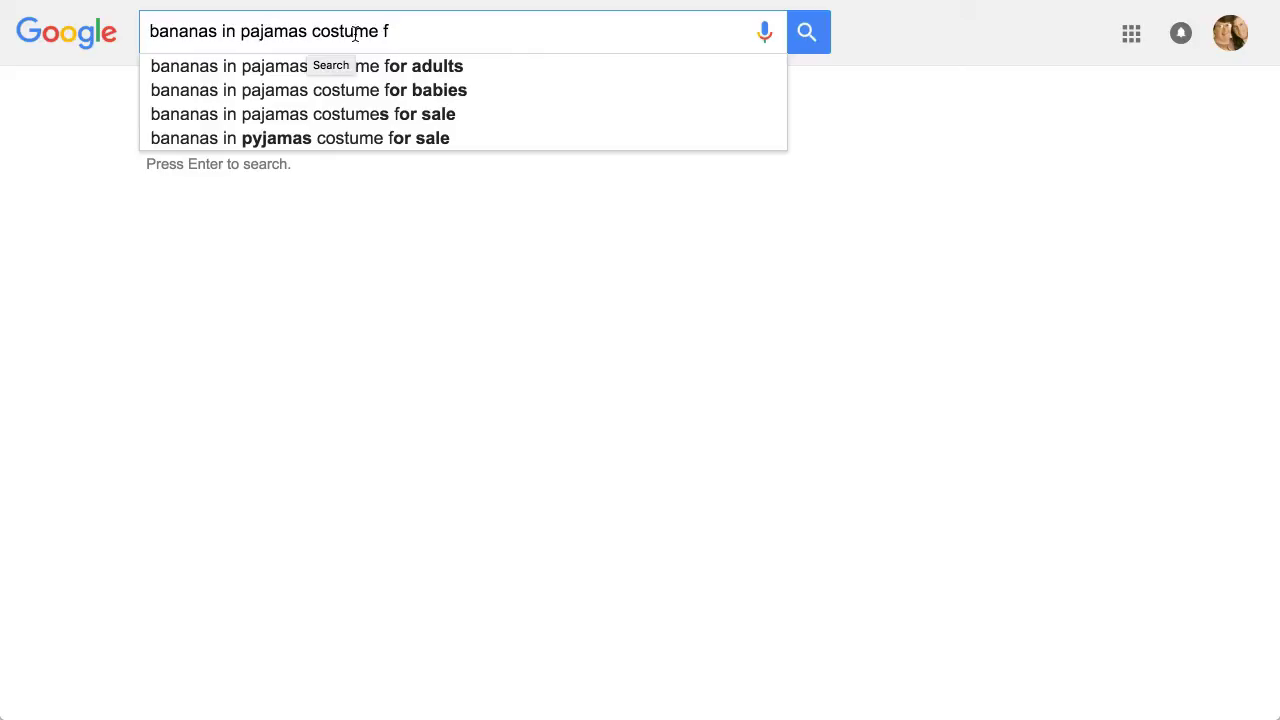
{"action": "mouse_move", "coordinate": [430, 90]}
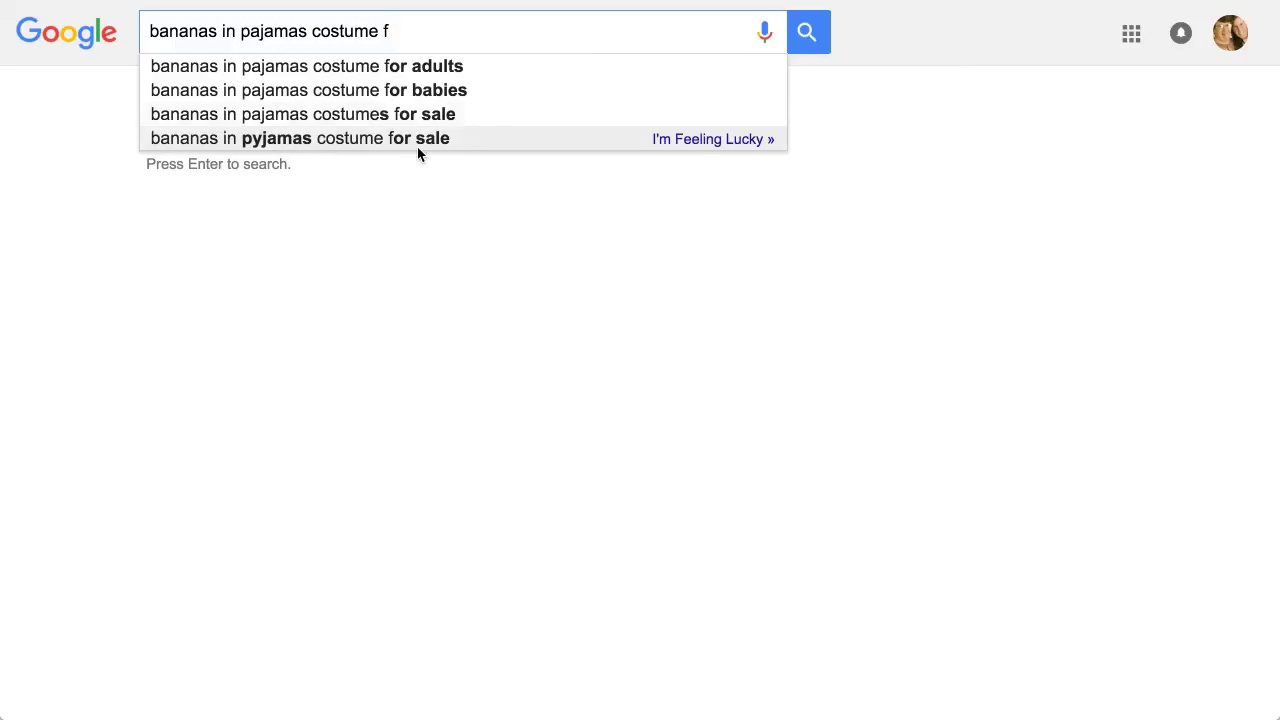
{"action": "mouse_move", "coordinate": [388, 80]}
{"action": "type", "text": "or adults"}
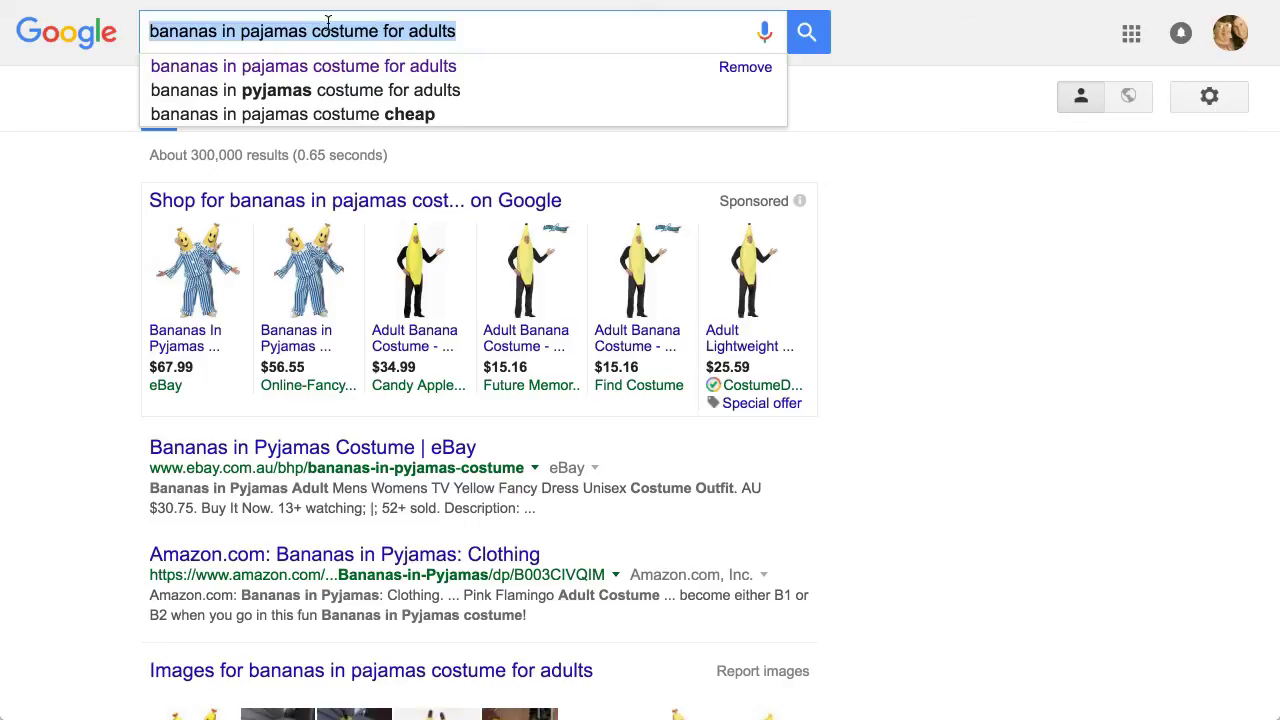
{"action": "mouse_move", "coordinate": [232, 38]}
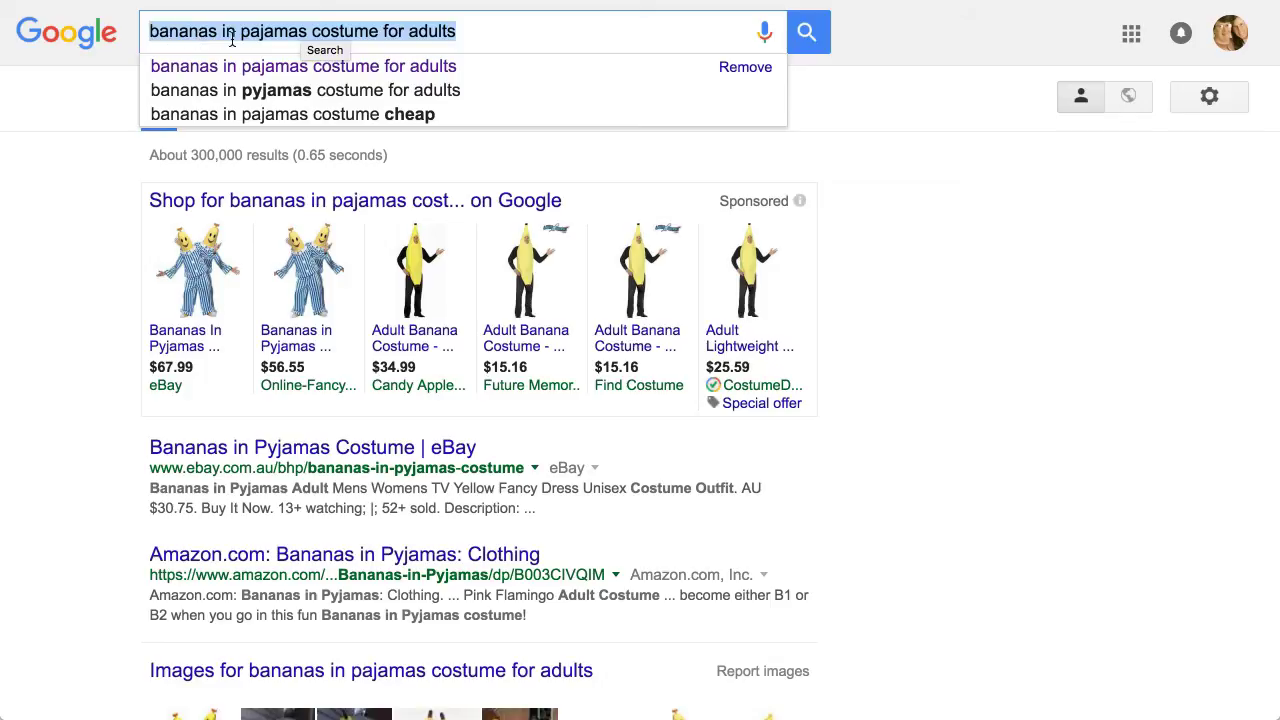
{"action": "mouse_move", "coordinate": [249, 52]}
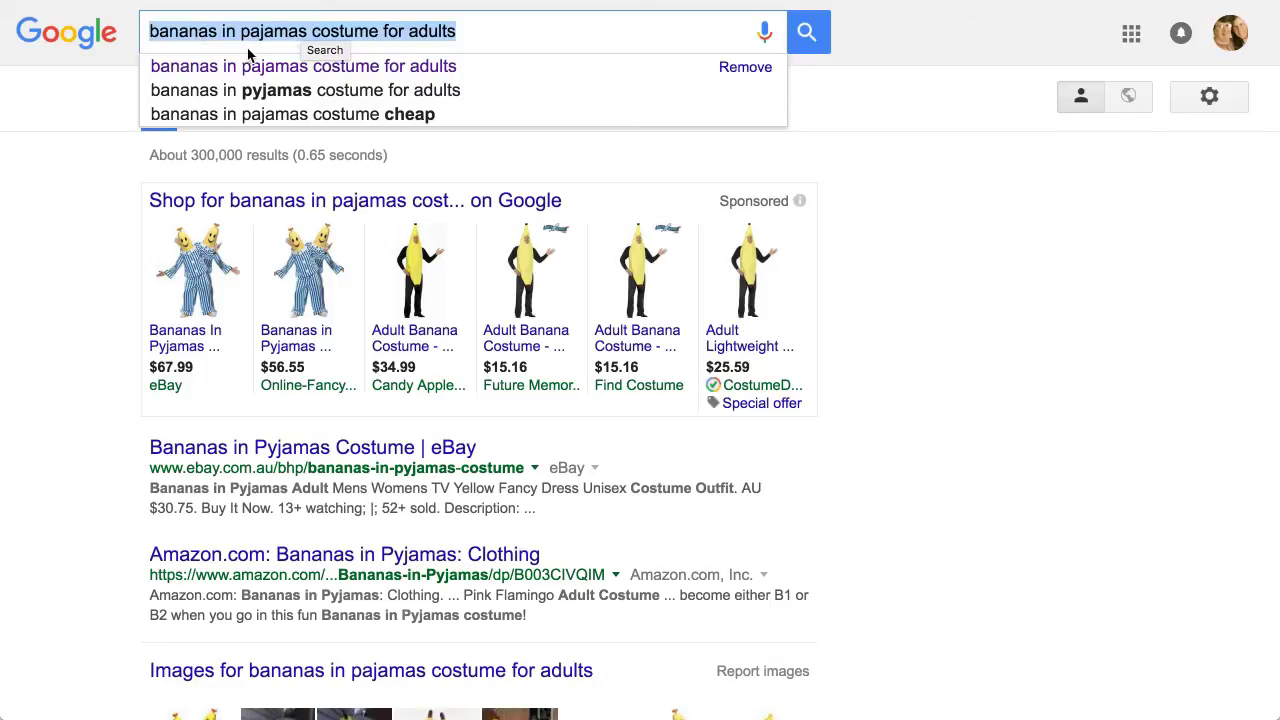
{"action": "mouse_move", "coordinate": [260, 47]}
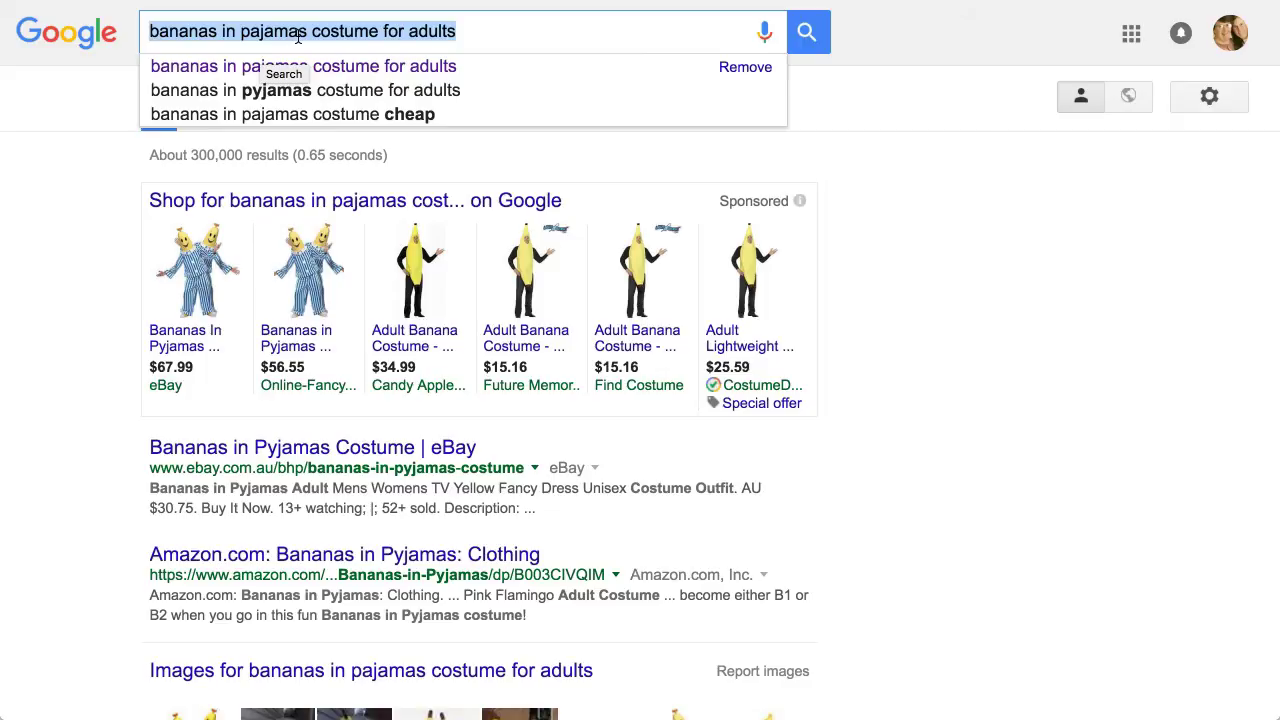
{"action": "mouse_move", "coordinate": [277, 38]}
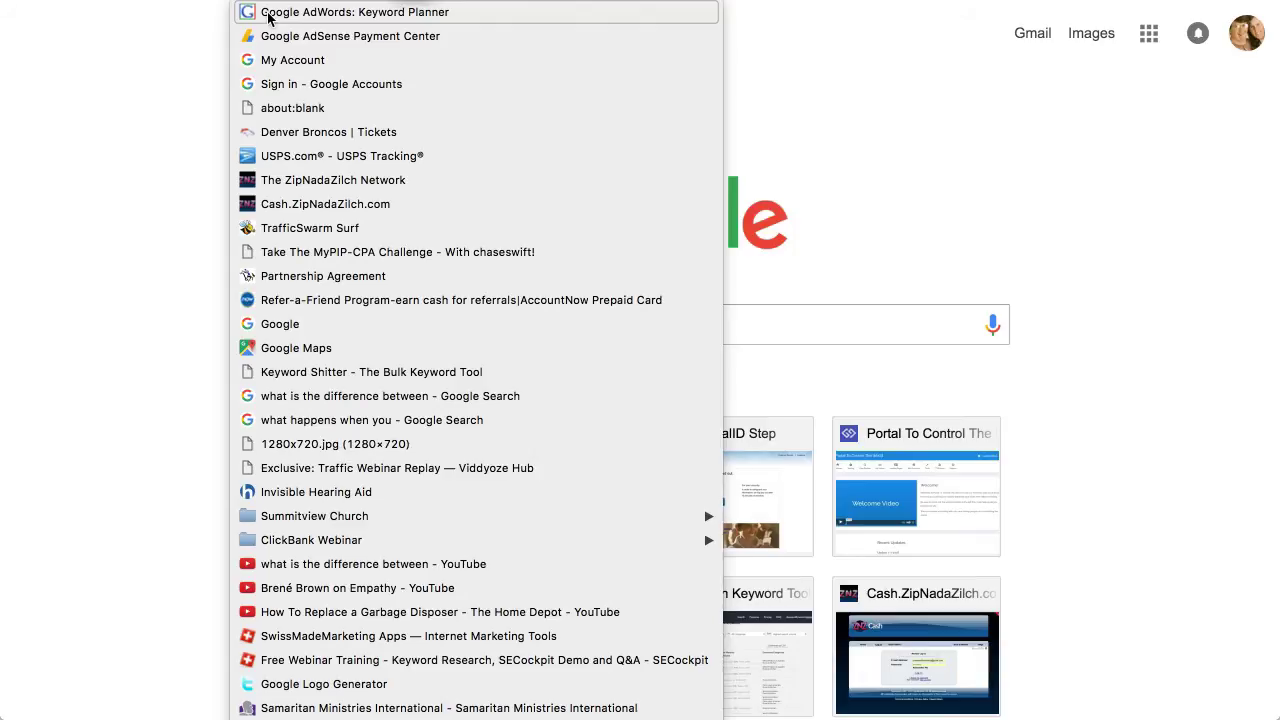
- Open the AdWords Keyword Planner start page and highlight its heading
{"action": "left_click", "coordinate": [356, 12]}
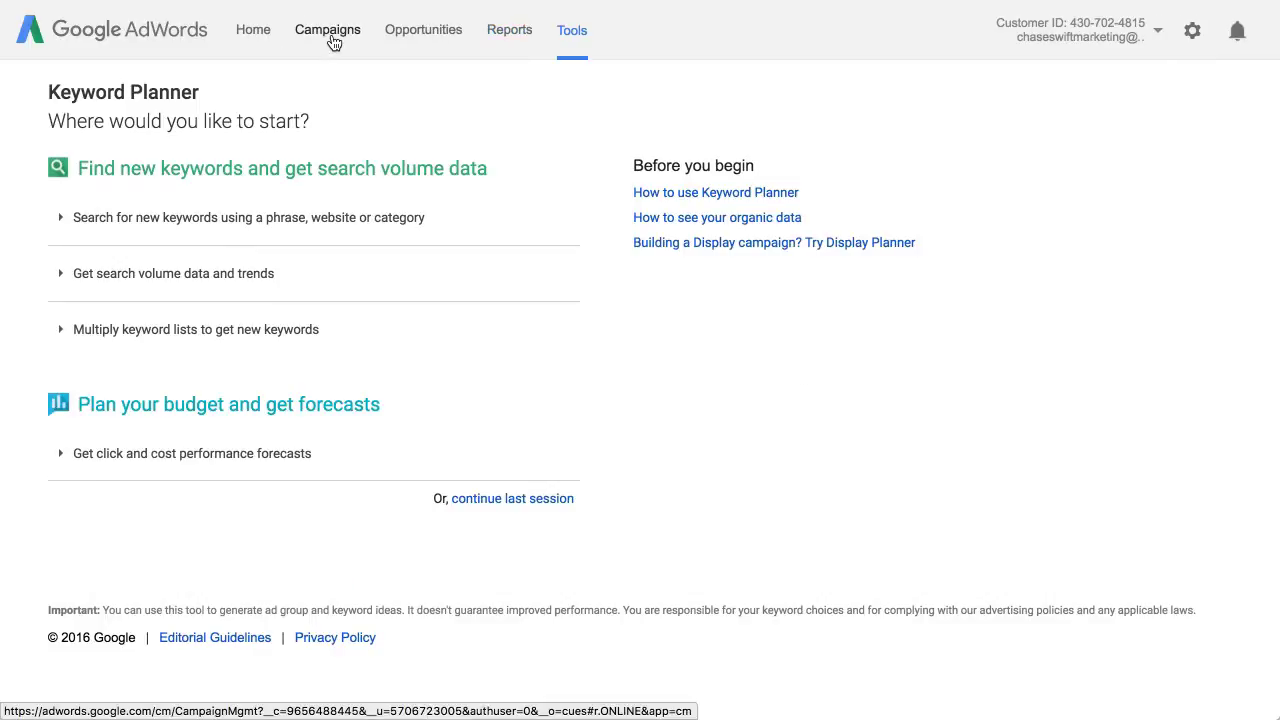
{"action": "mouse_move", "coordinate": [327, 35]}
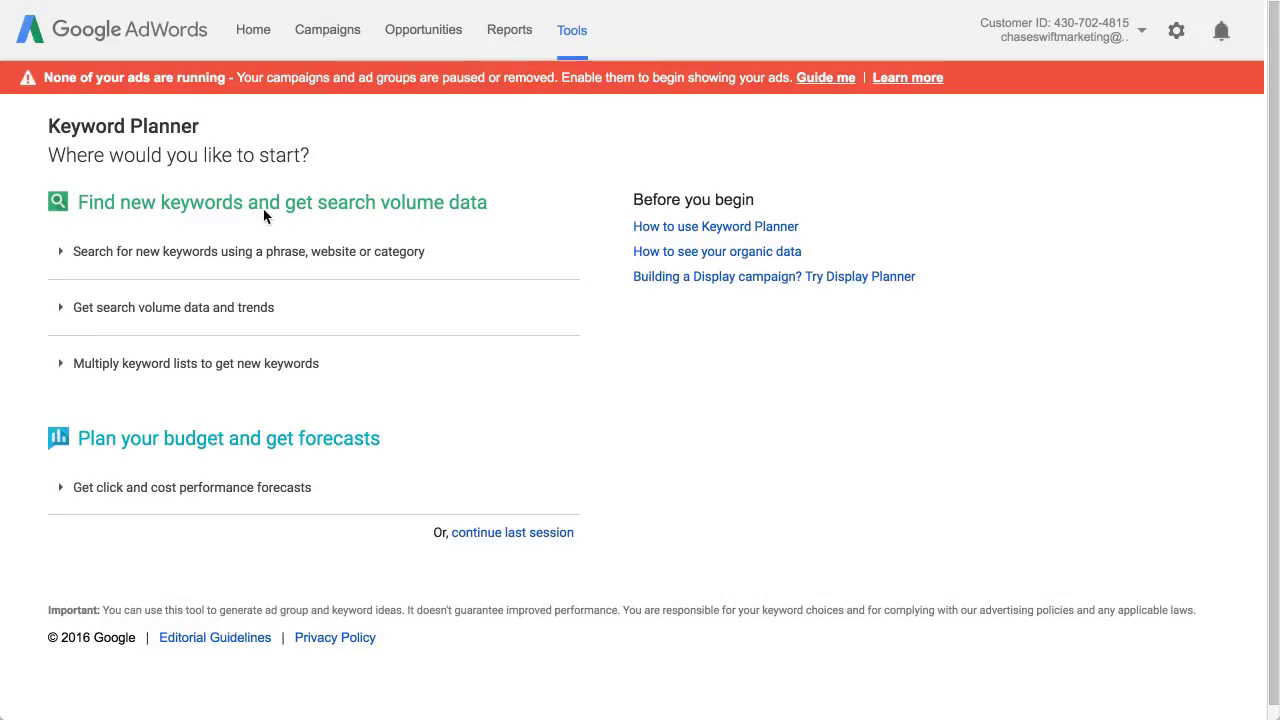
{"action": "mouse_move", "coordinate": [125, 30]}
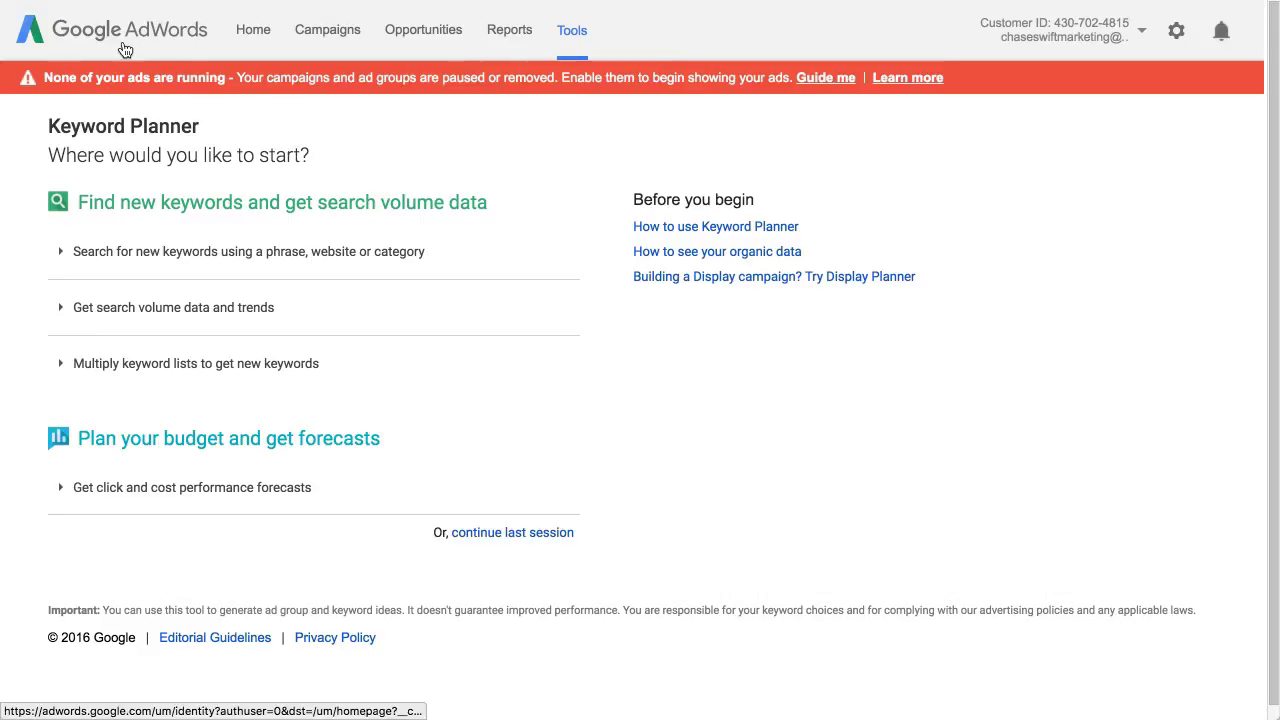
{"action": "double_click", "coordinate": [114, 126]}
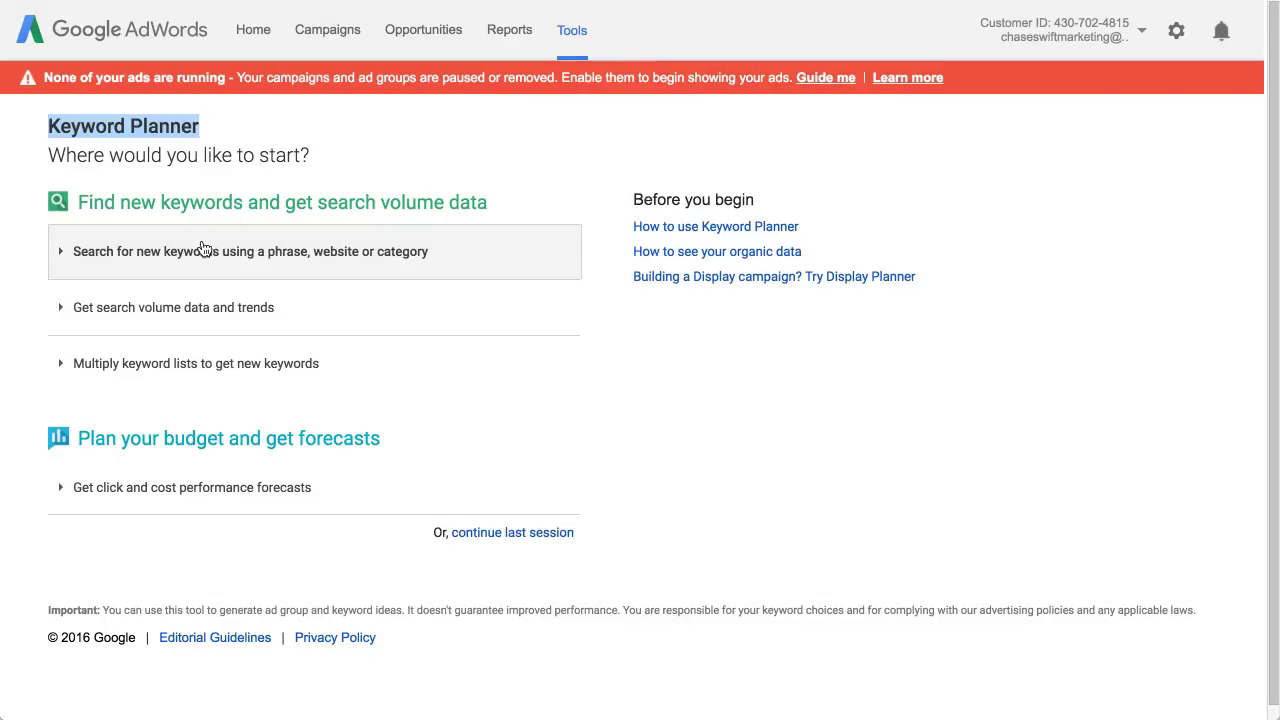
- Request keyword ideas for the phrase 'bananas in pajamas costume for adults'
{"action": "left_click", "coordinate": [250, 251]}
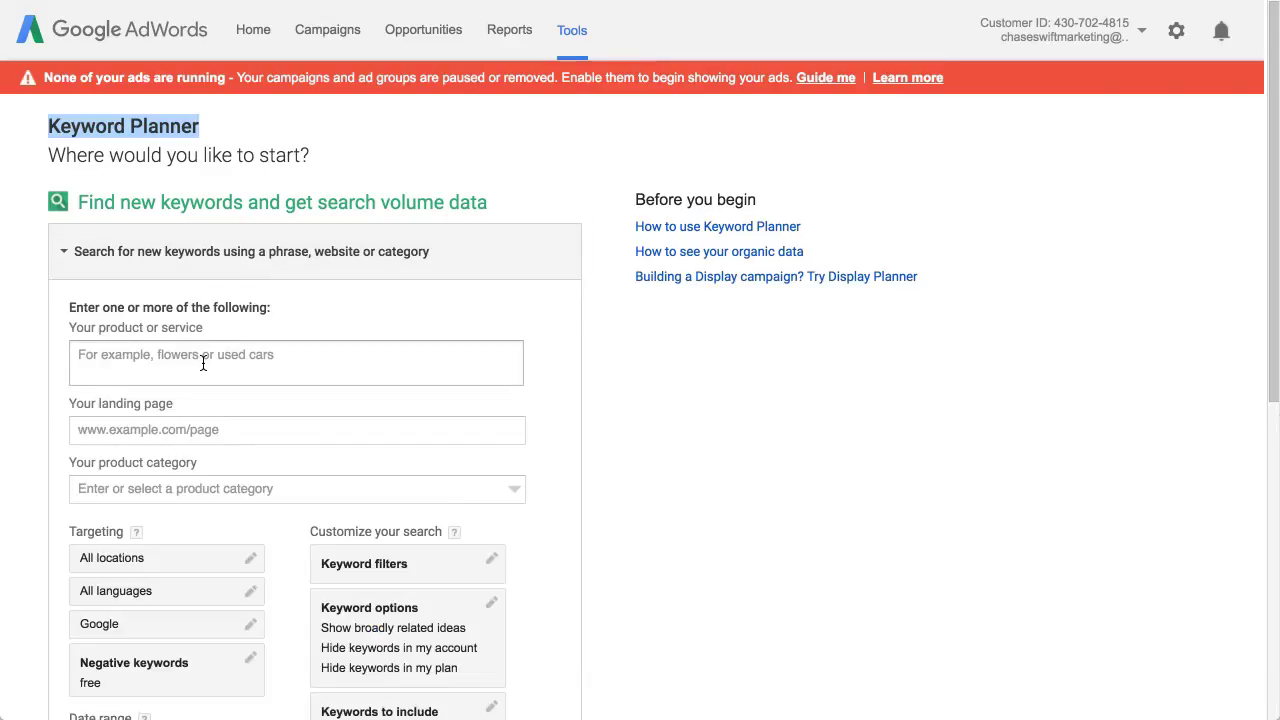
{"action": "type", "text": "bananas in pajamas costume for adults"}
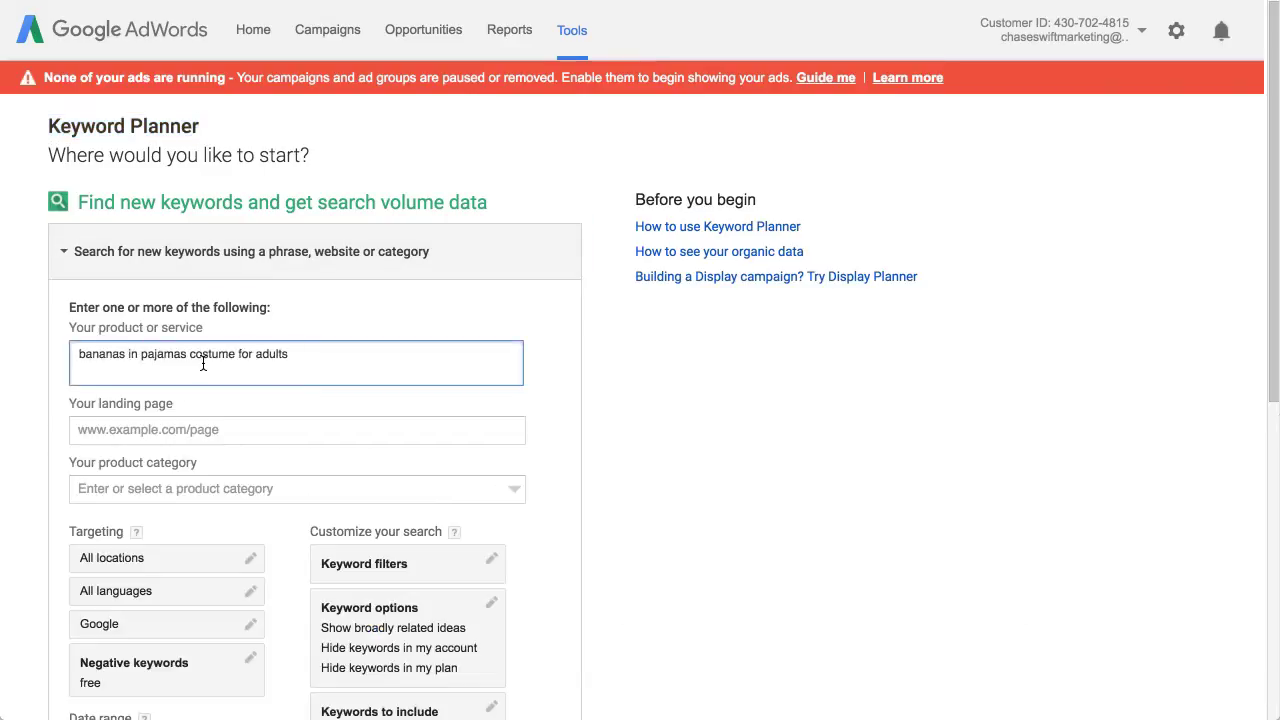
{"action": "scroll", "scroll_direction": "down", "scroll_amount": 3}
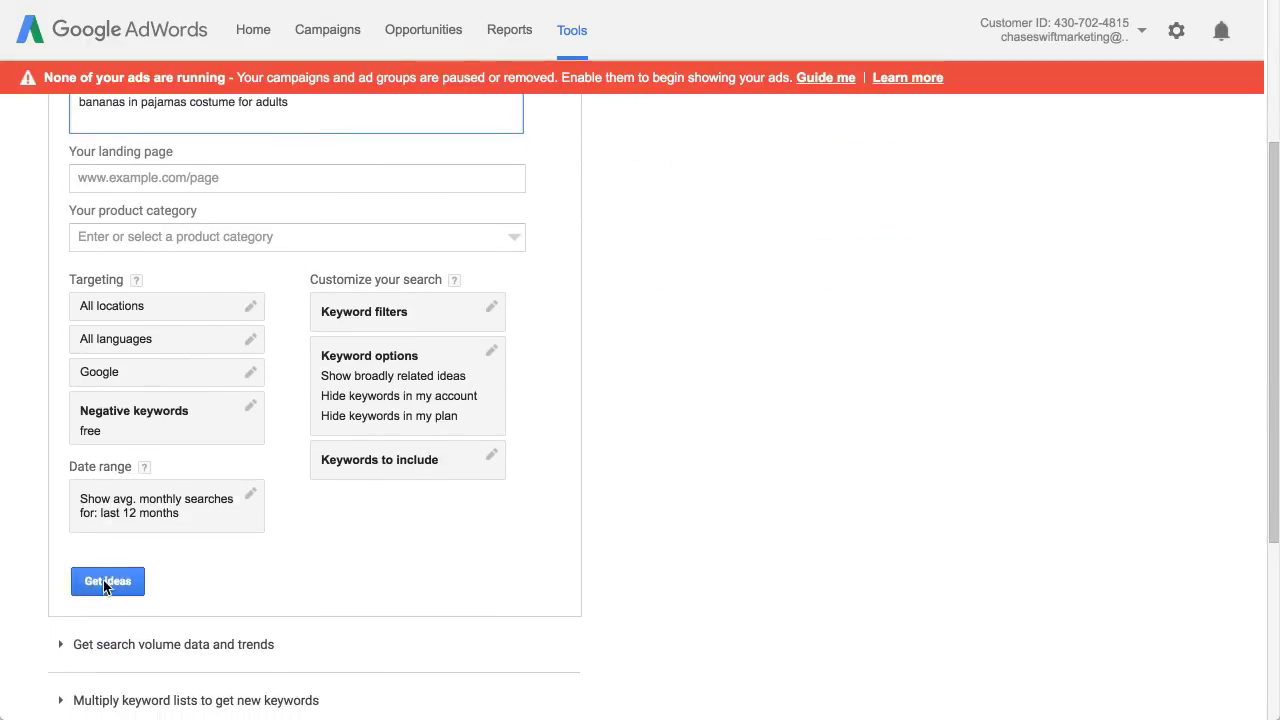
{"action": "left_click", "coordinate": [107, 581]}
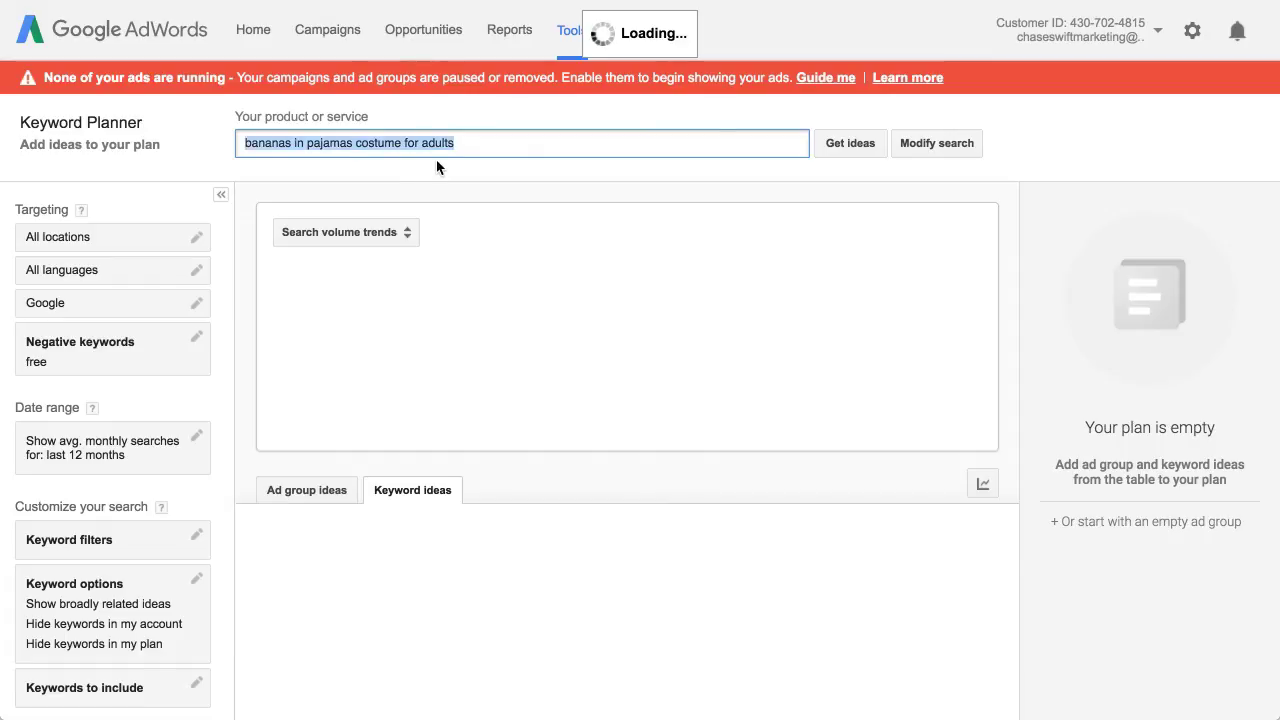
- Review the costume phrase's results: 10 monthly searches, Medium competition, $0.04 bid
{"action": "left_click", "coordinate": [849, 143]}
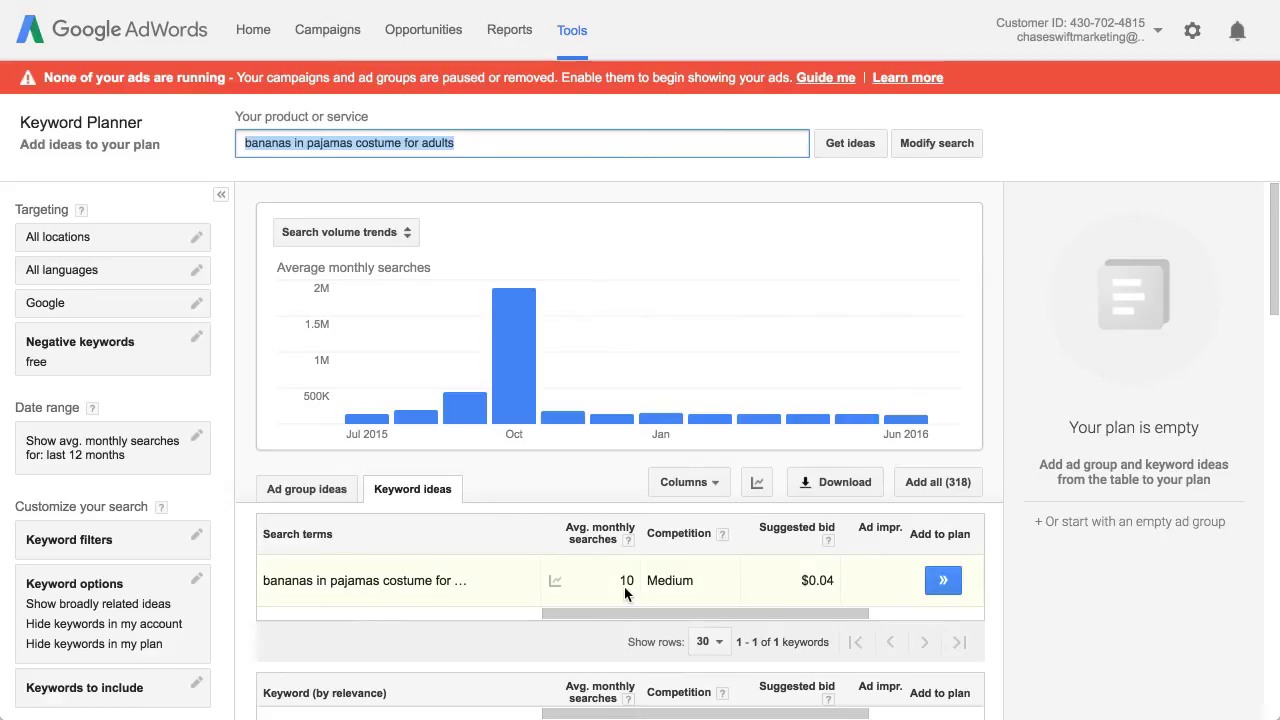
{"action": "mouse_move", "coordinate": [585, 571]}
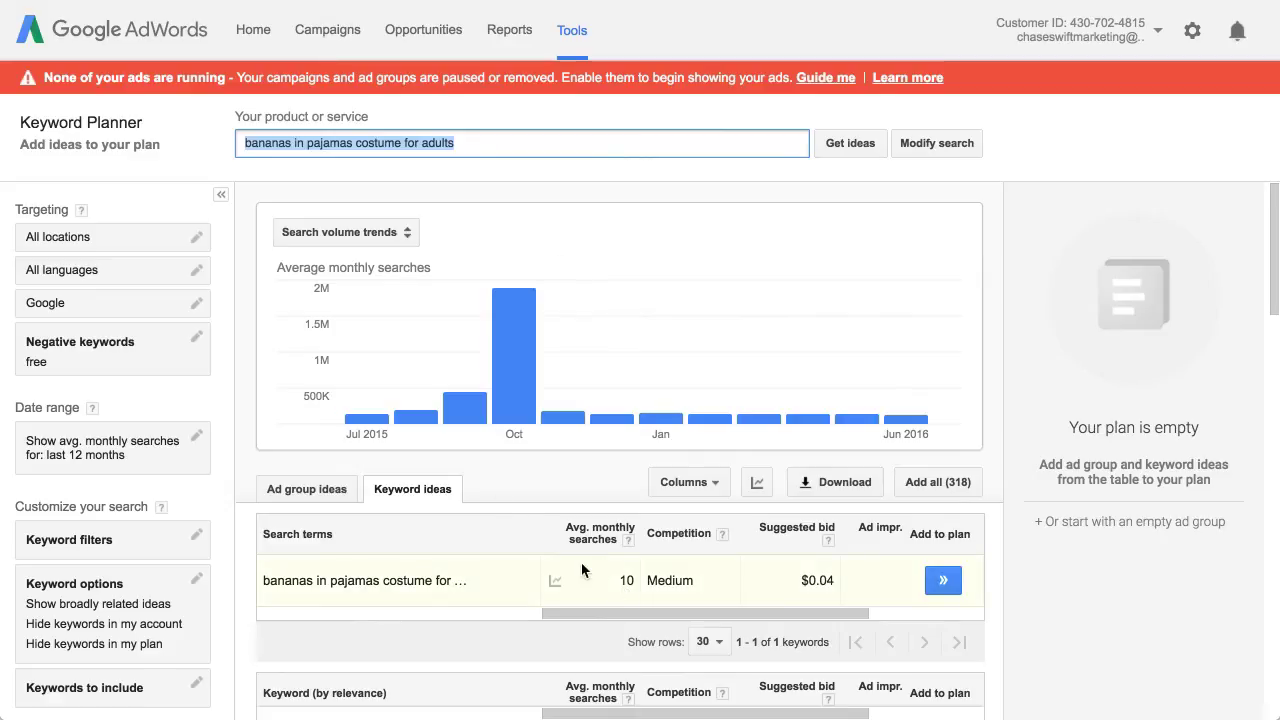
{"action": "mouse_move", "coordinate": [630, 597]}
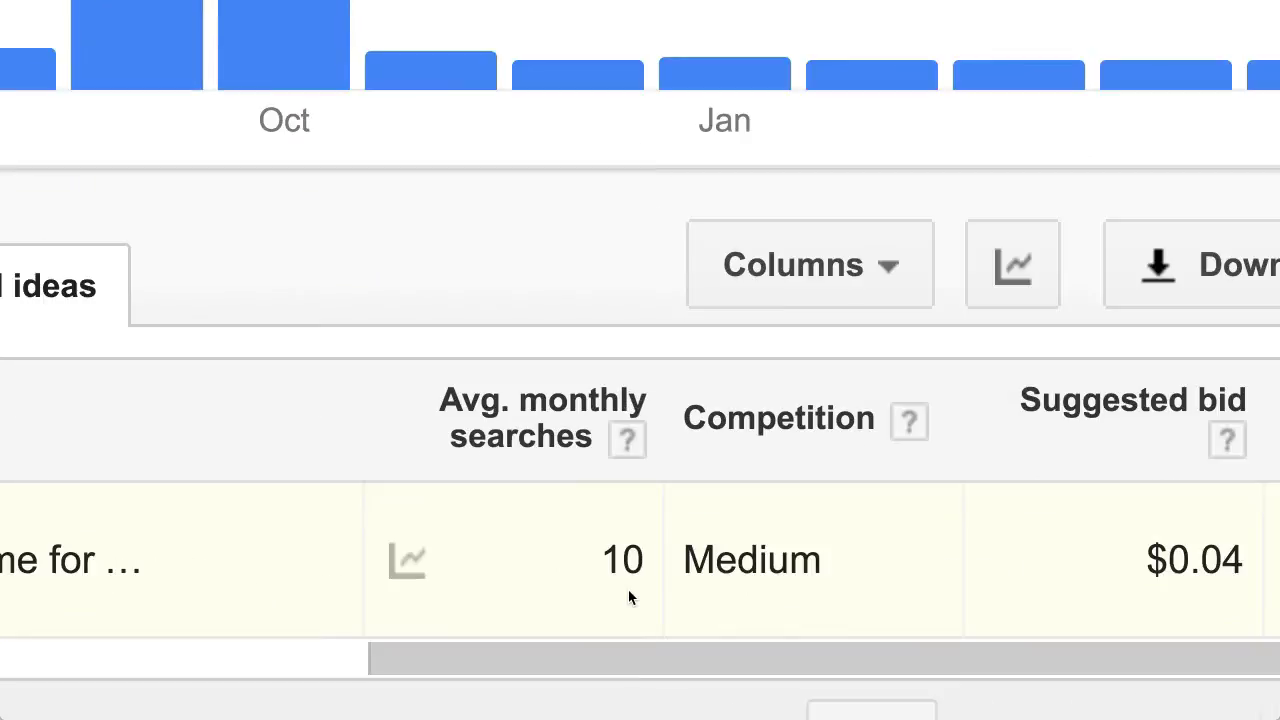
{"action": "mouse_move", "coordinate": [703, 524]}
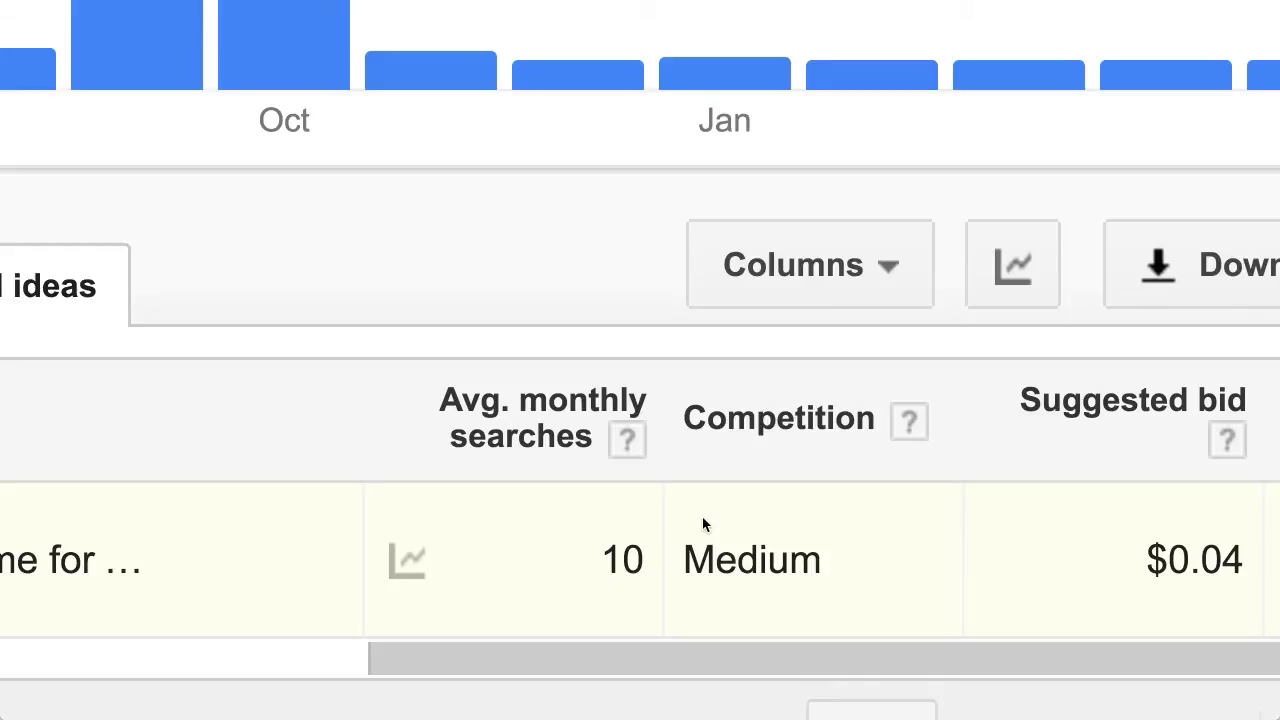
{"action": "mouse_move", "coordinate": [793, 540]}
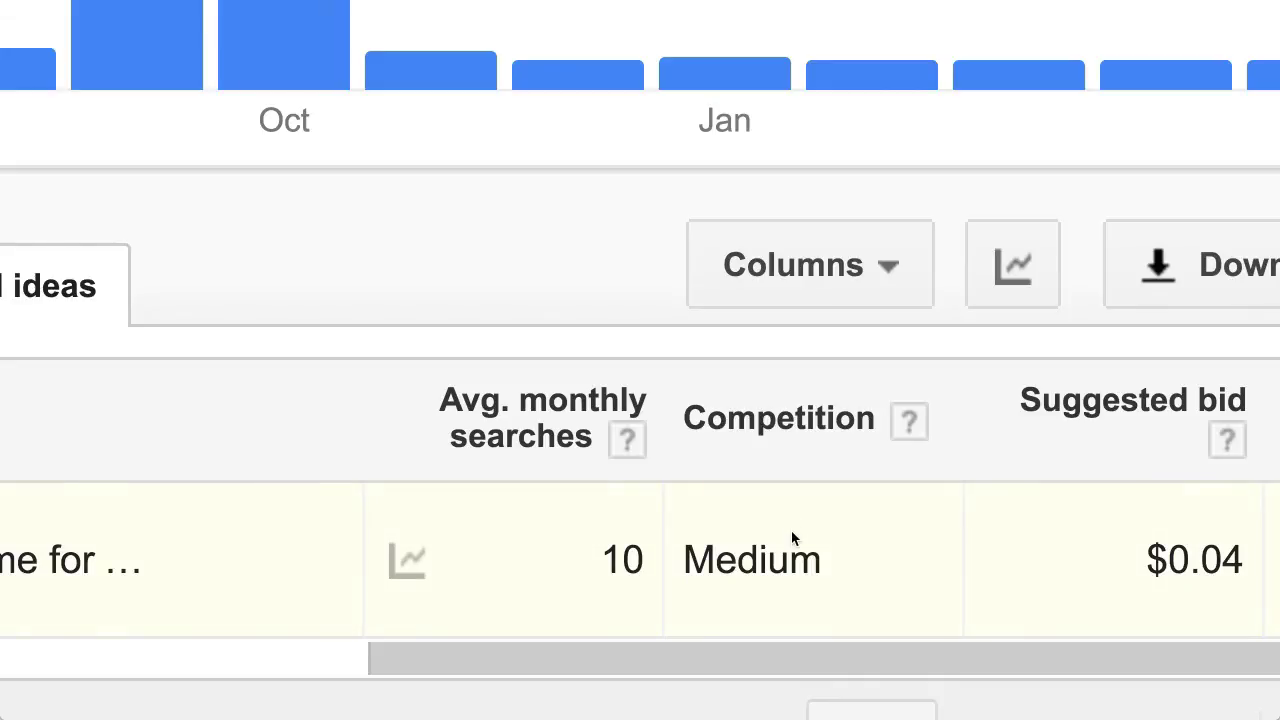
{"action": "mouse_move", "coordinate": [588, 591]}
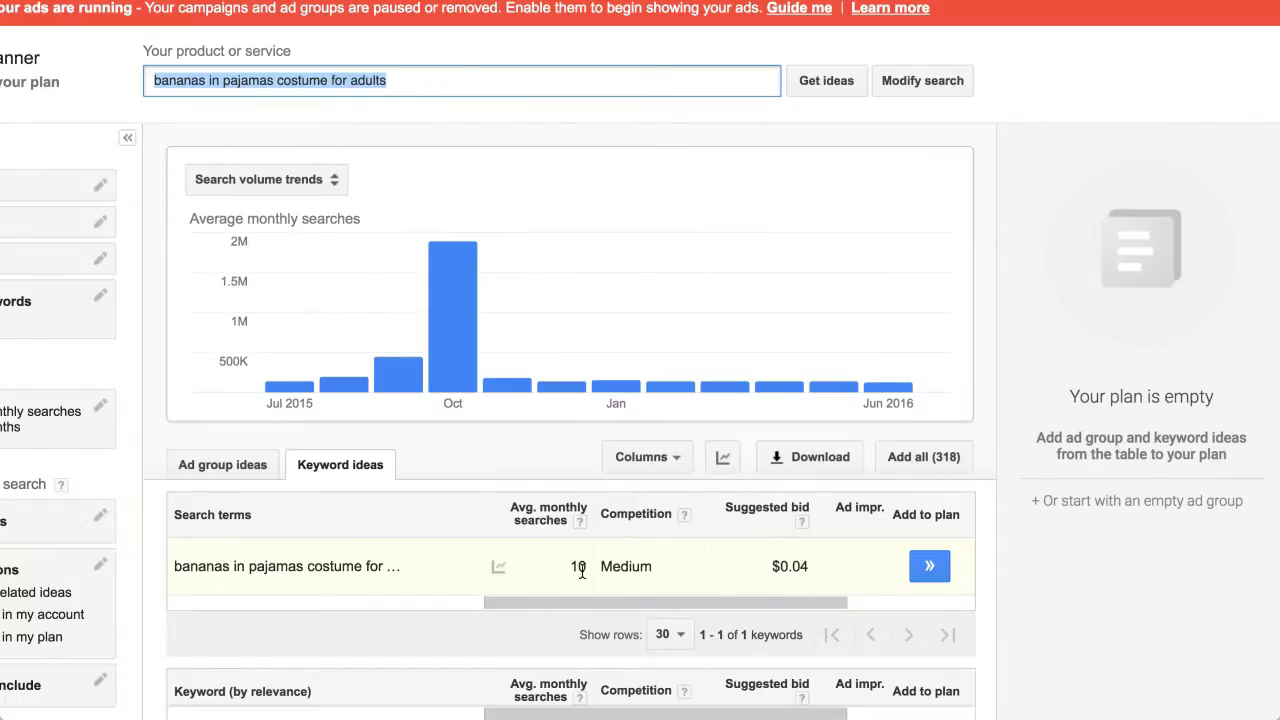
{"action": "mouse_move", "coordinate": [537, 571]}
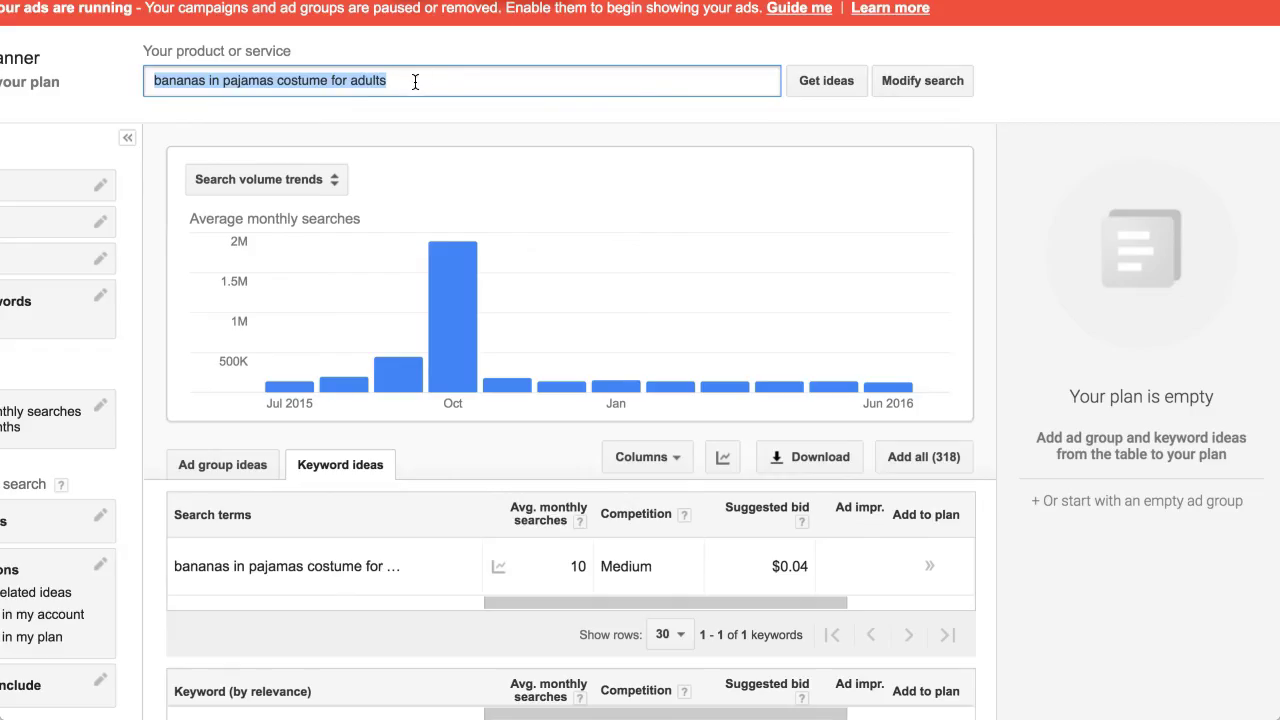
- Get keyword ideas for 'how to remove spyware from mac' instead
{"action": "type", "text": "how to remove spyware from mac"}
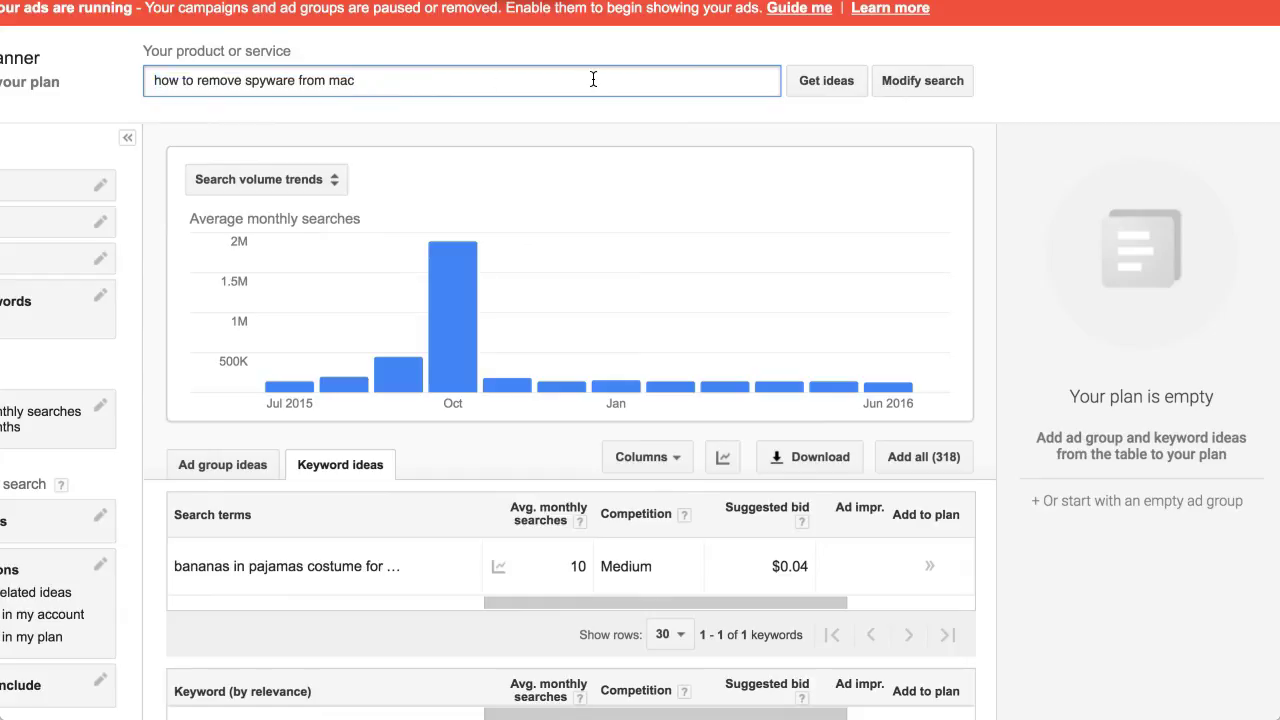
{"action": "left_click", "coordinate": [826, 80]}
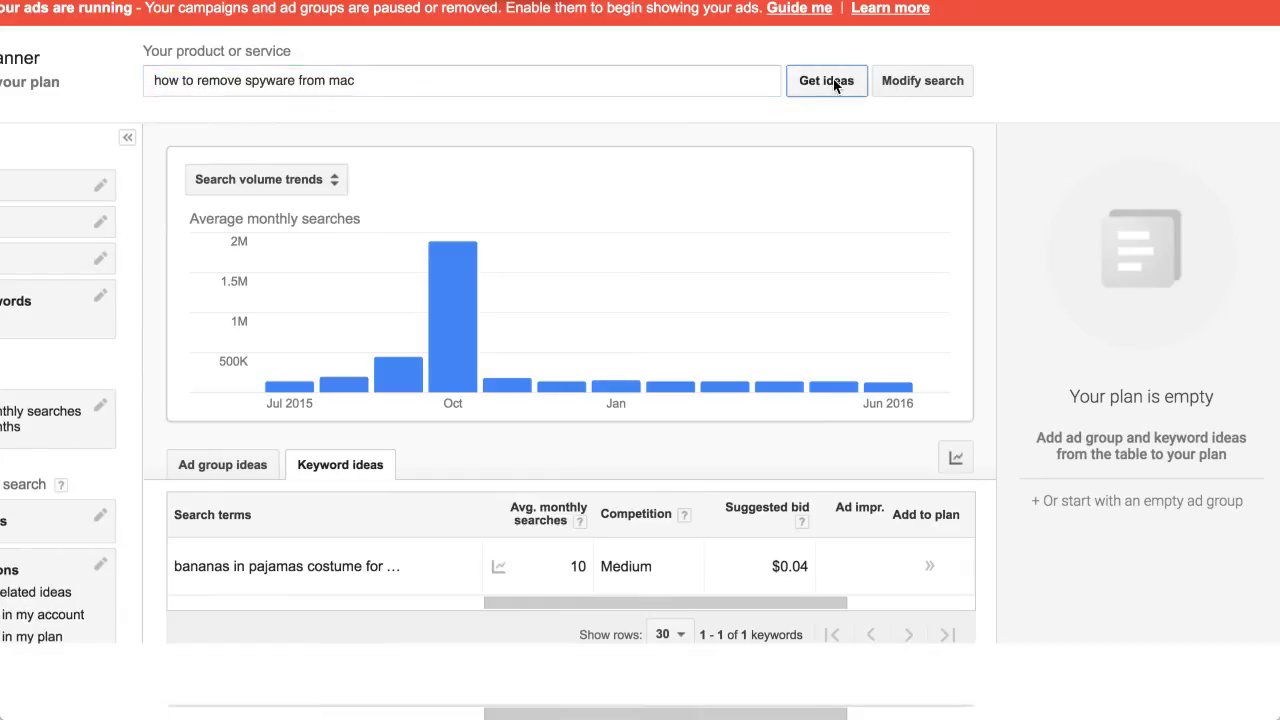
{"action": "left_click", "coordinate": [826, 80]}
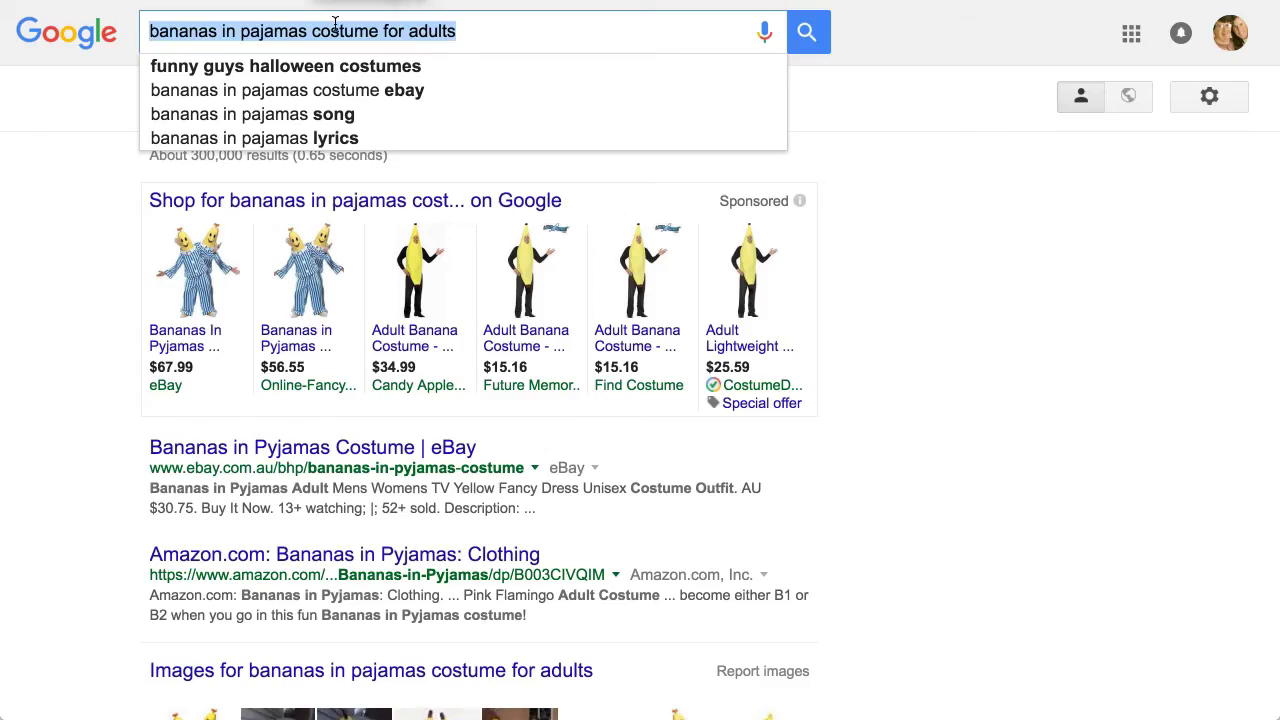
{"action": "mouse_move", "coordinate": [335, 24]}
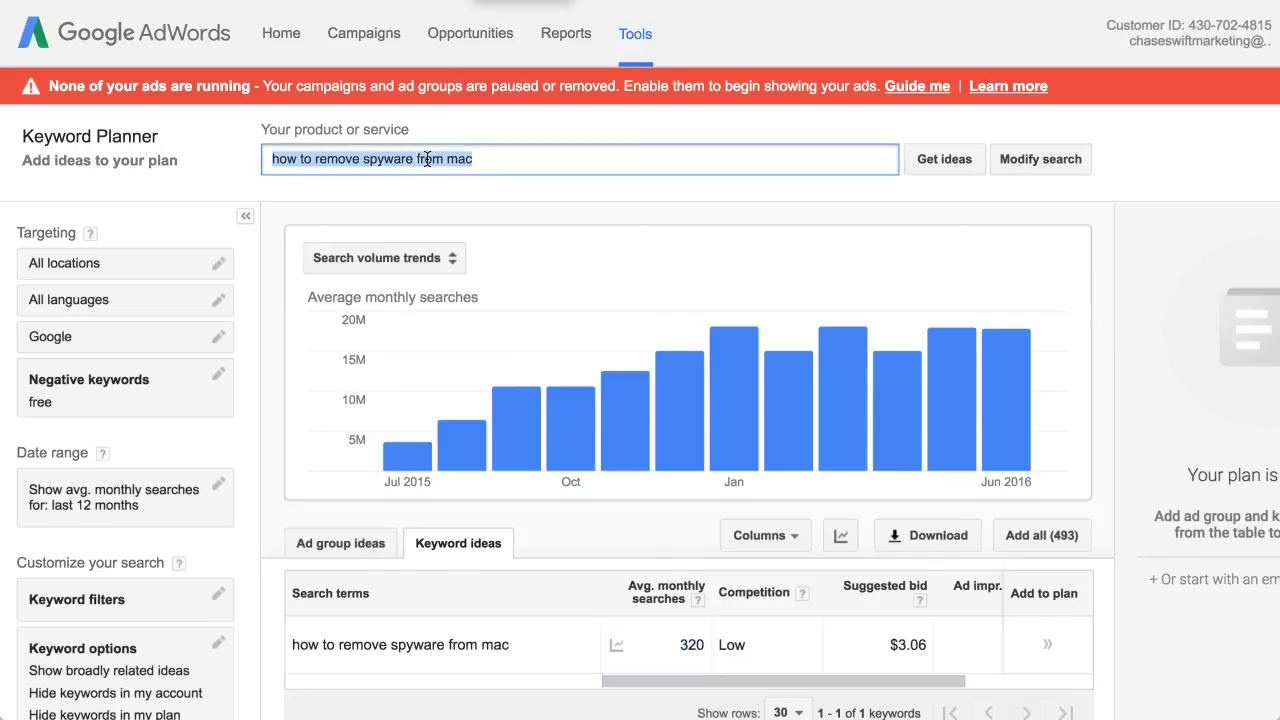
- Re-run keyword ideas for 'bananas in pajamas costume for adults' after the spyware phrase's results
{"action": "type", "text": "bananas in pajamas costume for adults"}
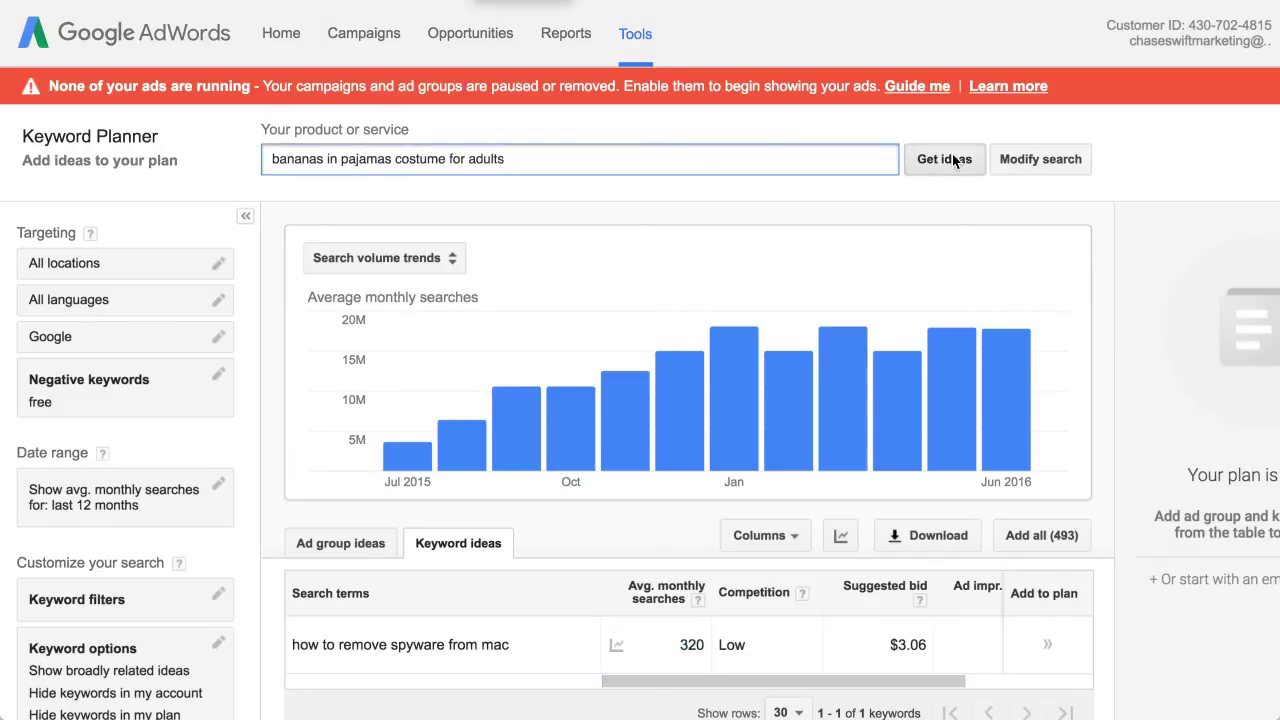
{"action": "left_click", "coordinate": [944, 158]}
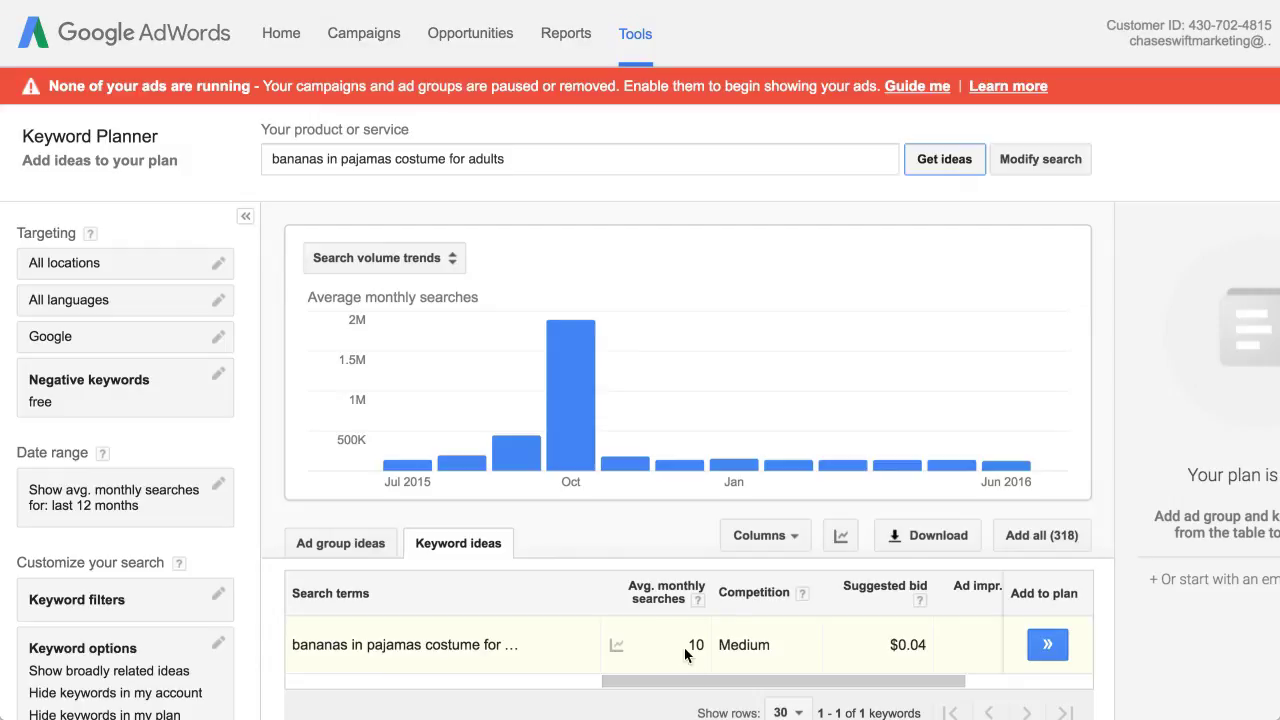
{"action": "mouse_move", "coordinate": [685, 643]}
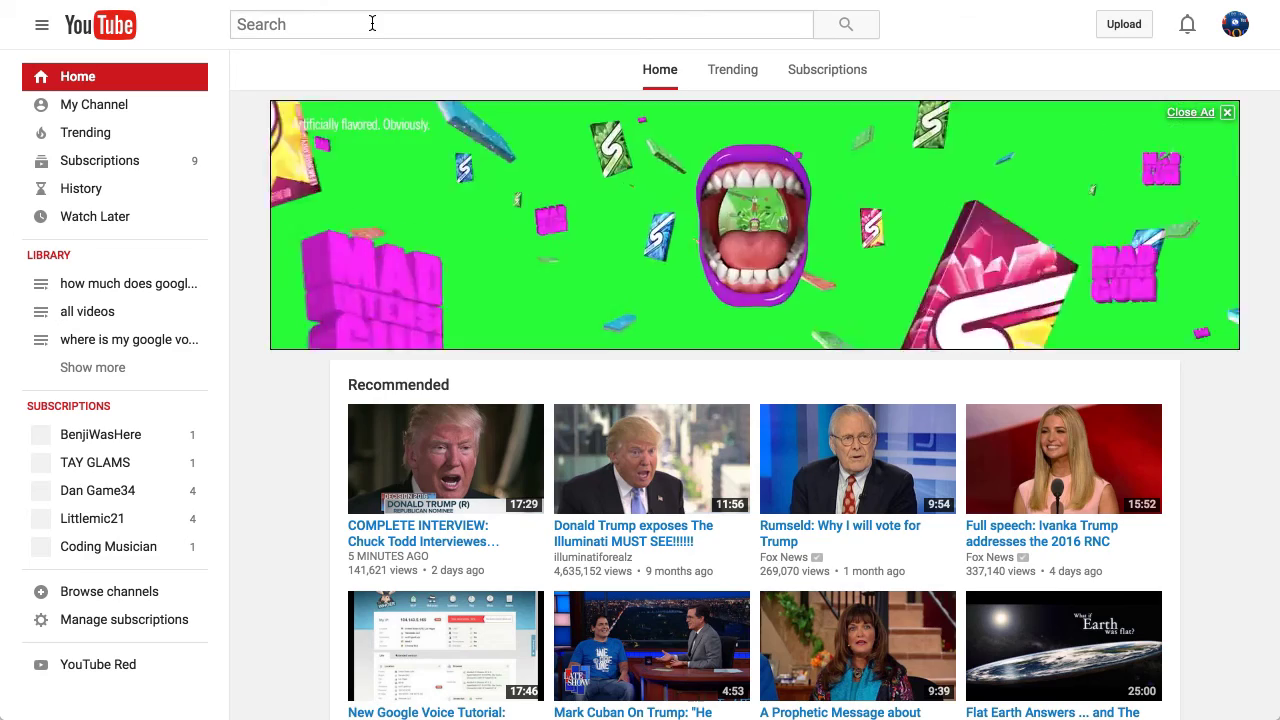
- Search YouTube for the exact phrase "bananas in pajamas costume for adults", finding no results
{"action": "type", "text": "\"bananas in pajamas costume for adults"}
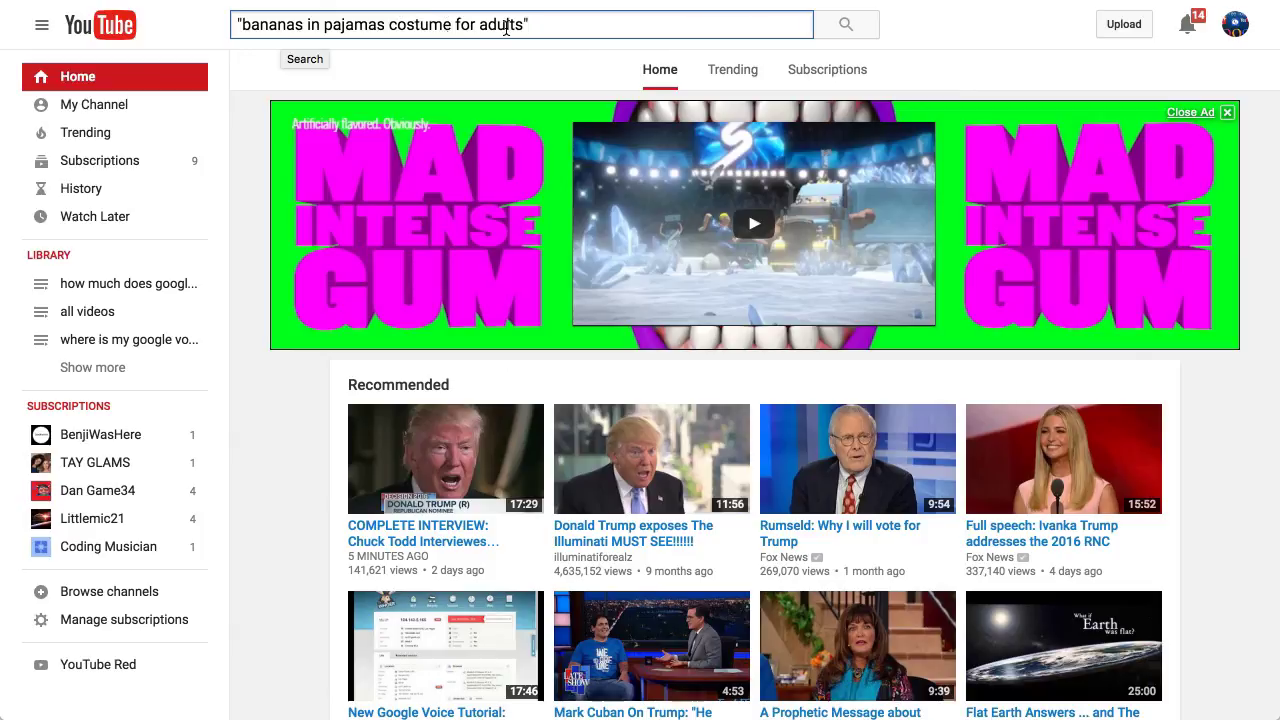
{"action": "mouse_move", "coordinate": [735, 28]}
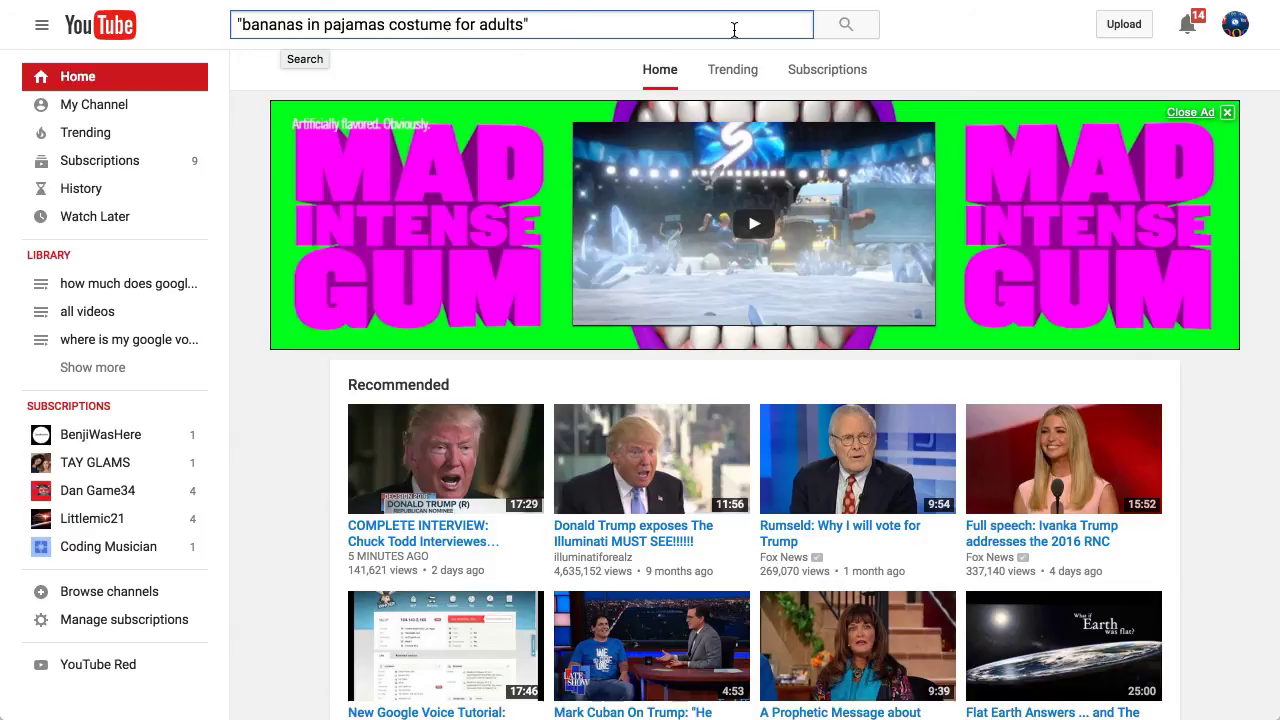
{"action": "left_click", "coordinate": [846, 24]}
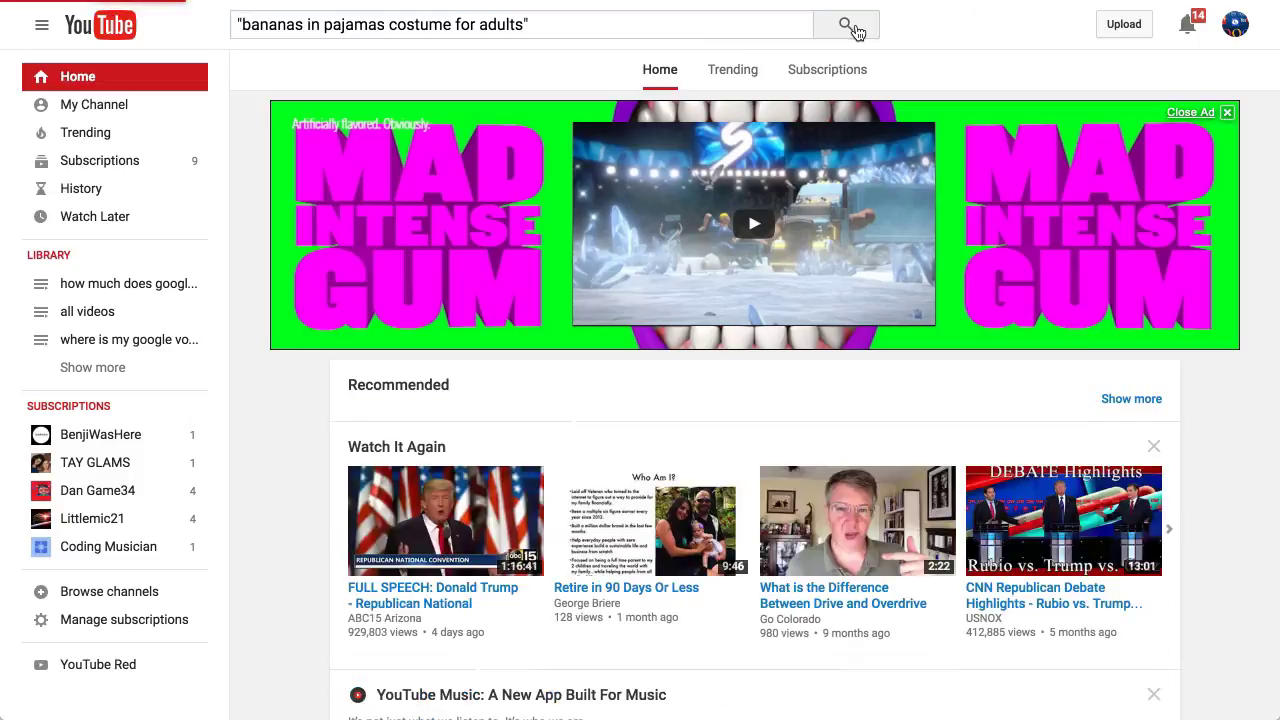
{"action": "left_click", "coordinate": [845, 24]}
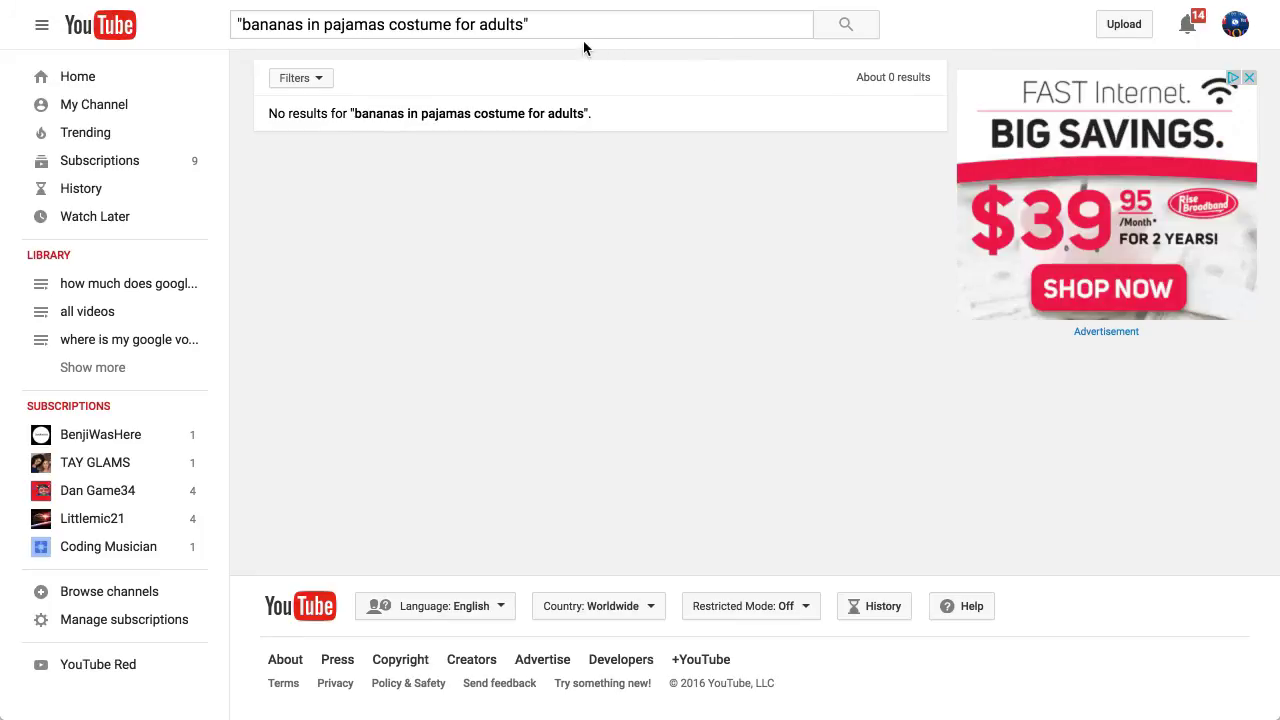
{"action": "mouse_move", "coordinate": [500, 145]}
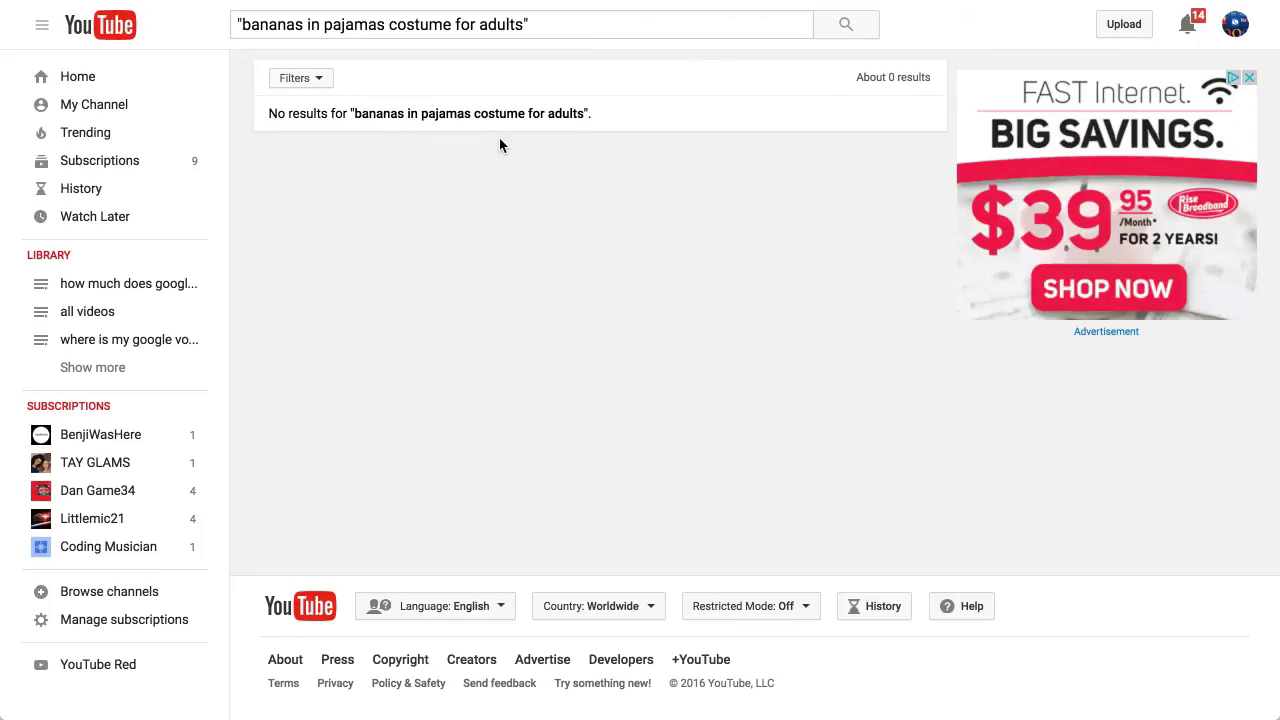
{"action": "mouse_move", "coordinate": [523, 135]}
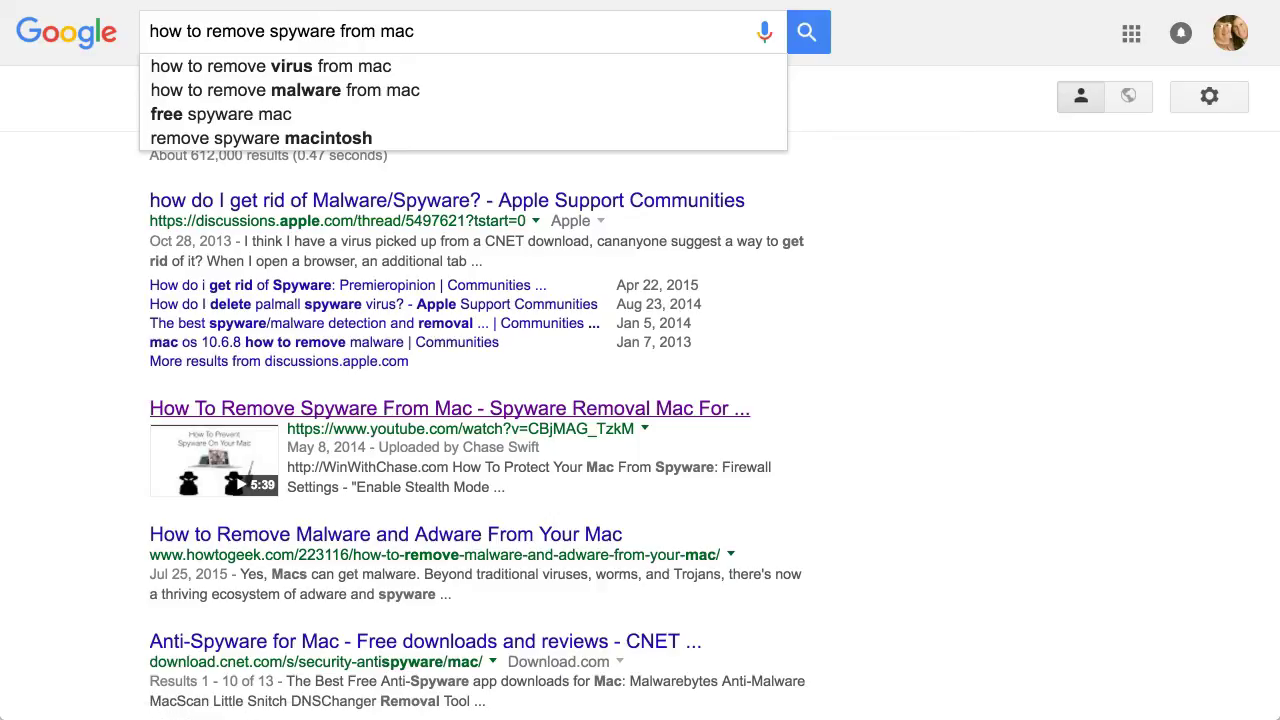
- Open the spyware removal video and scroll its description, selecting the Enable Stealth Mode title
{"action": "left_click", "coordinate": [448, 408]}
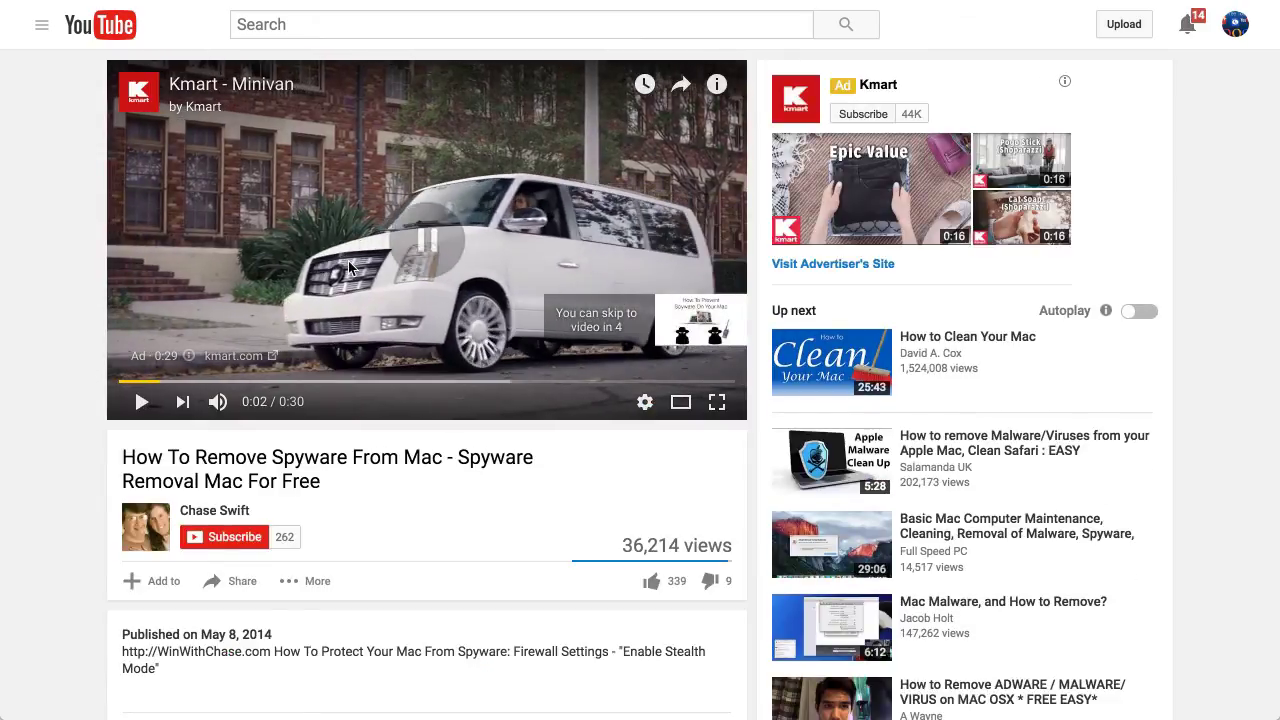
{"action": "scroll", "scroll_direction": "down", "scroll_amount": 3}
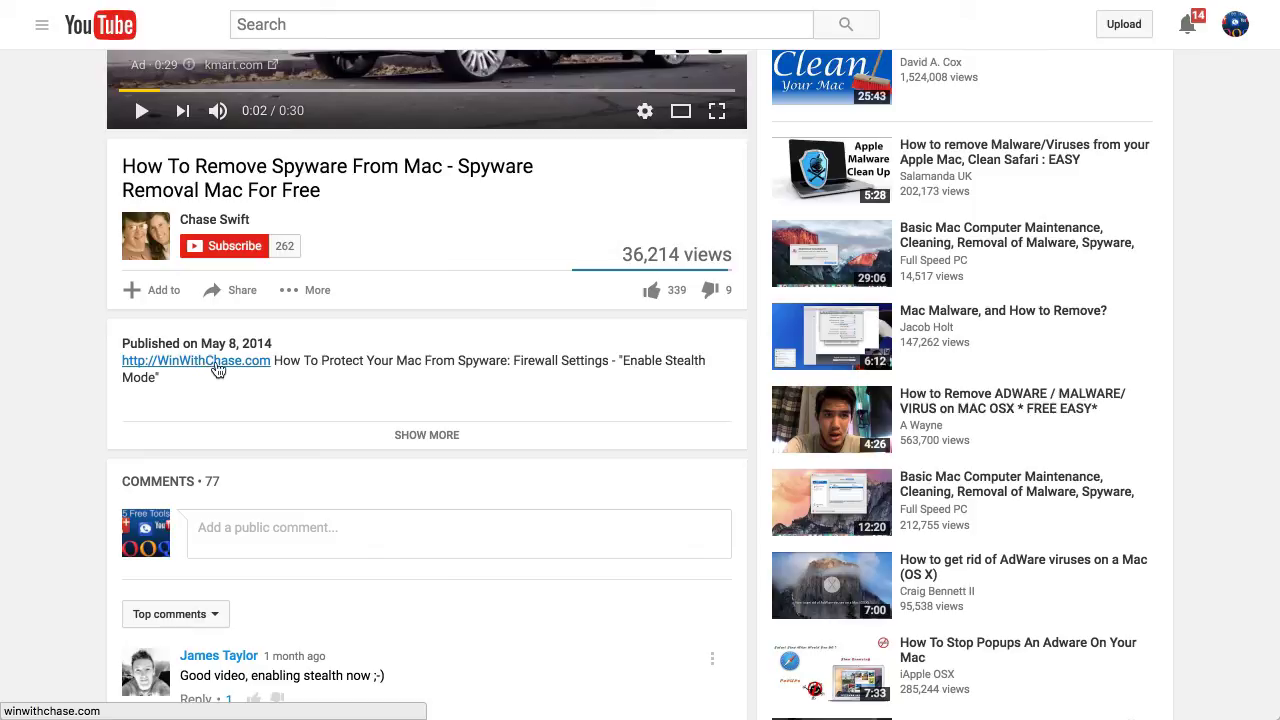
{"action": "mouse_move", "coordinate": [225, 362]}
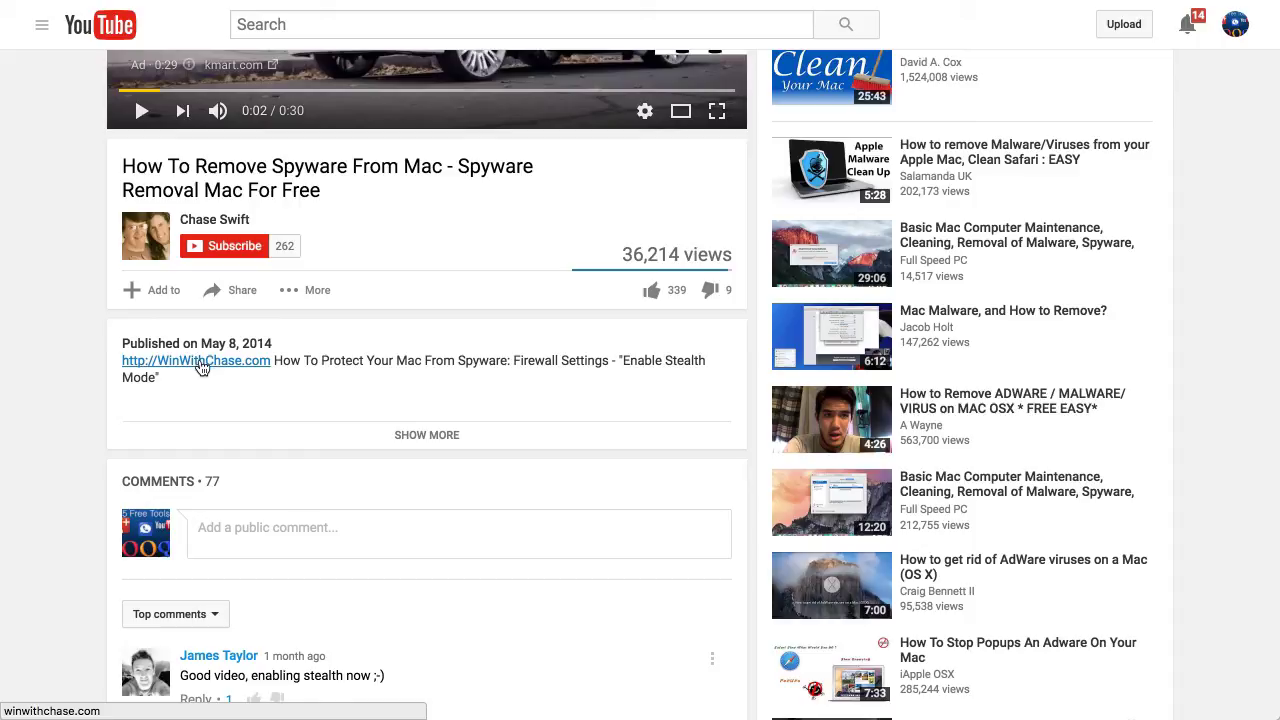
{"action": "mouse_move", "coordinate": [285, 368]}
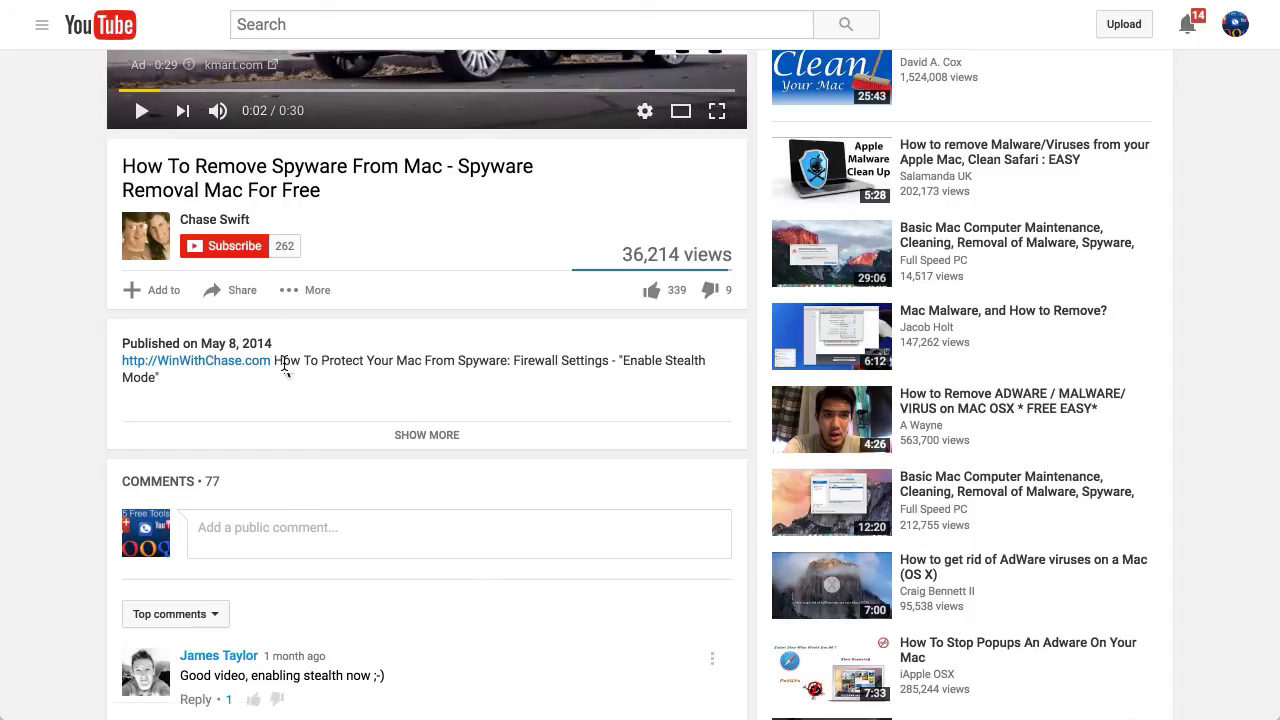
{"action": "left_click_drag", "start_coordinate": [278, 360], "coordinate": [160, 377]}
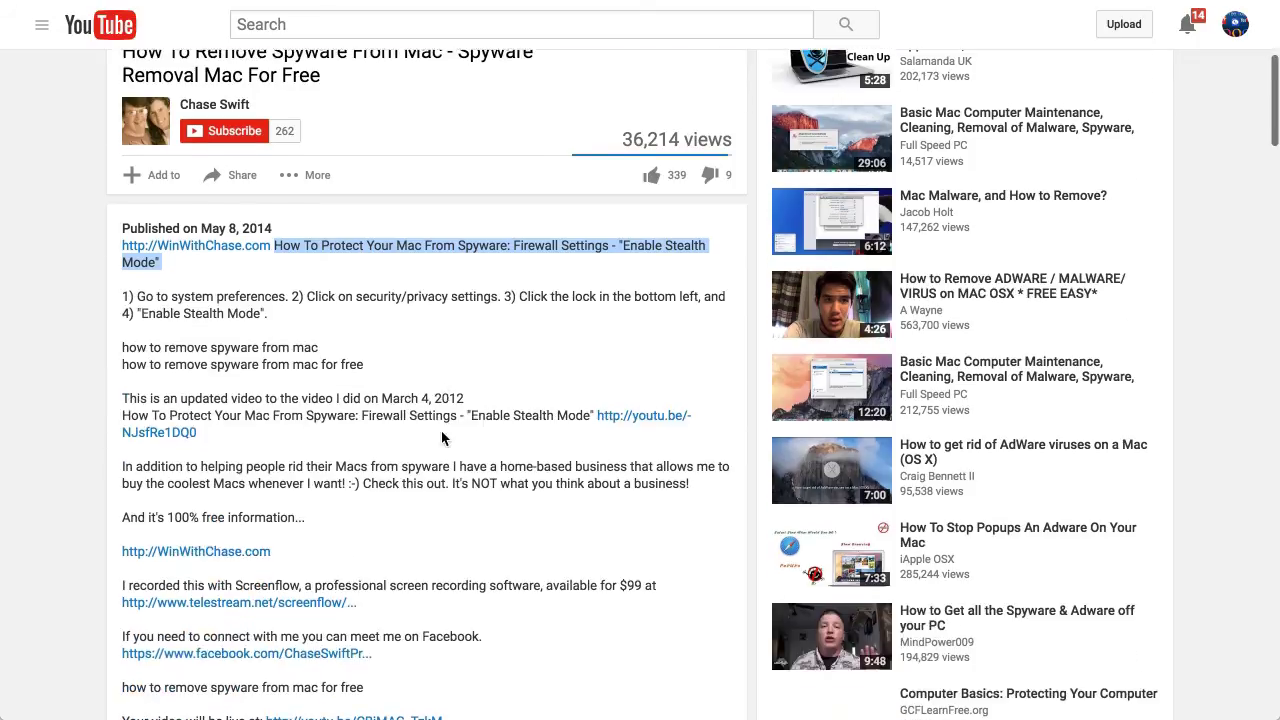
{"action": "scroll", "scroll_direction": "down", "scroll_amount": 3}
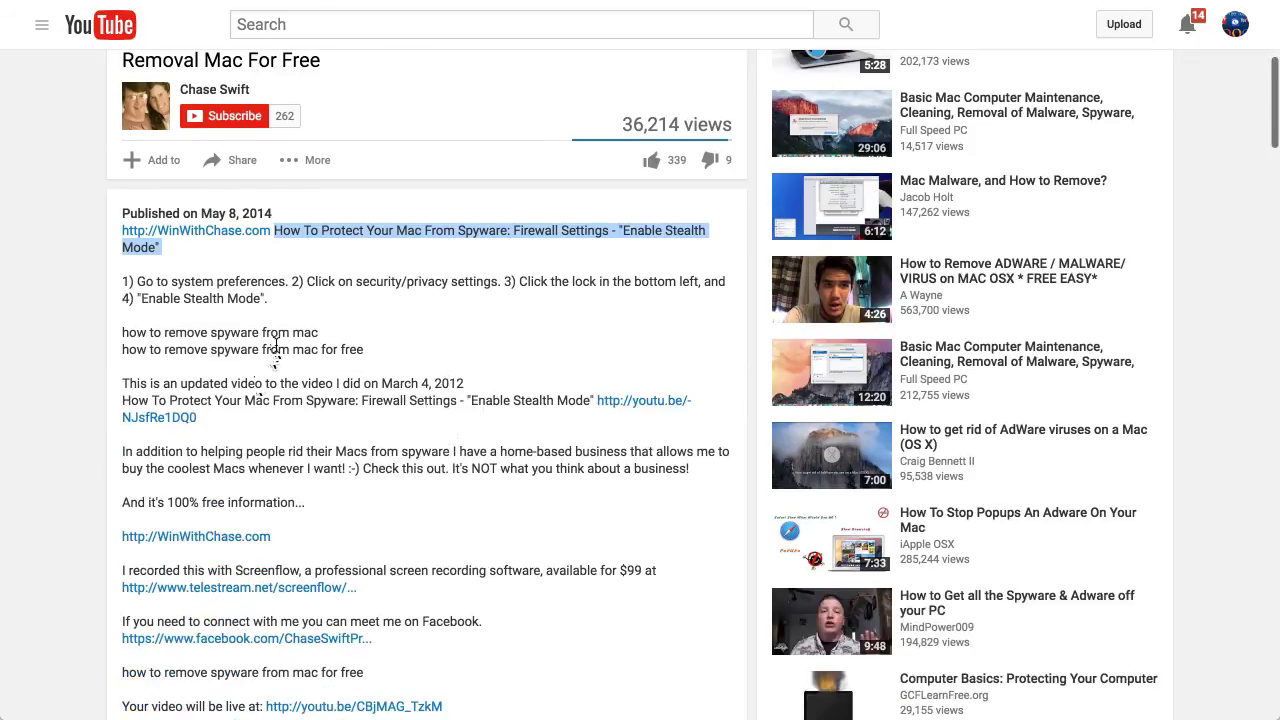
{"action": "mouse_move", "coordinate": [278, 350]}
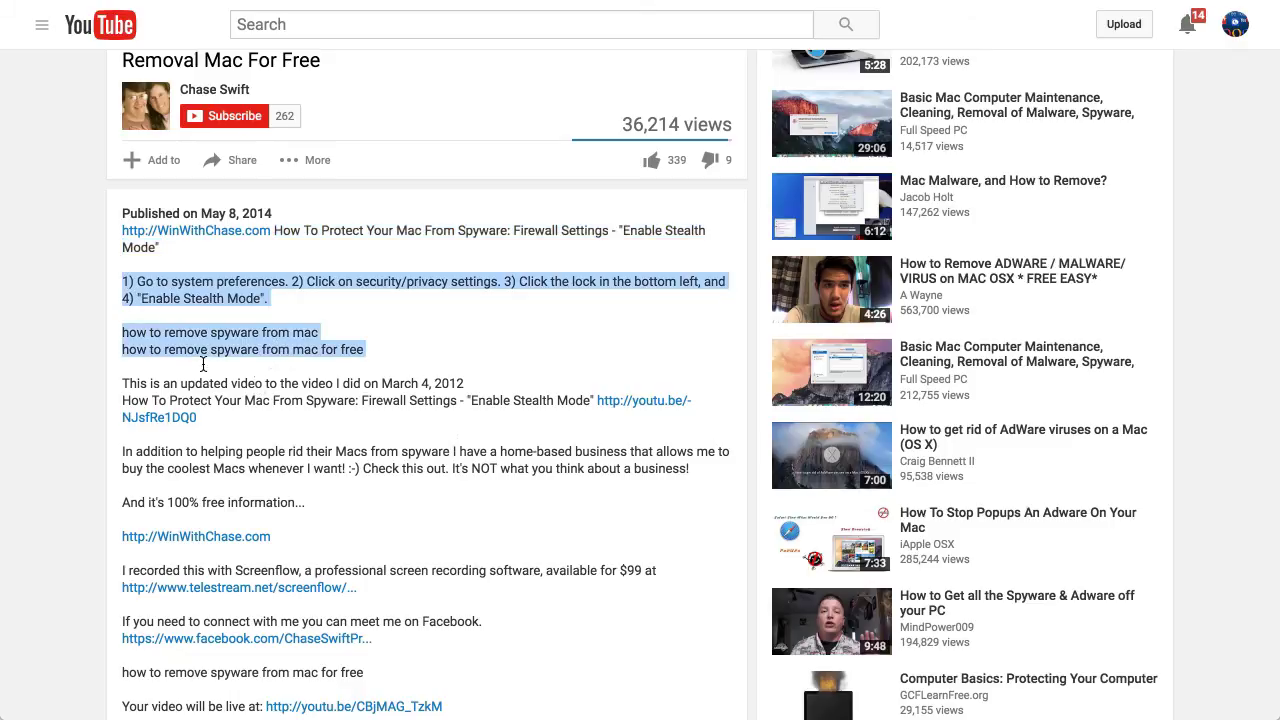
{"action": "scroll", "scroll_direction": "down", "scroll_amount": 3}
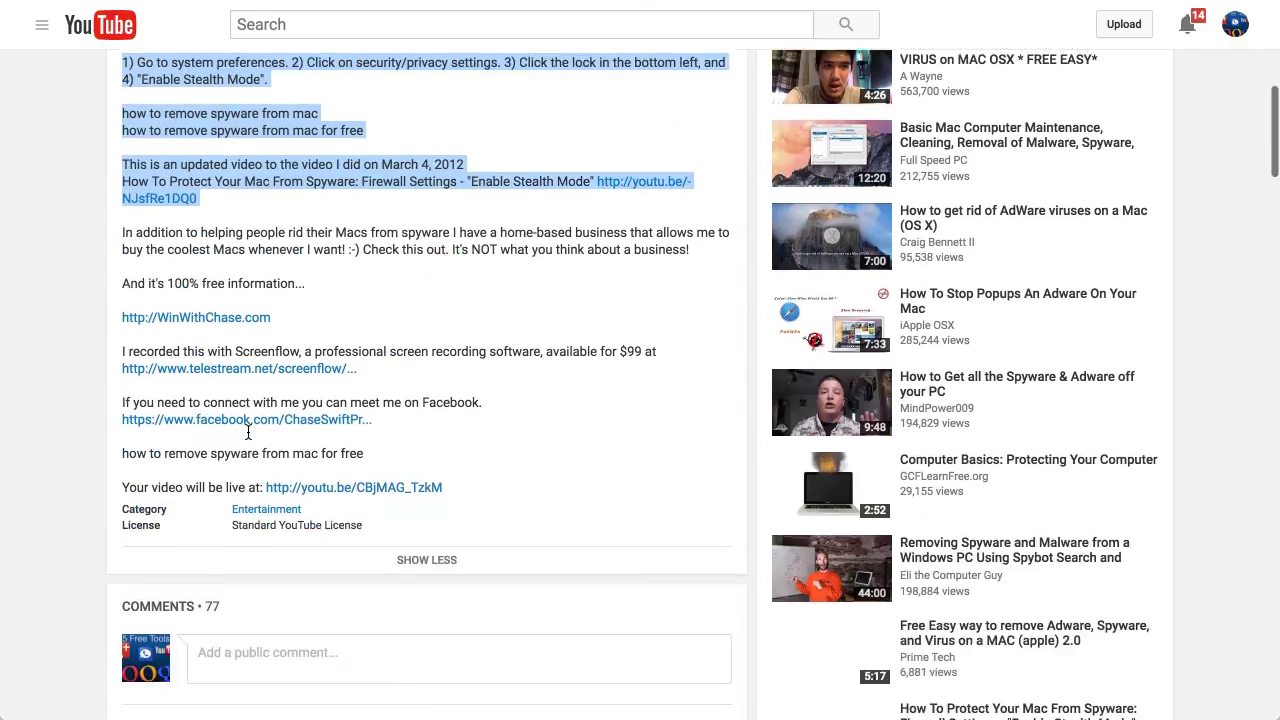
{"action": "scroll", "scroll_direction": "down", "scroll_amount": 3}
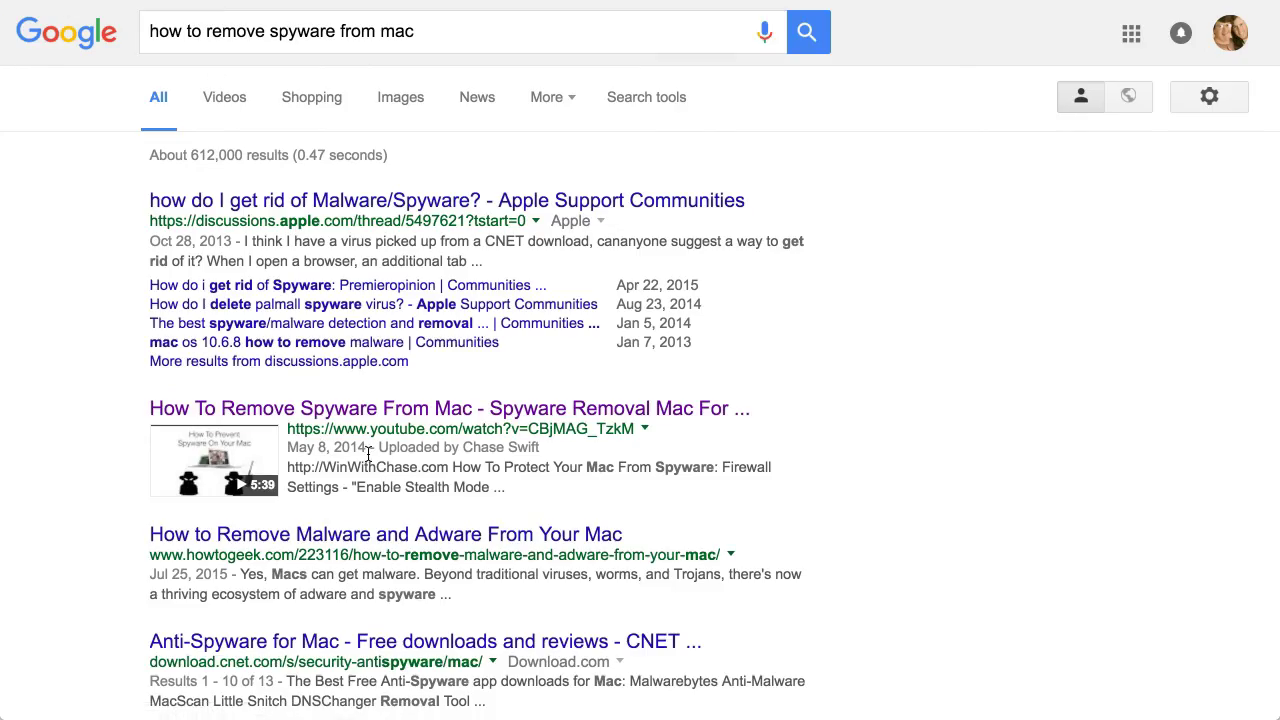
{"action": "mouse_move", "coordinate": [345, 487]}
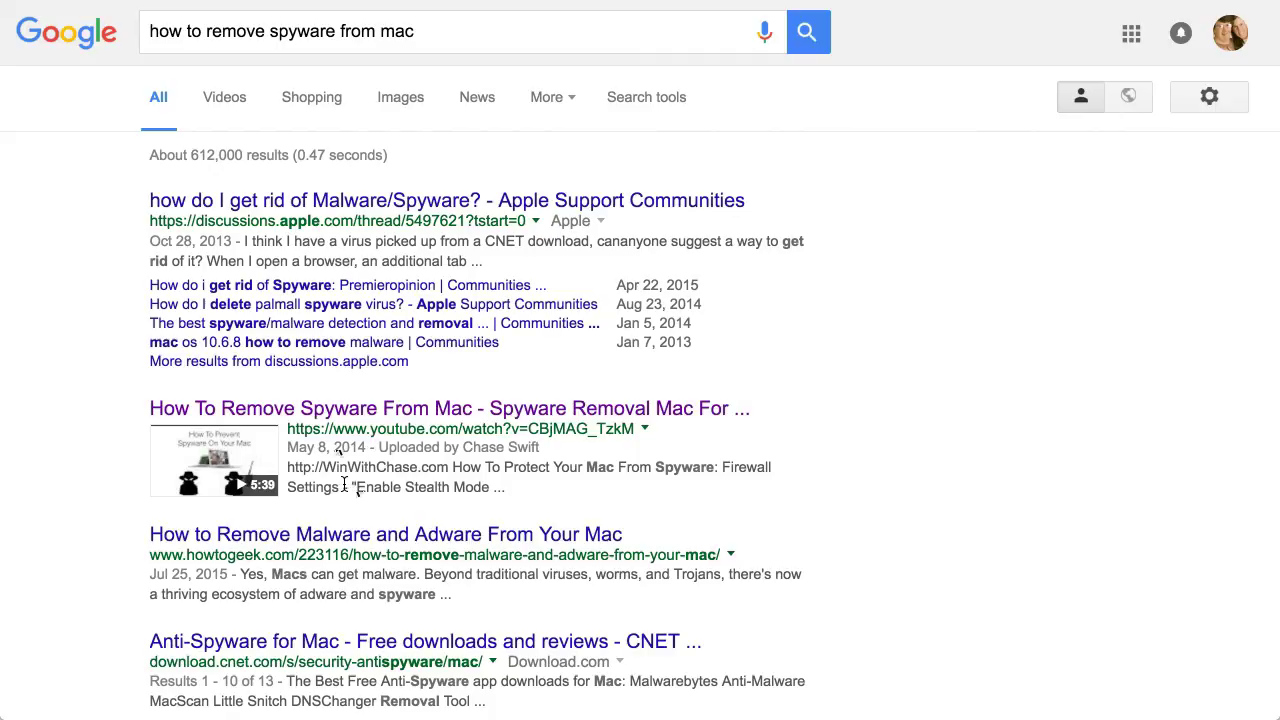
{"action": "mouse_move", "coordinate": [358, 483]}
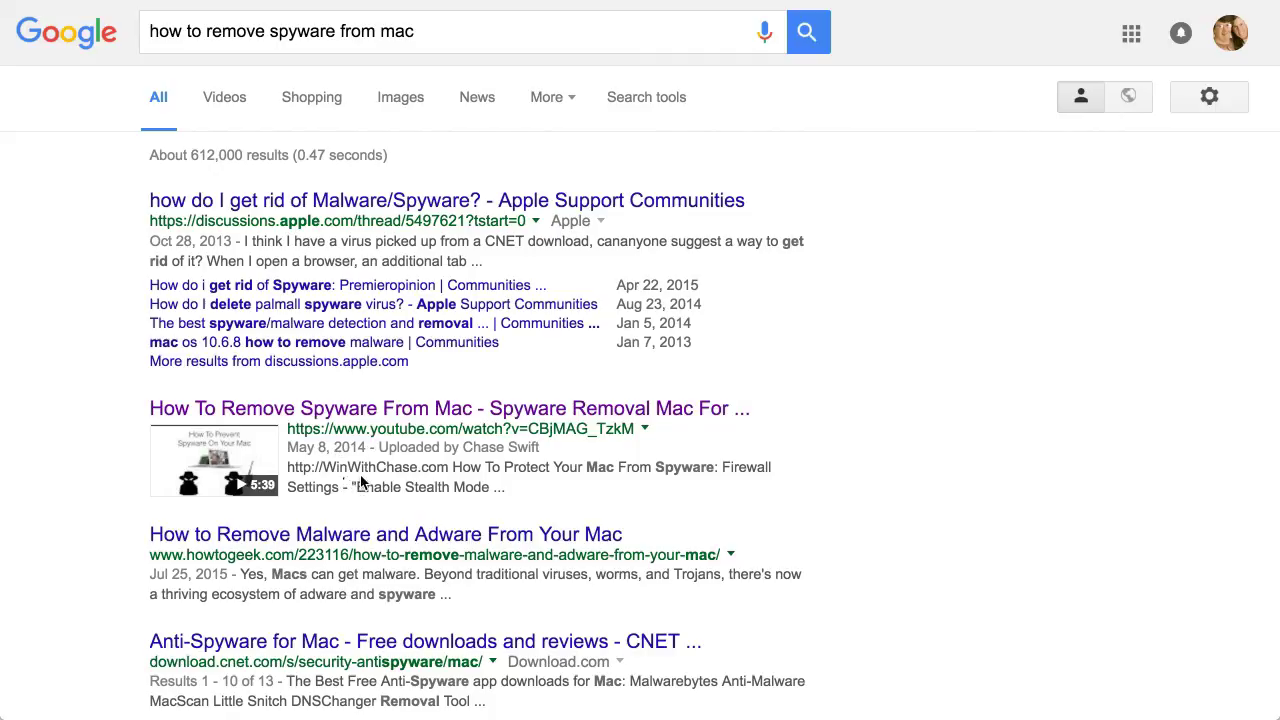
{"action": "mouse_move", "coordinate": [448, 408]}
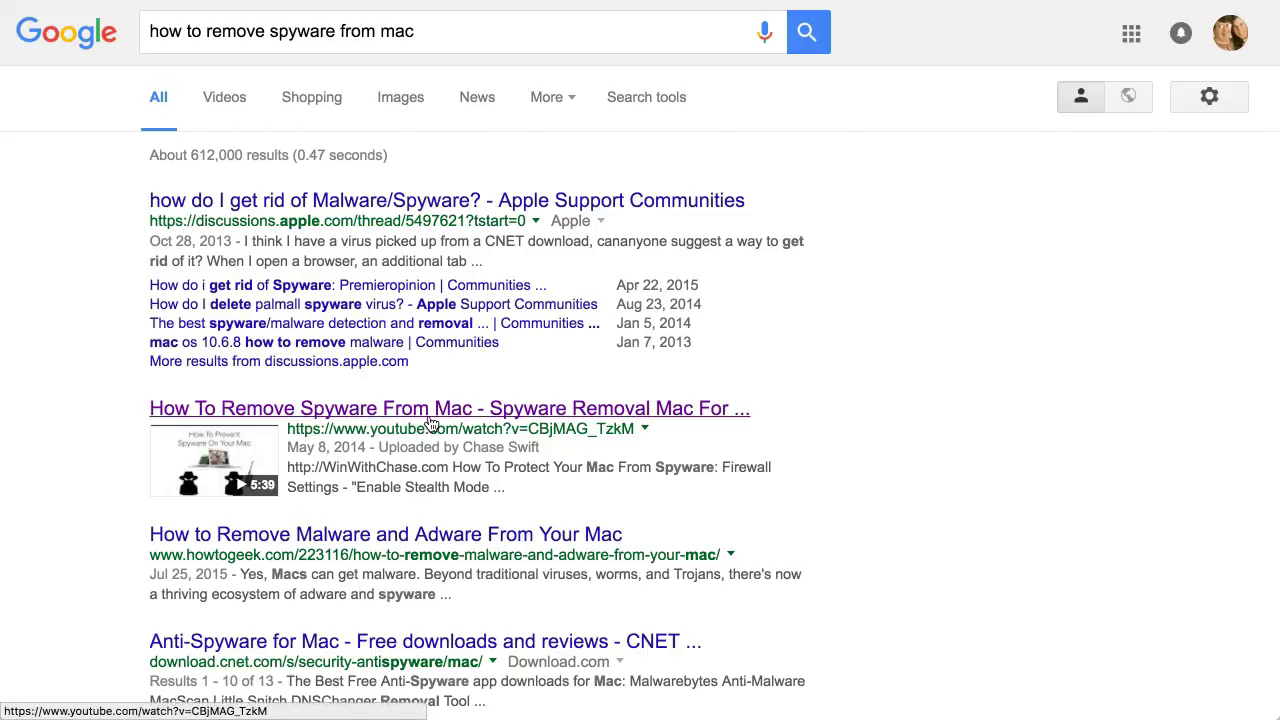
{"action": "mouse_move", "coordinate": [236, 456]}
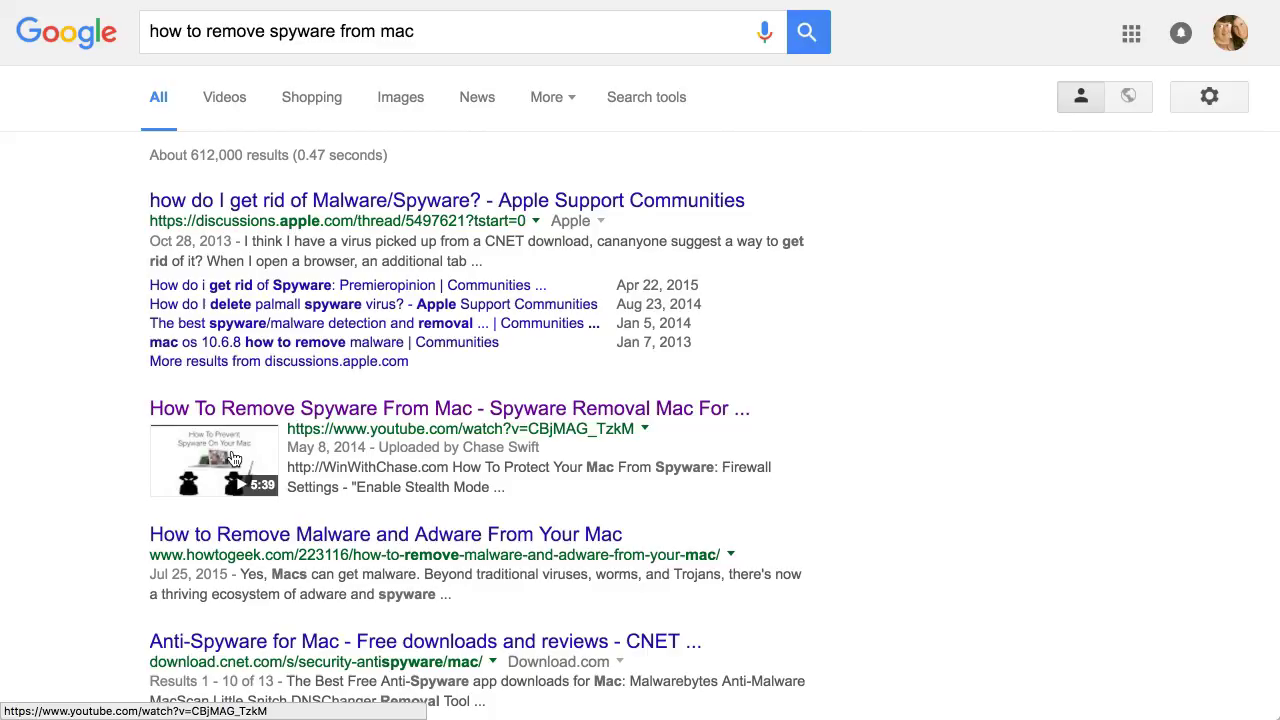
{"action": "mouse_move", "coordinate": [224, 469]}
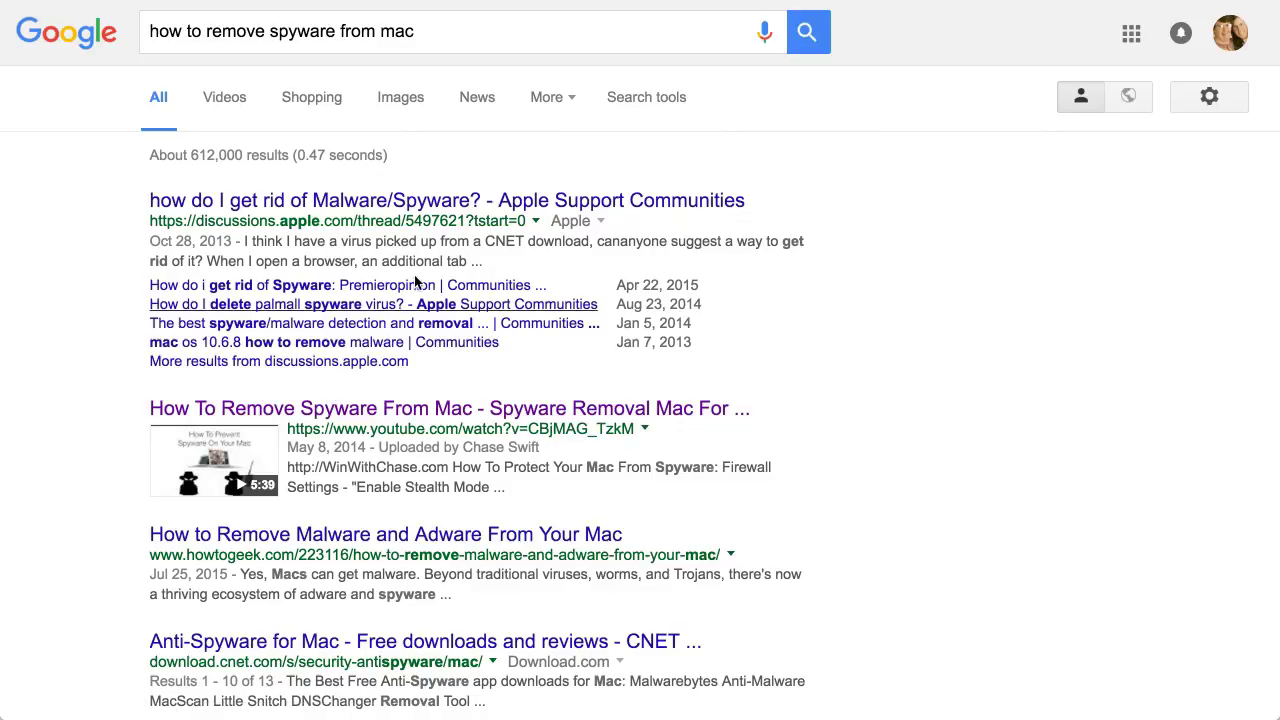
{"action": "mouse_move", "coordinate": [550, 455]}
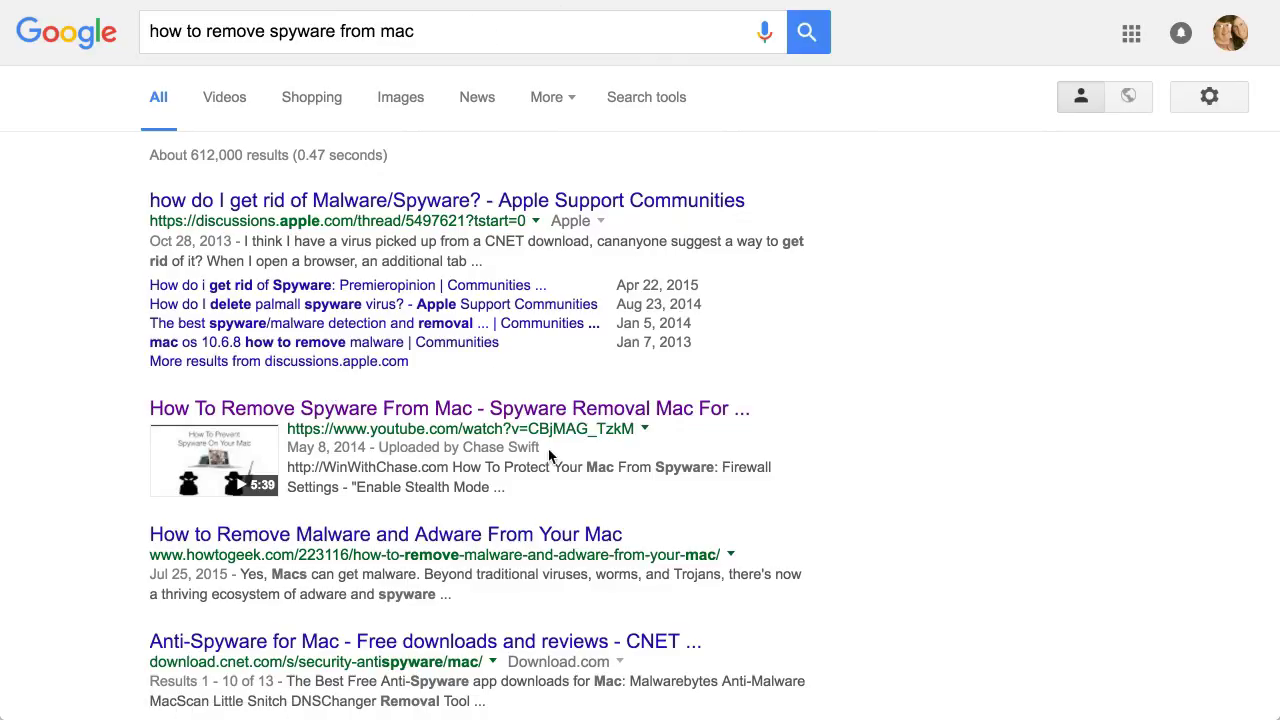
{"action": "mouse_move", "coordinate": [455, 468]}
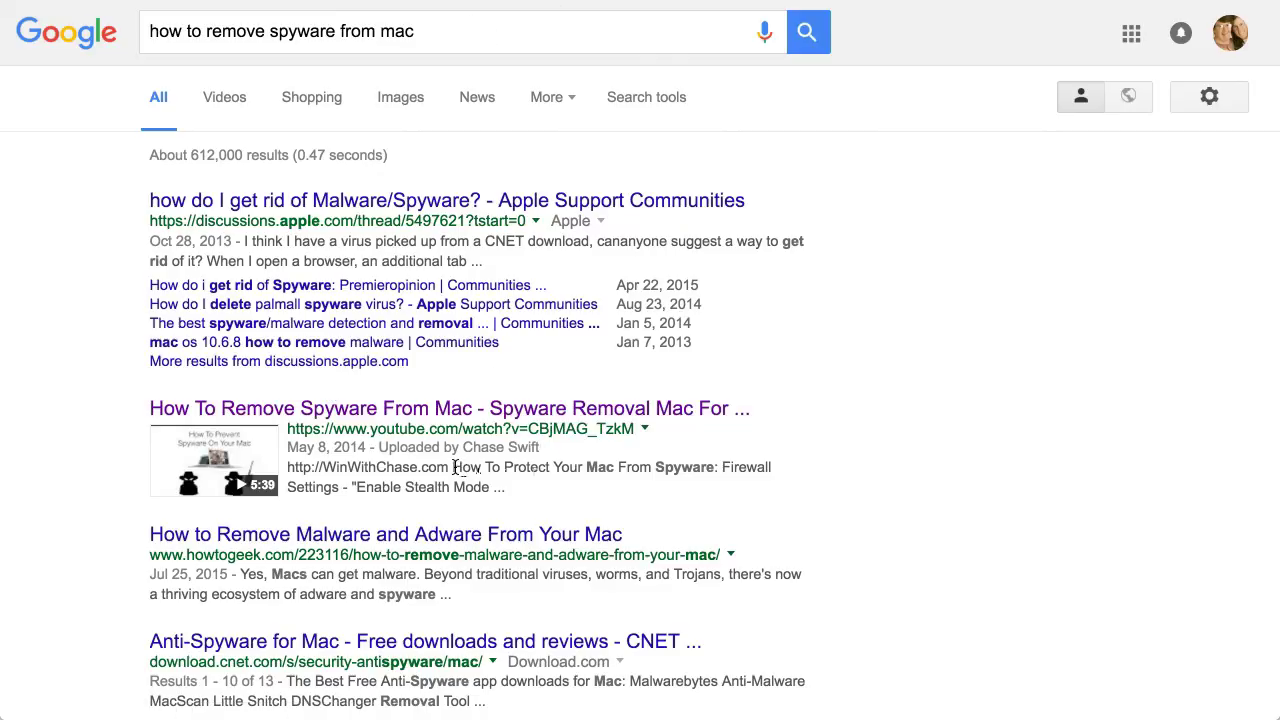
{"action": "left_click_drag", "start_coordinate": [452, 467], "coordinate": [590, 467]}
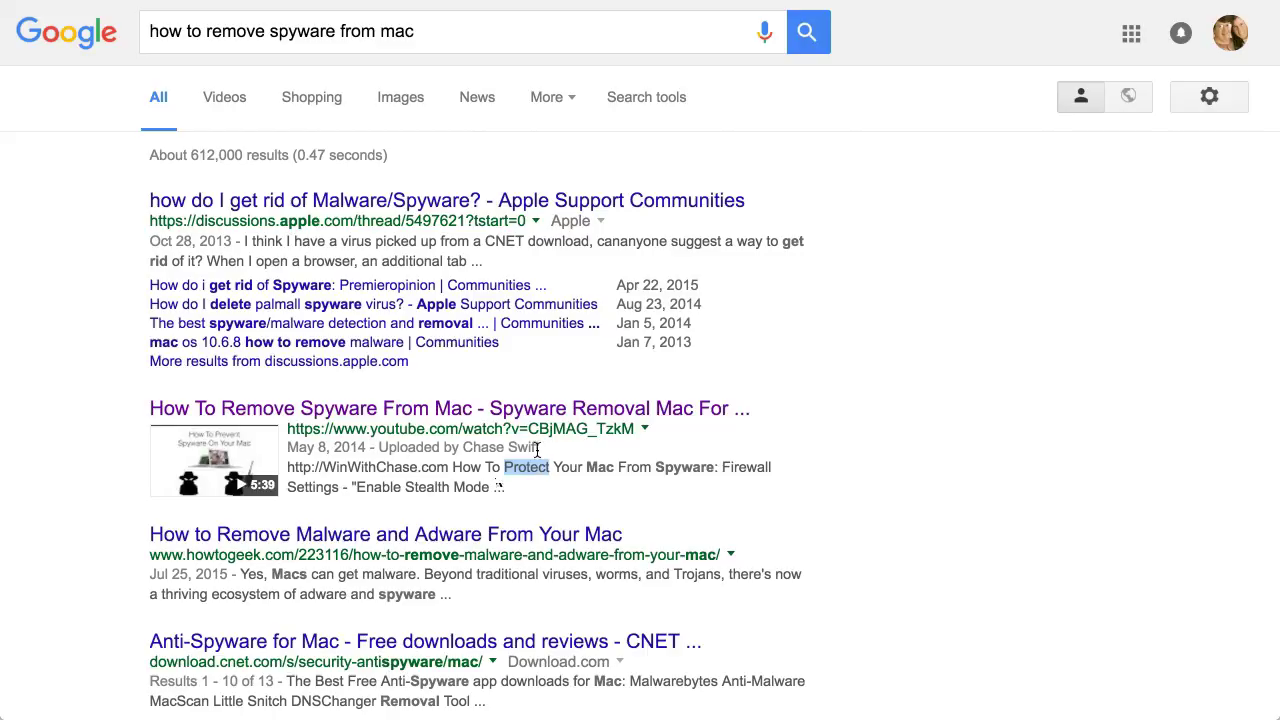
{"action": "mouse_move", "coordinate": [535, 503]}
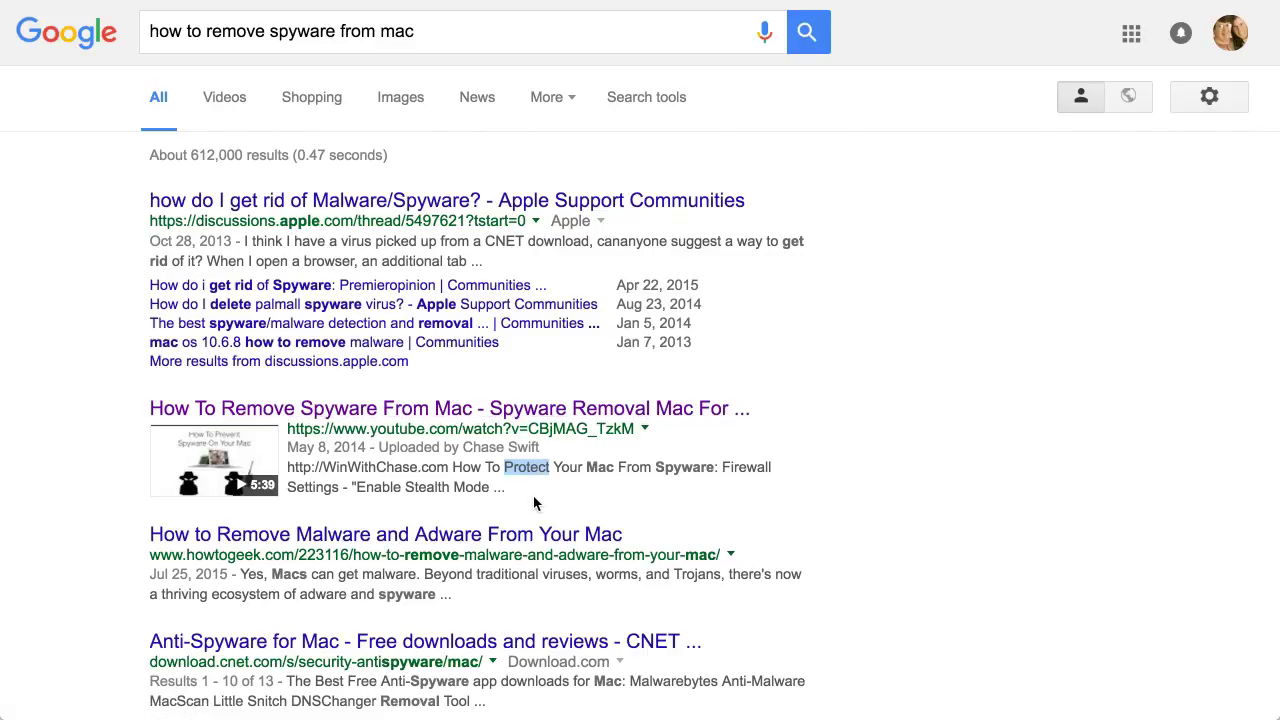
{"action": "mouse_move", "coordinate": [538, 492]}
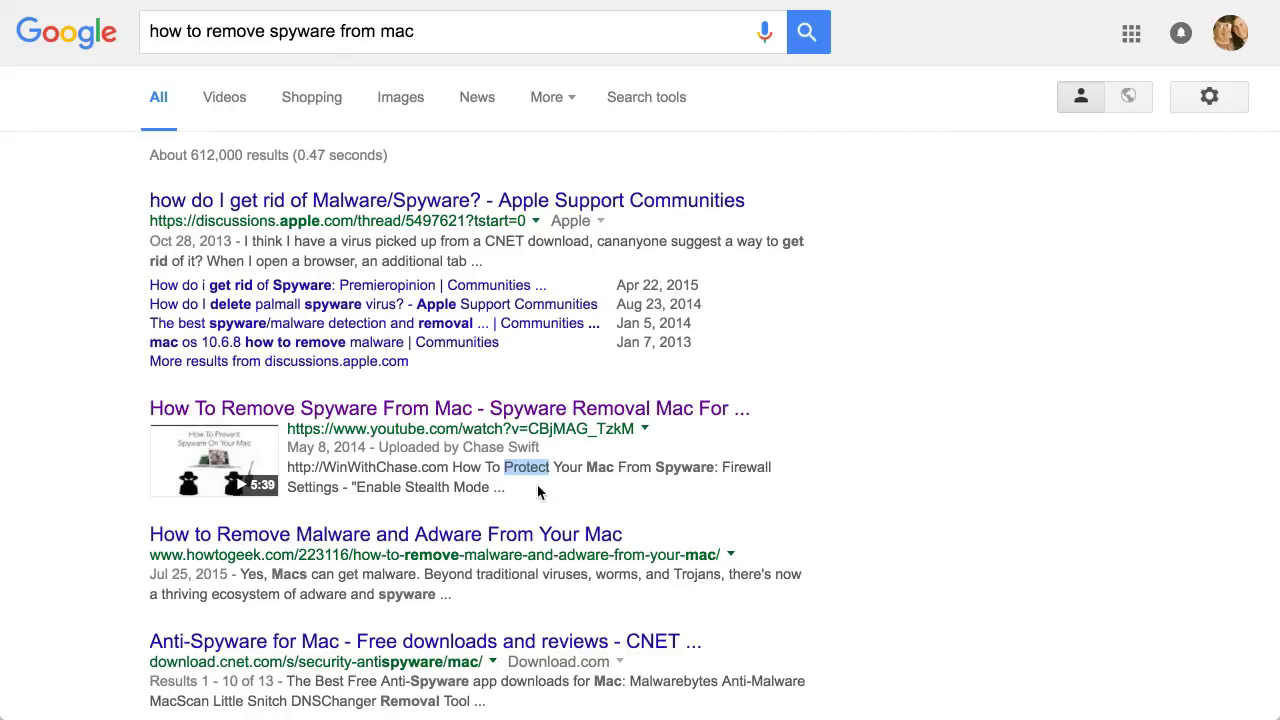
{"action": "mouse_move", "coordinate": [640, 290]}
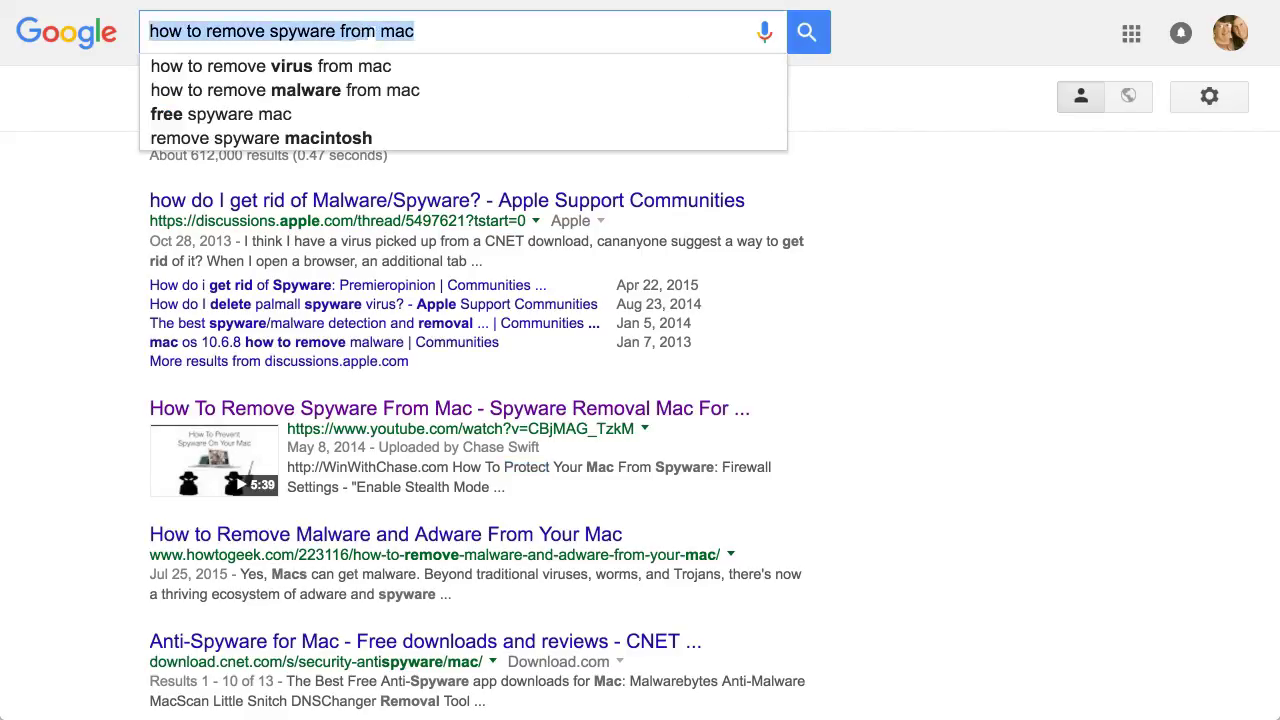
- Search Google for 'bananas in pajamas costume for adults', replacing the spyware query
{"action": "type", "text": "bananas in pajamas costume for adults"}
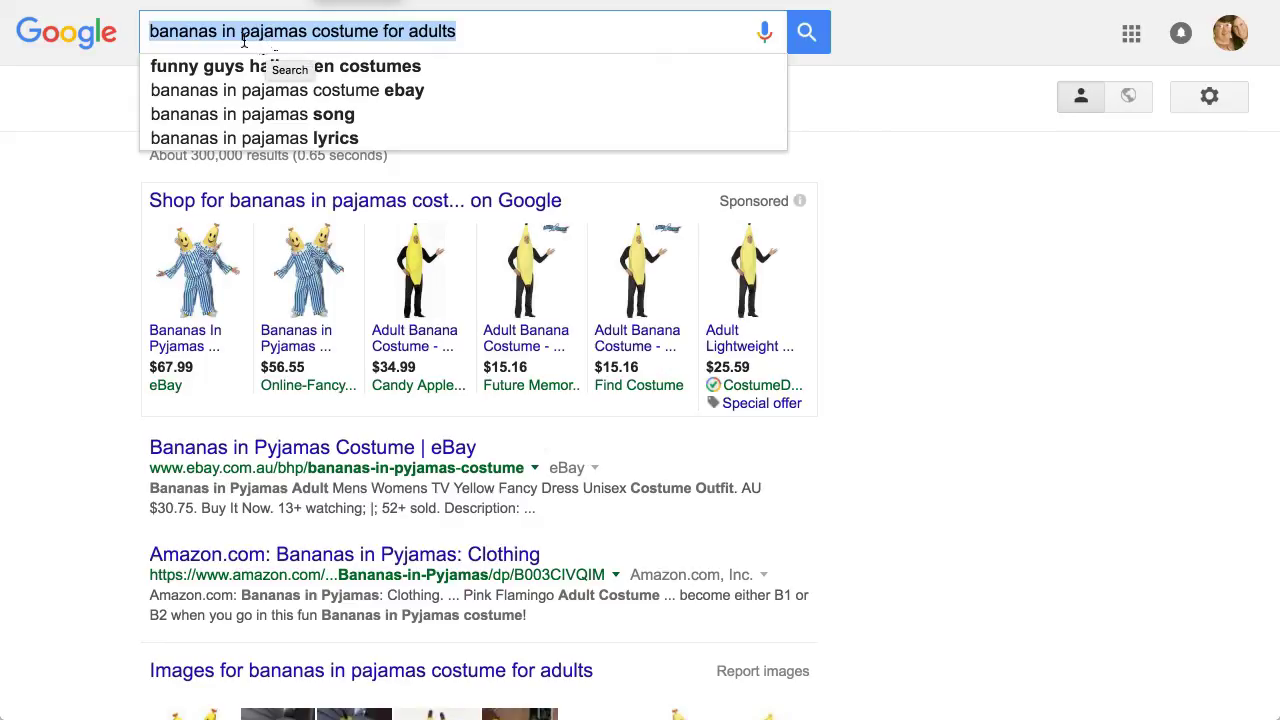
{"action": "mouse_move", "coordinate": [415, 45]}
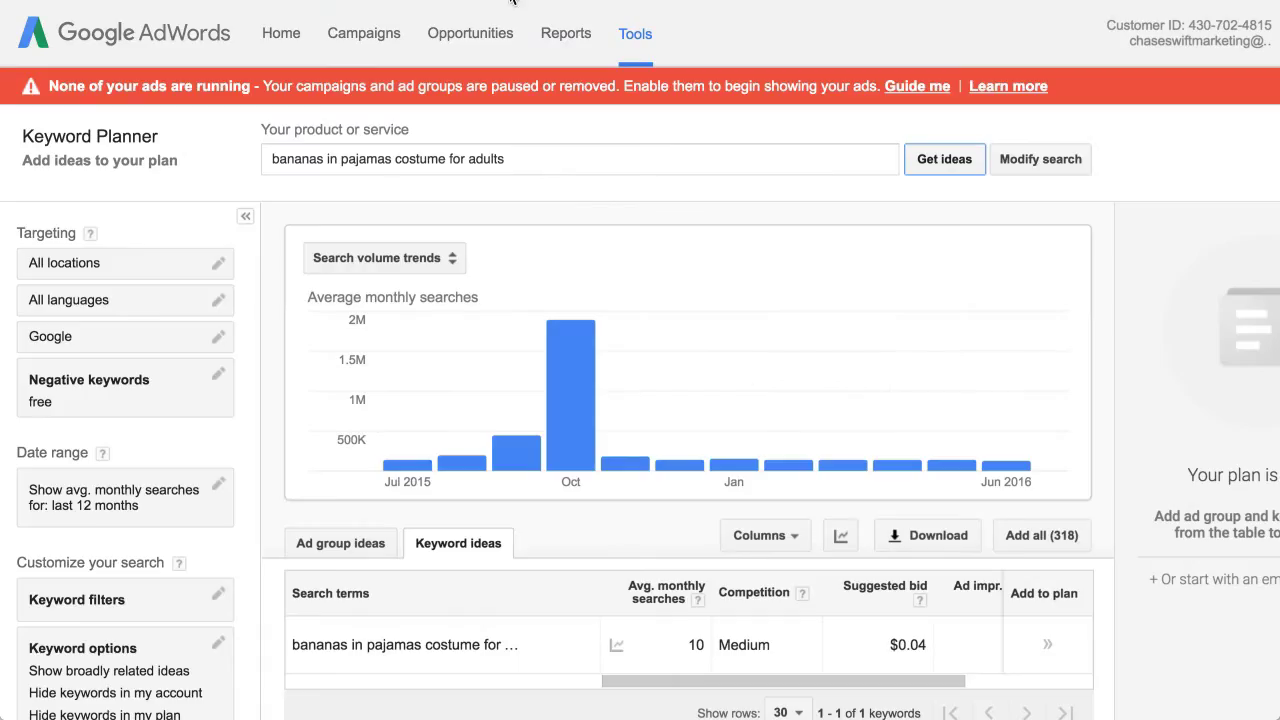
{"action": "mouse_move", "coordinate": [712, 593]}
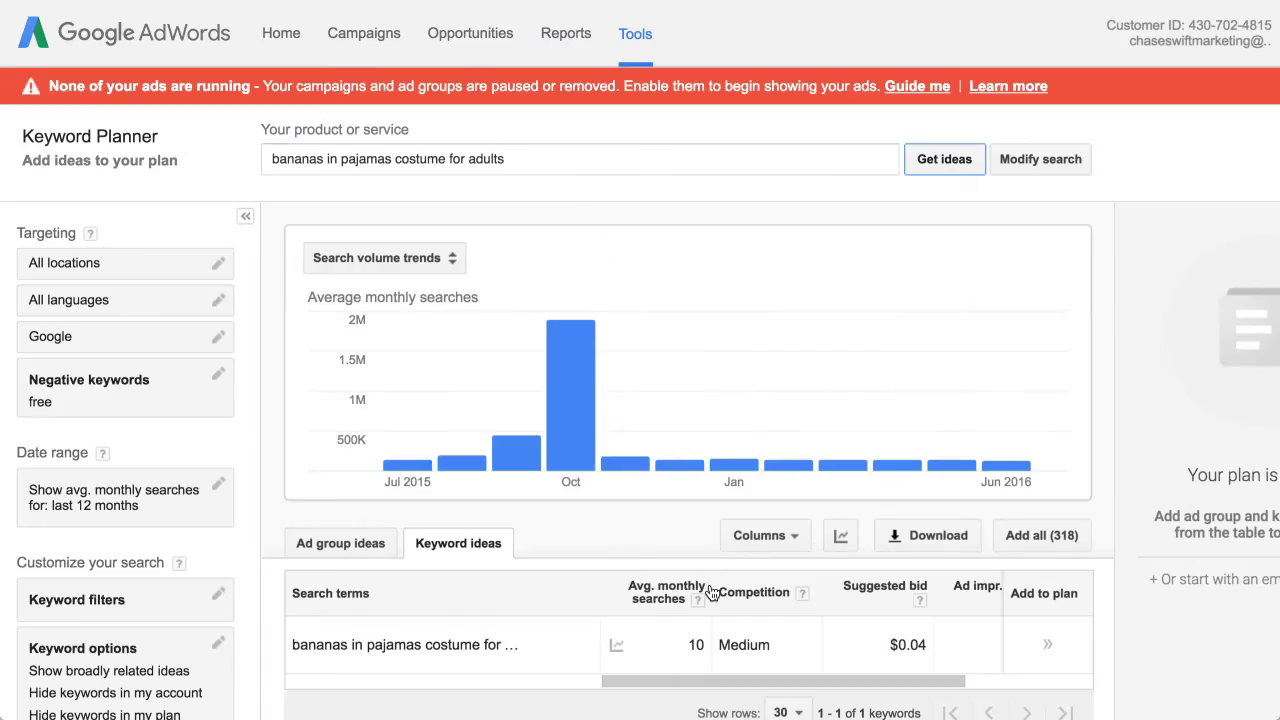
{"action": "scroll", "scroll_direction": "down", "scroll_amount": 3}
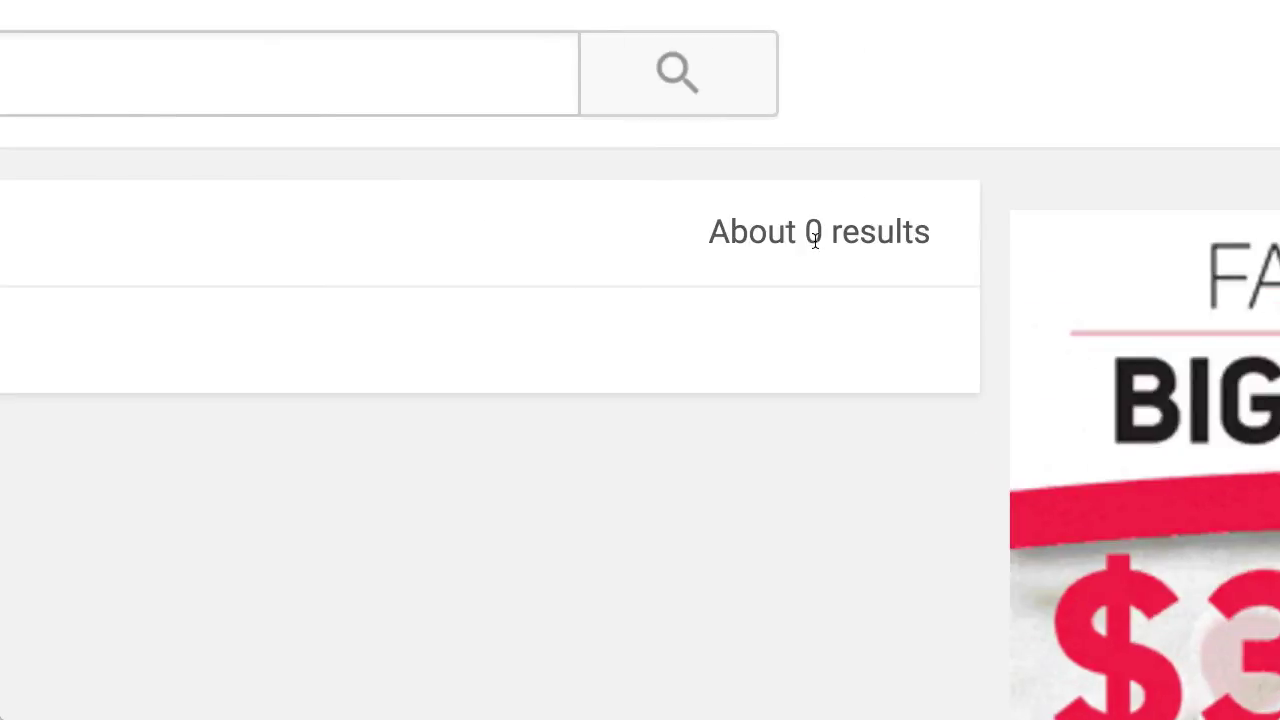
- Search YouTube for bananas in pajamas costume for adults without quotes and scroll the ~294 results
{"action": "type", "text": "\"bananas in pajamas costume for adults\""}
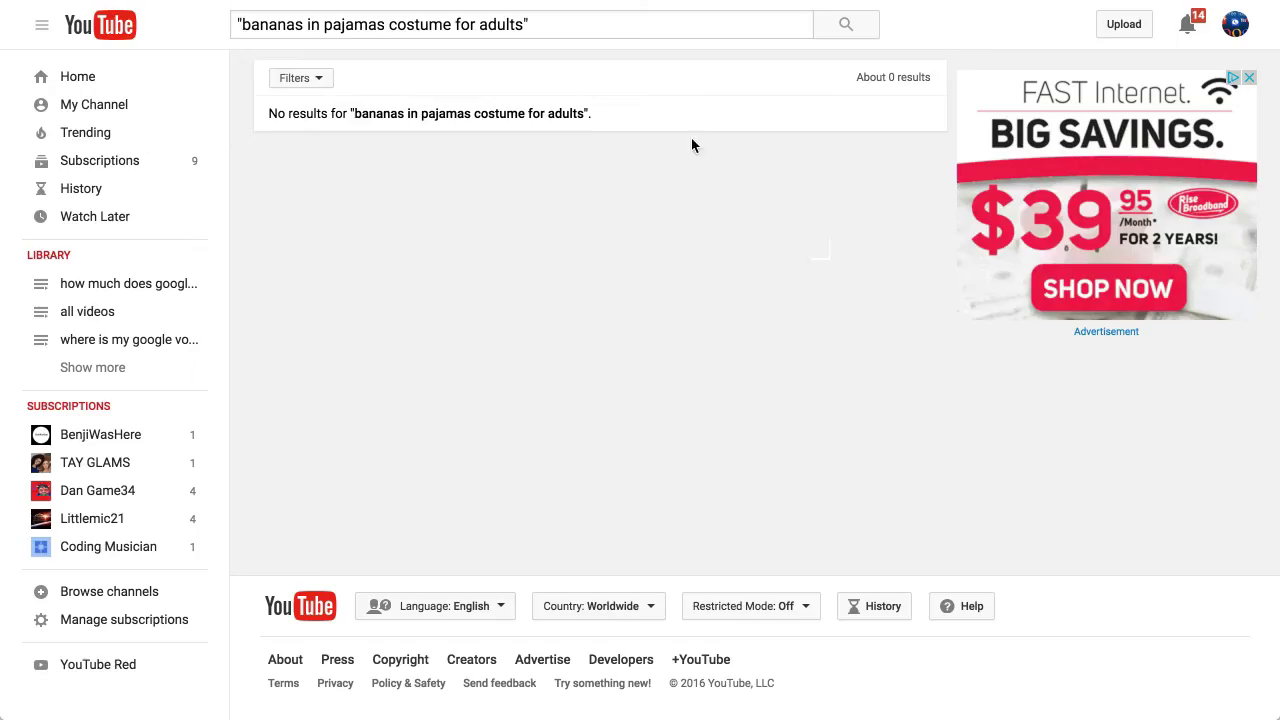
{"action": "left_click", "coordinate": [520, 24]}
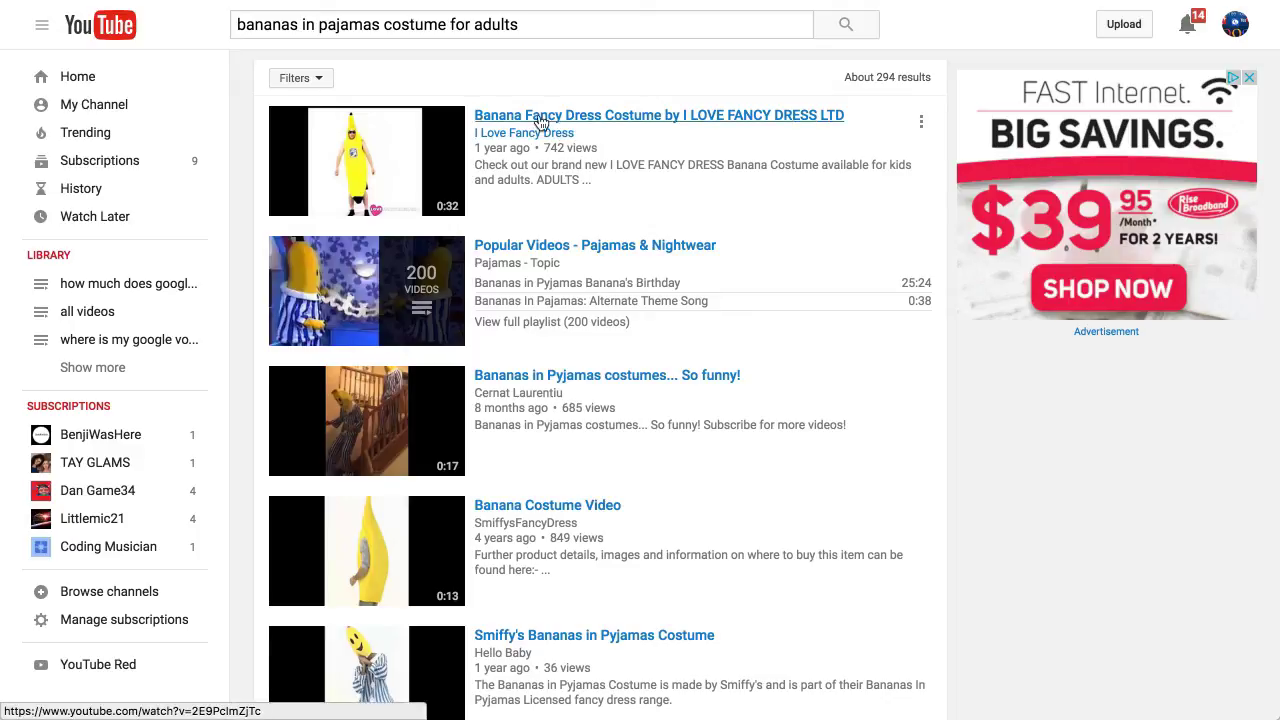
{"action": "left_click", "coordinate": [520, 24]}
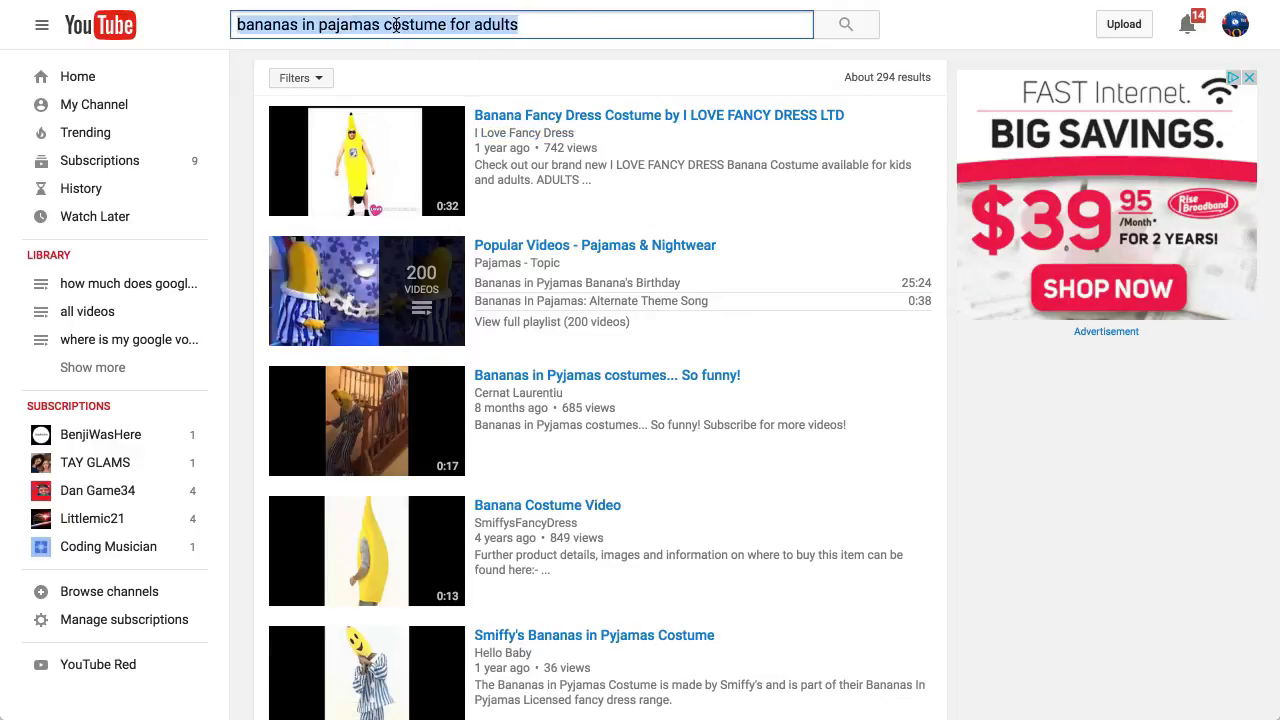
{"action": "mouse_move", "coordinate": [500, 46]}
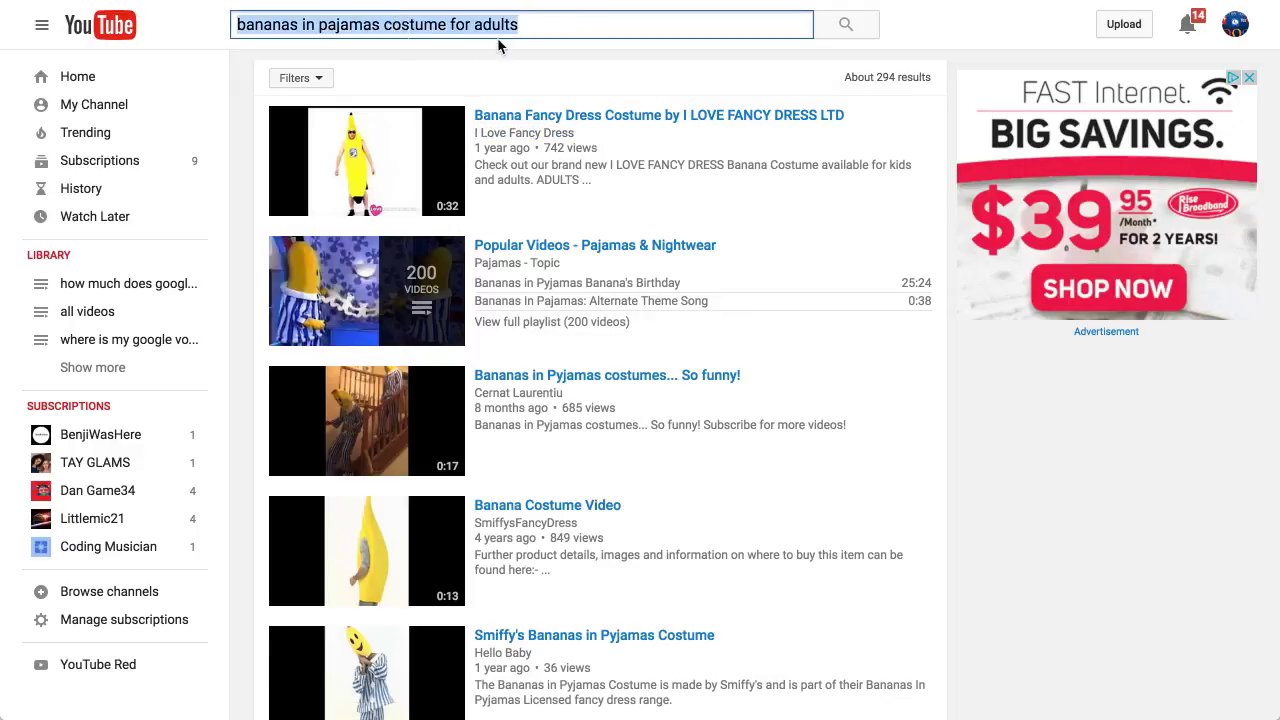
{"action": "mouse_move", "coordinate": [487, 77]}
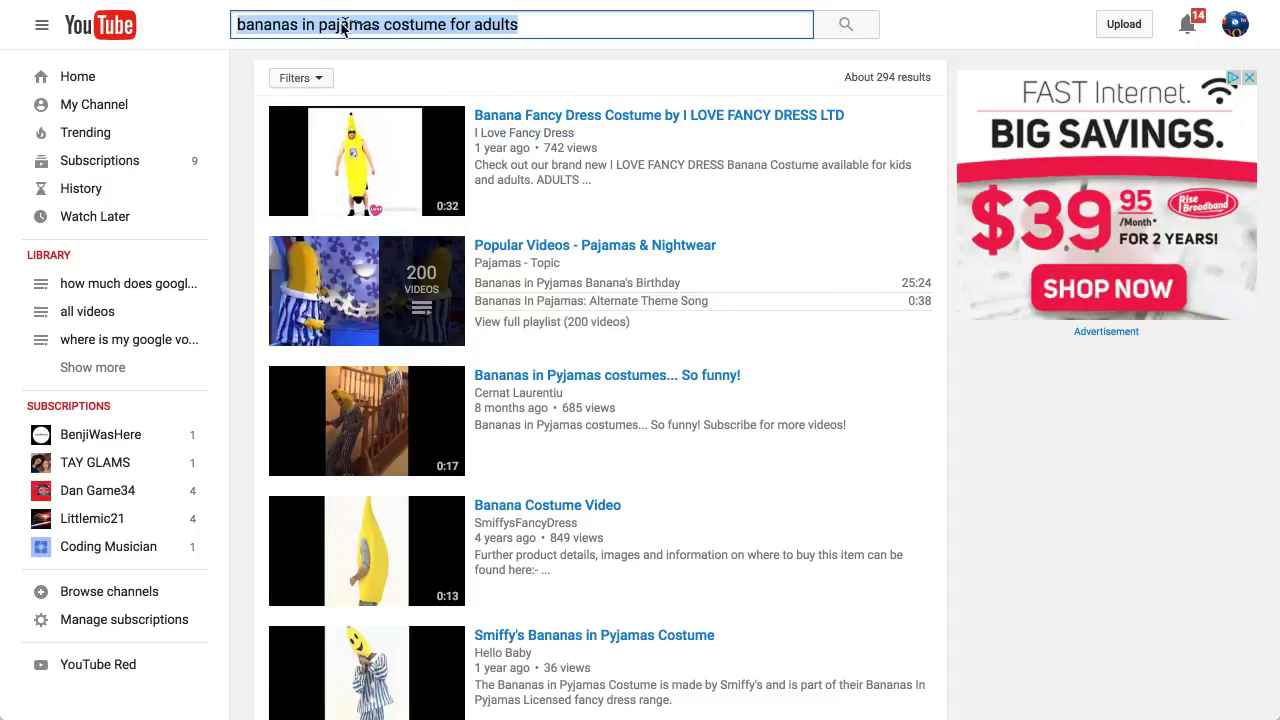
{"action": "mouse_move", "coordinate": [489, 33]}
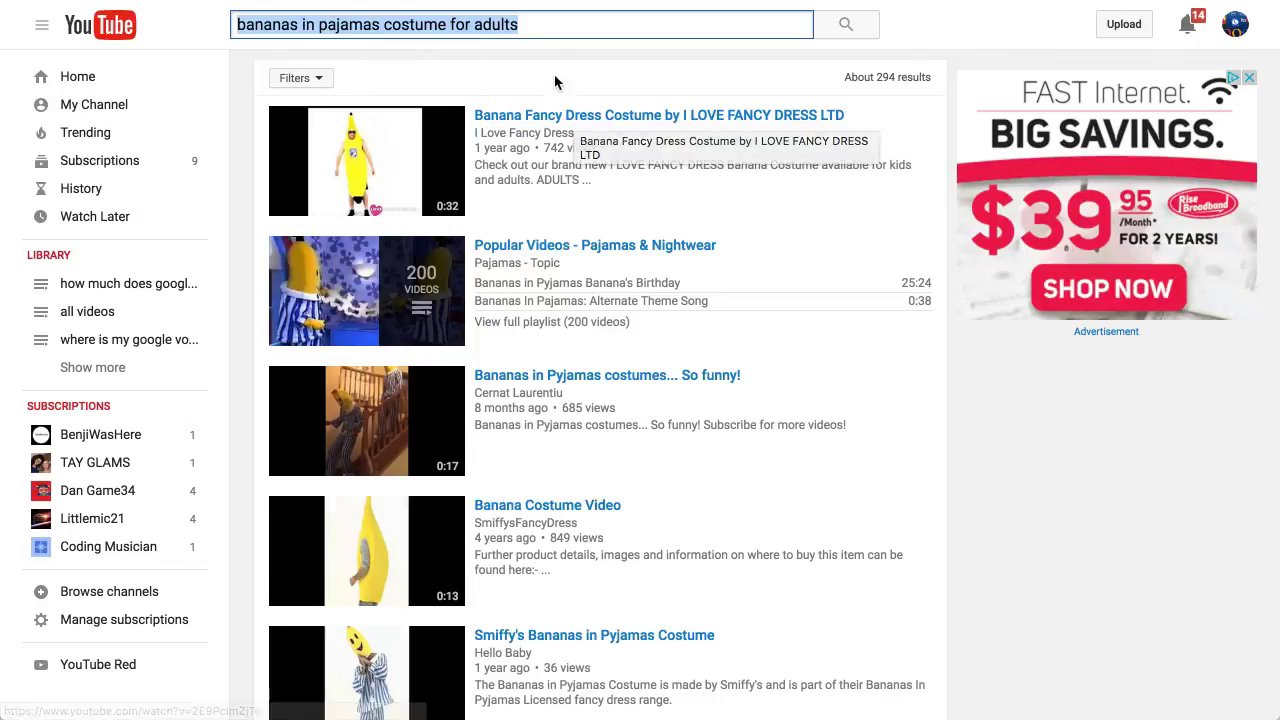
{"action": "mouse_move", "coordinate": [503, 102]}
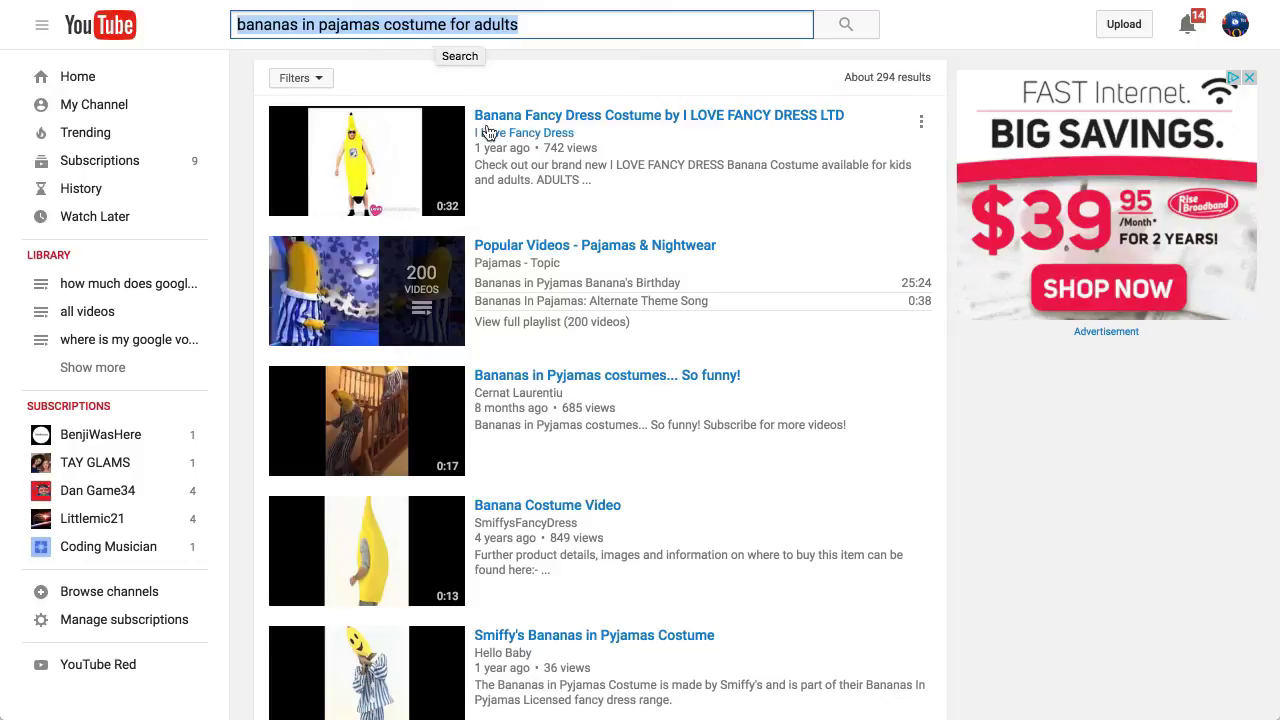
{"action": "mouse_move", "coordinate": [658, 115]}
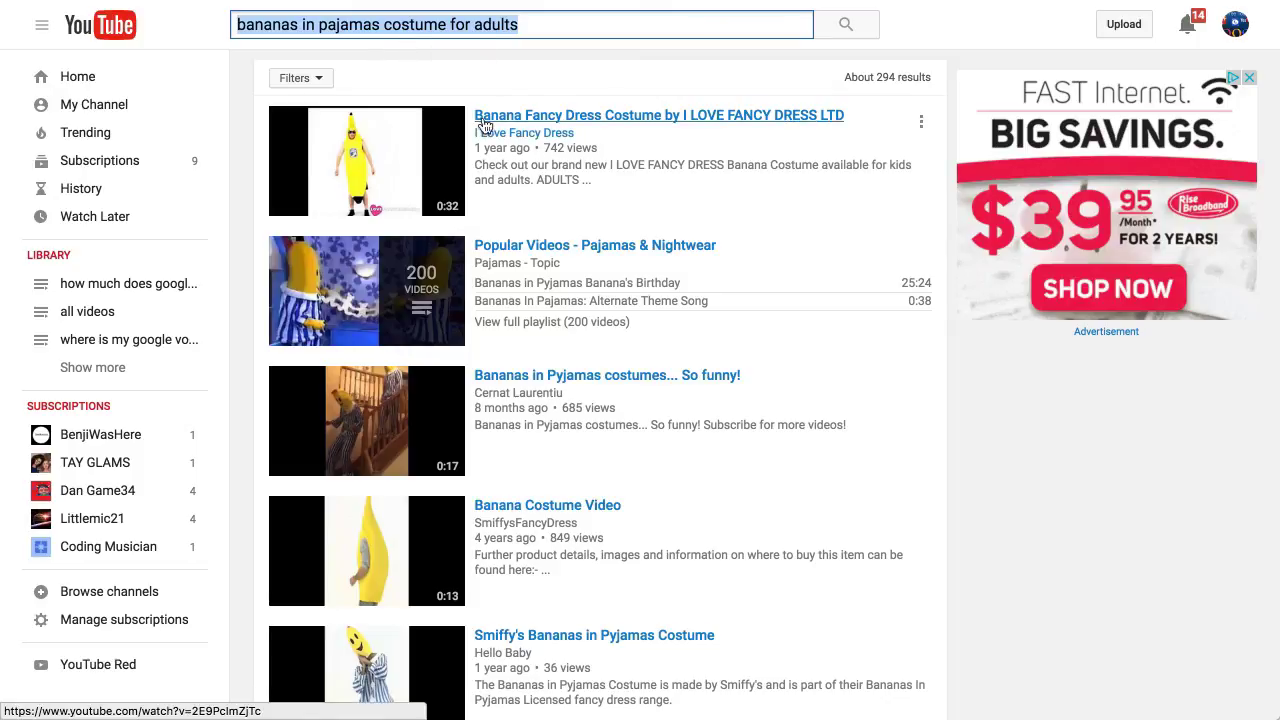
{"action": "mouse_move", "coordinate": [630, 118]}
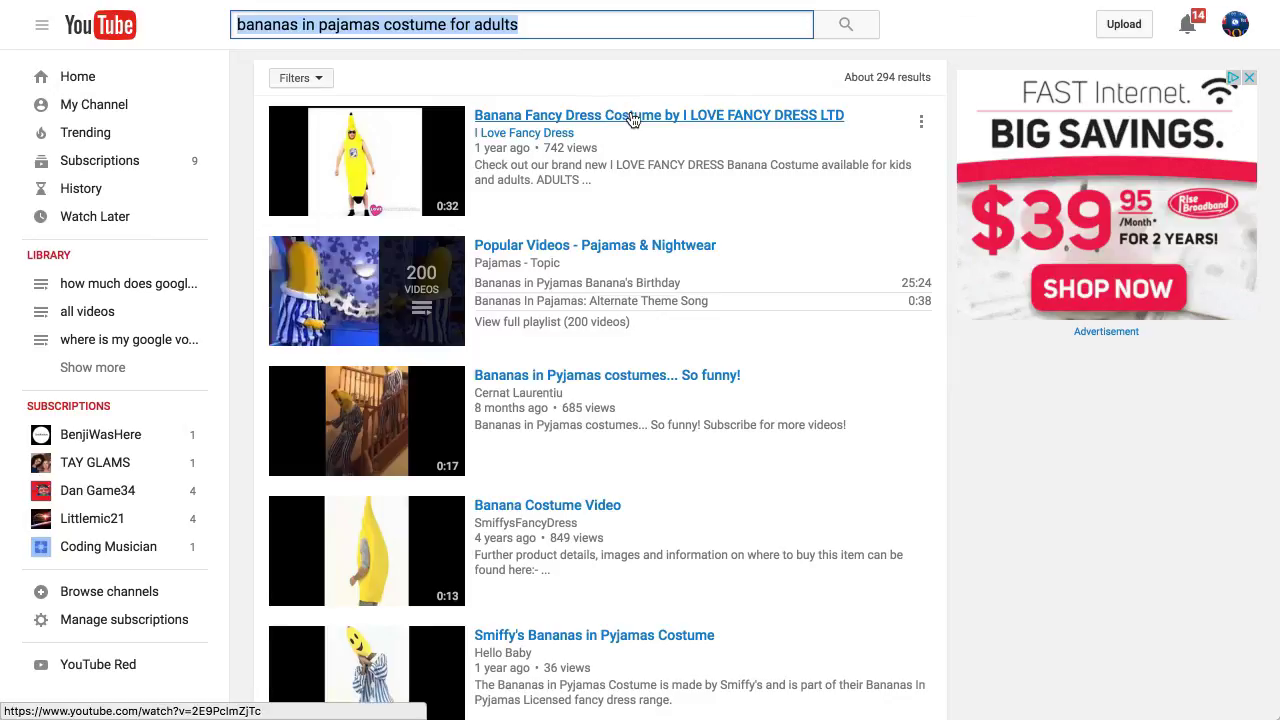
{"action": "mouse_move", "coordinate": [692, 115]}
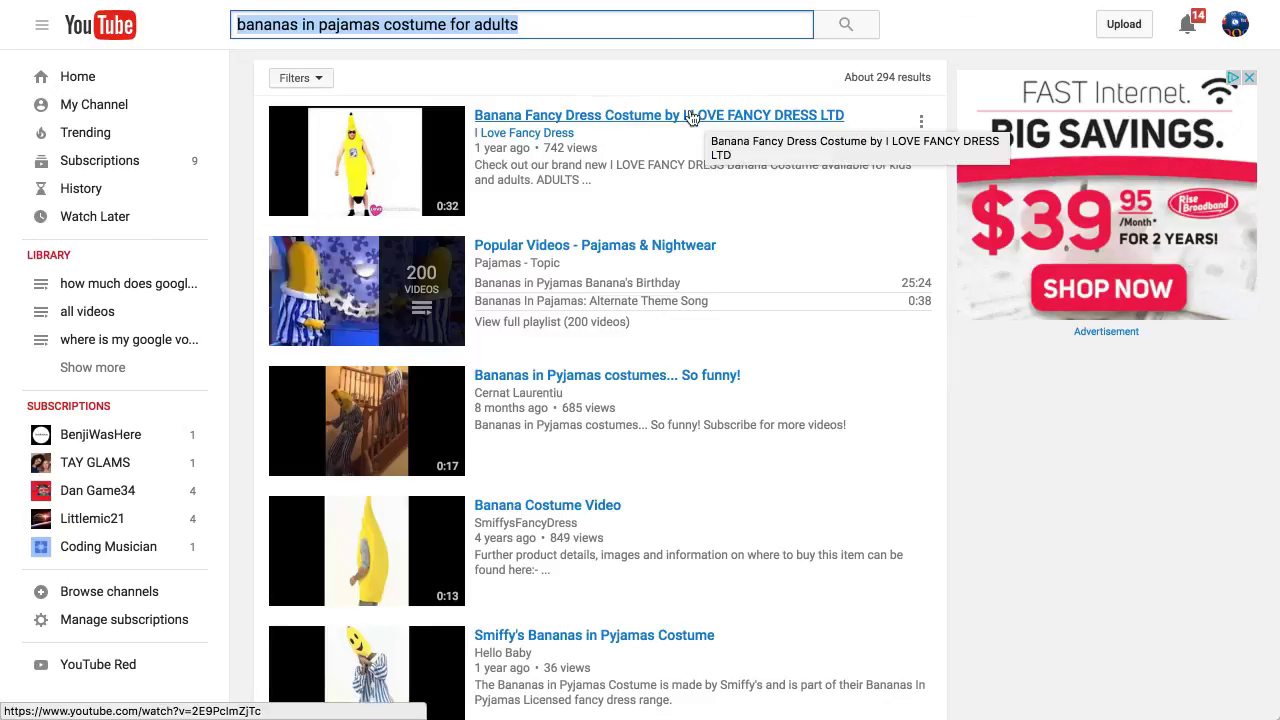
{"action": "mouse_move", "coordinate": [639, 180]}
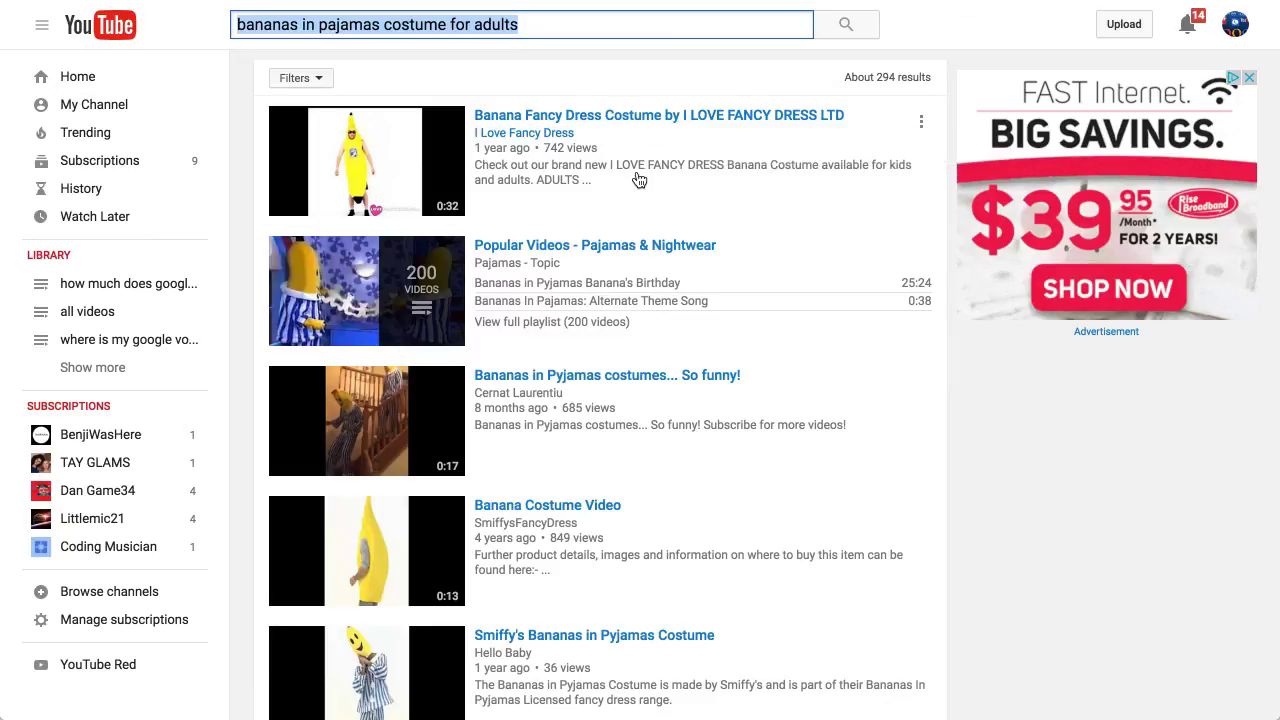
{"action": "mouse_move", "coordinate": [502, 161]}
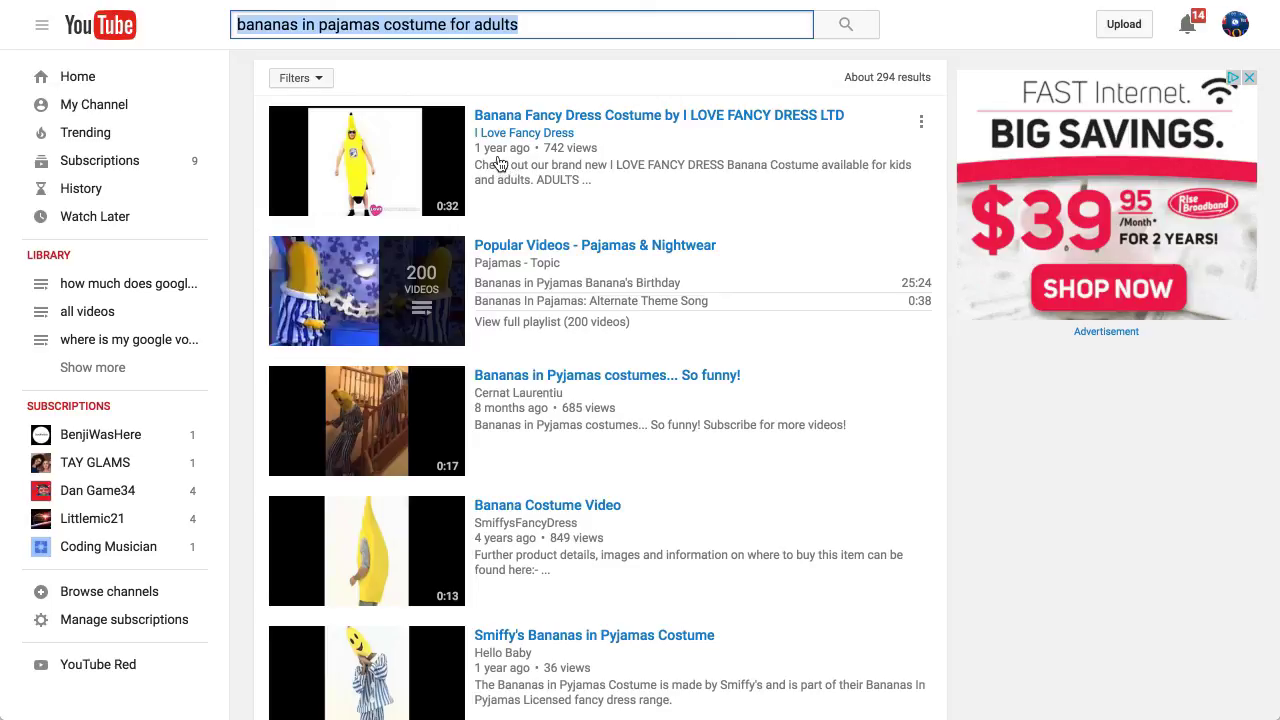
{"action": "mouse_move", "coordinate": [483, 171]}
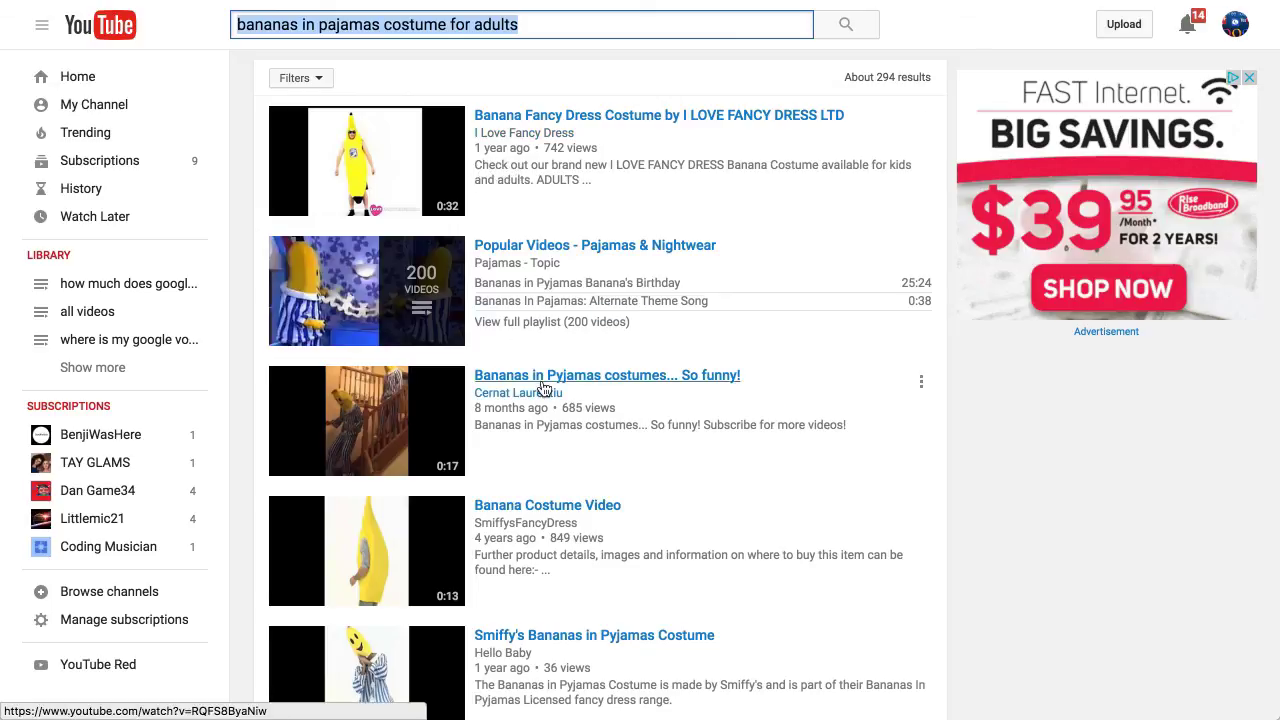
{"action": "scroll", "scroll_direction": "down", "scroll_amount": 3}
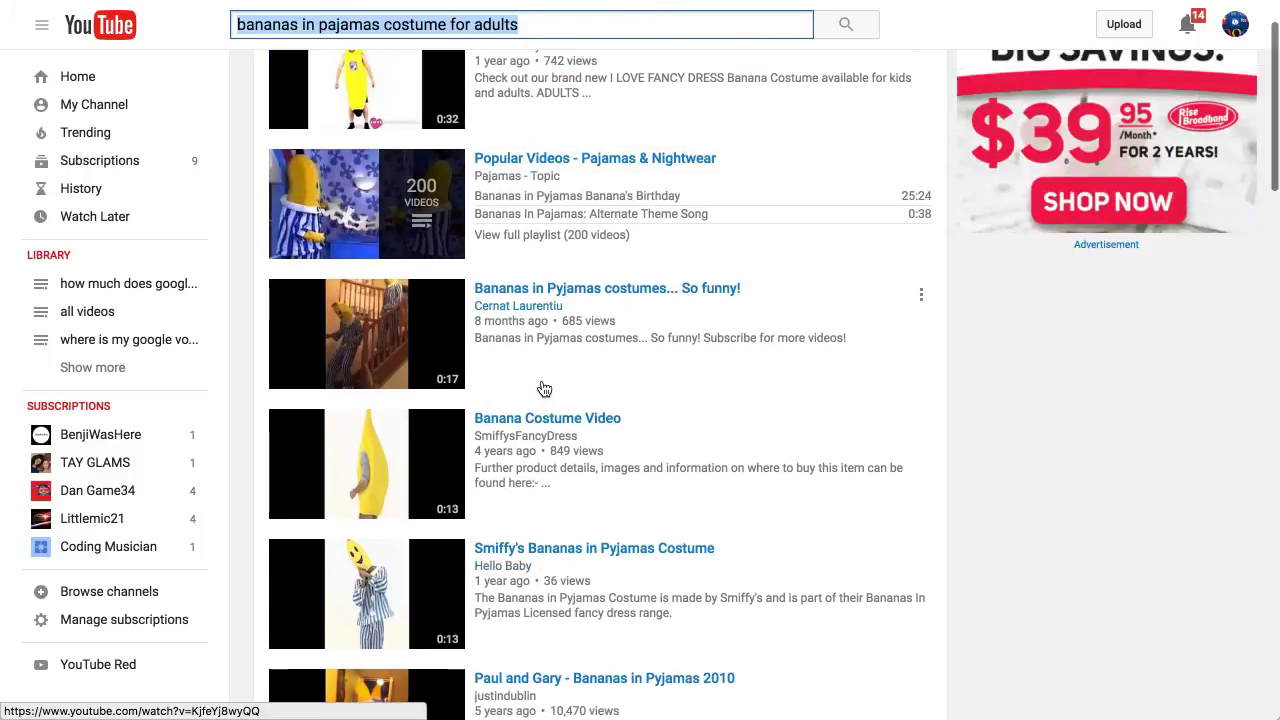
{"action": "mouse_move", "coordinate": [575, 341]}
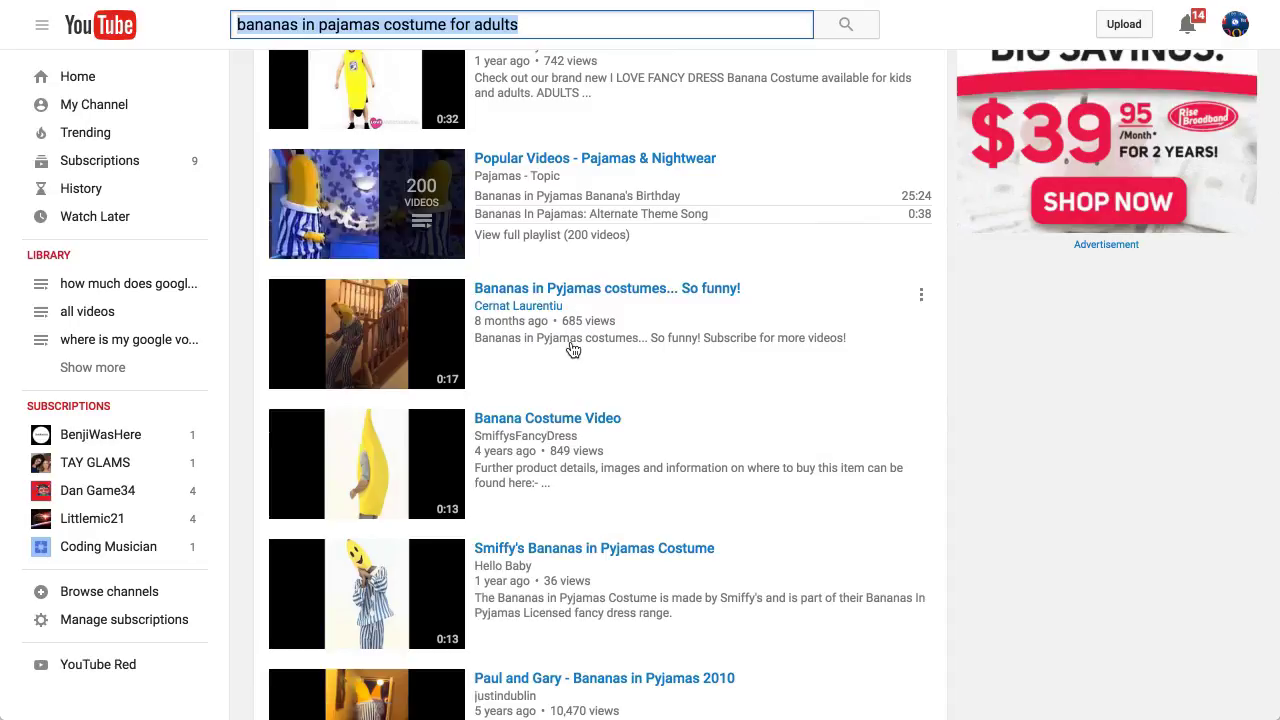
{"action": "mouse_move", "coordinate": [561, 386]}
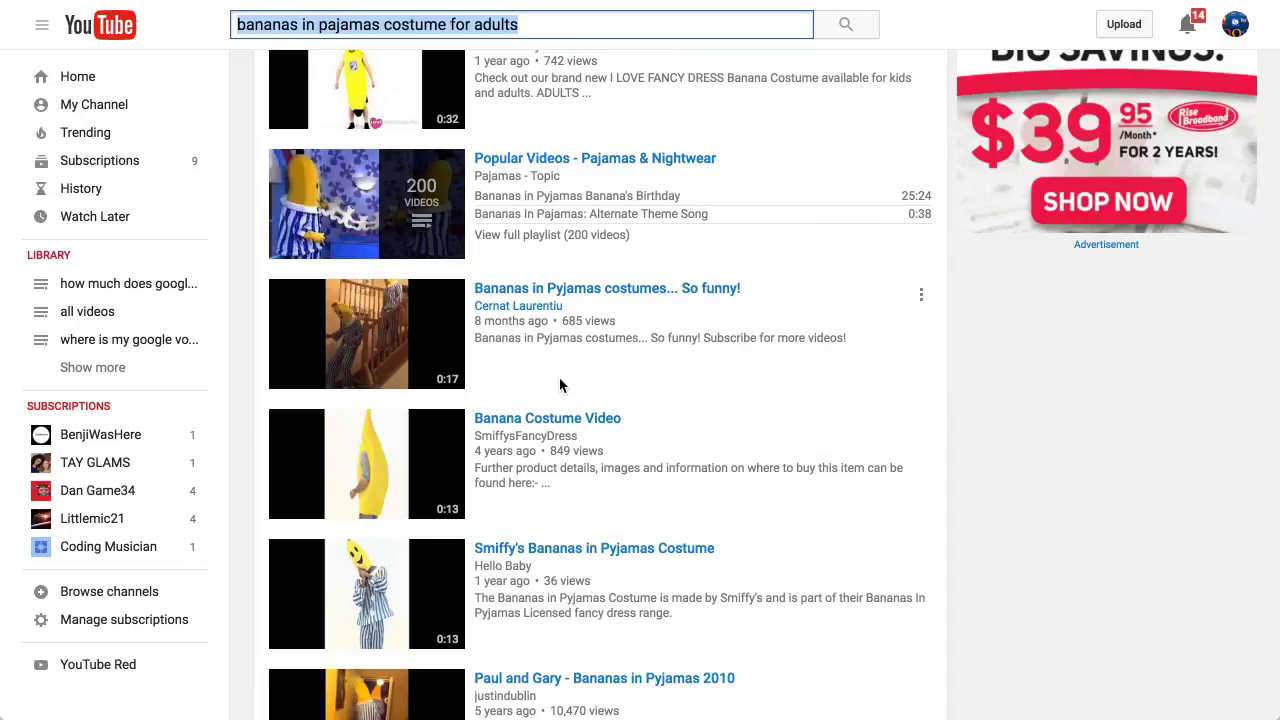
{"action": "mouse_move", "coordinate": [659, 331]}
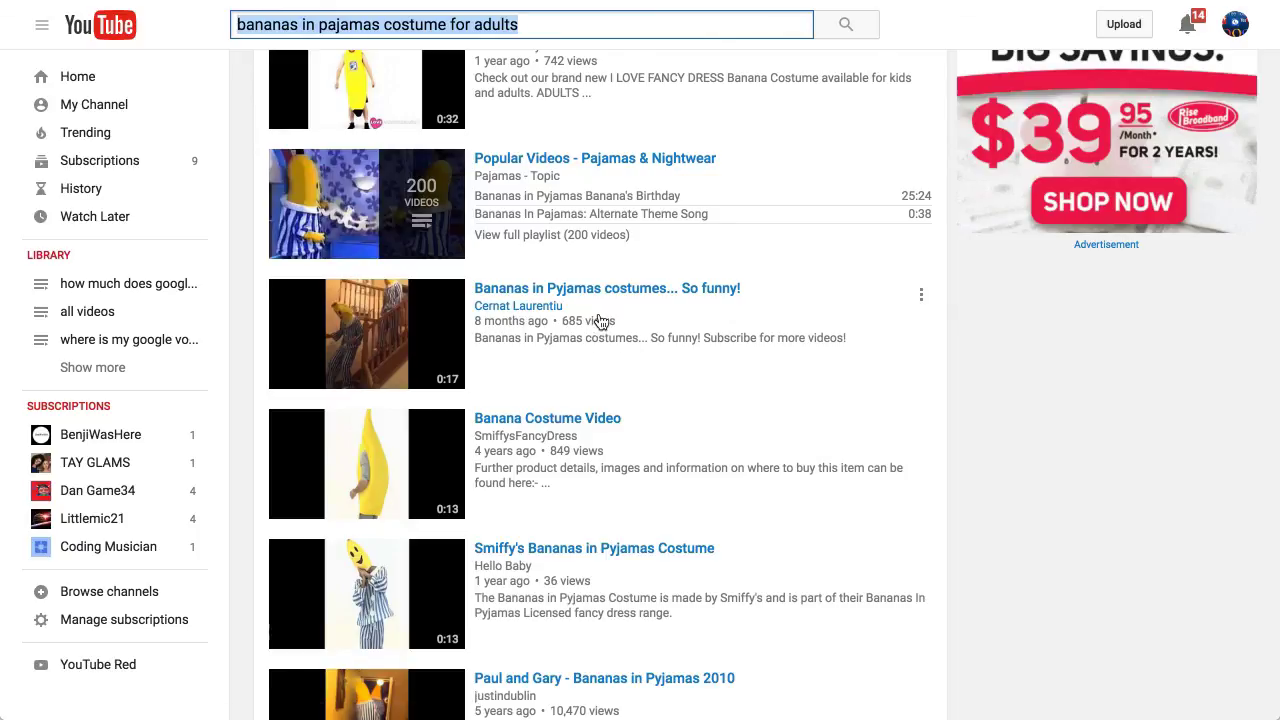
{"action": "mouse_move", "coordinate": [587, 328]}
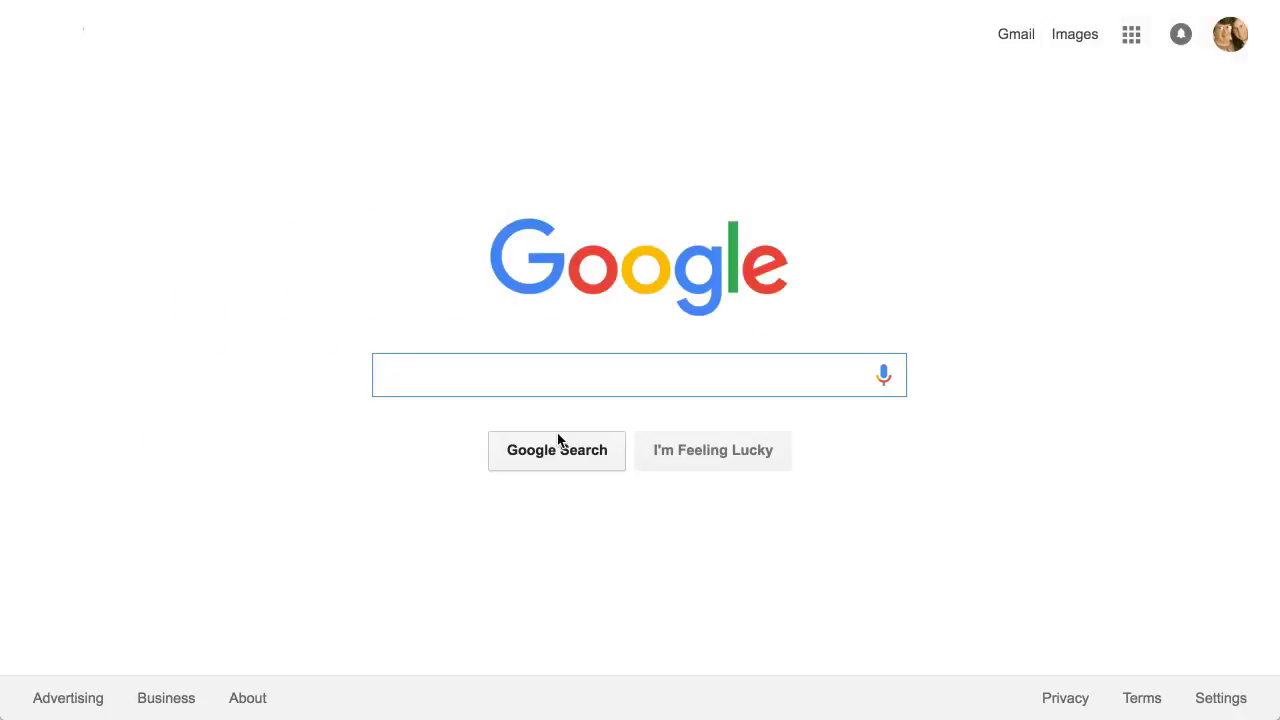
- Search Google for 'truck for kids', then for the suggested 'truck for kid video'
{"action": "type", "text": "tr"}
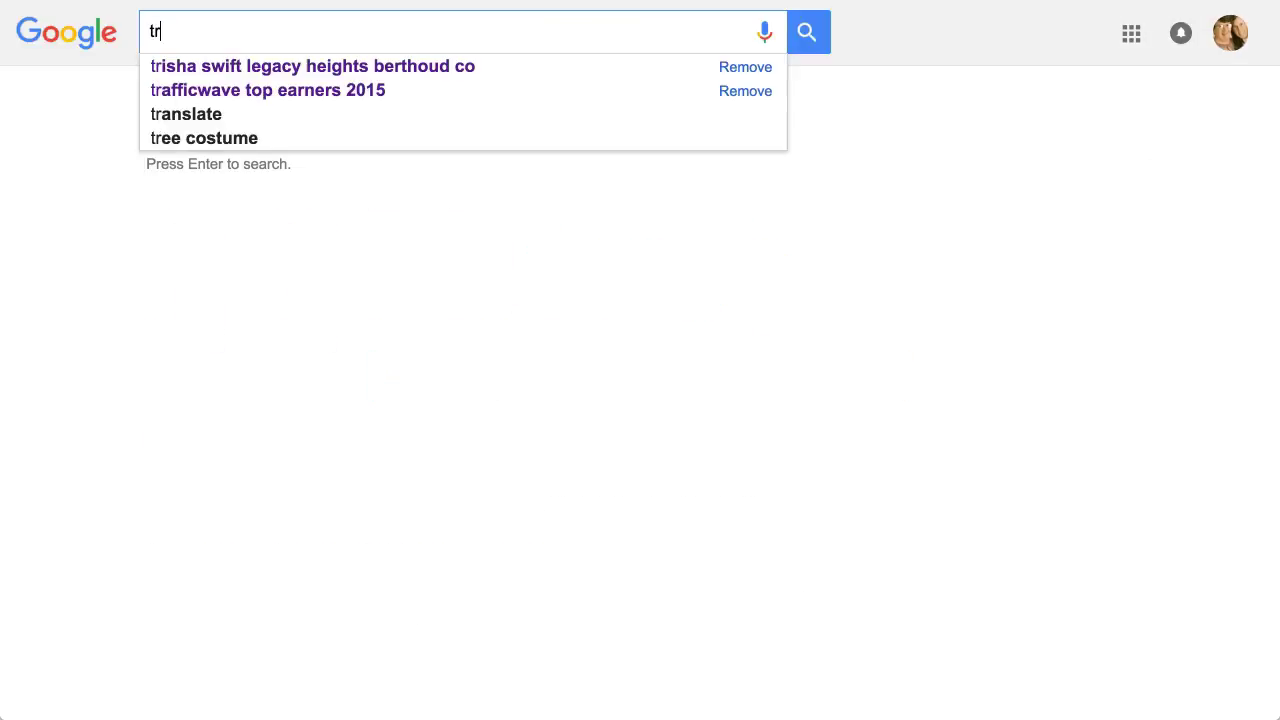
{"action": "type", "text": "truck for kids"}
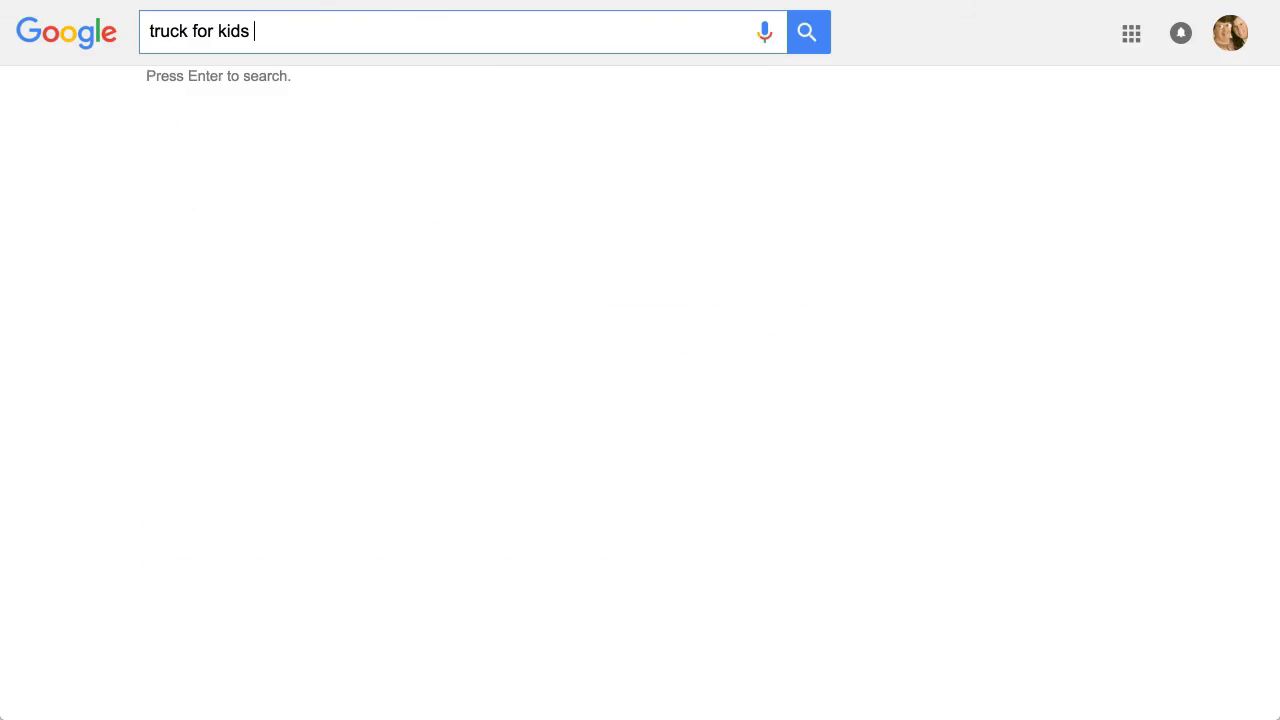
{"action": "key", "text": "Enter"}
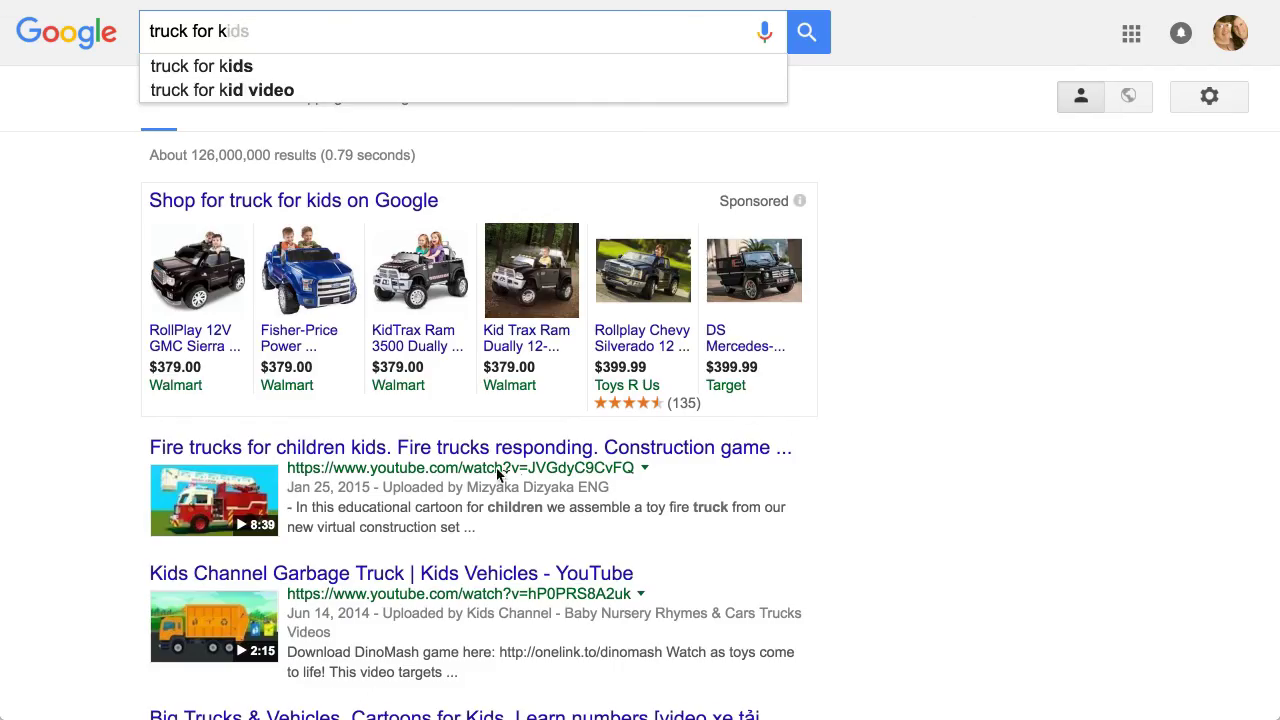
{"action": "left_click", "coordinate": [244, 90]}
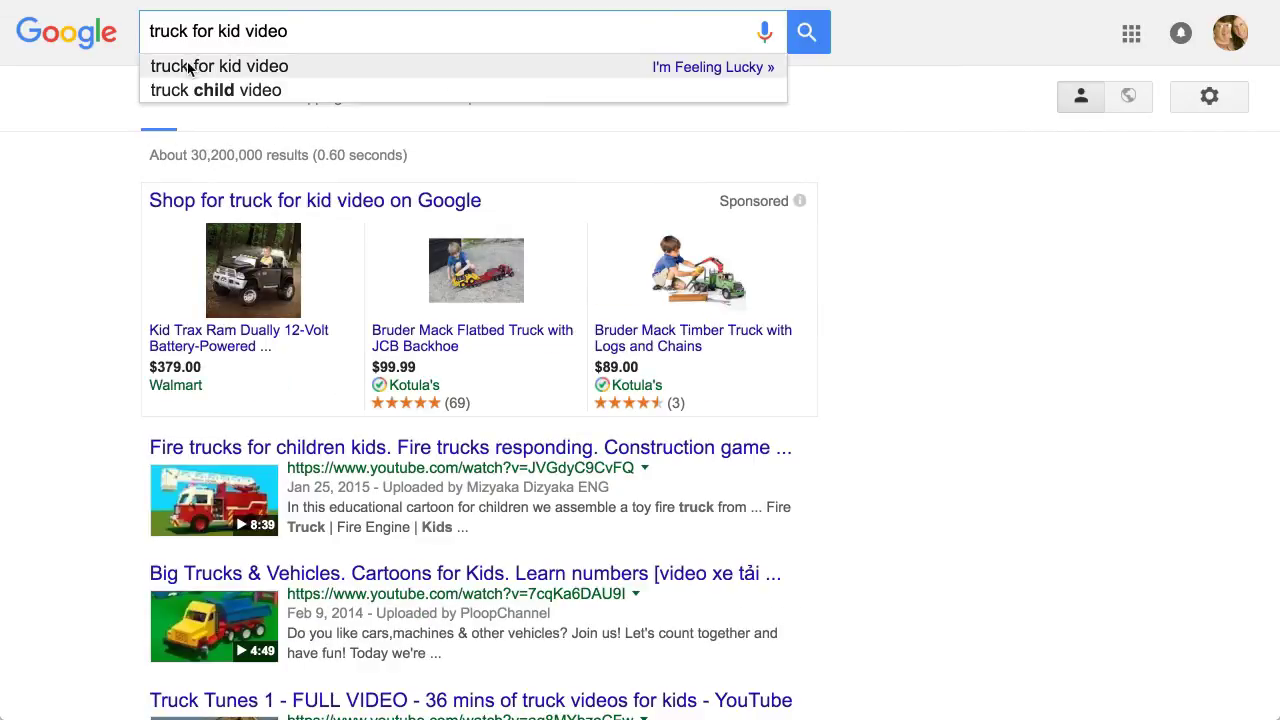
{"action": "type", "text": "truck for kids"}
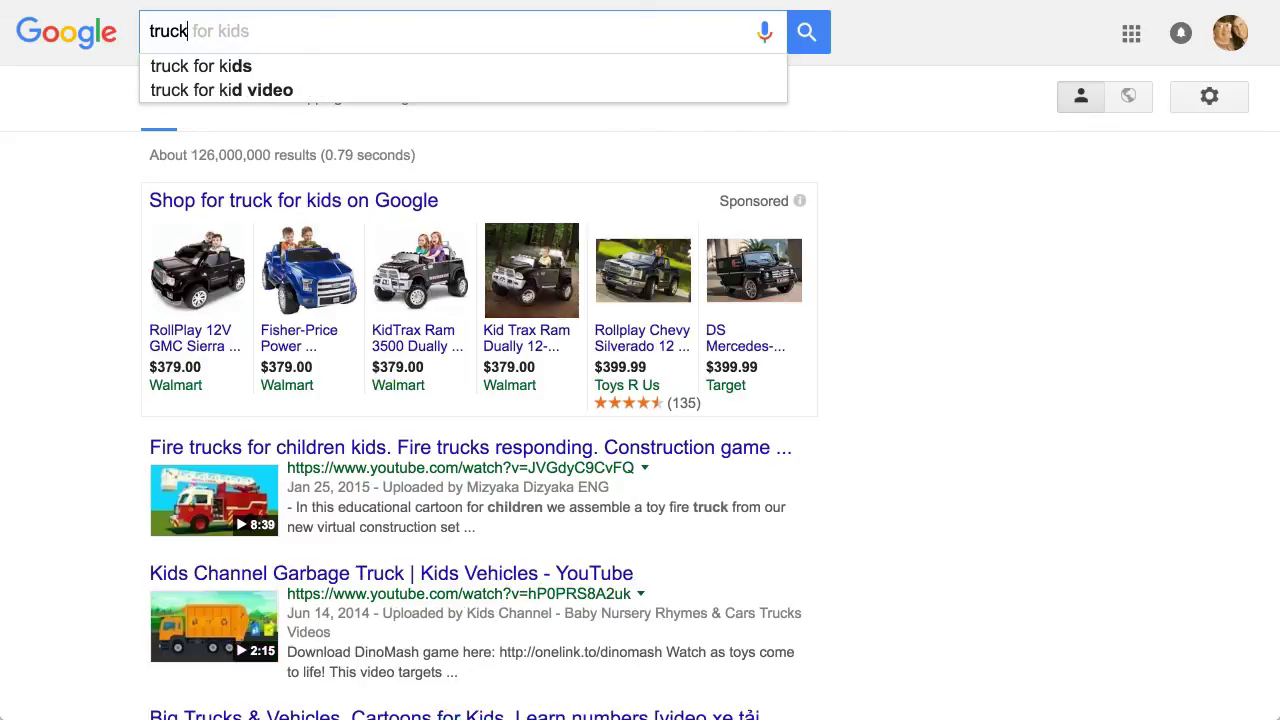
{"action": "type", "text": "best dog for"}
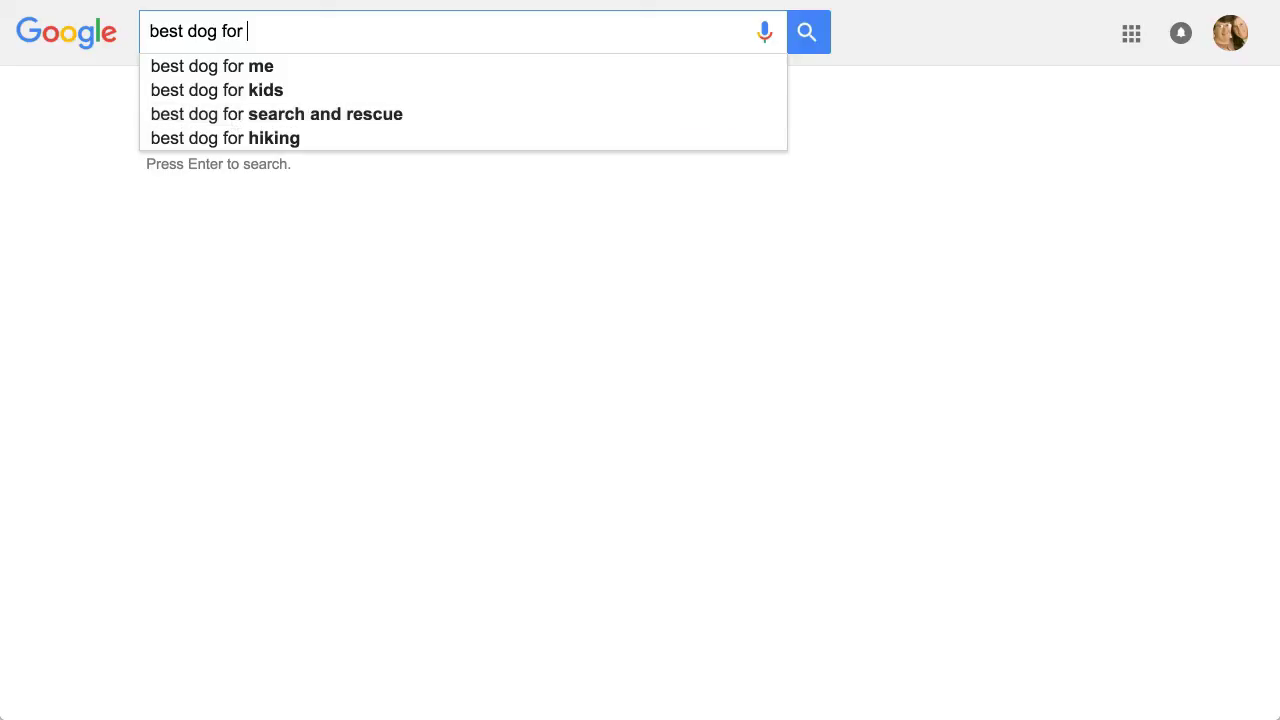
{"action": "mouse_move", "coordinate": [260, 114]}
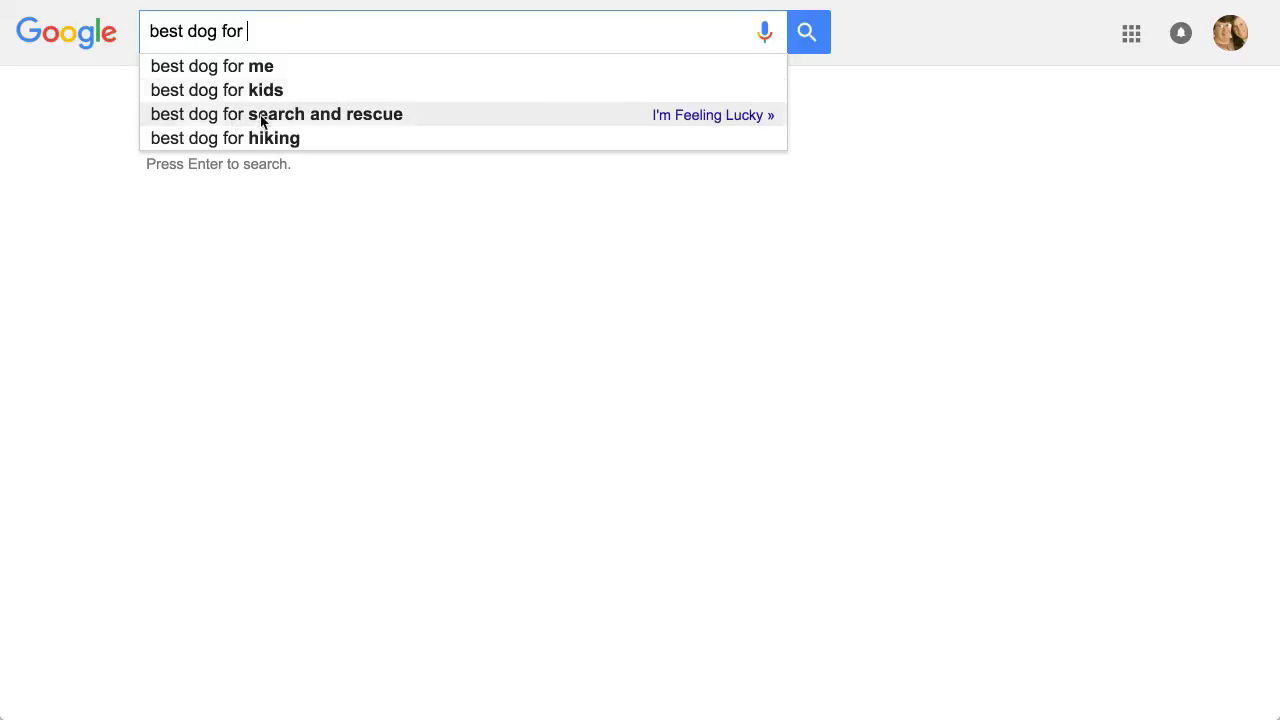
{"action": "mouse_move", "coordinate": [288, 150]}
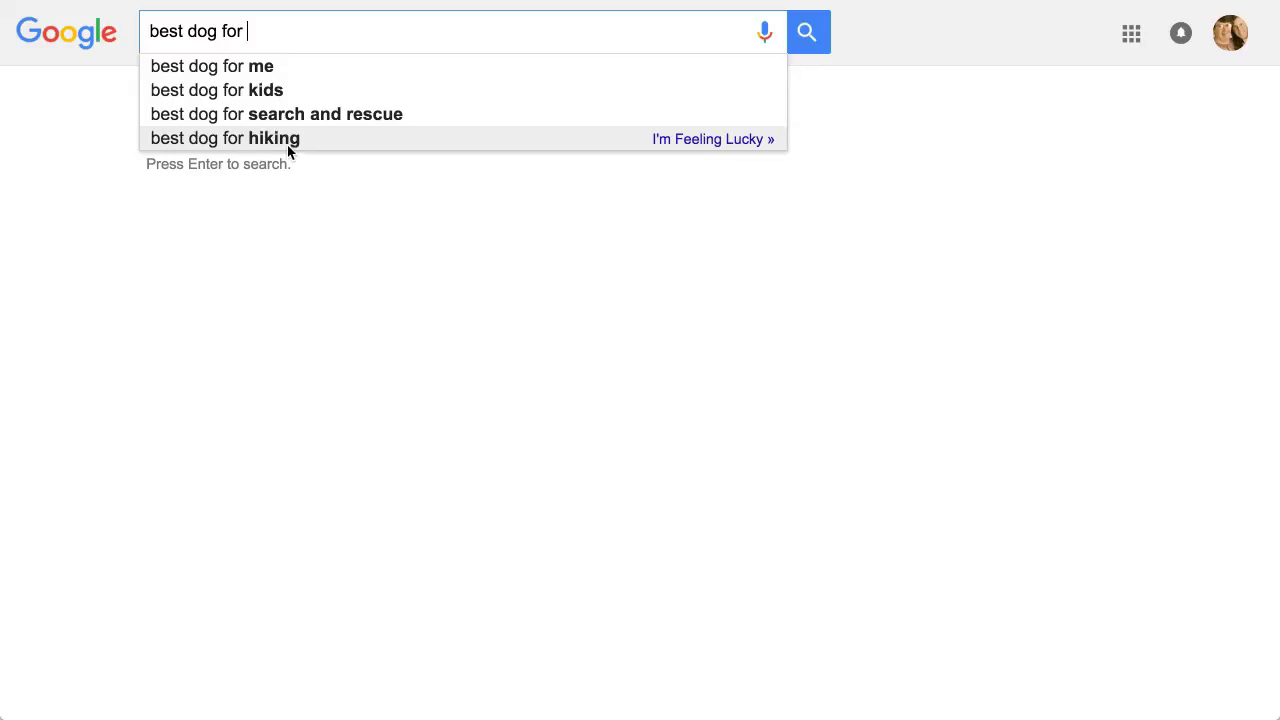
- Narrow autocomplete from 'best dog for h' to 'best dog for home and personal protection'
{"action": "type", "text": "h"}
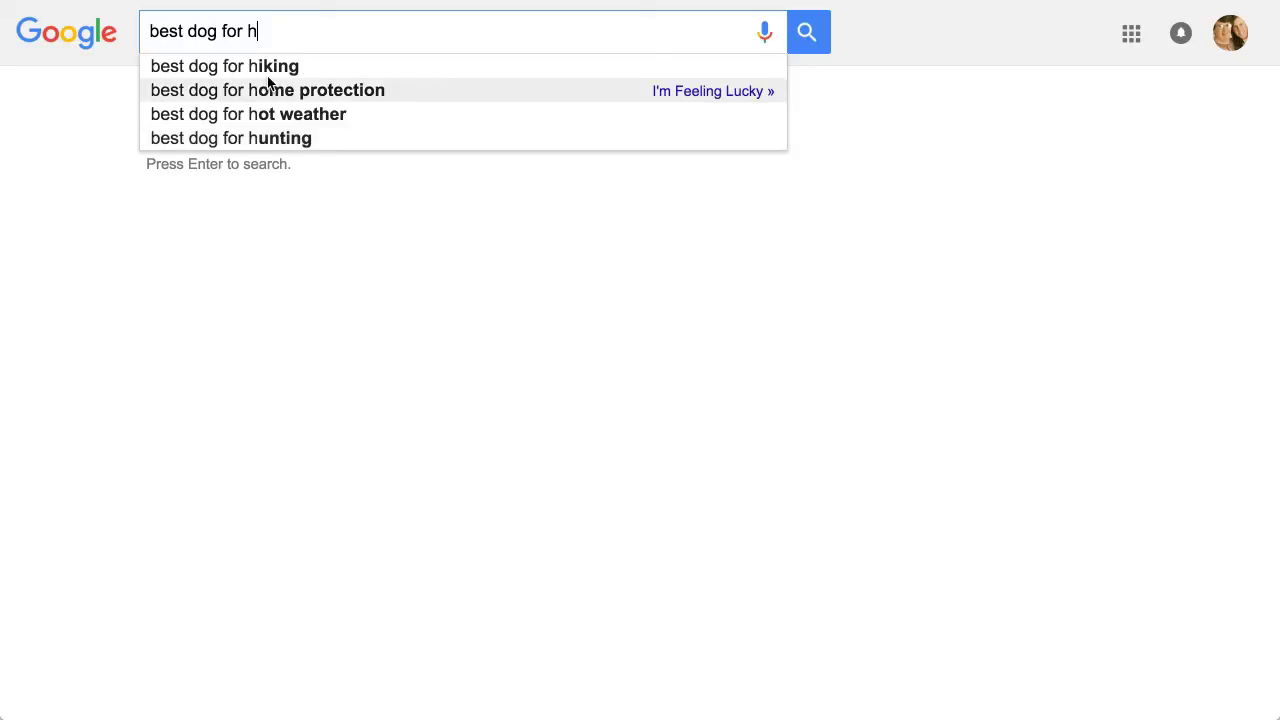
{"action": "mouse_move", "coordinate": [323, 96]}
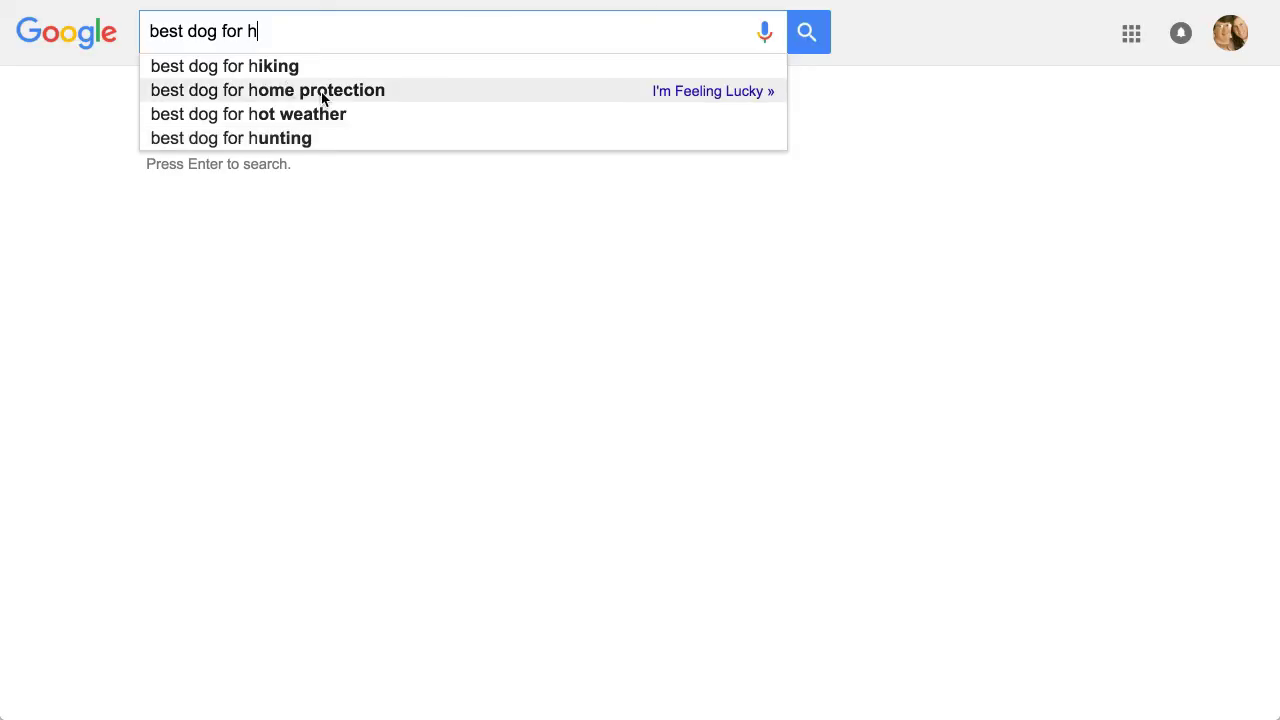
{"action": "left_click", "coordinate": [267, 90]}
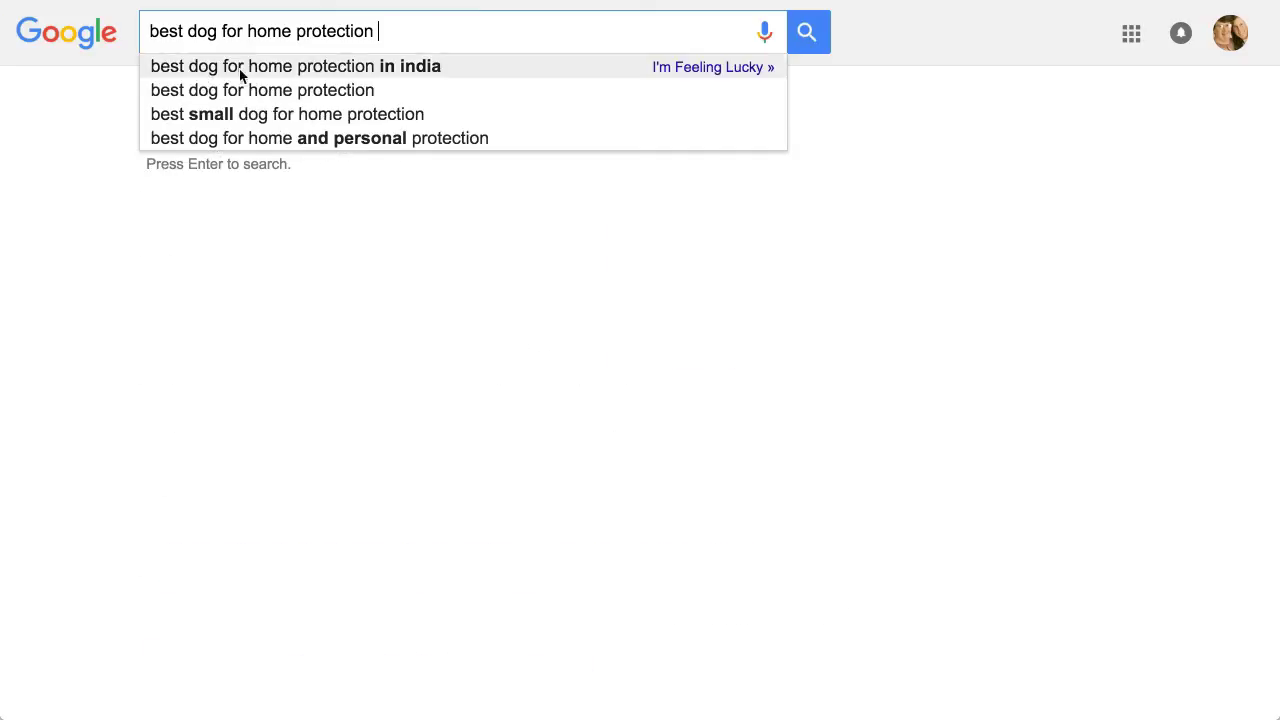
{"action": "mouse_move", "coordinate": [370, 80]}
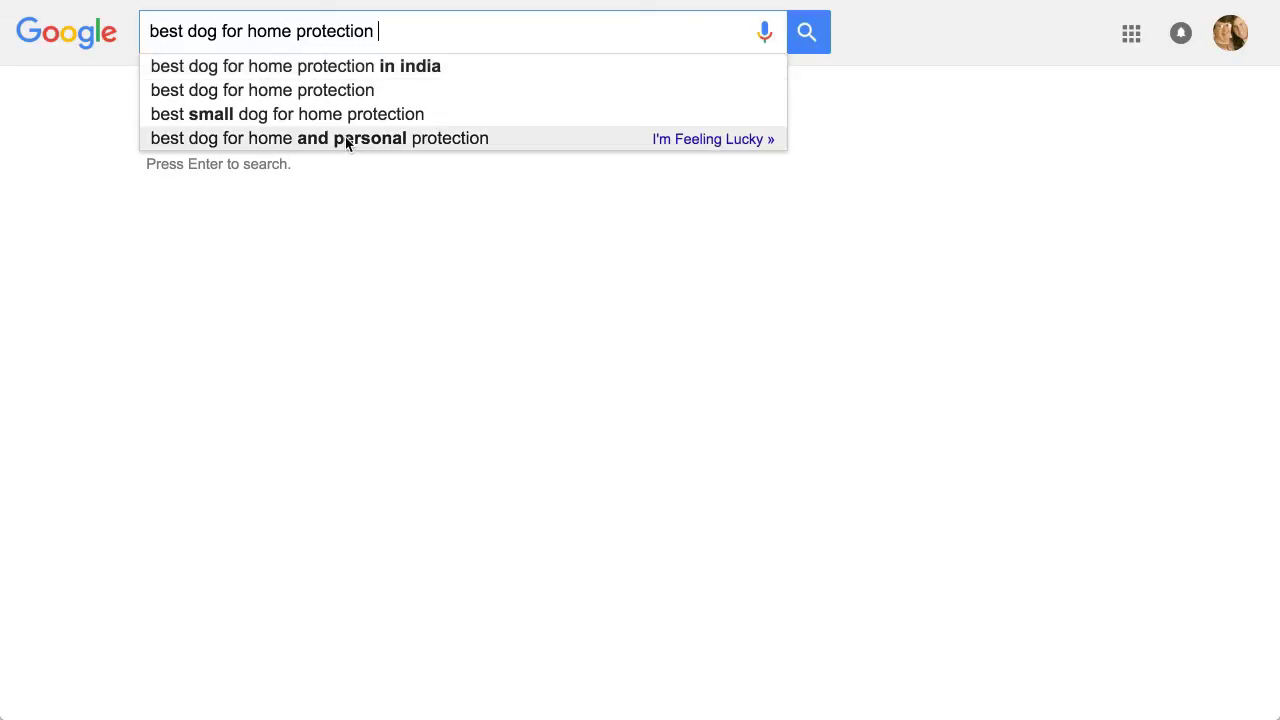
{"action": "left_click", "coordinate": [355, 138]}
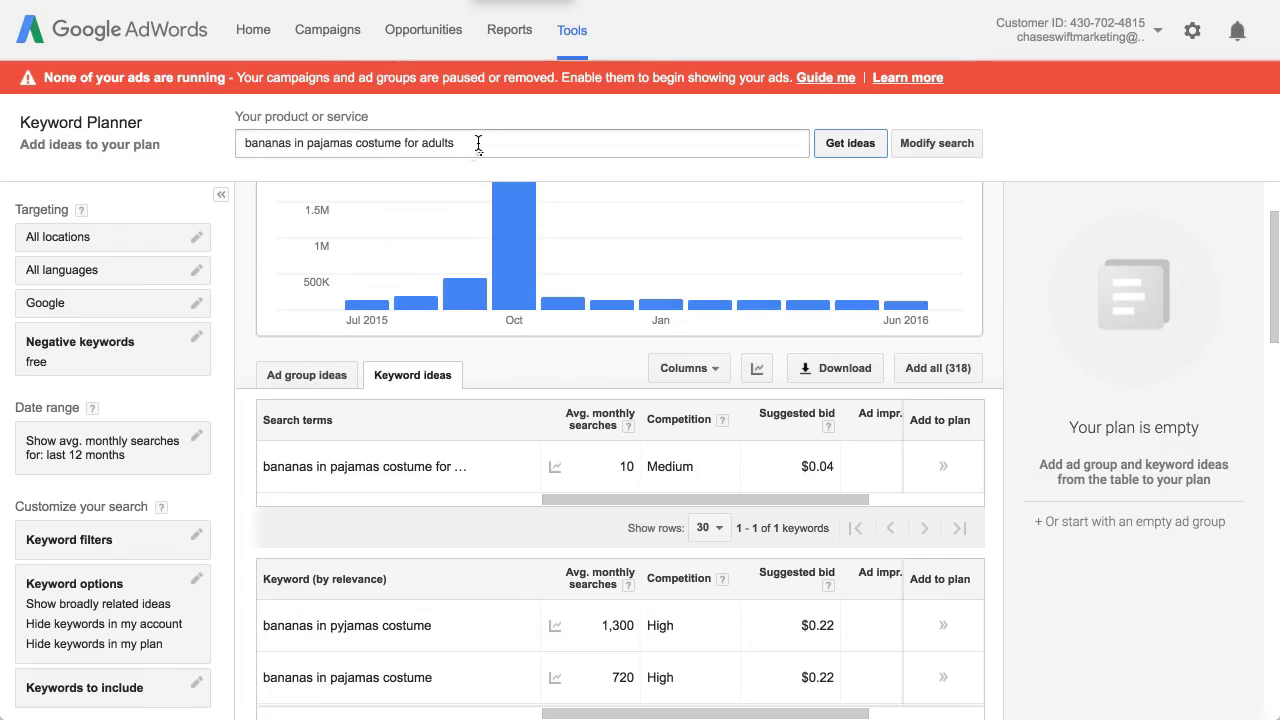
- Request Keyword Planner ideas for 'best dog for home and personal protection'
{"action": "type", "text": "best dog for home and personal protection"}
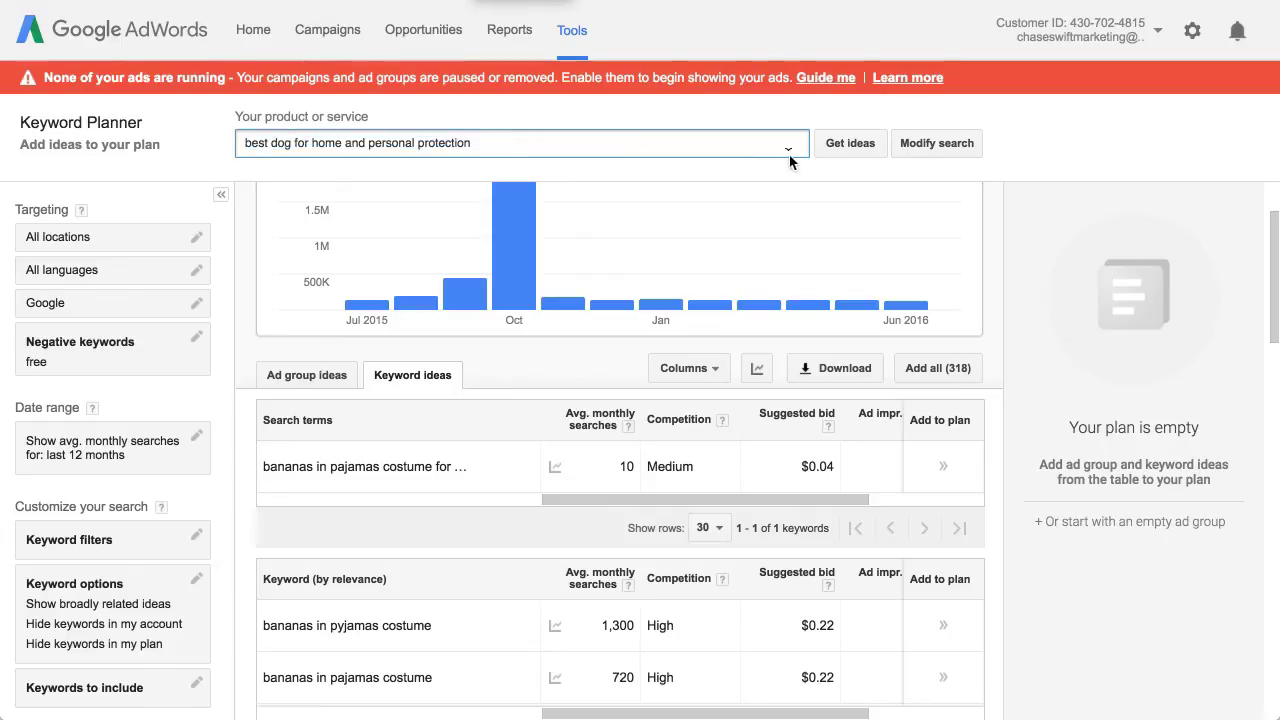
{"action": "left_click", "coordinate": [849, 142]}
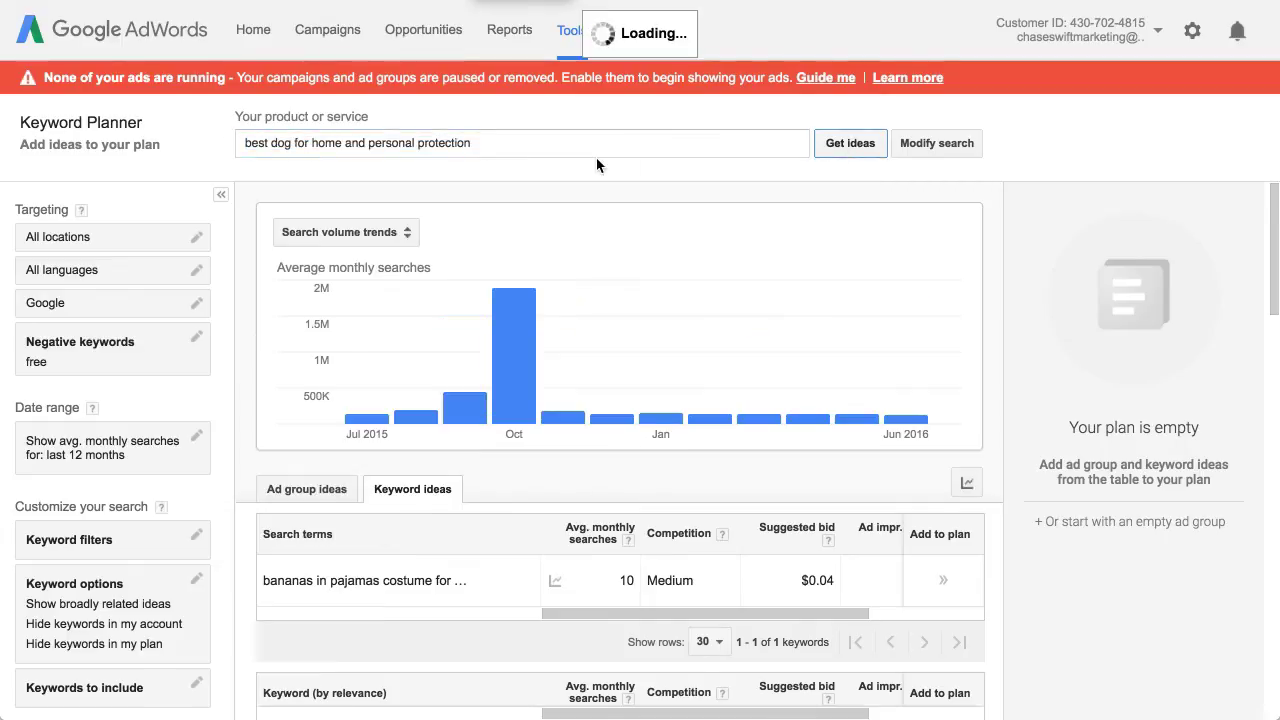
{"action": "mouse_move", "coordinate": [423, 167]}
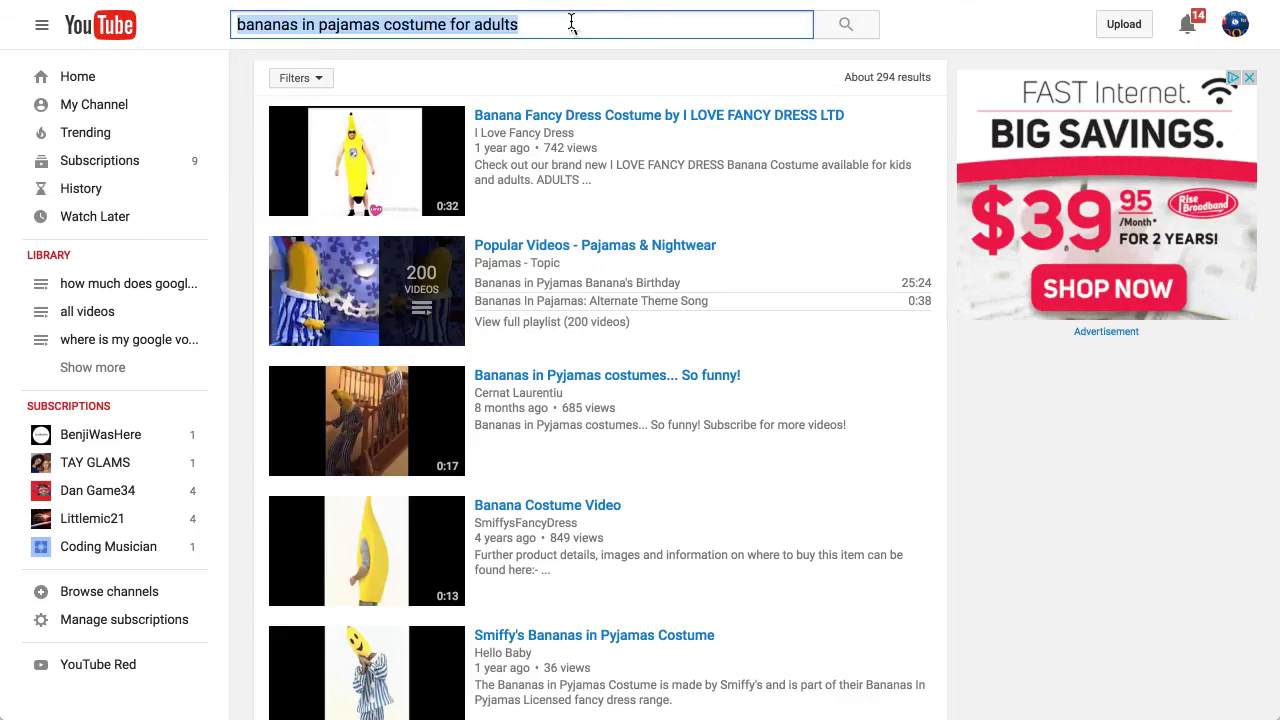
- Run a quoted YouTube search for 'best dog for home and personal protection' and select the query
{"action": "type", "text": "\""}
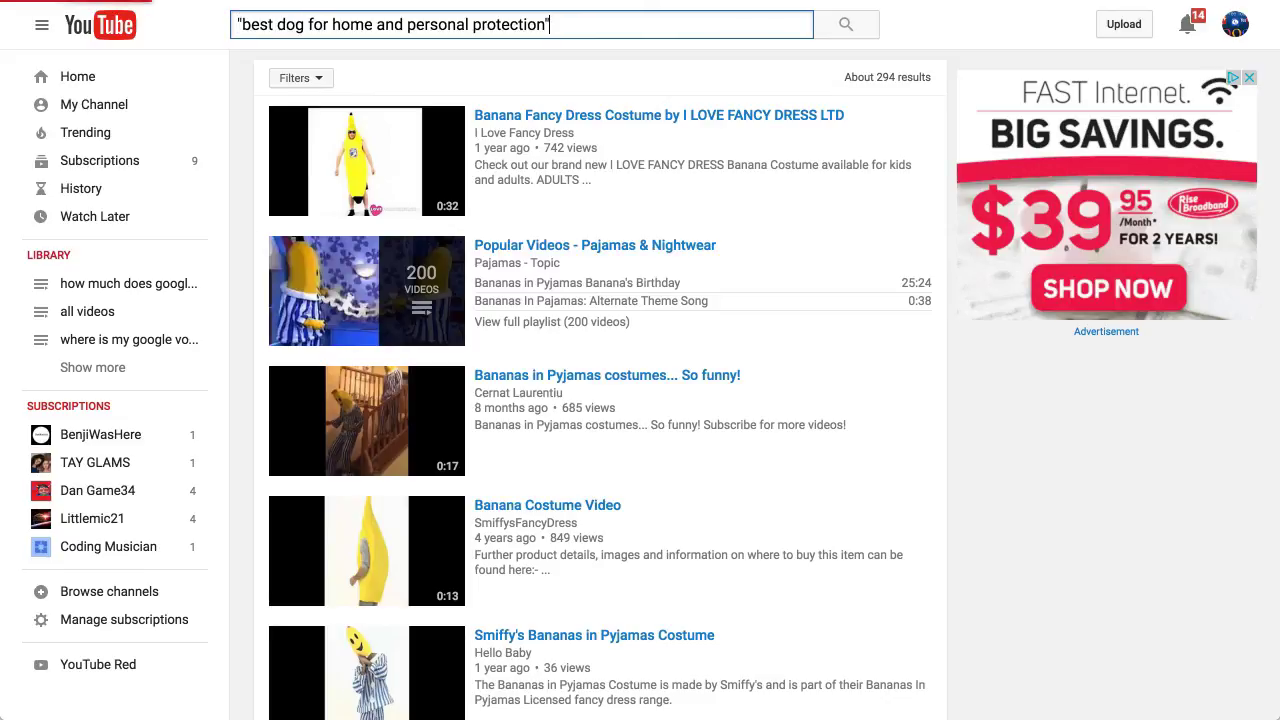
{"action": "left_click", "coordinate": [845, 24]}
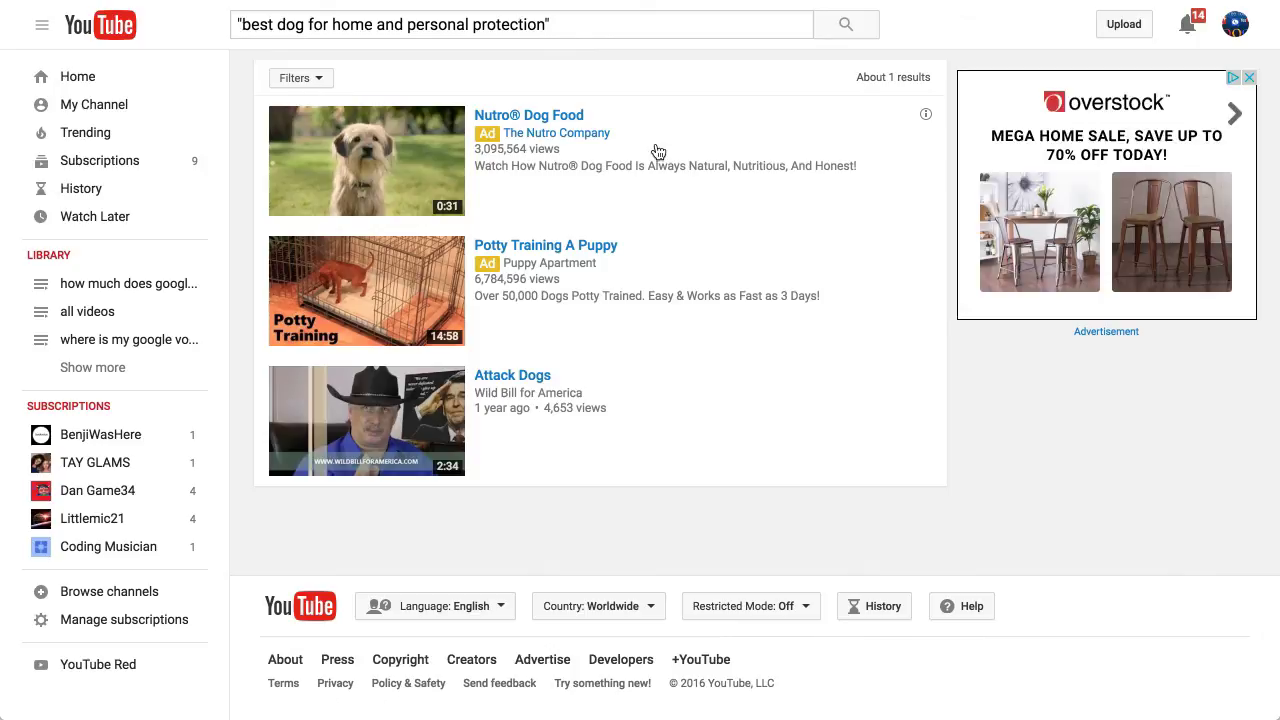
{"action": "mouse_move", "coordinate": [540, 263]}
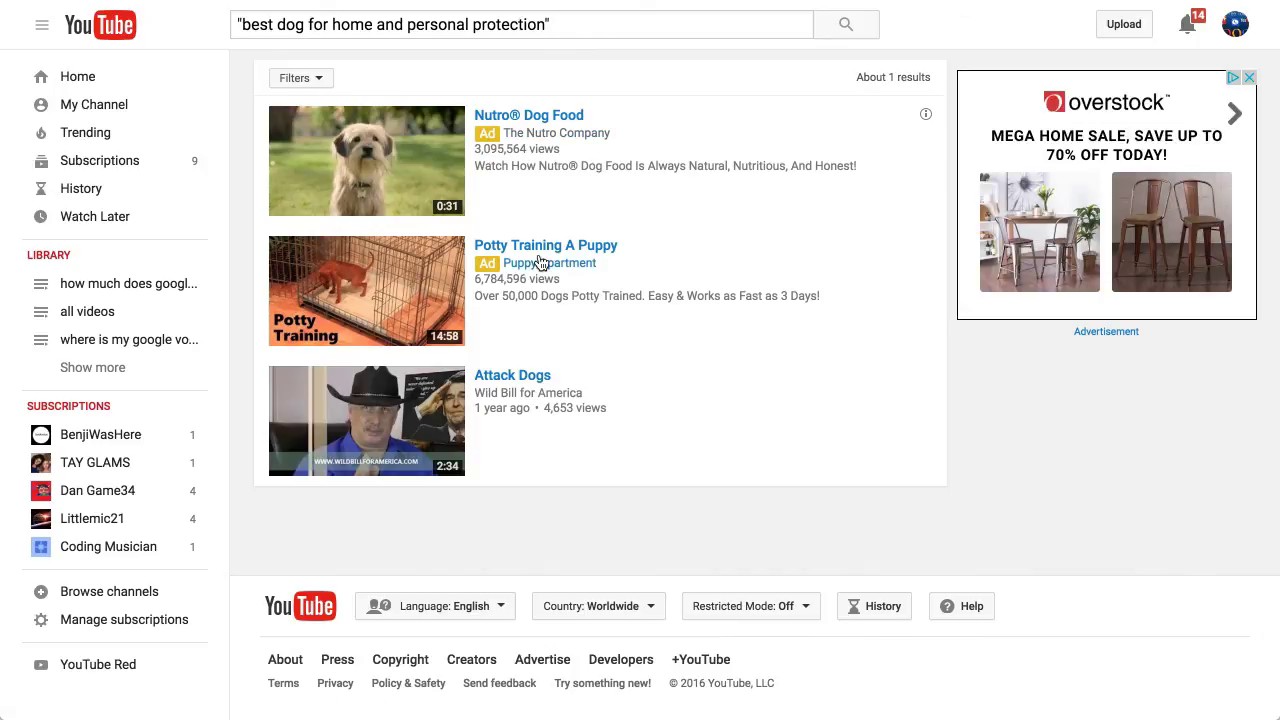
{"action": "mouse_move", "coordinate": [512, 375]}
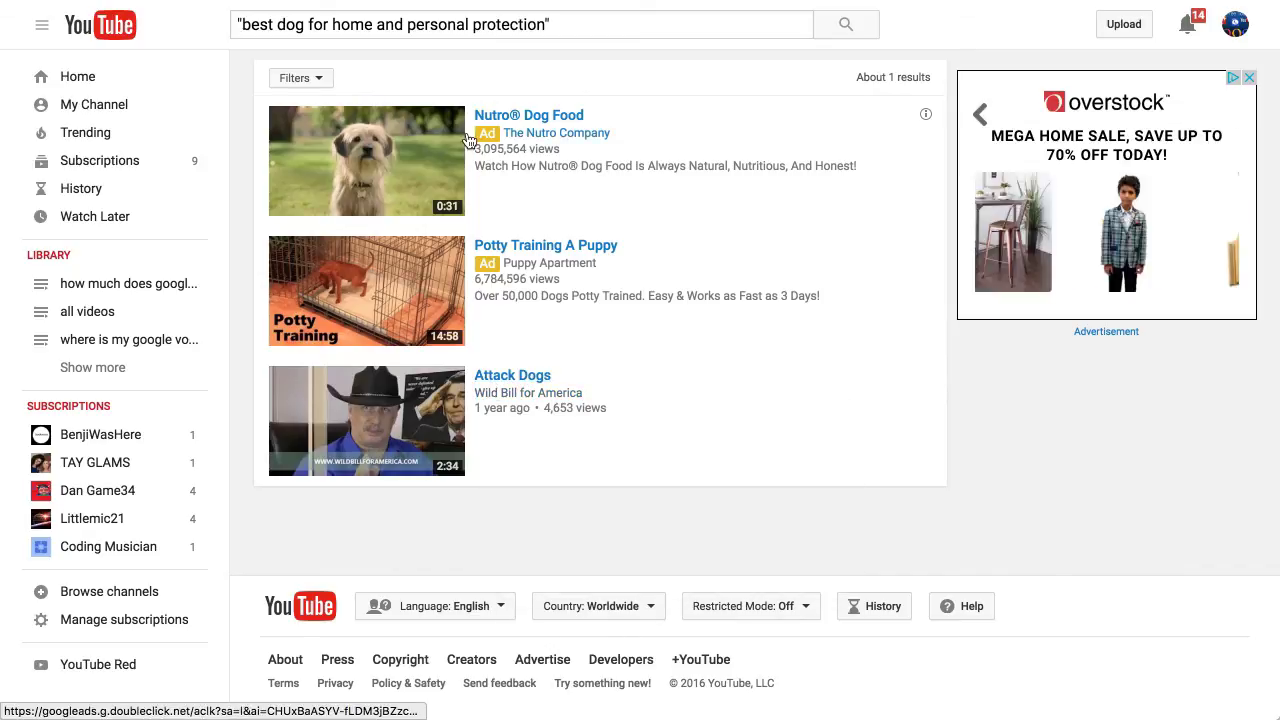
{"action": "double_click", "coordinate": [249, 24]}
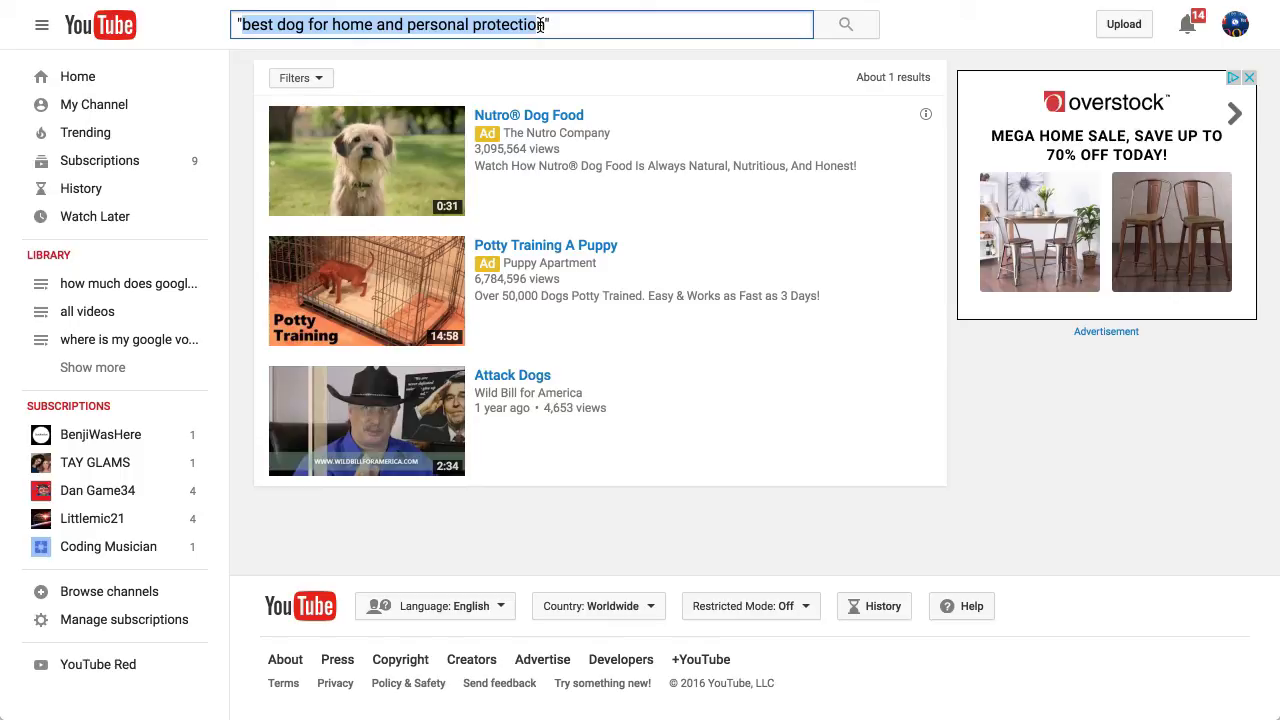
{"action": "mouse_move", "coordinate": [513, 375]}
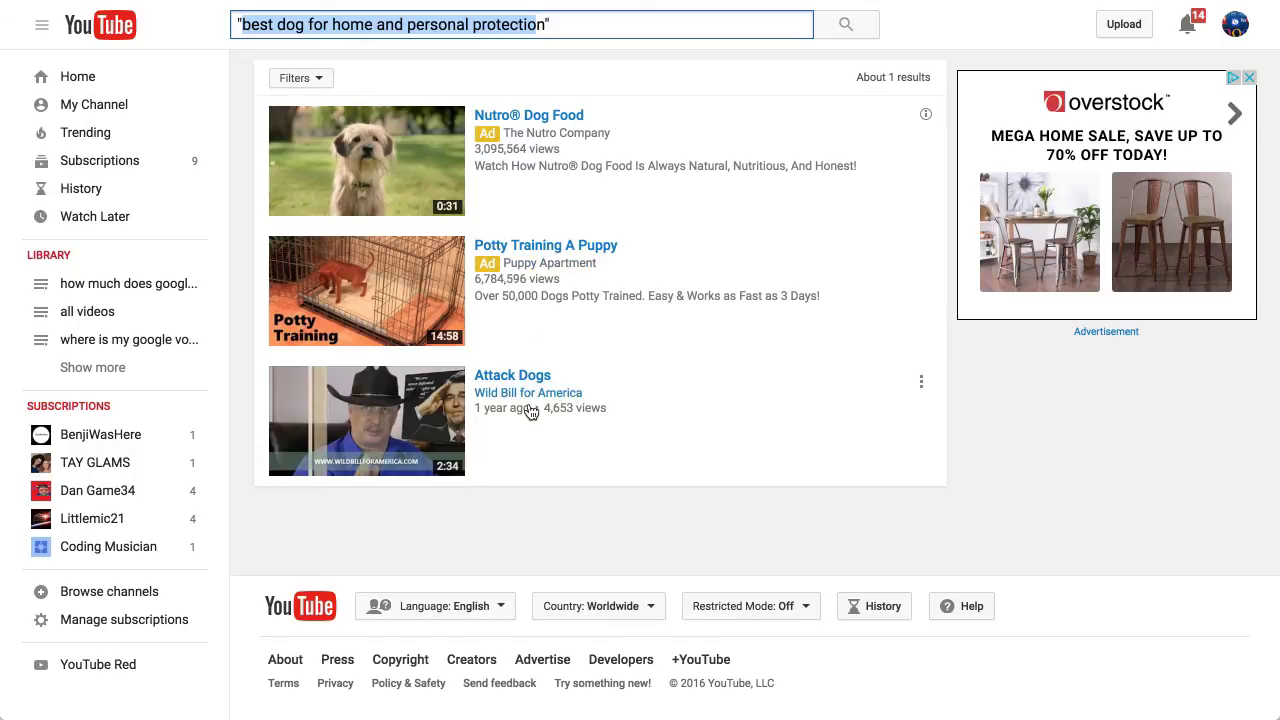
{"action": "mouse_move", "coordinate": [750, 155]}
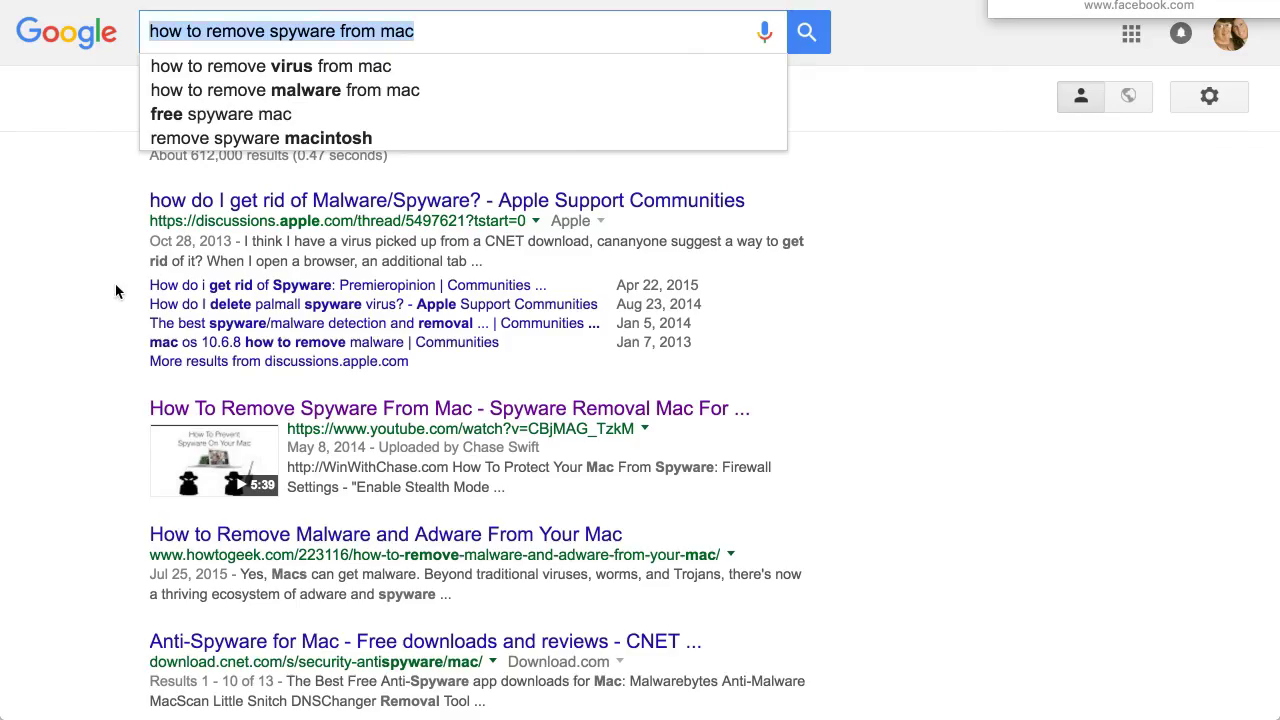
{"action": "mouse_move", "coordinate": [296, 470]}
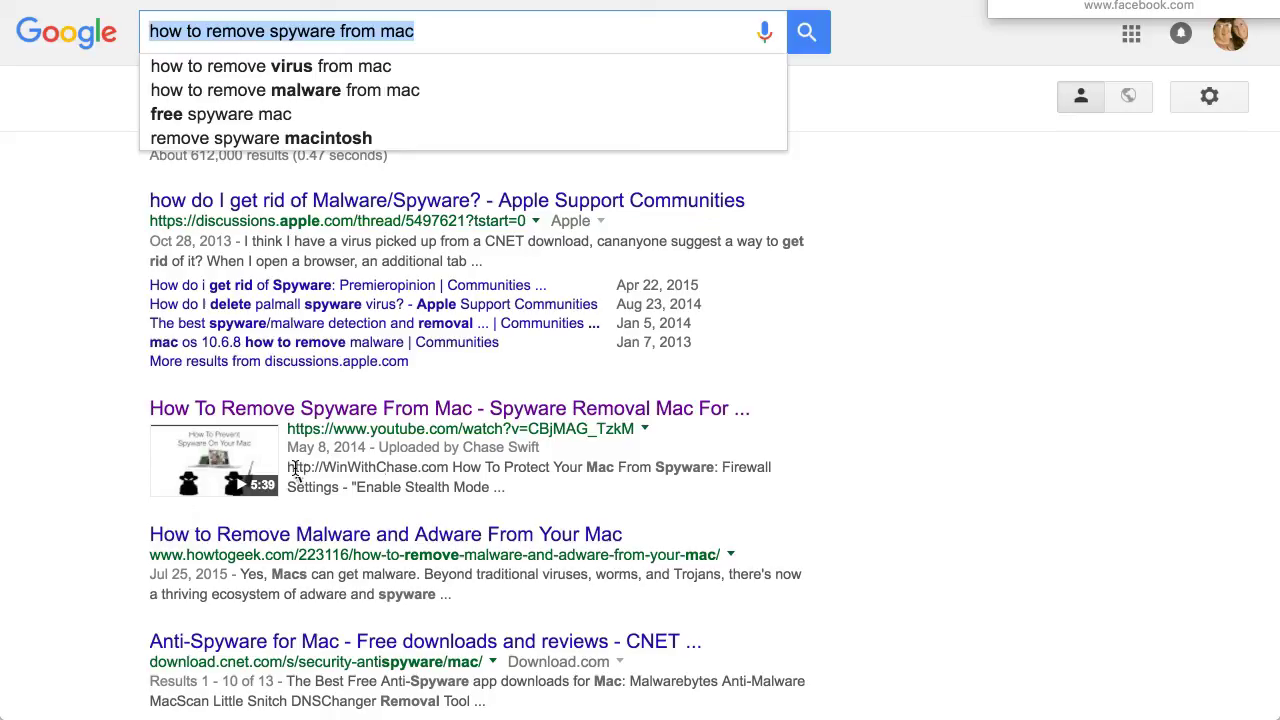
- Return to the Google results for 'how to remove spyware from mac'
{"action": "double_click", "coordinate": [368, 467]}
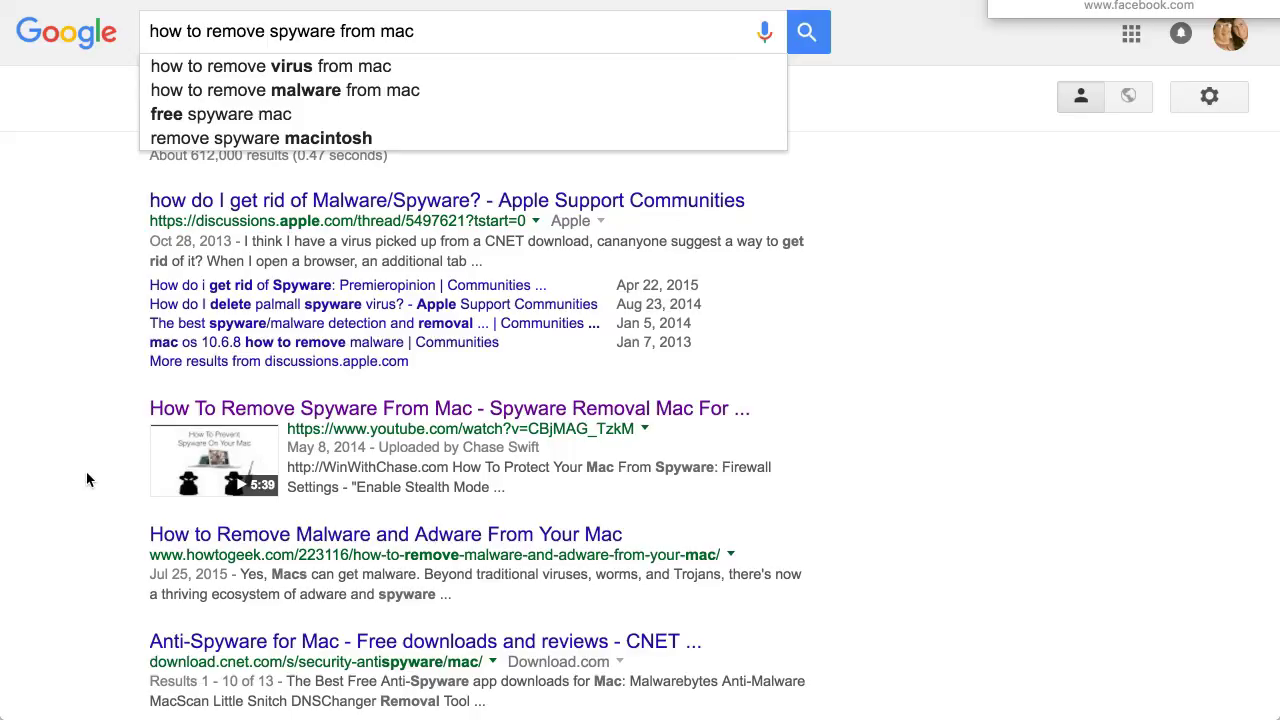
{"action": "mouse_move", "coordinate": [130, 50]}
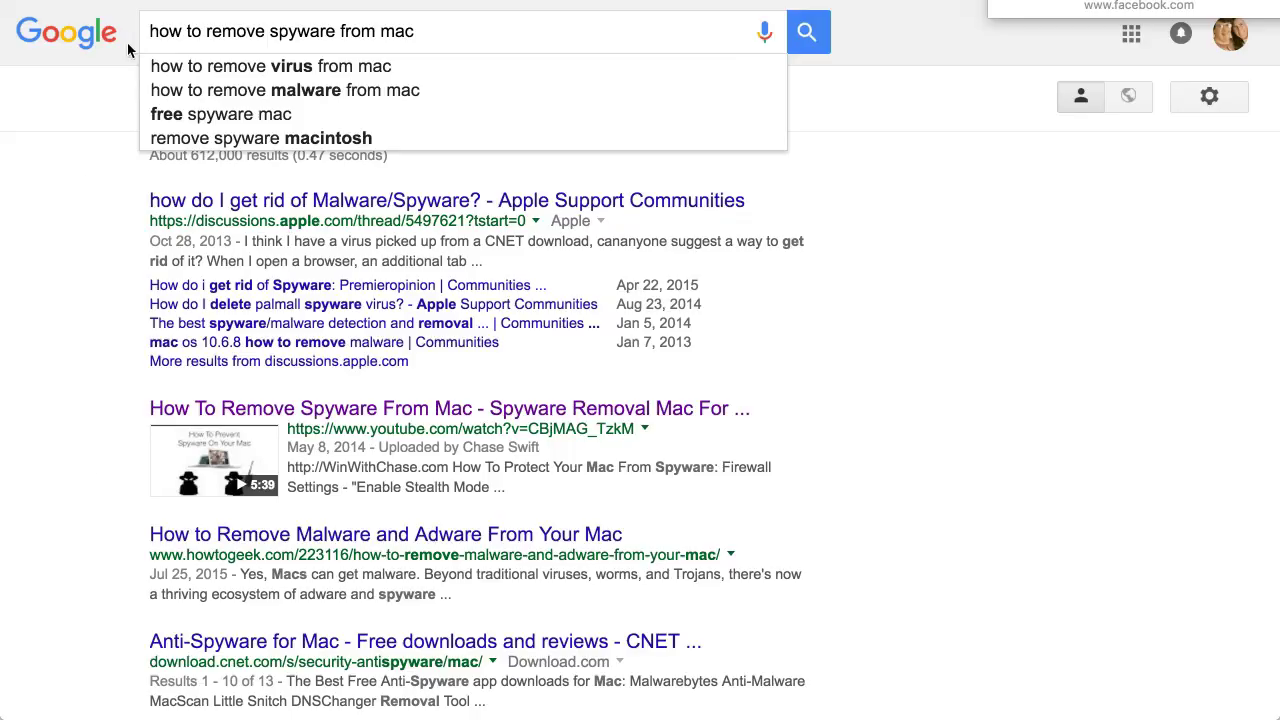